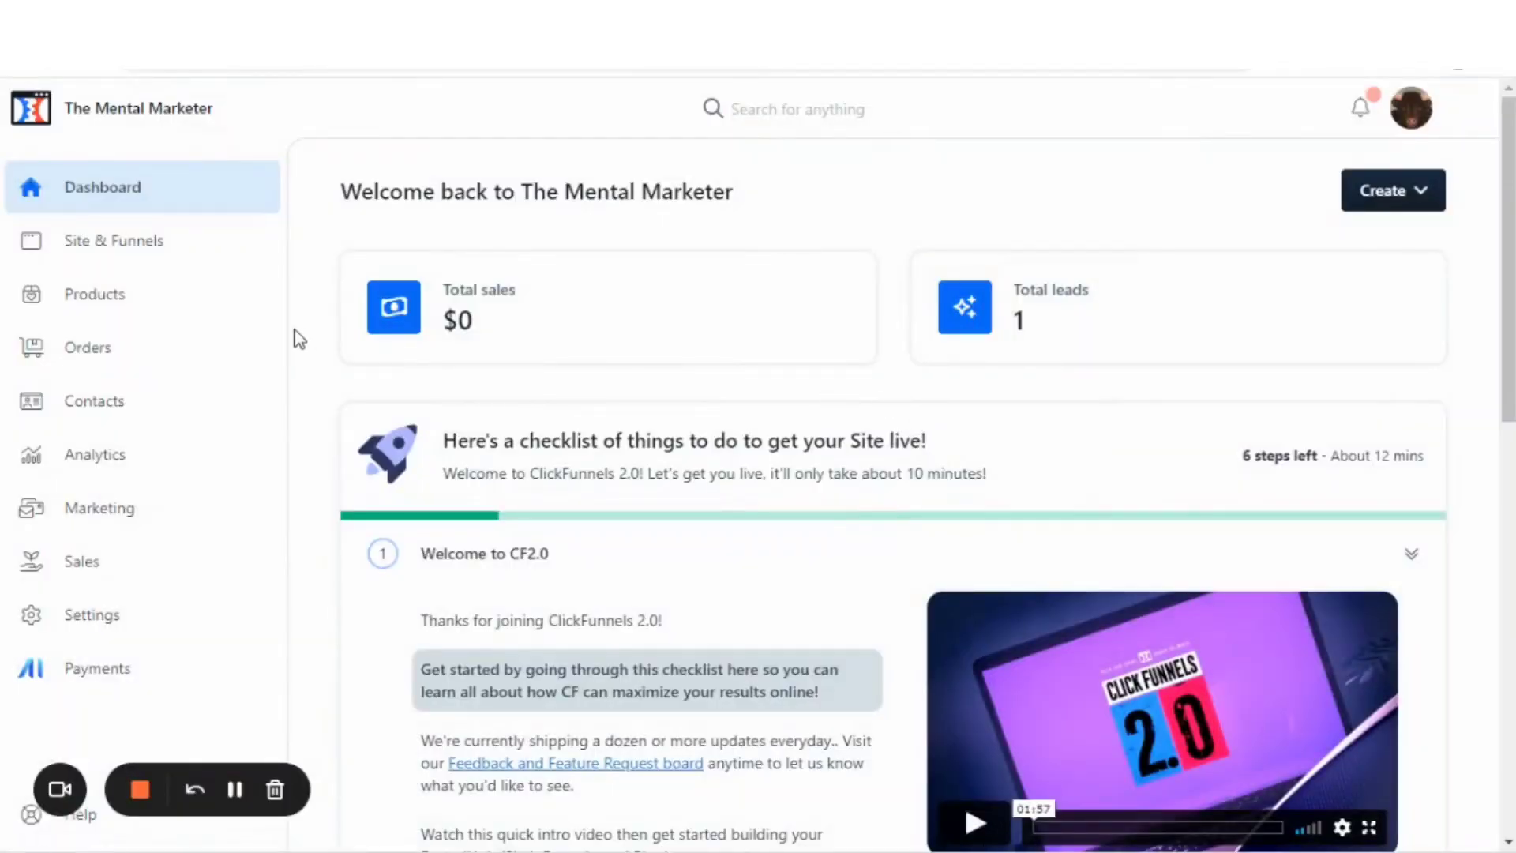
Step: Go to Site & Funnels, review the draft theme and setup checklist, then head to the Blog
{"action": "scroll", "scroll_direction": "down", "scroll_amount": 3}
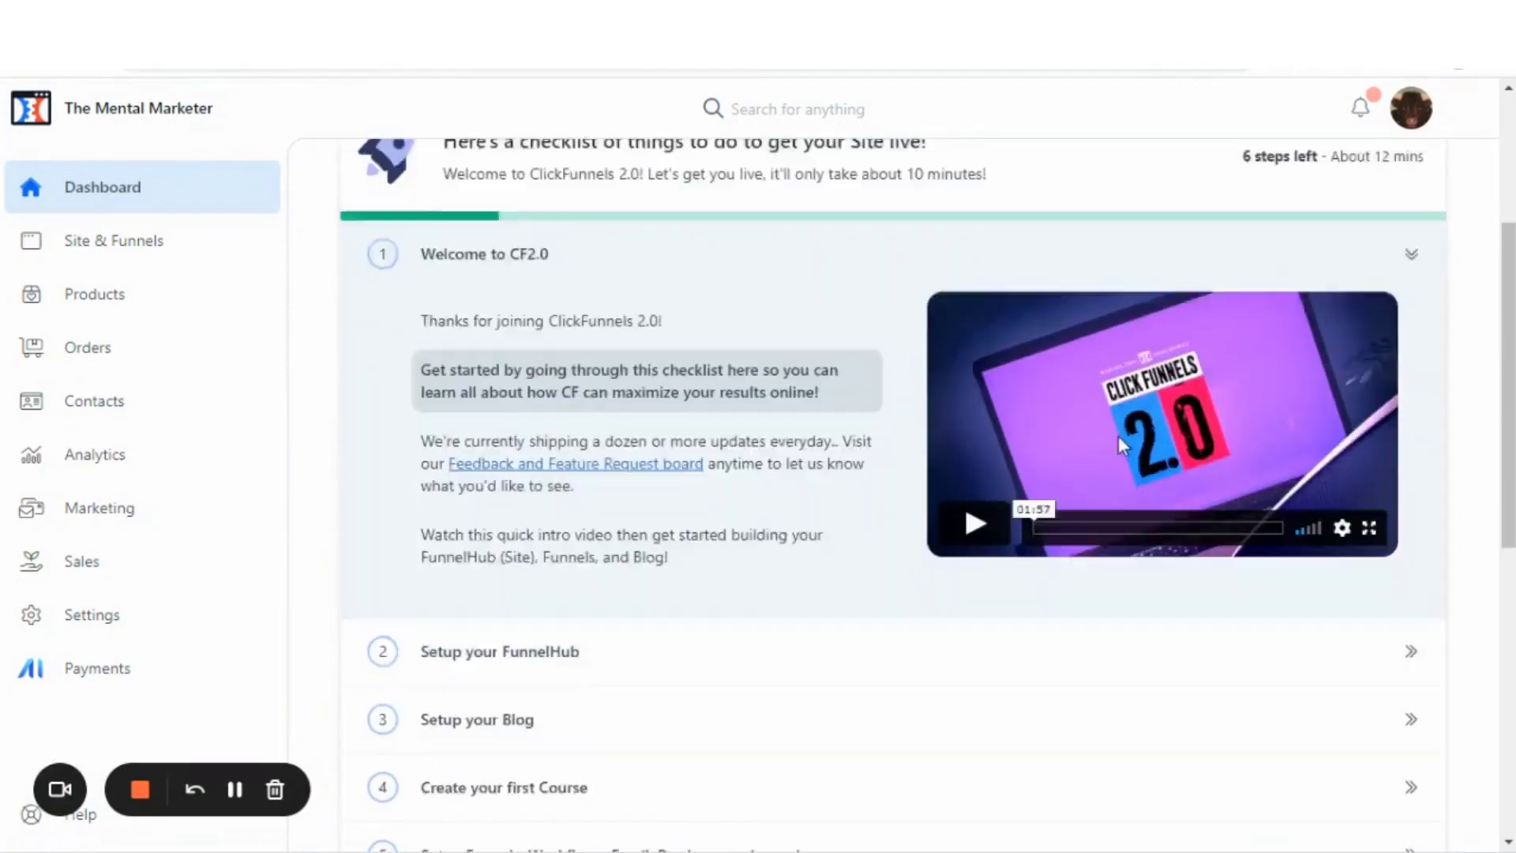
{"action": "scroll", "scroll_direction": "down", "scroll_amount": 3}
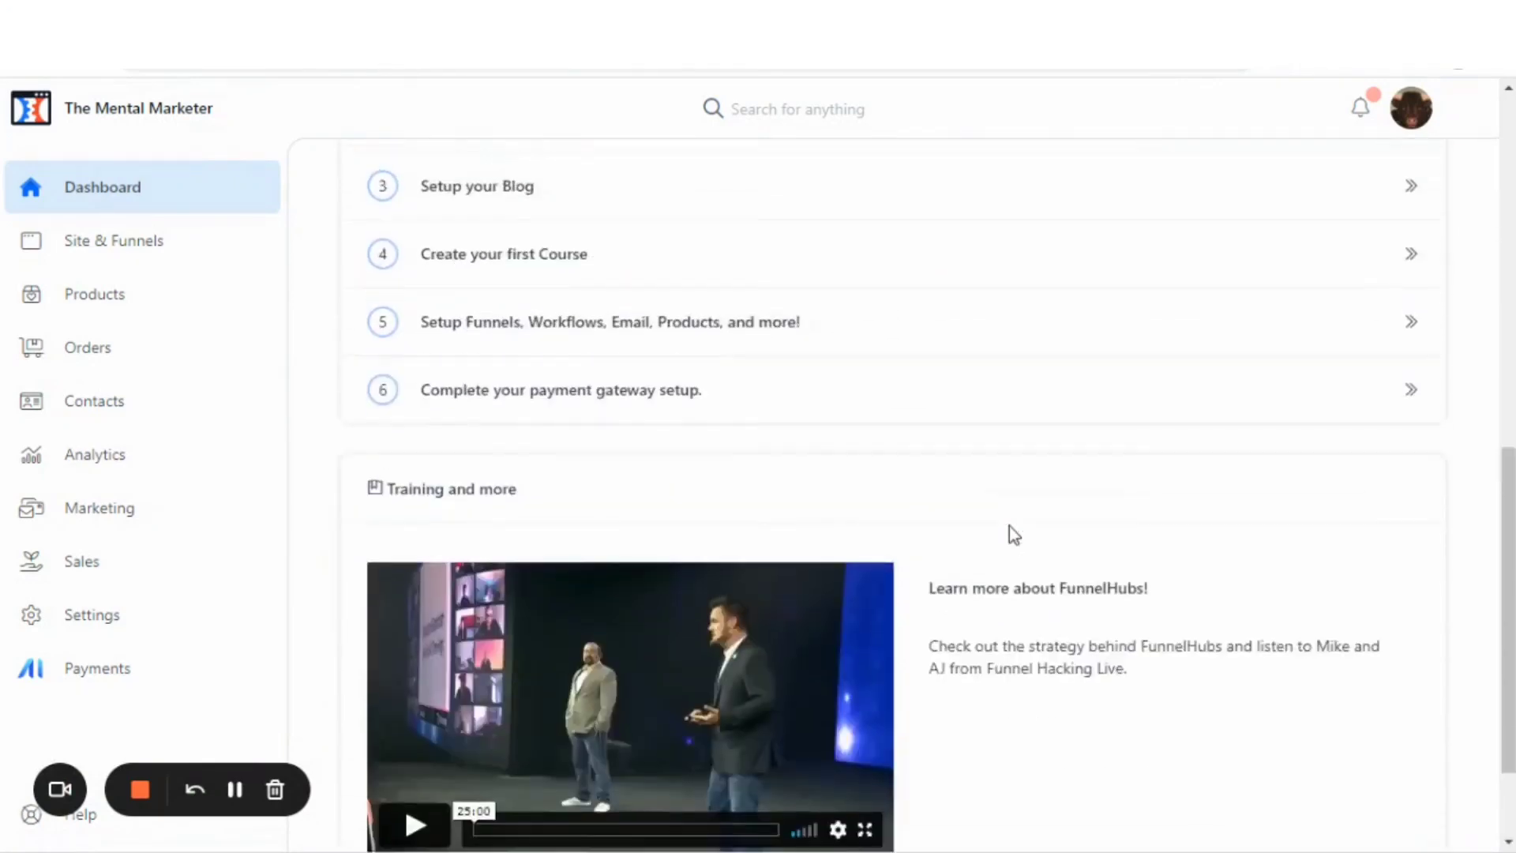
{"action": "scroll", "scroll_direction": "up", "scroll_amount": 3}
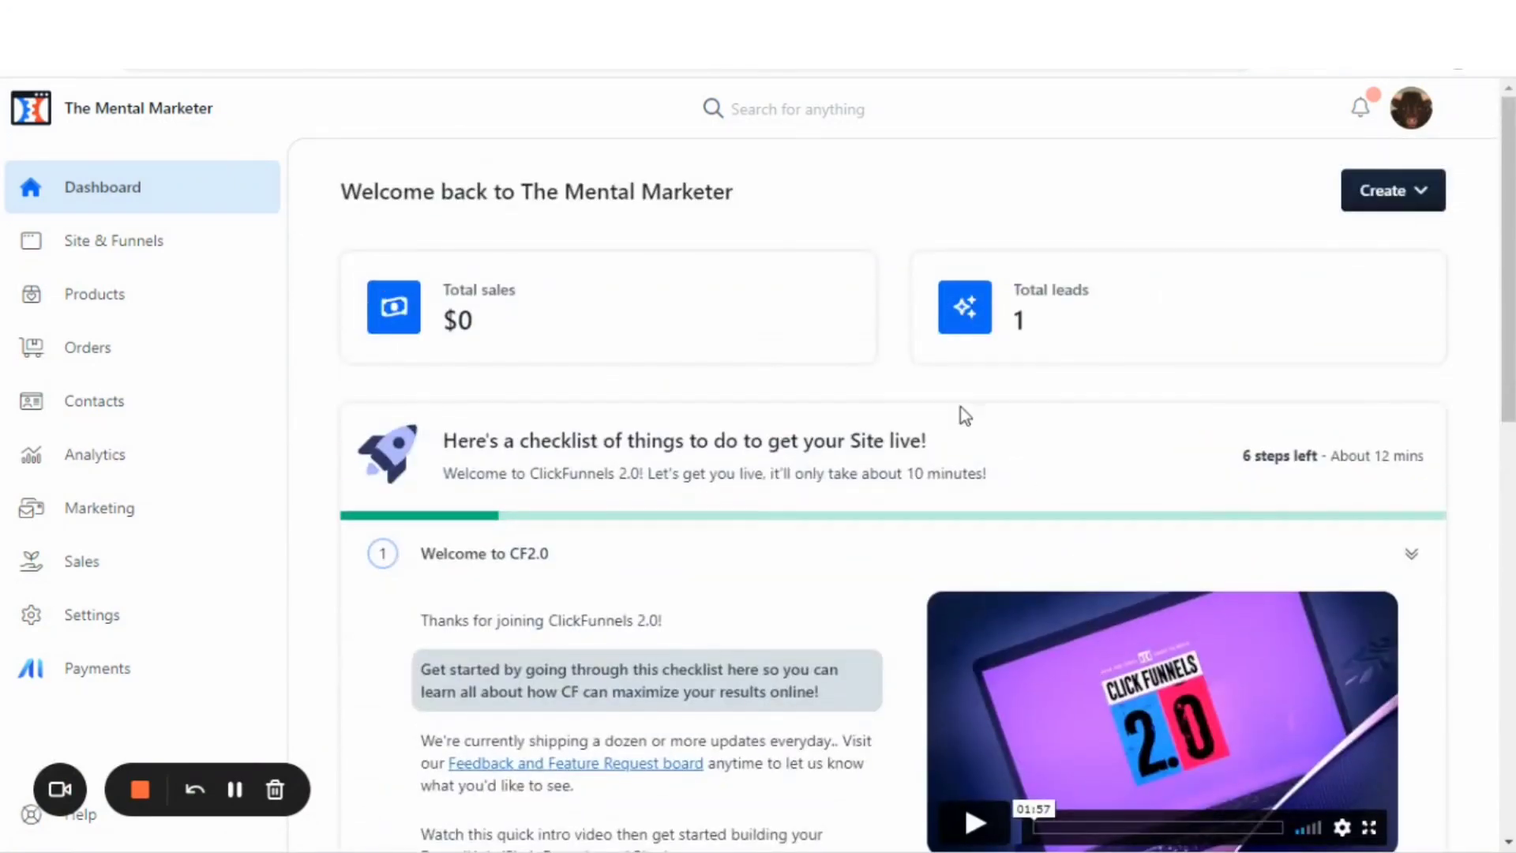
{"action": "mouse_move", "coordinate": [875, 241]}
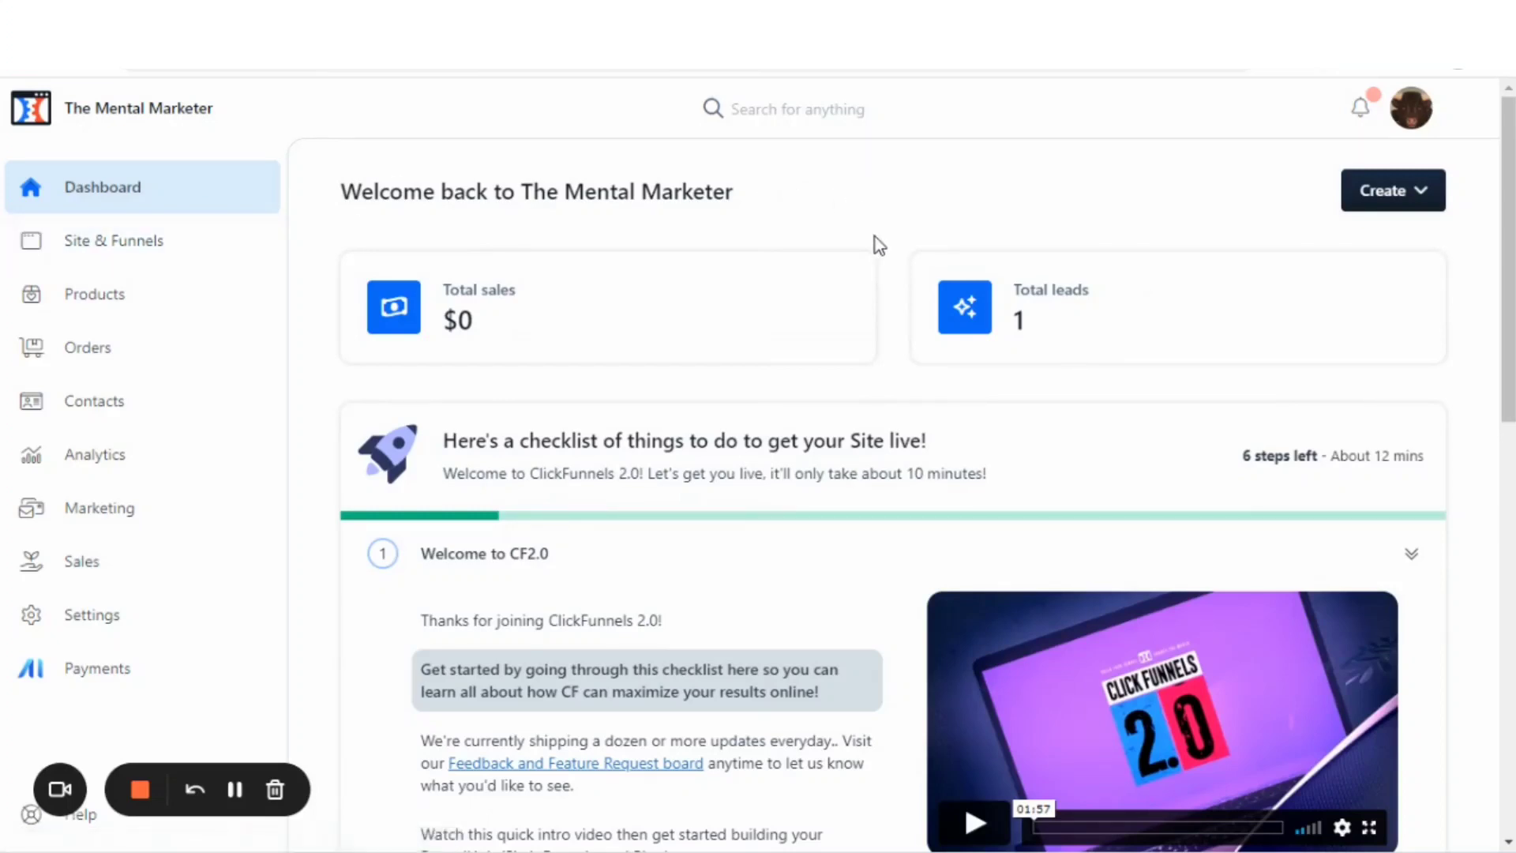
{"action": "mouse_move", "coordinate": [649, 224]}
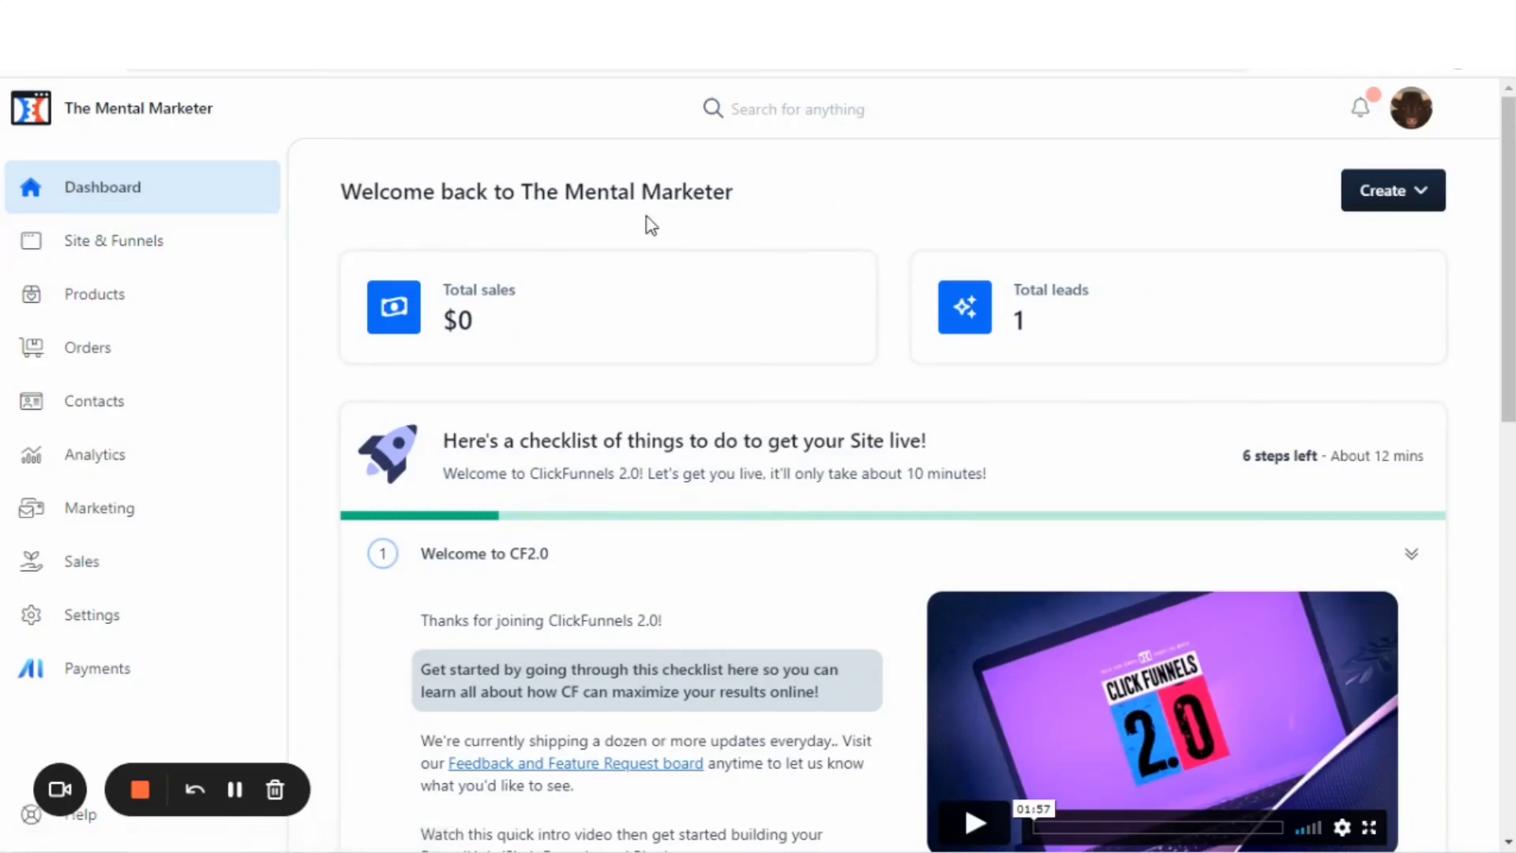
{"action": "mouse_move", "coordinate": [114, 240]}
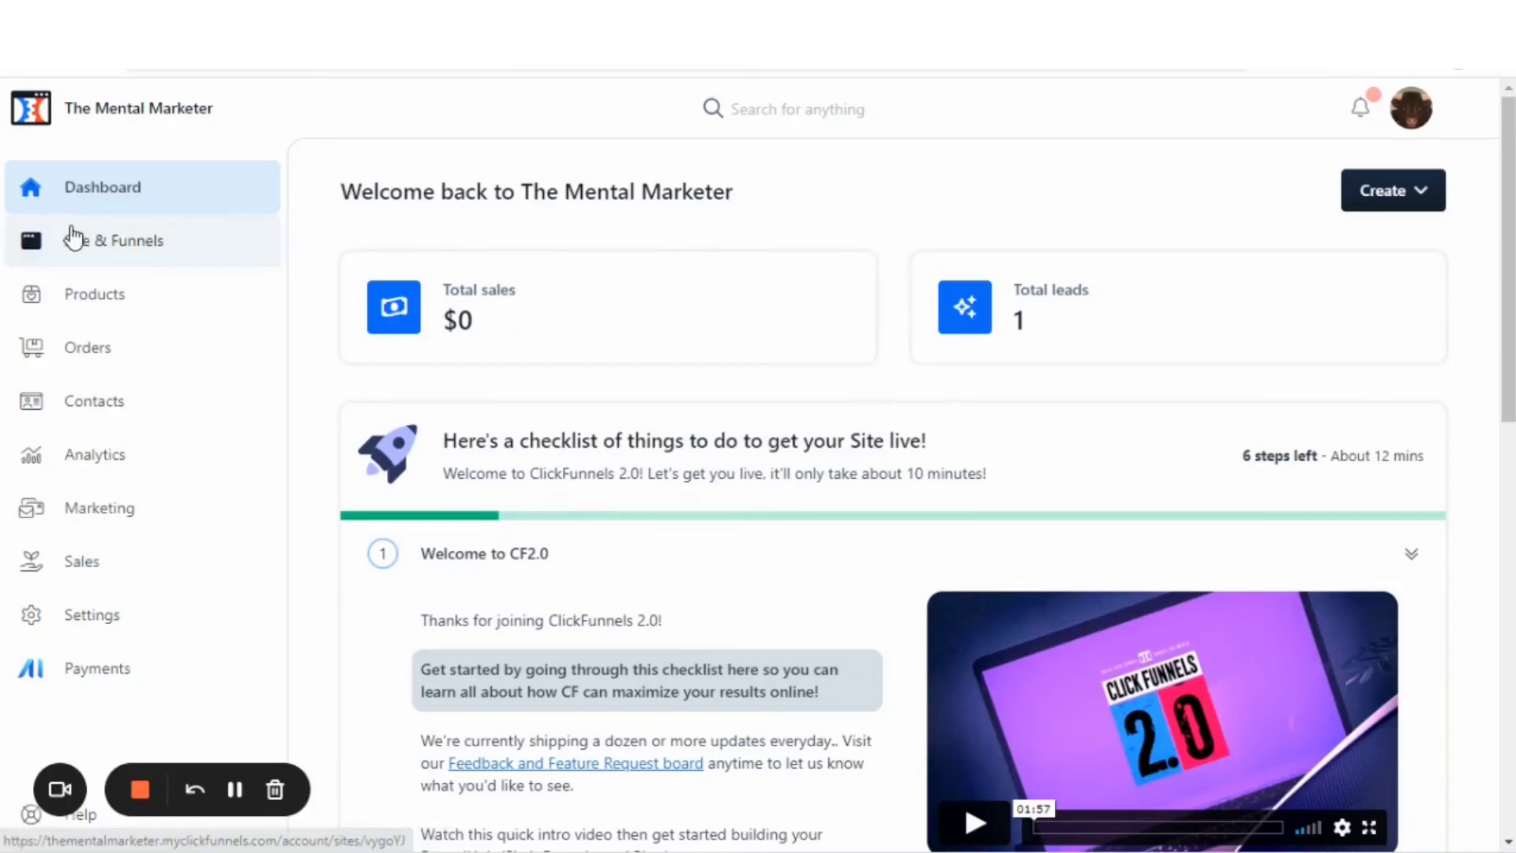
{"action": "mouse_move", "coordinate": [538, 223]}
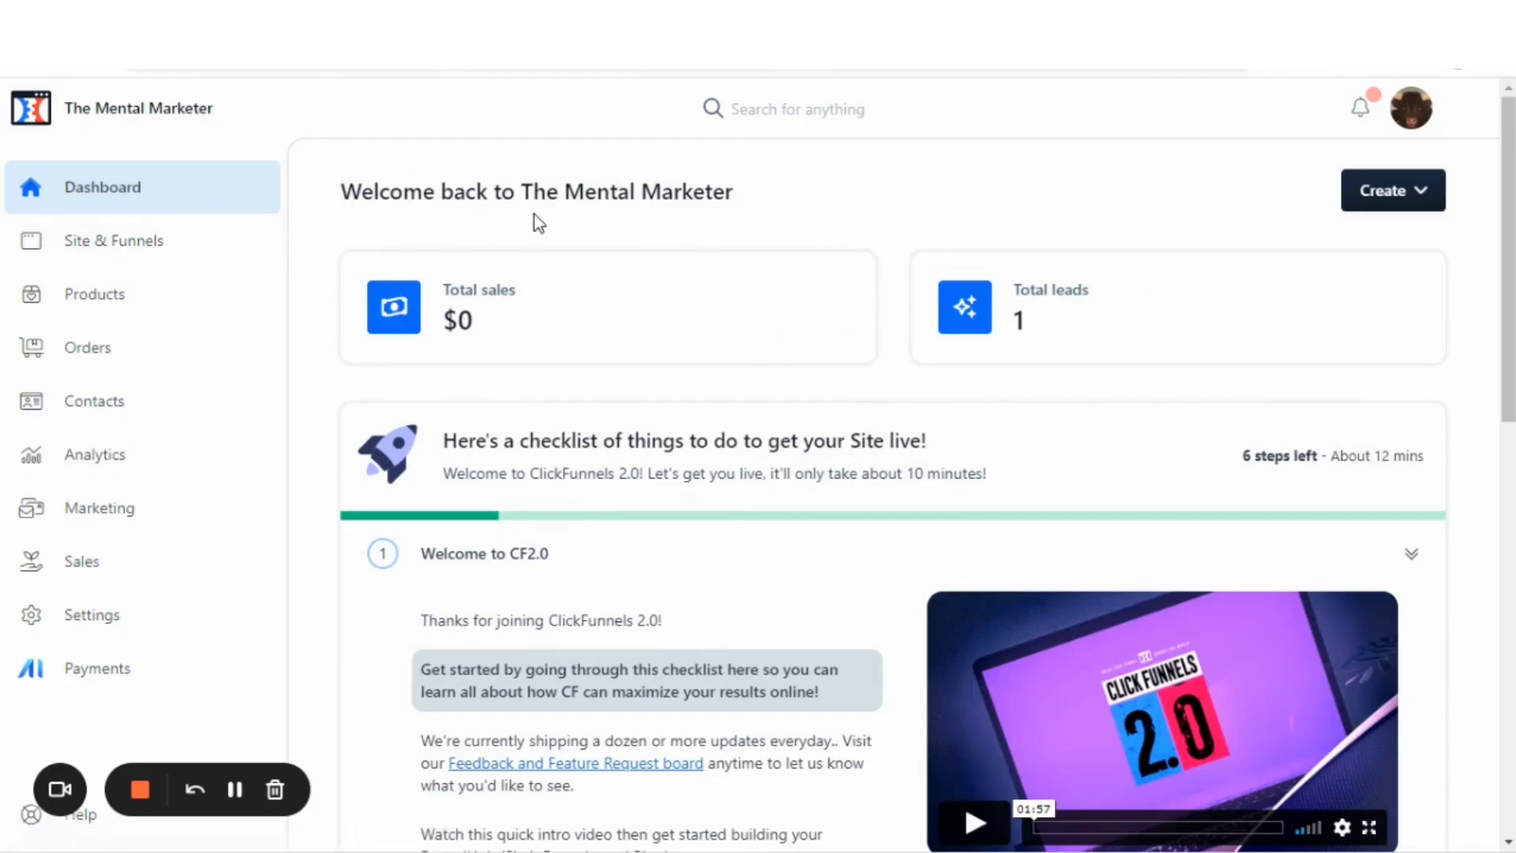
{"action": "mouse_move", "coordinate": [148, 213]}
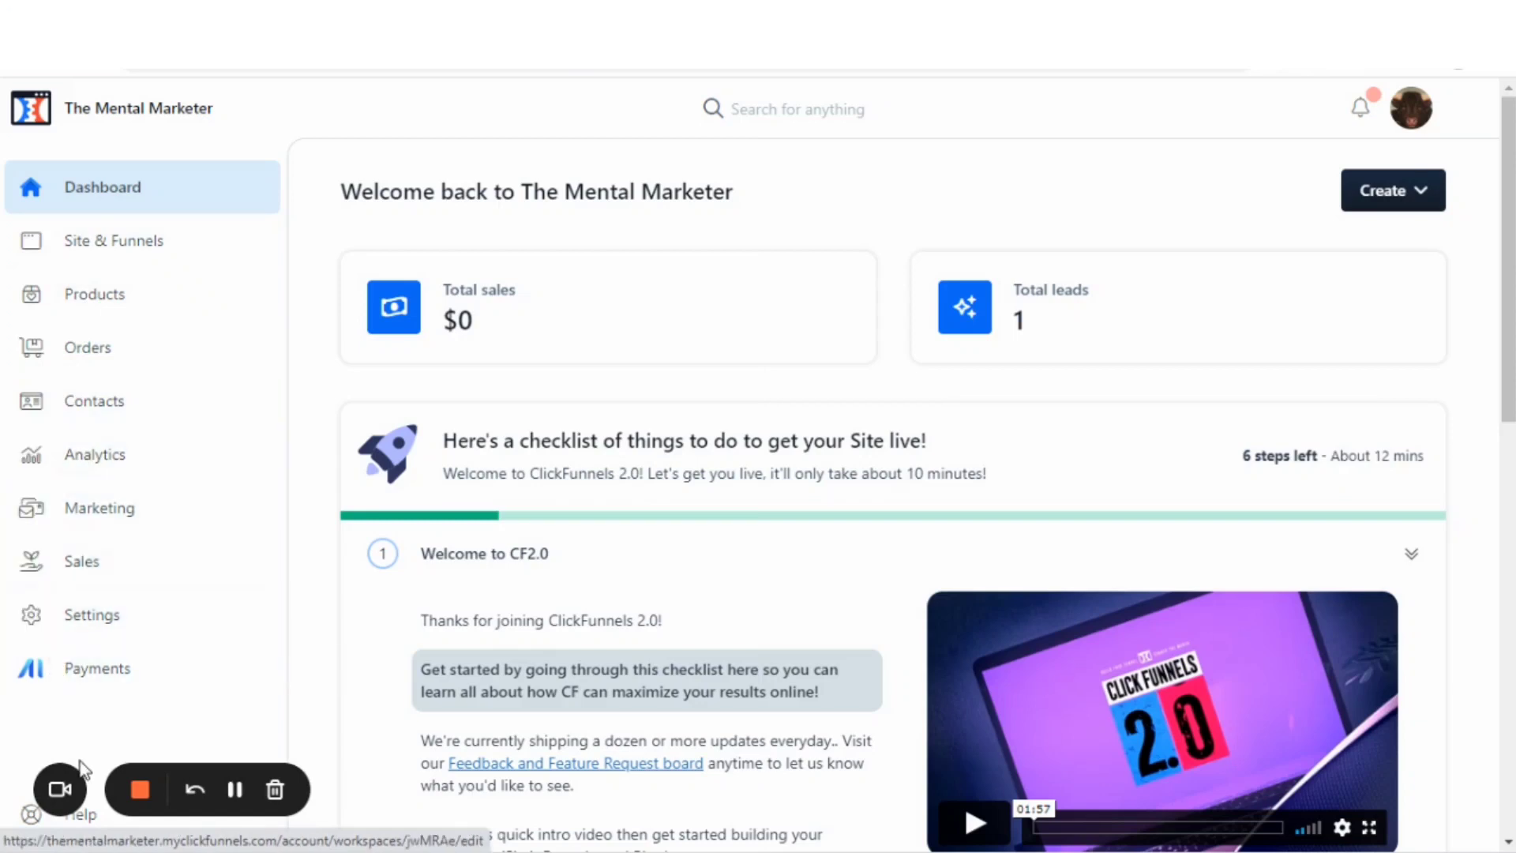
{"action": "mouse_move", "coordinate": [111, 198]}
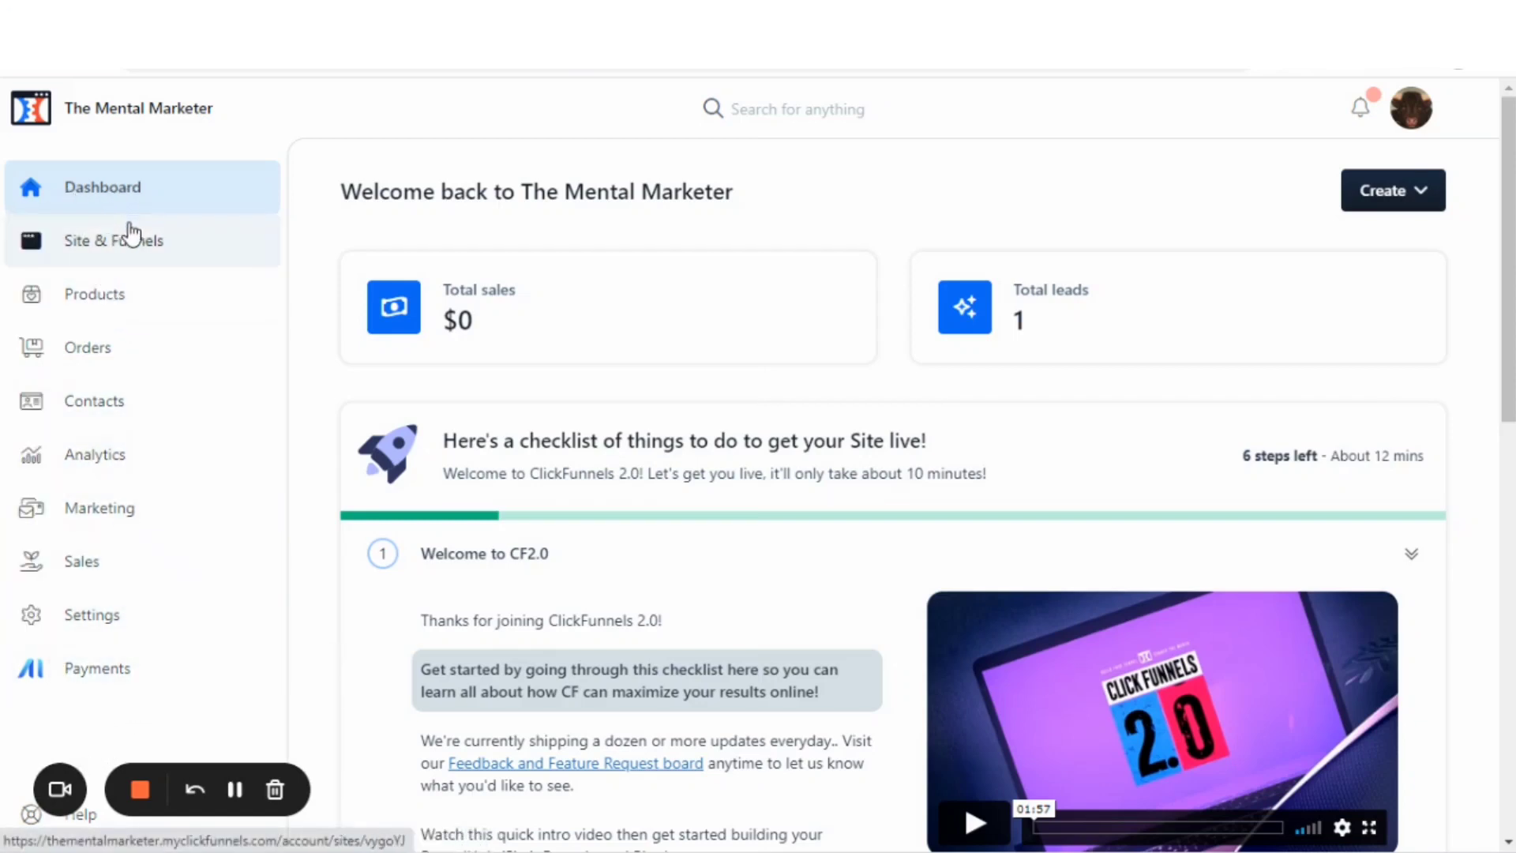
{"action": "mouse_move", "coordinate": [95, 293]}
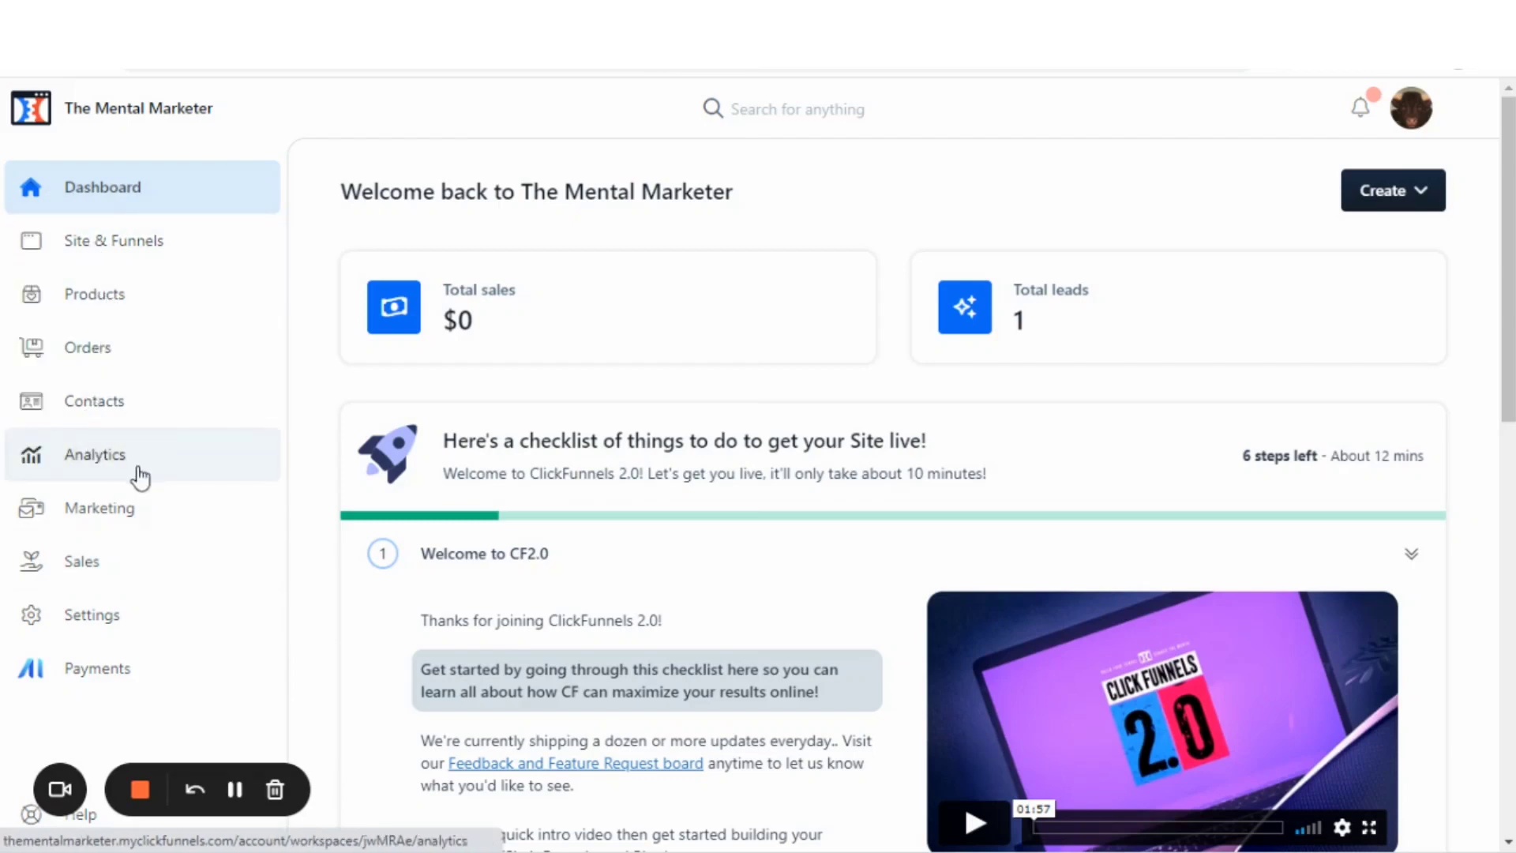
{"action": "mouse_move", "coordinate": [126, 561]}
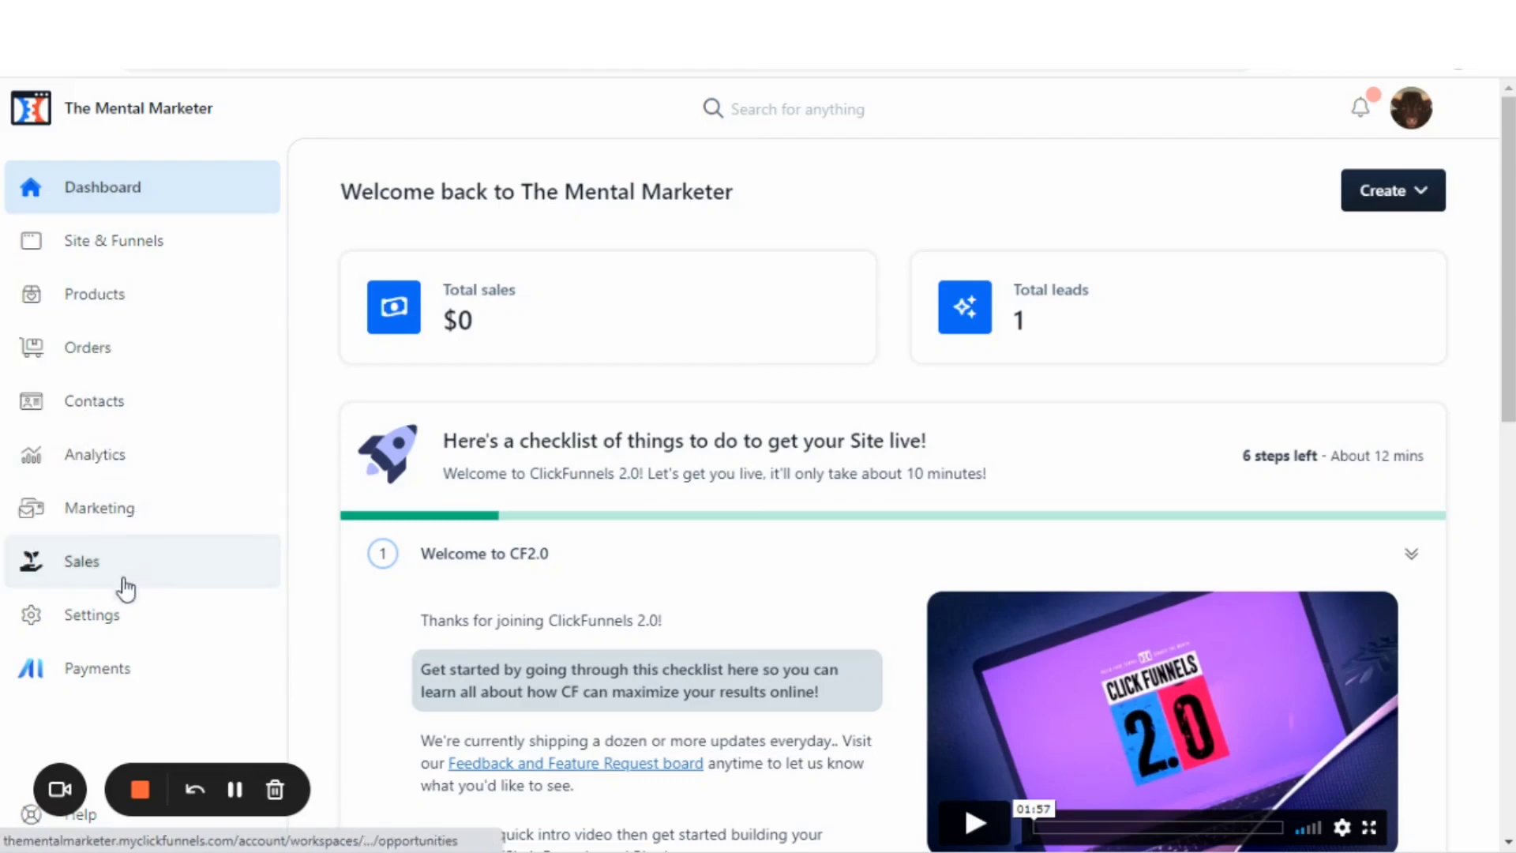
{"action": "mouse_move", "coordinate": [96, 668]}
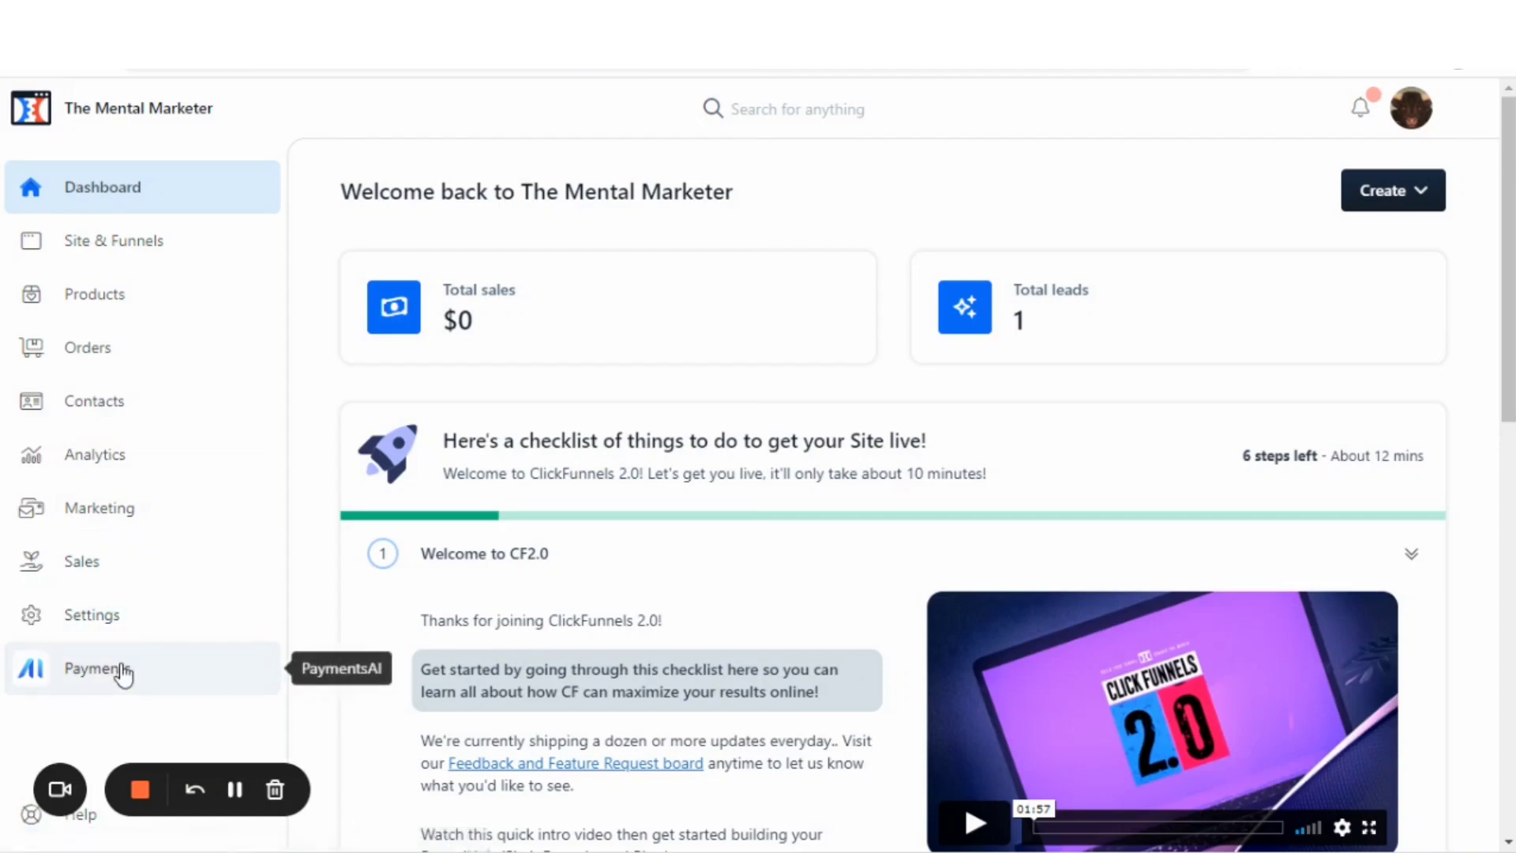
{"action": "mouse_move", "coordinate": [821, 285]}
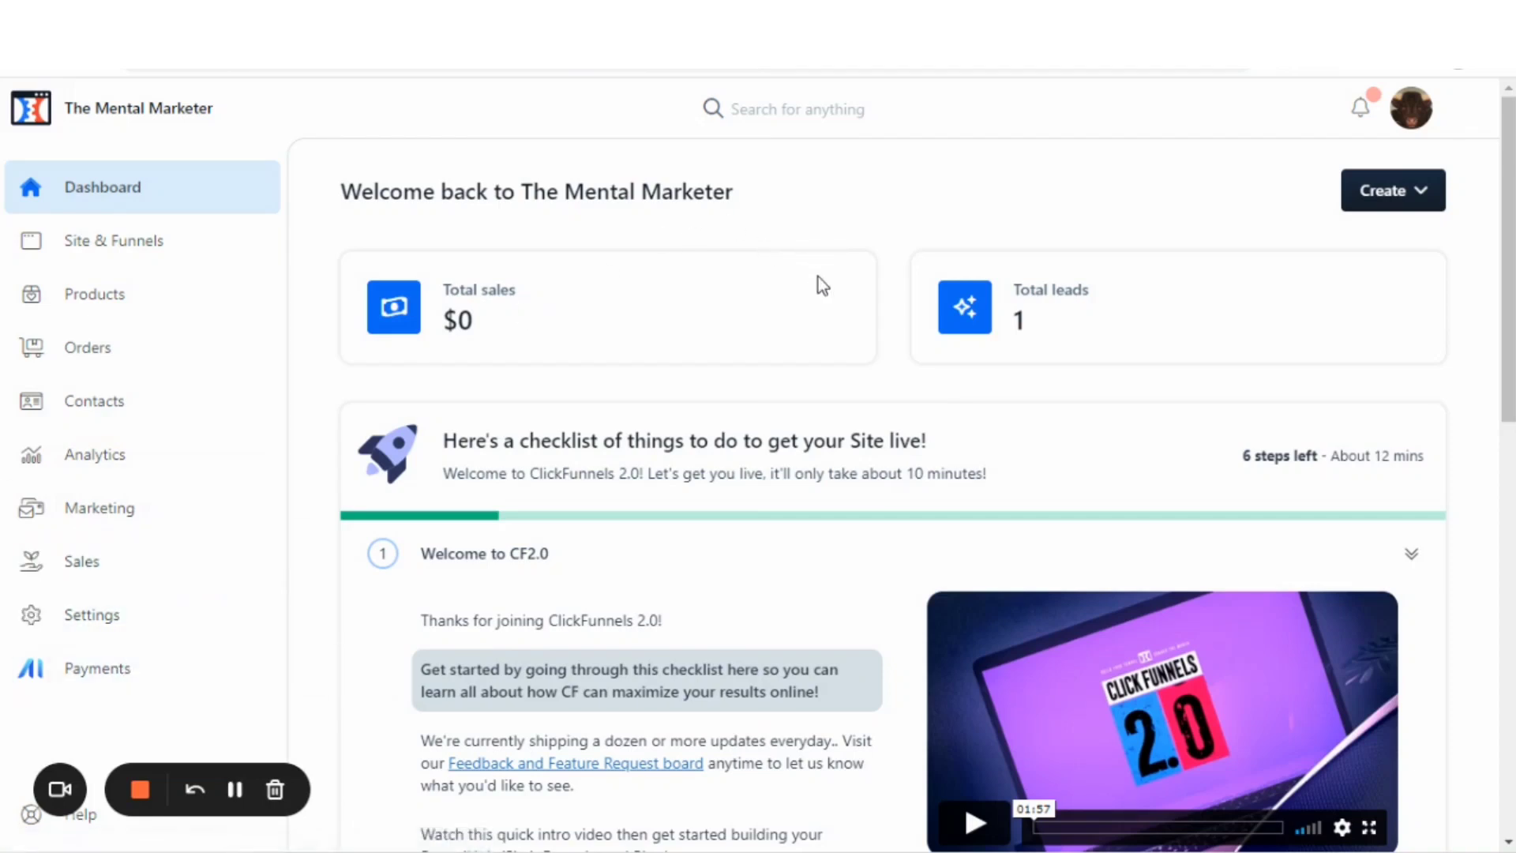
{"action": "scroll", "scroll_direction": "down", "scroll_amount": 3}
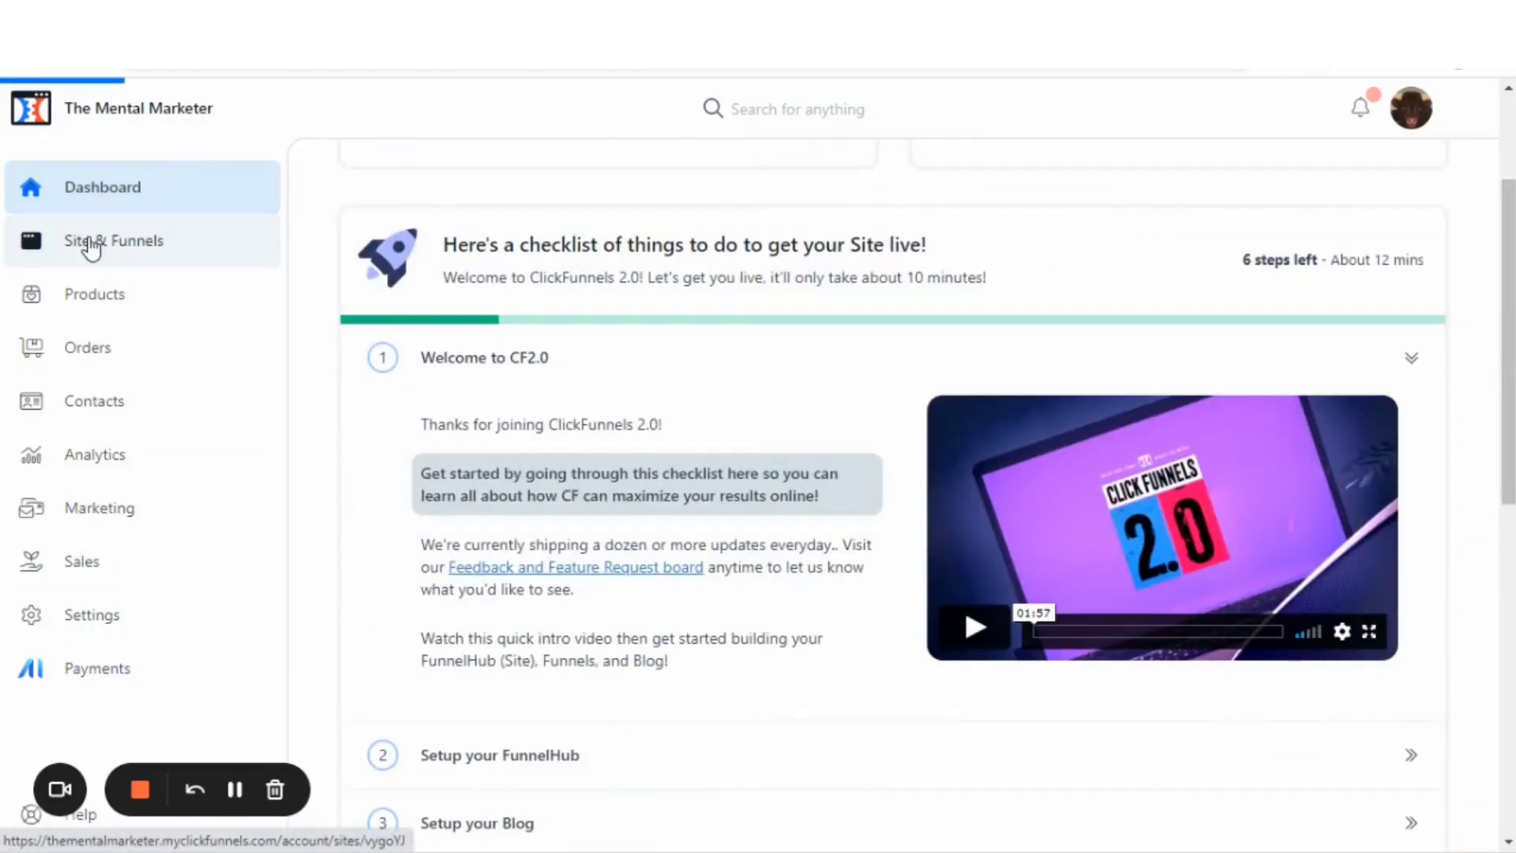
{"action": "left_click", "coordinate": [114, 240]}
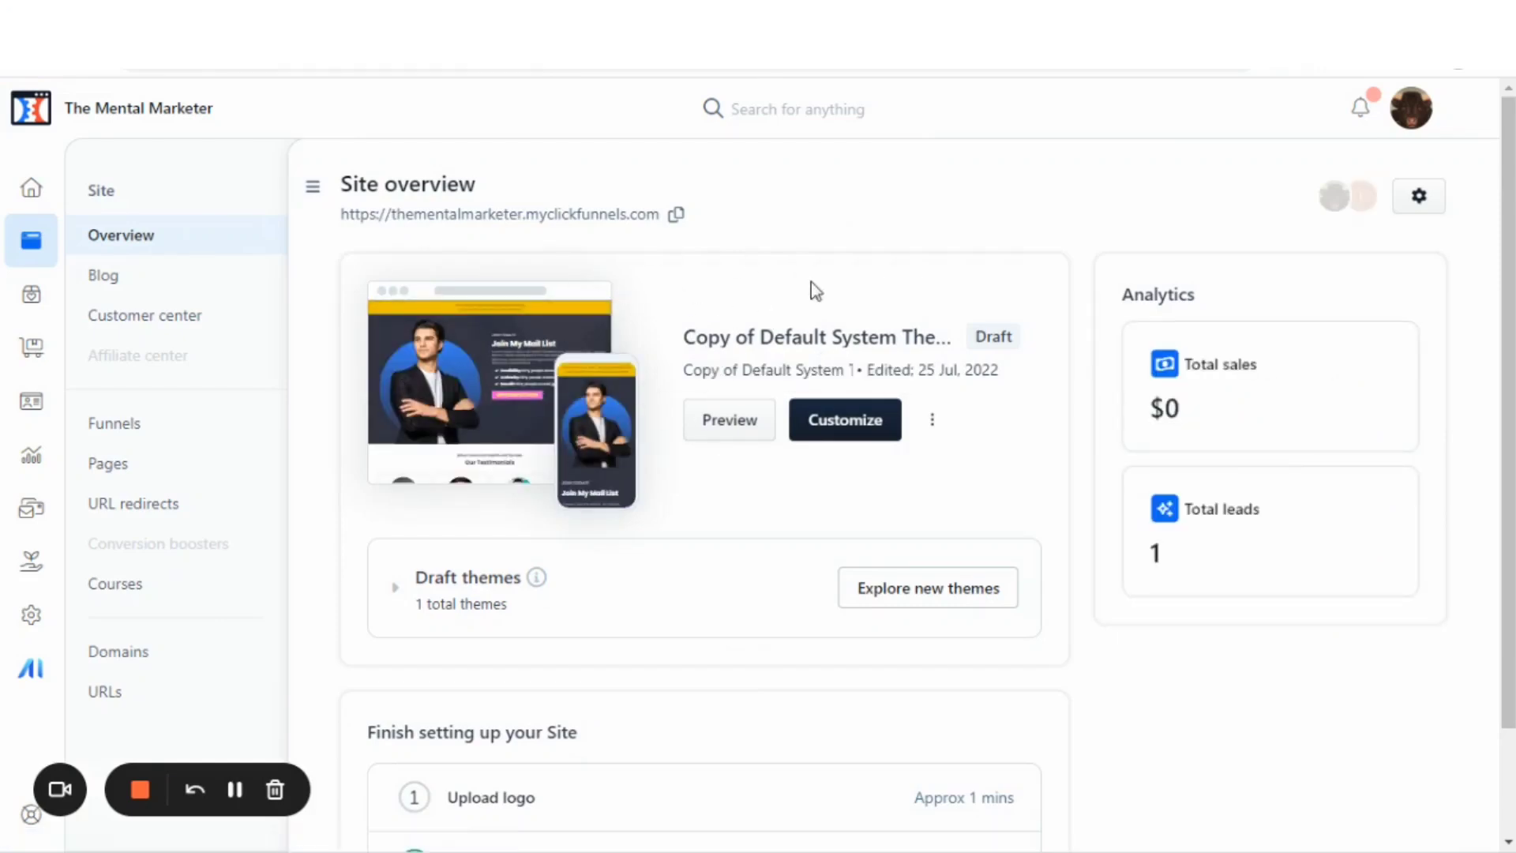
{"action": "scroll", "scroll_direction": "down", "scroll_amount": 3}
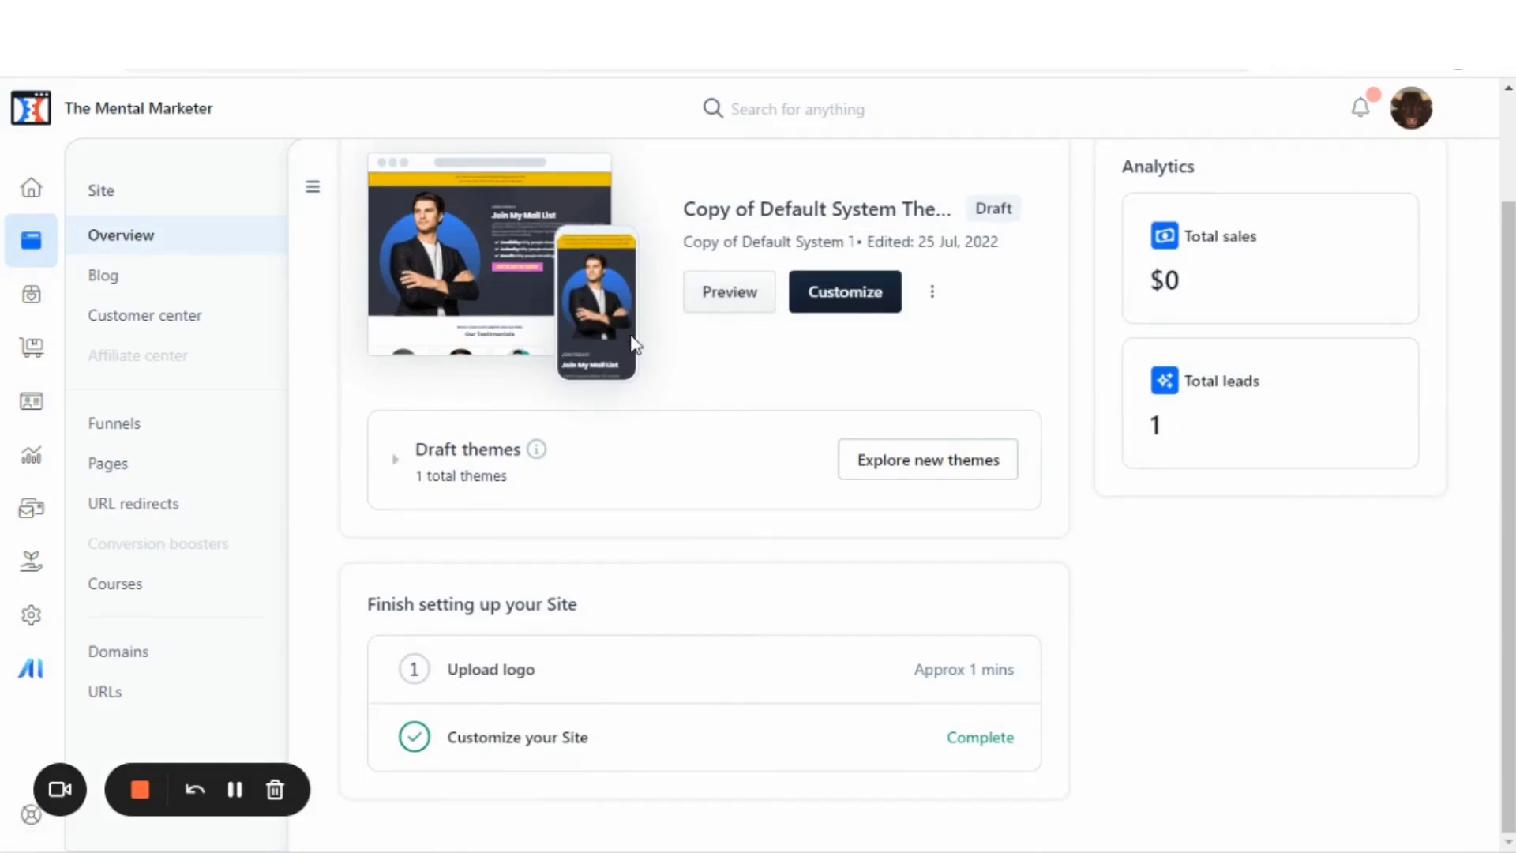
{"action": "scroll", "scroll_direction": "up", "scroll_amount": 3}
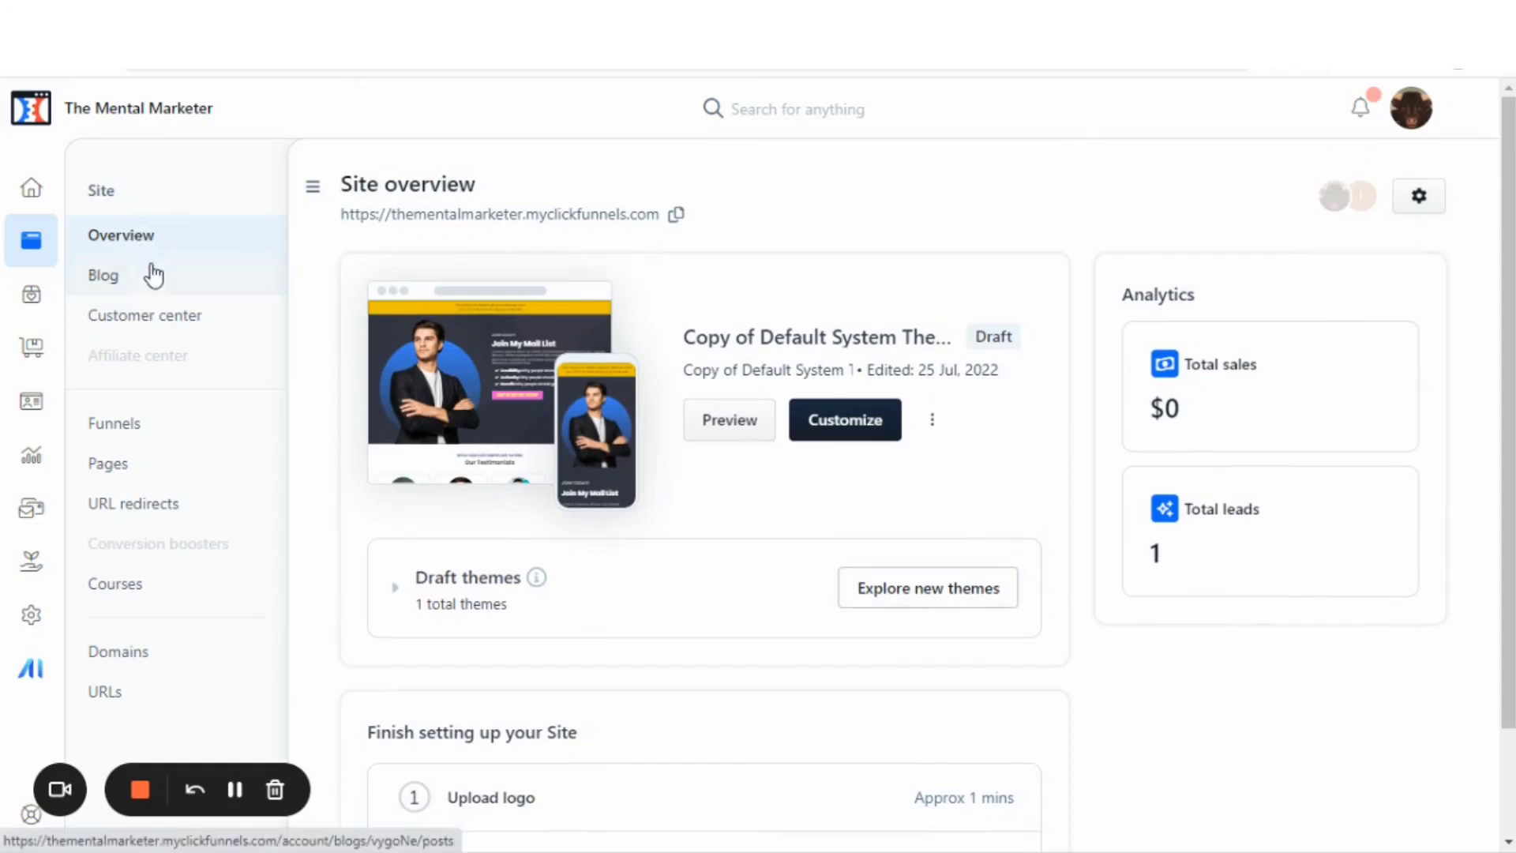
{"action": "left_click", "coordinate": [102, 275]}
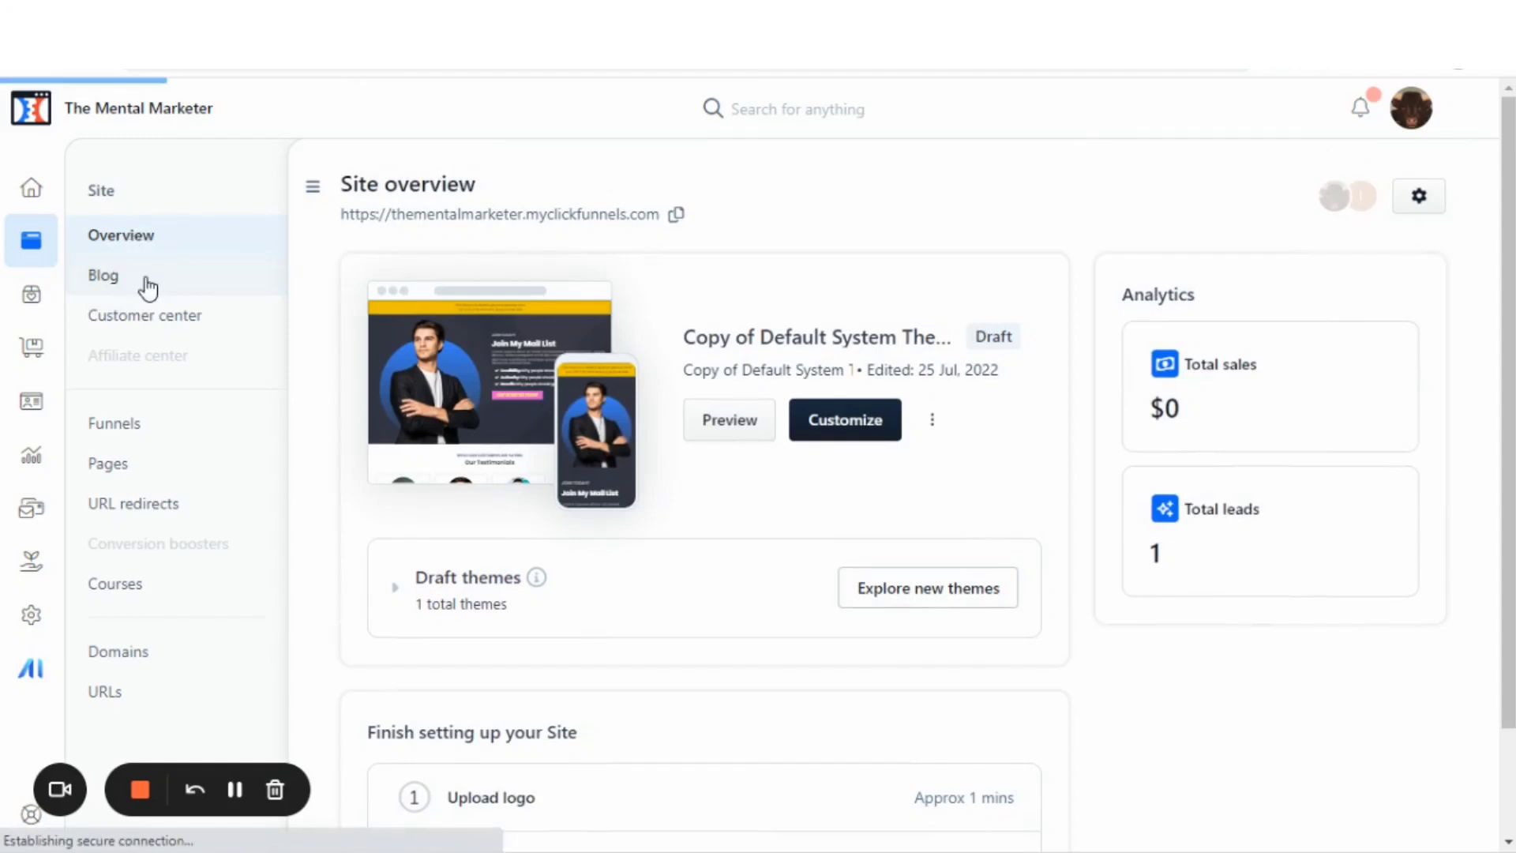
Step: View the Primary Blog posts and Customer center, then show the Funnels list
{"action": "left_click", "coordinate": [103, 275]}
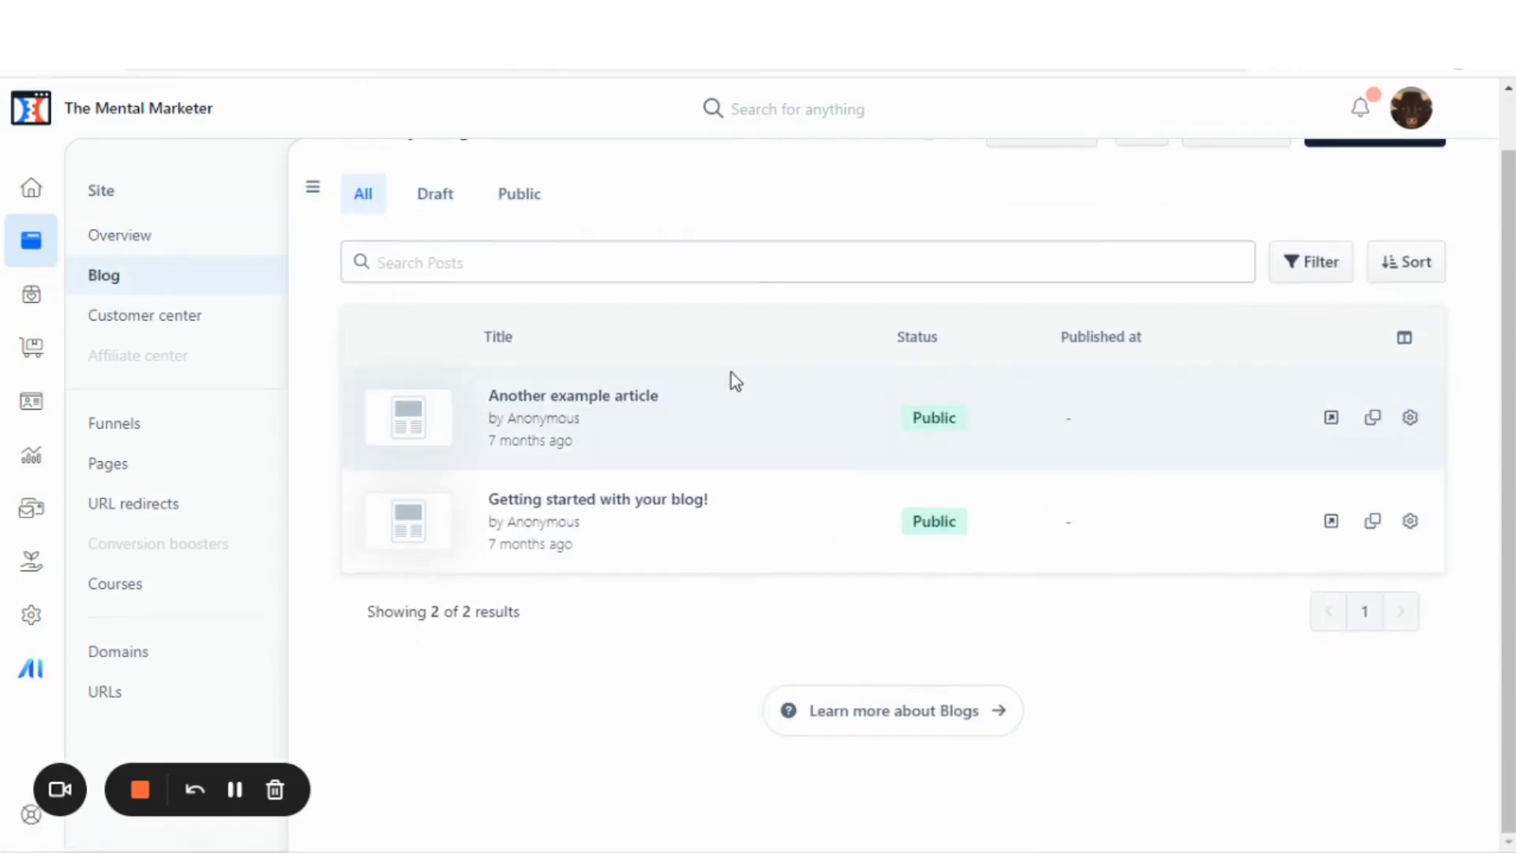
{"action": "scroll", "scroll_direction": "up", "scroll_amount": 3}
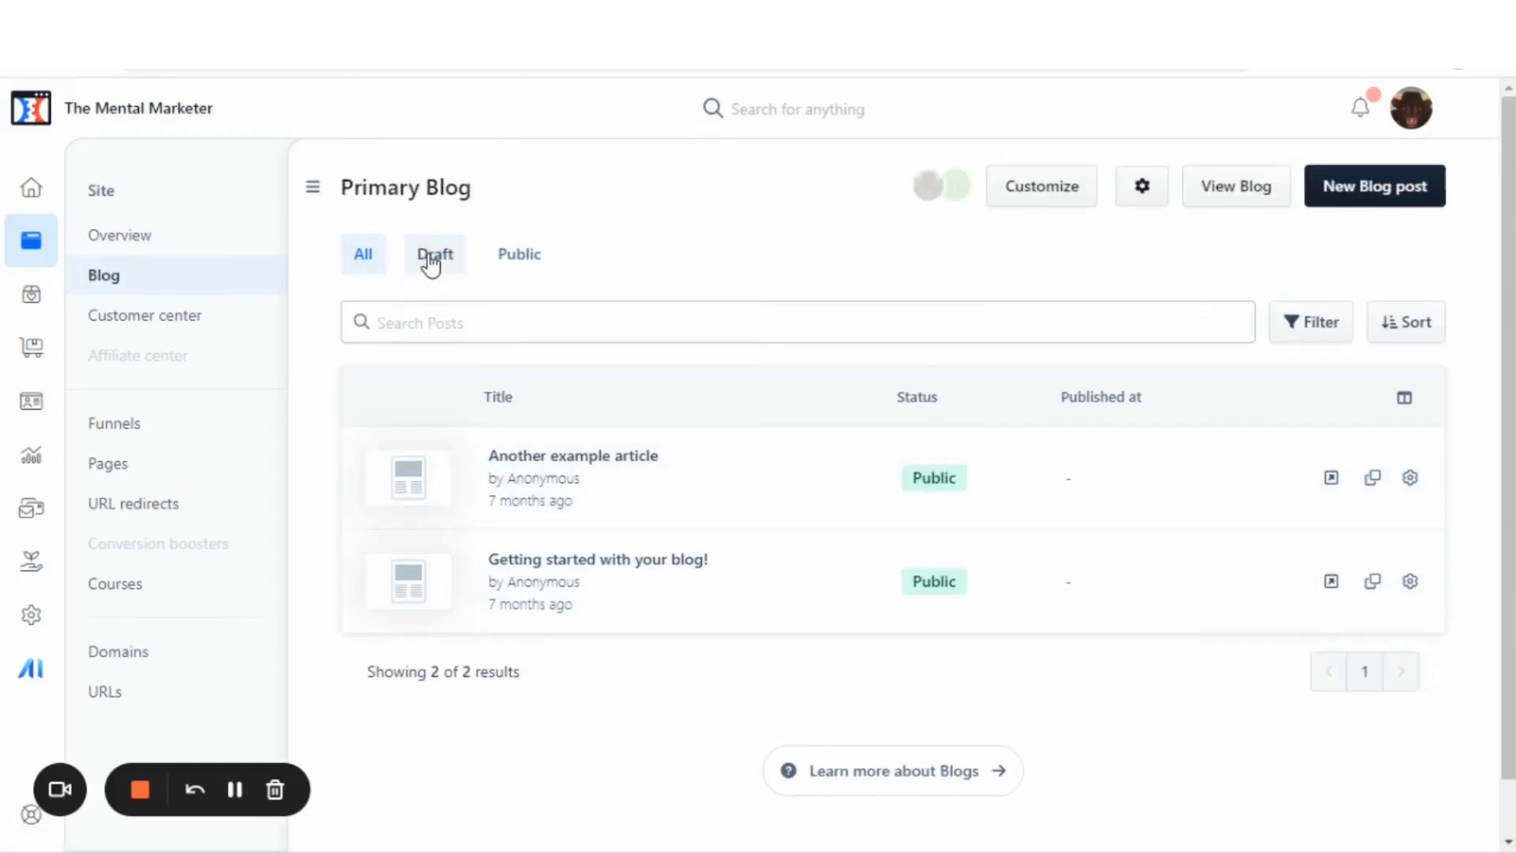
{"action": "mouse_move", "coordinate": [267, 291]}
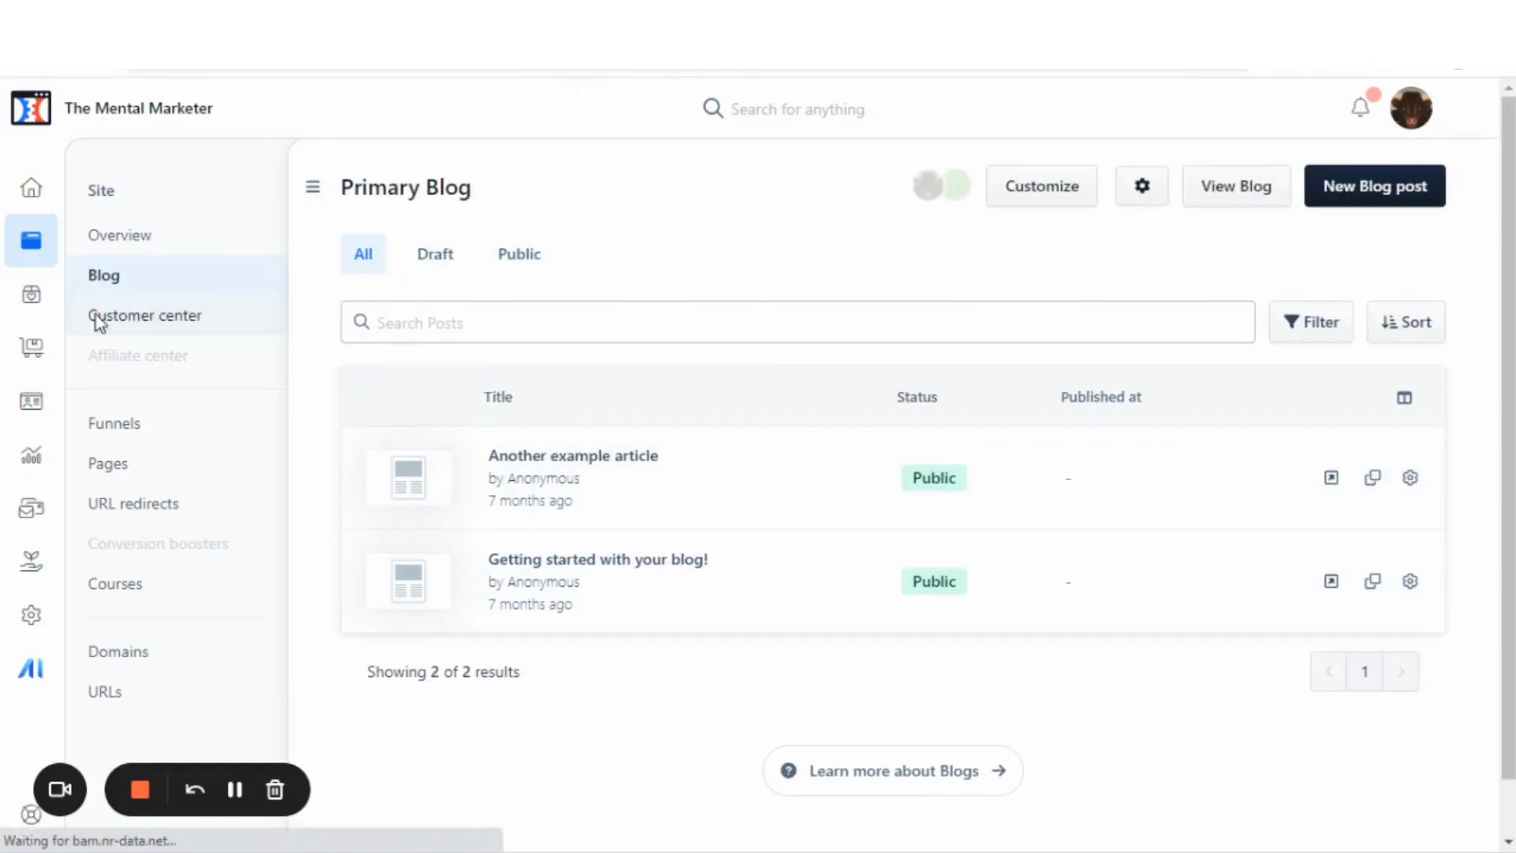
{"action": "left_click", "coordinate": [145, 316]}
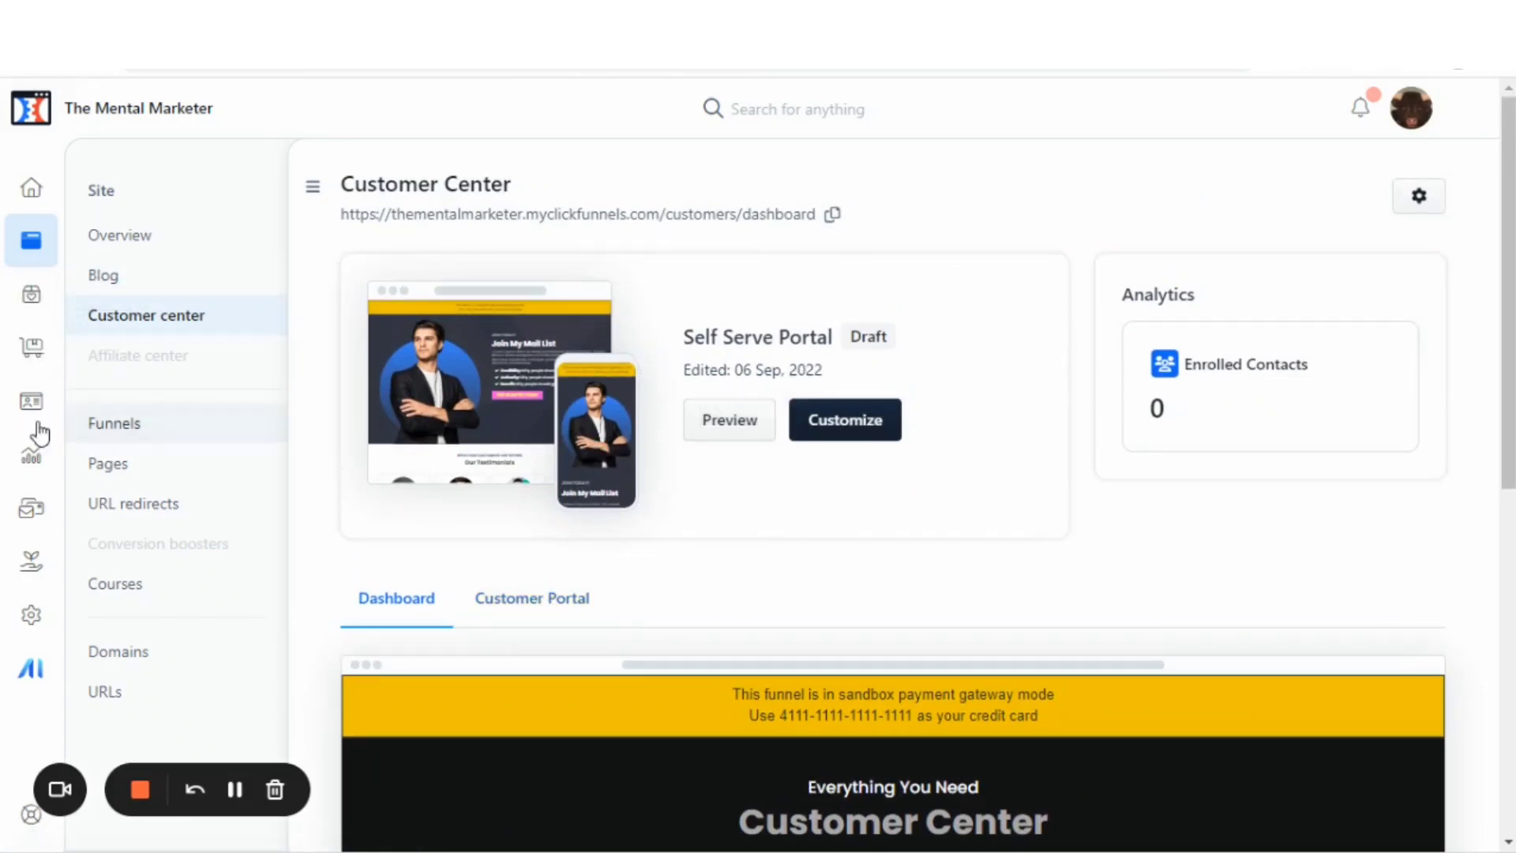
{"action": "mouse_move", "coordinate": [89, 432]}
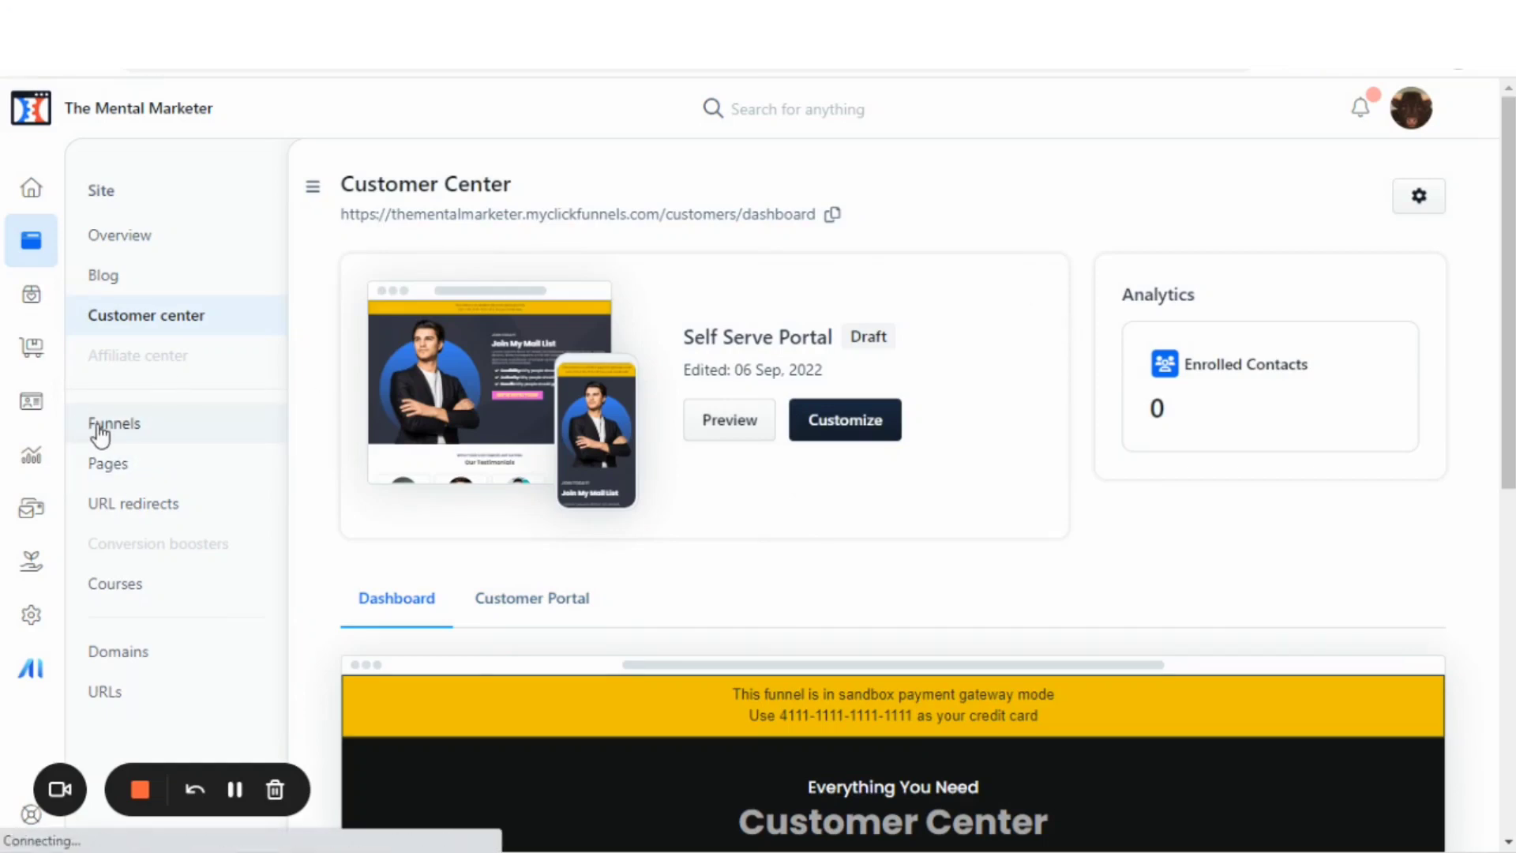
{"action": "left_click", "coordinate": [114, 424]}
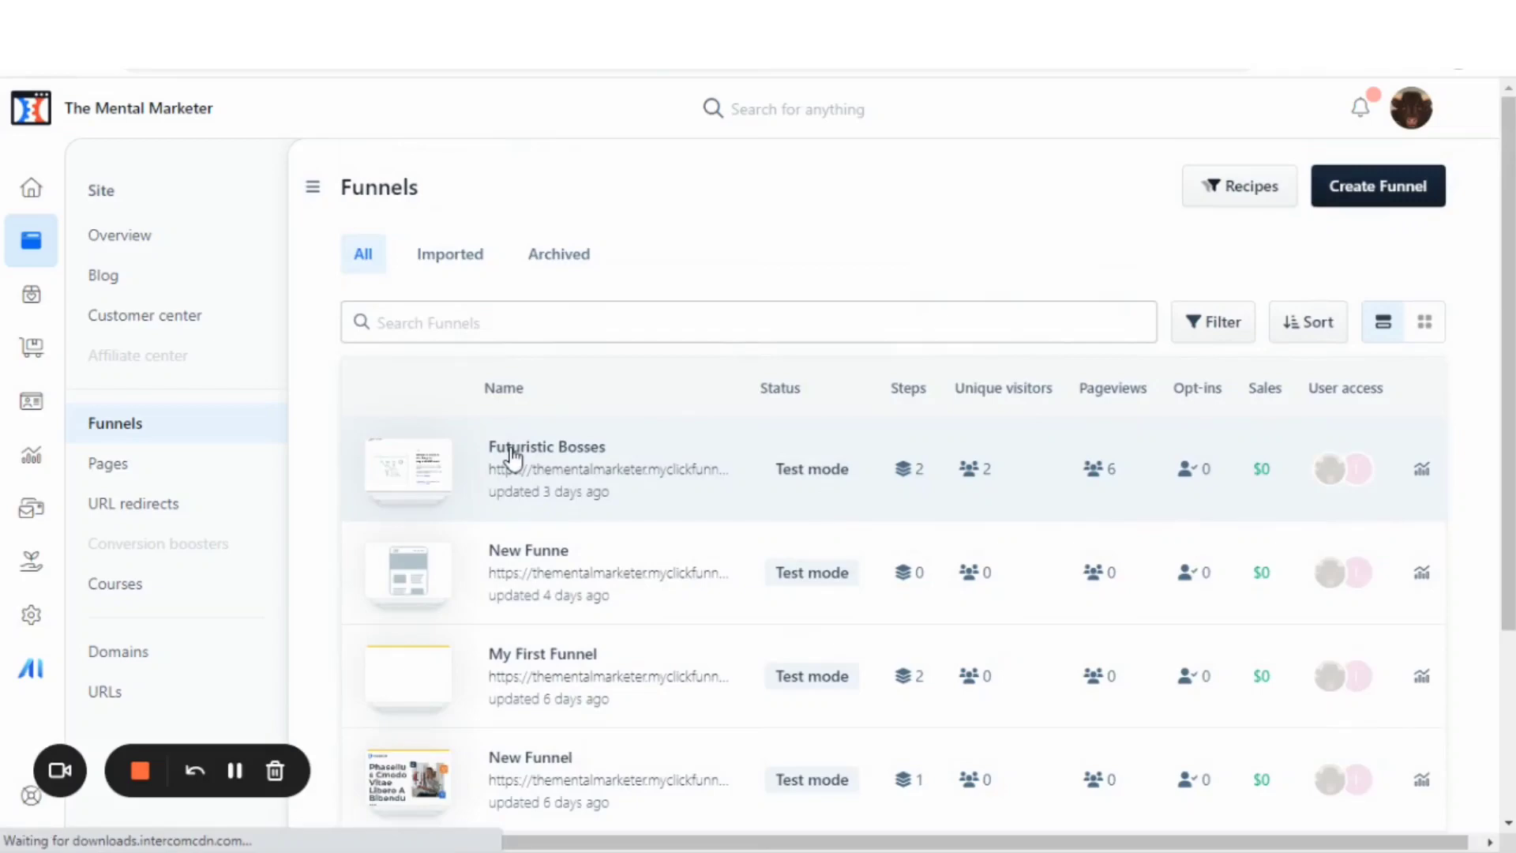
Step: Inspect the Futuristic Bosses funnel's two steps, then go back to the Funnels list
{"action": "left_click", "coordinate": [547, 446]}
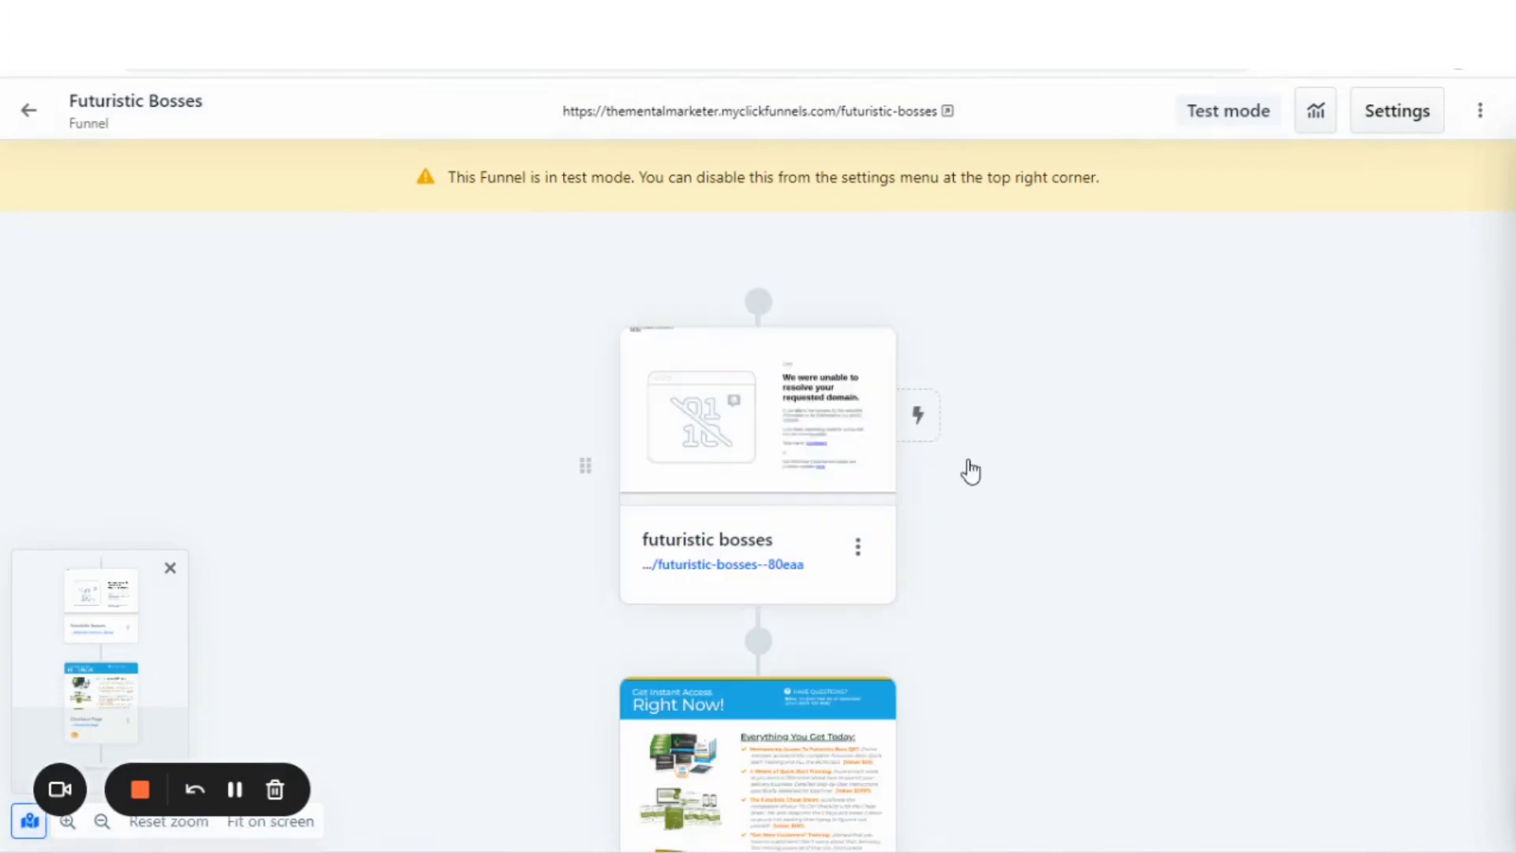
{"action": "scroll", "scroll_direction": "down", "scroll_amount": 3}
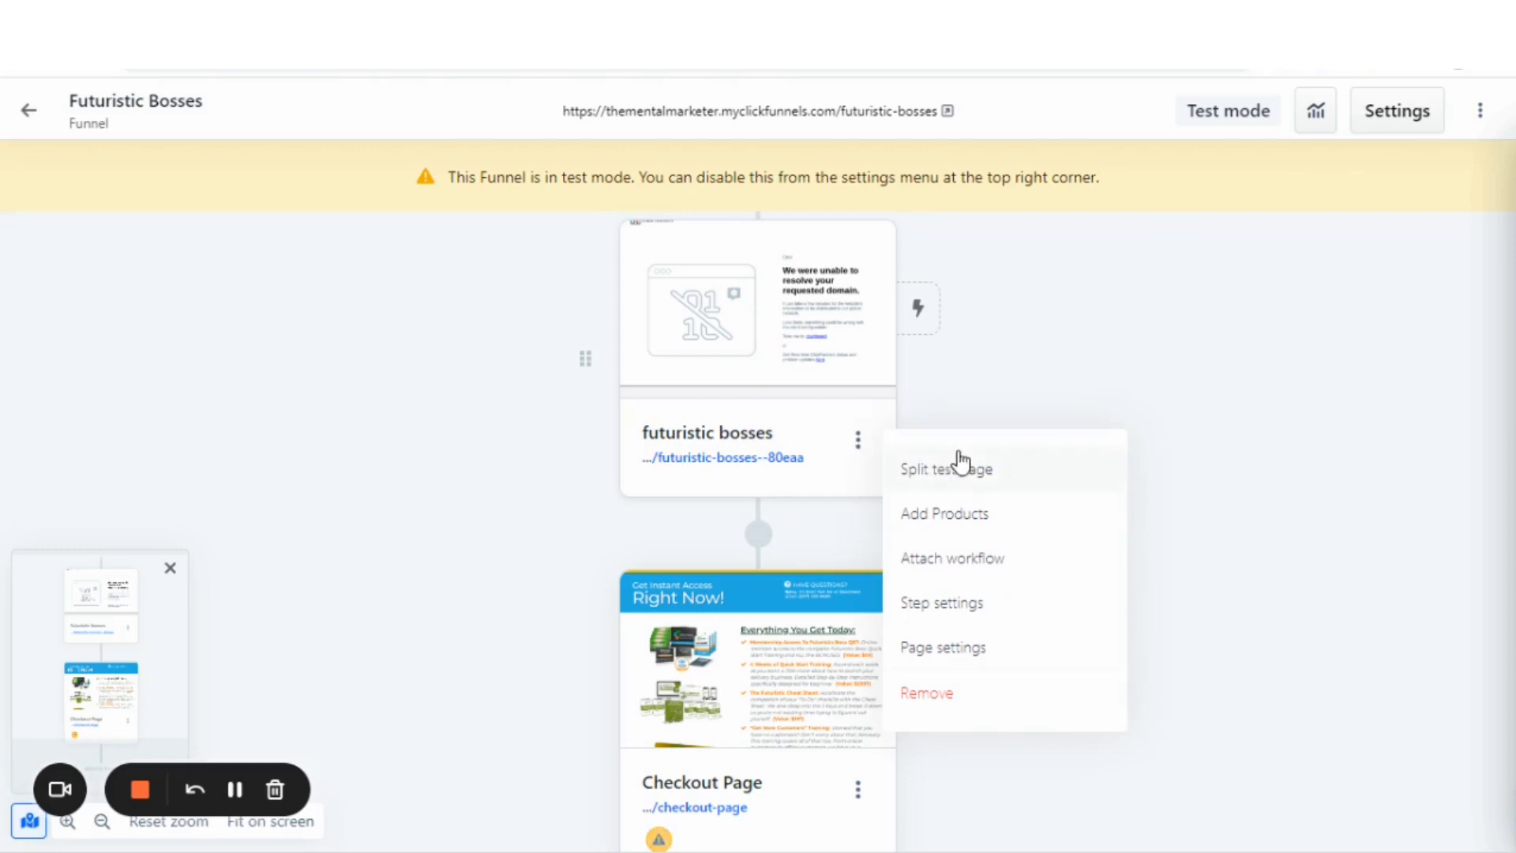
{"action": "mouse_move", "coordinate": [983, 616]}
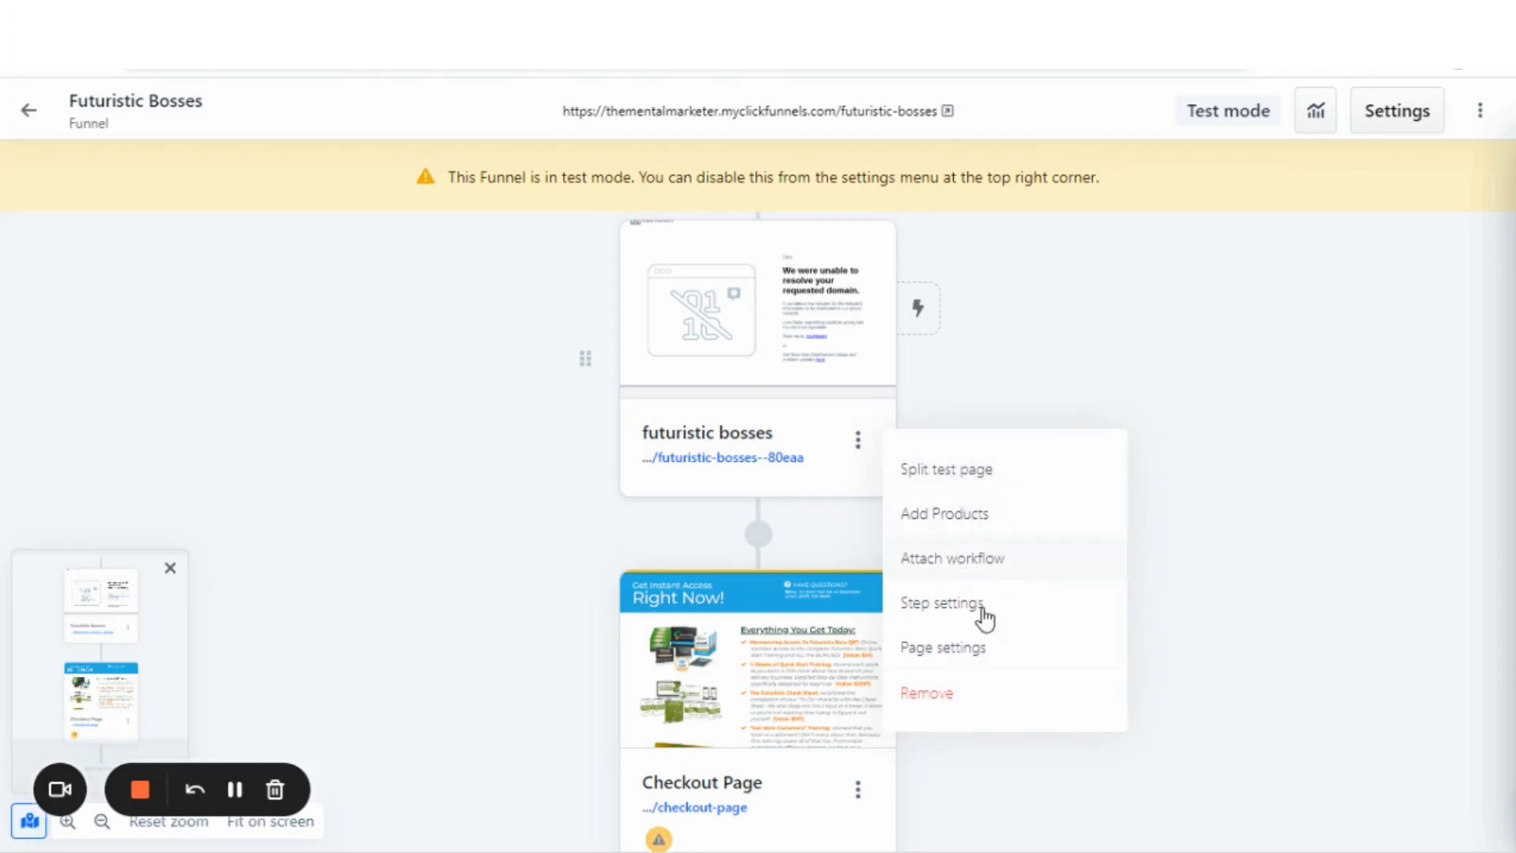
{"action": "mouse_move", "coordinate": [1167, 515]}
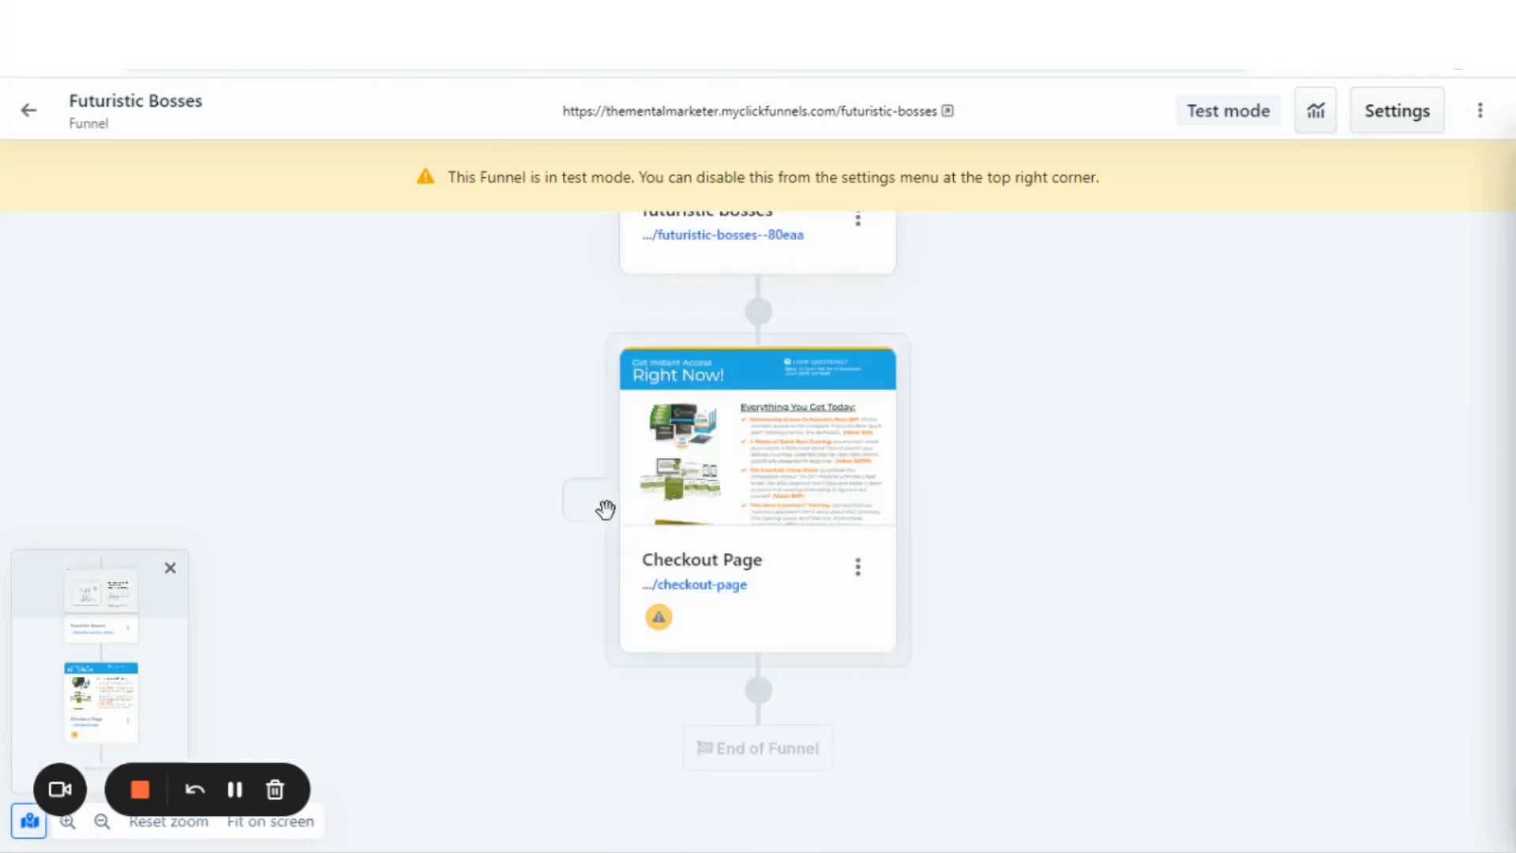
{"action": "left_click", "coordinate": [756, 498]}
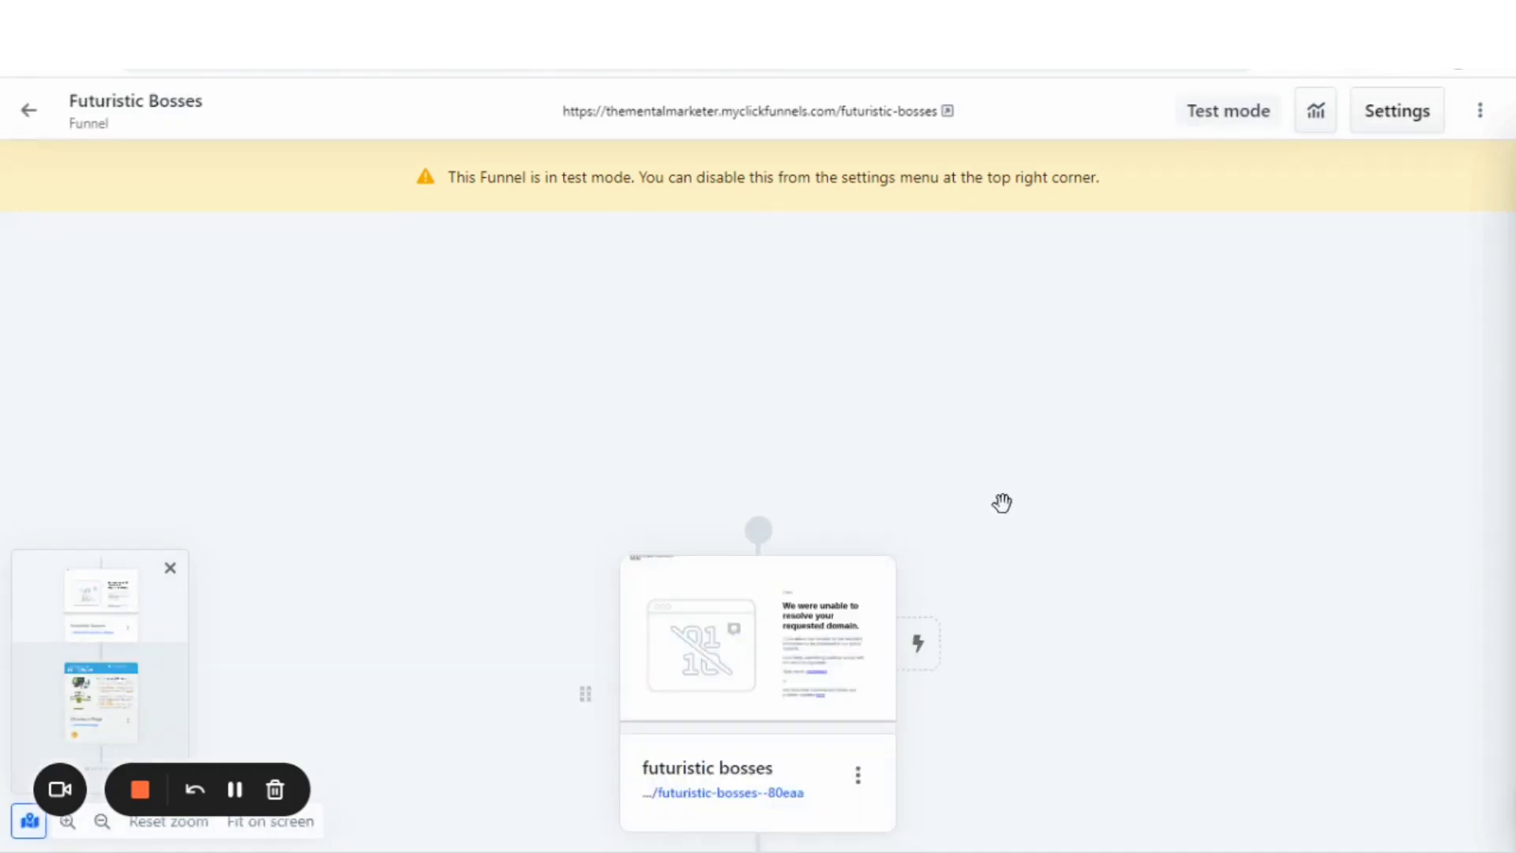
{"action": "mouse_move", "coordinate": [374, 338]}
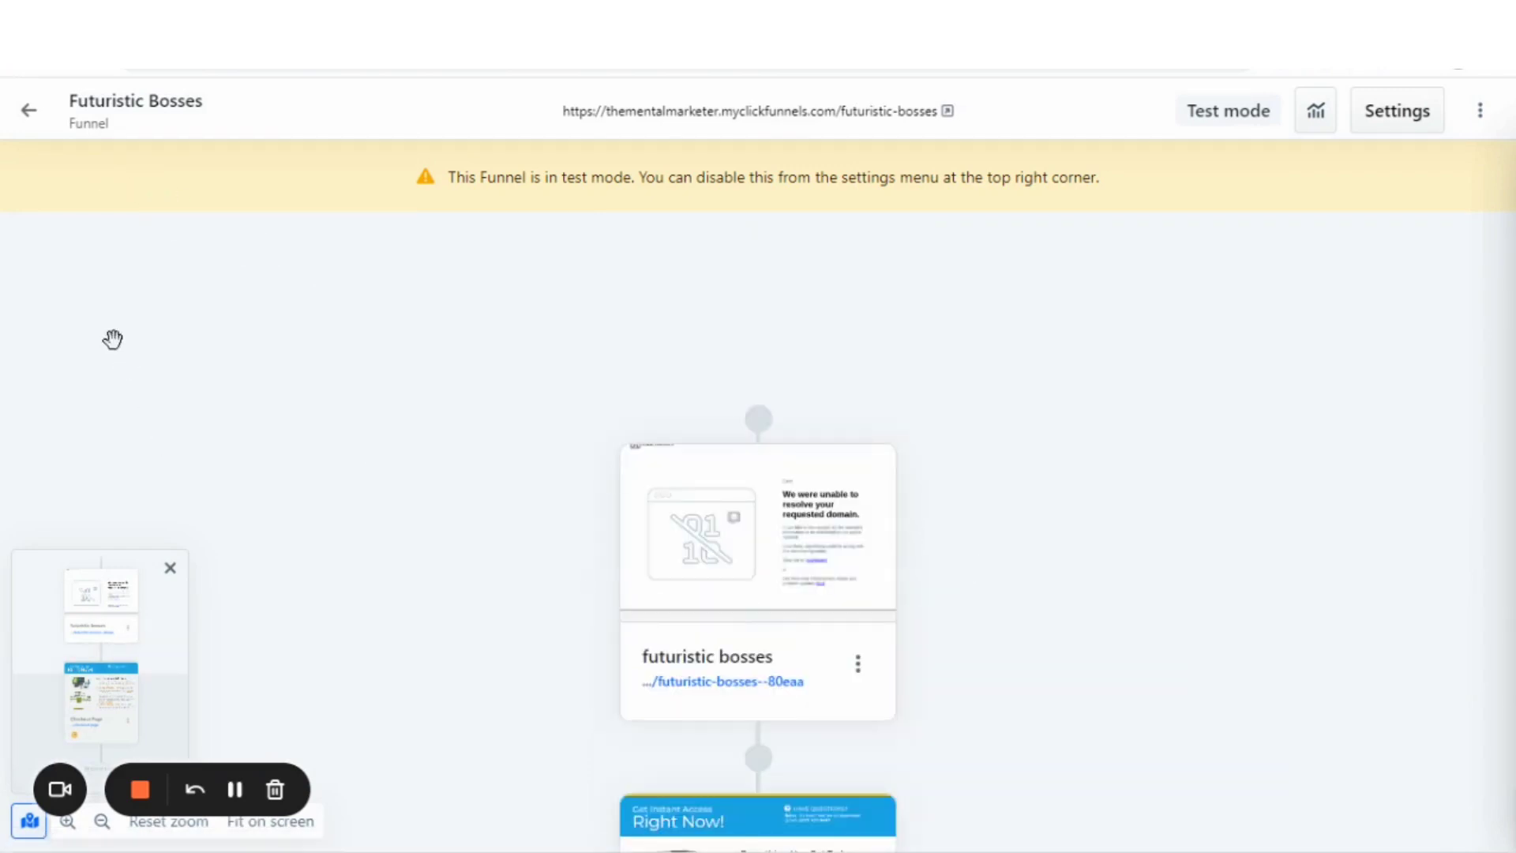
{"action": "left_click", "coordinate": [28, 109]}
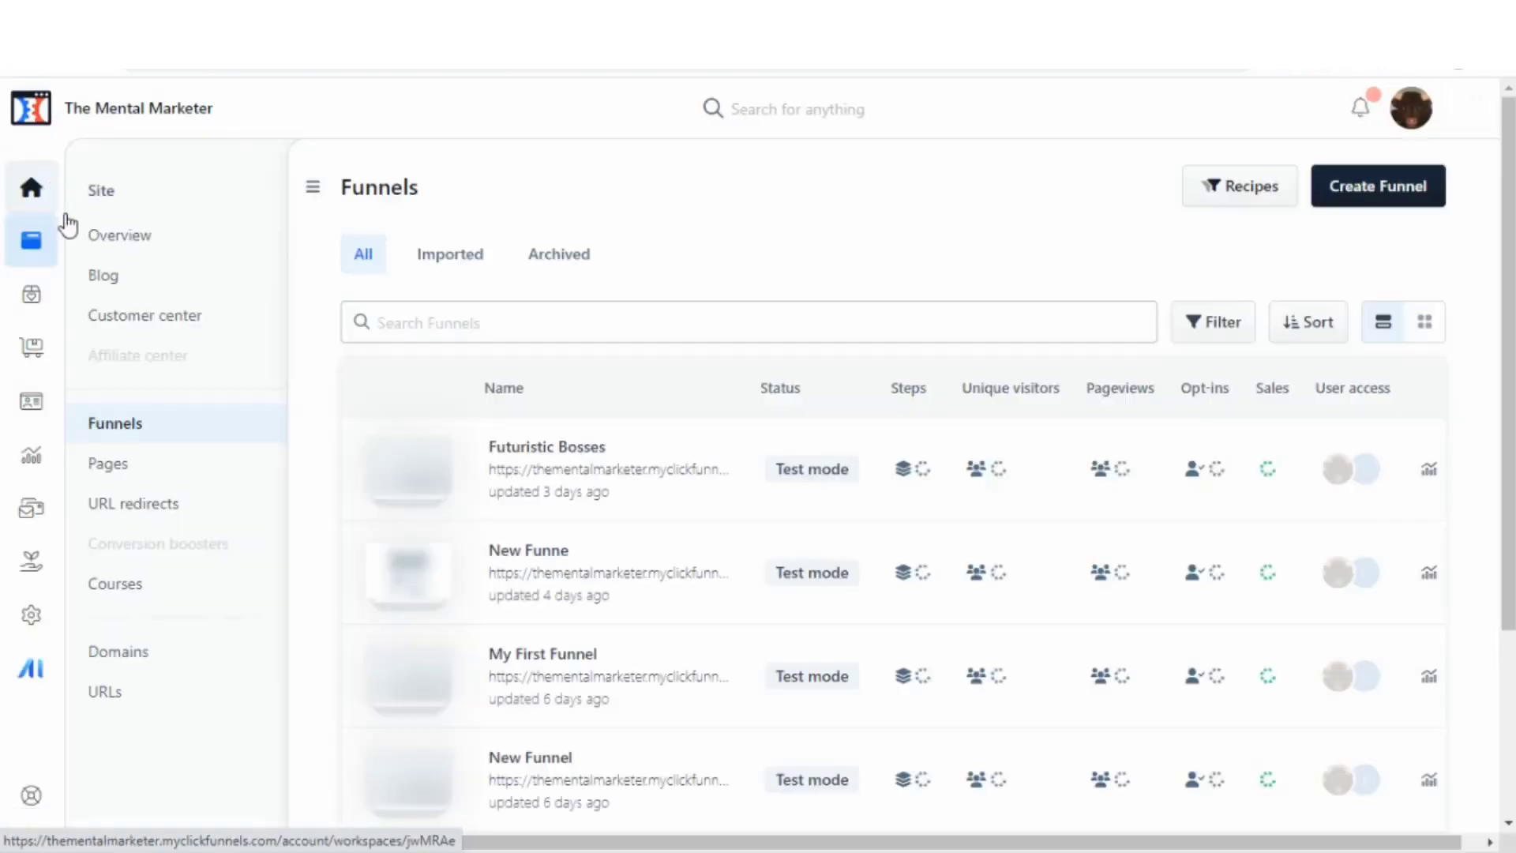
{"action": "left_click", "coordinate": [108, 463]}
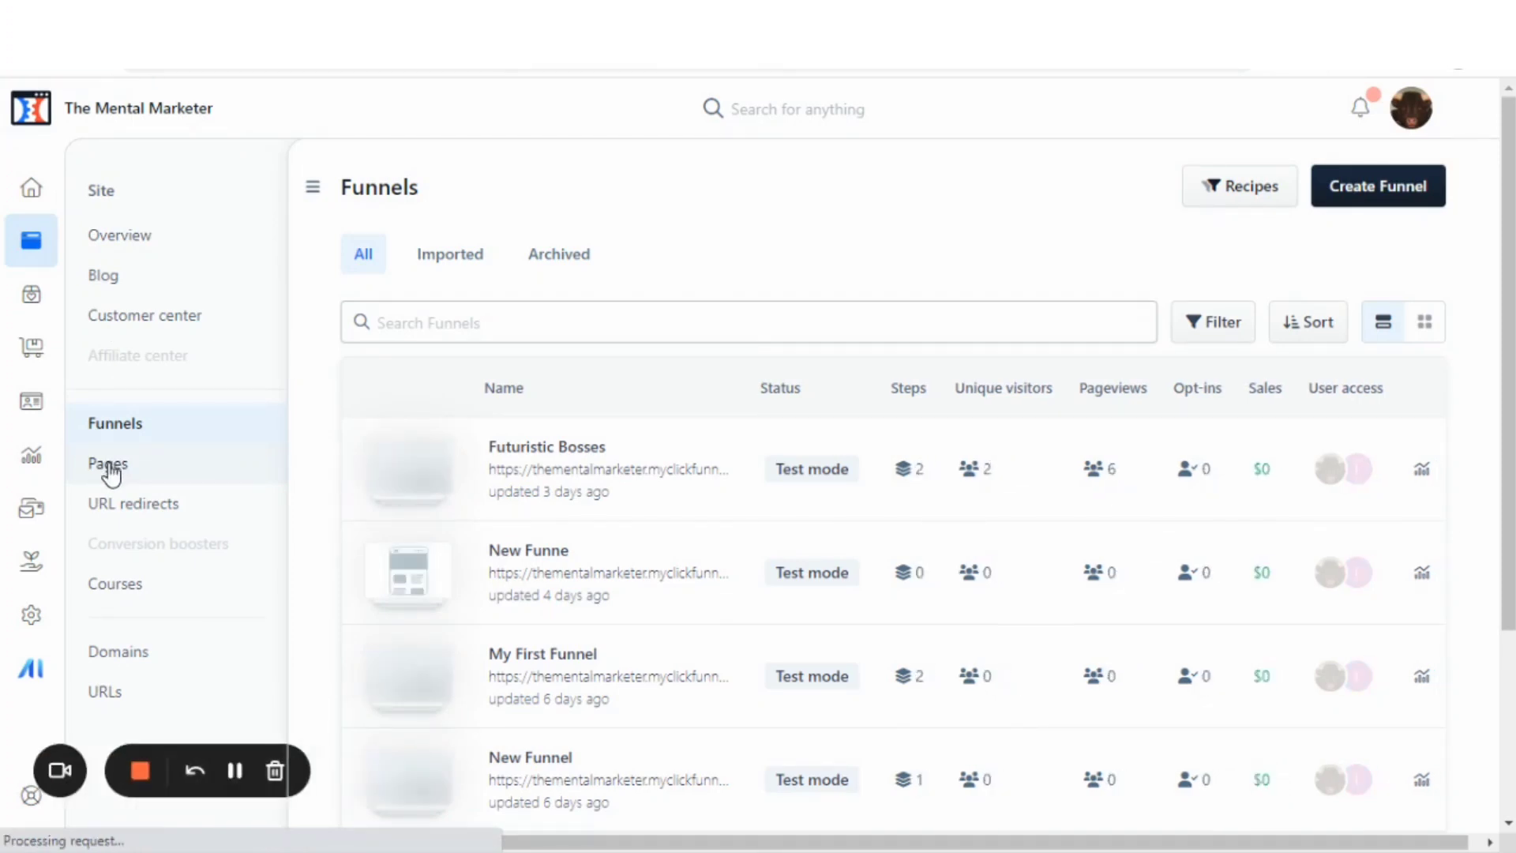
Step: View the 'Removing People In A Tag' page in the editor on mobile and desktop layouts
{"action": "left_click", "coordinate": [108, 463]}
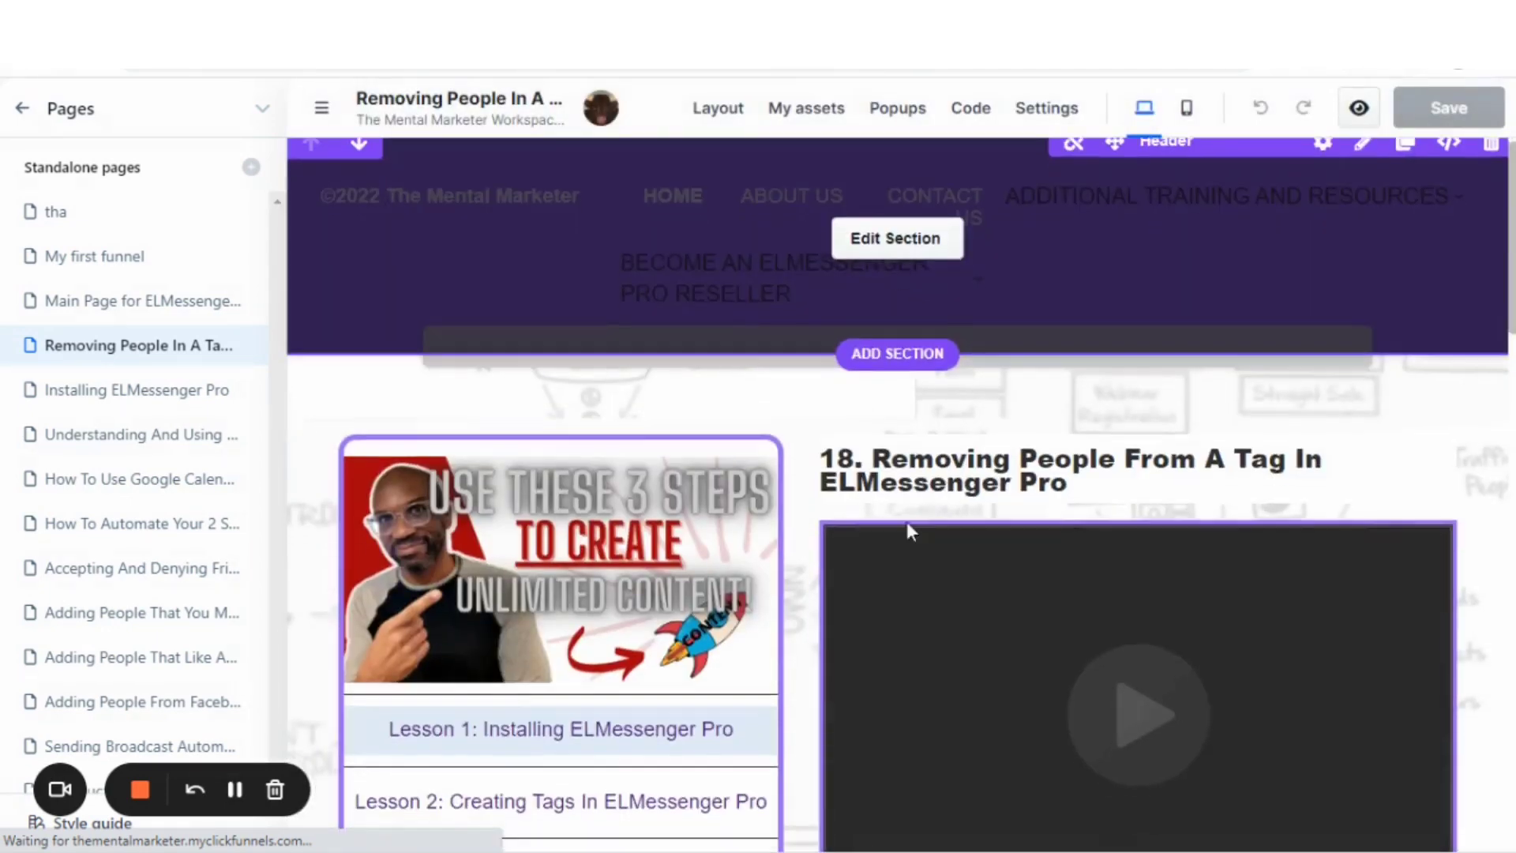
{"action": "scroll", "scroll_direction": "down", "scroll_amount": 3}
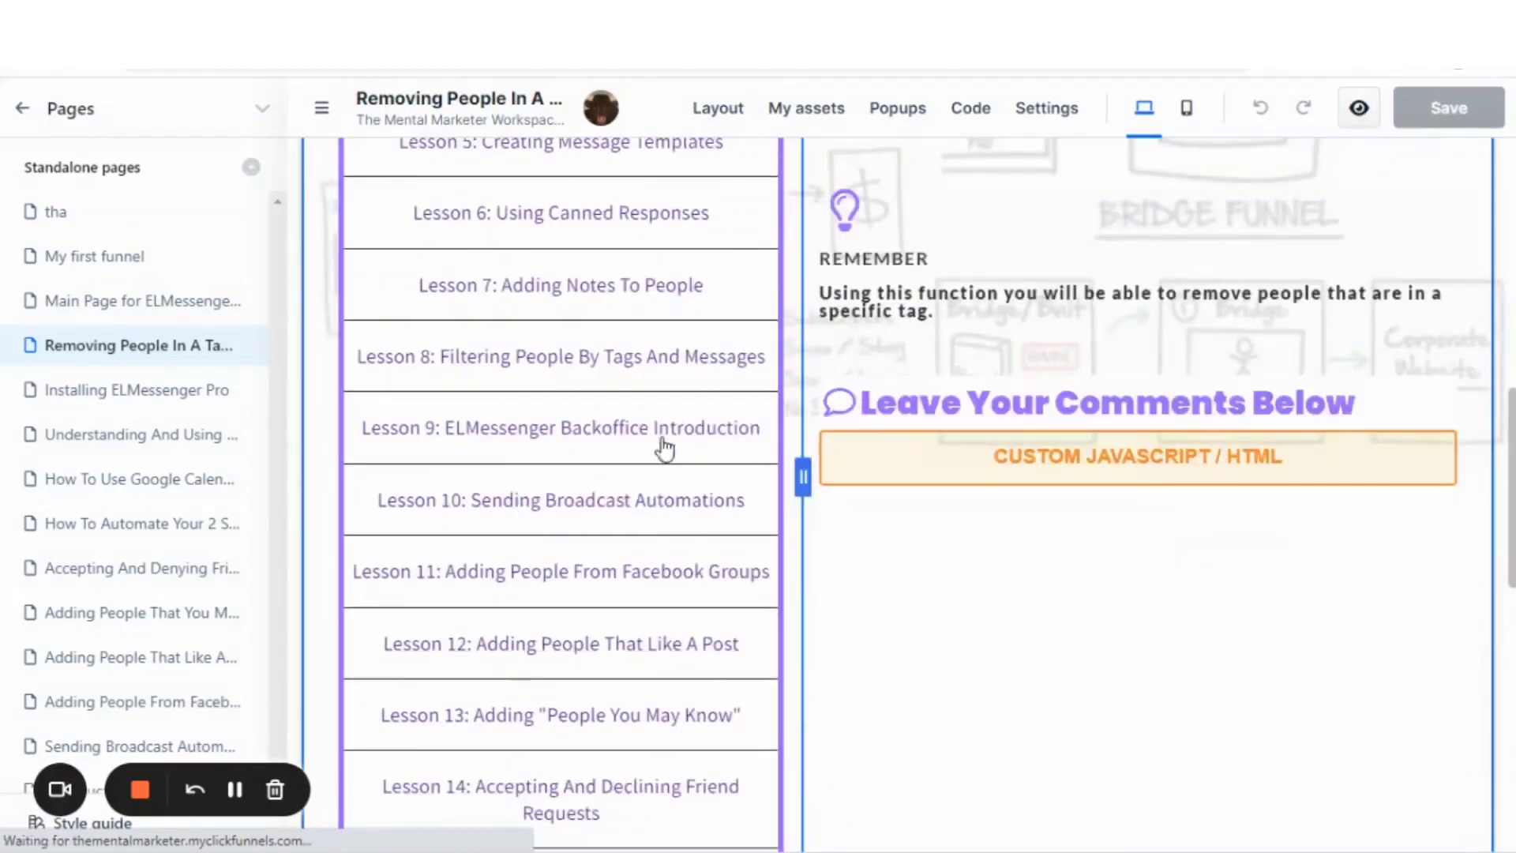
{"action": "scroll", "scroll_direction": "down", "scroll_amount": 3}
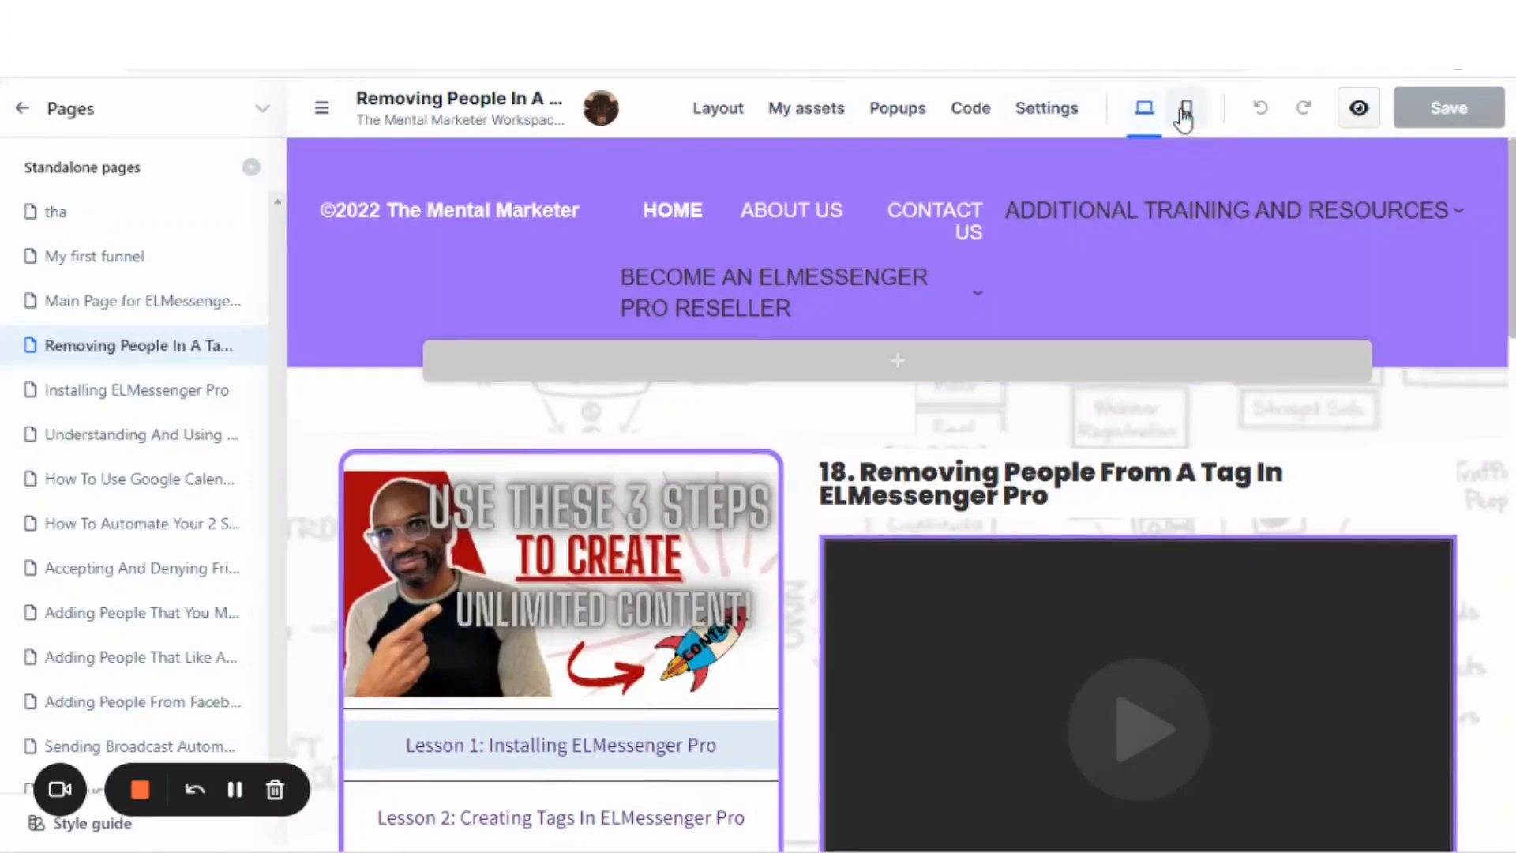
{"action": "left_click", "coordinate": [1185, 107]}
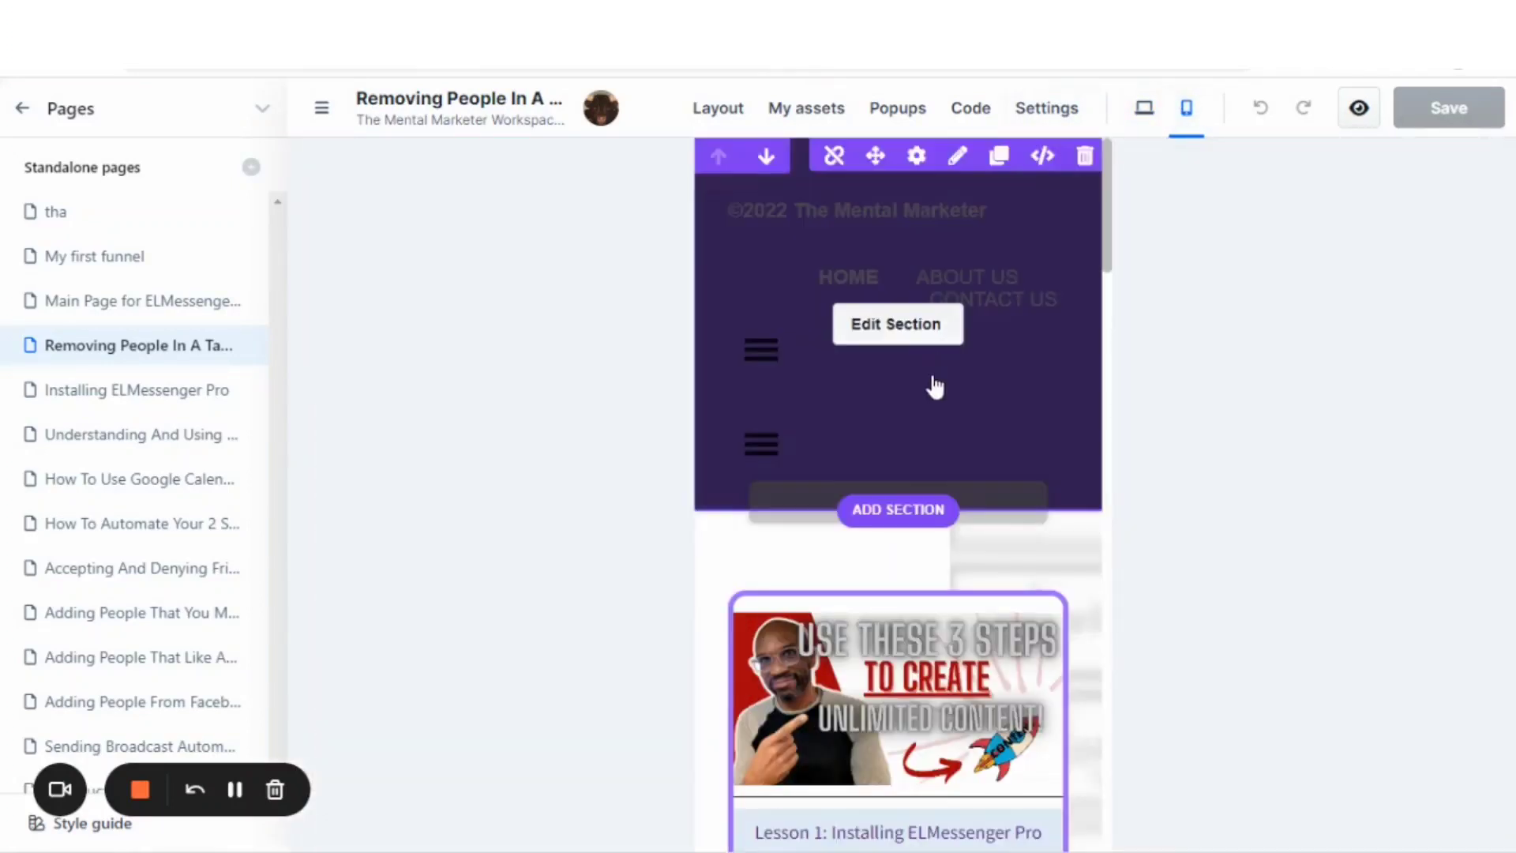
{"action": "scroll", "scroll_direction": "down", "scroll_amount": 3}
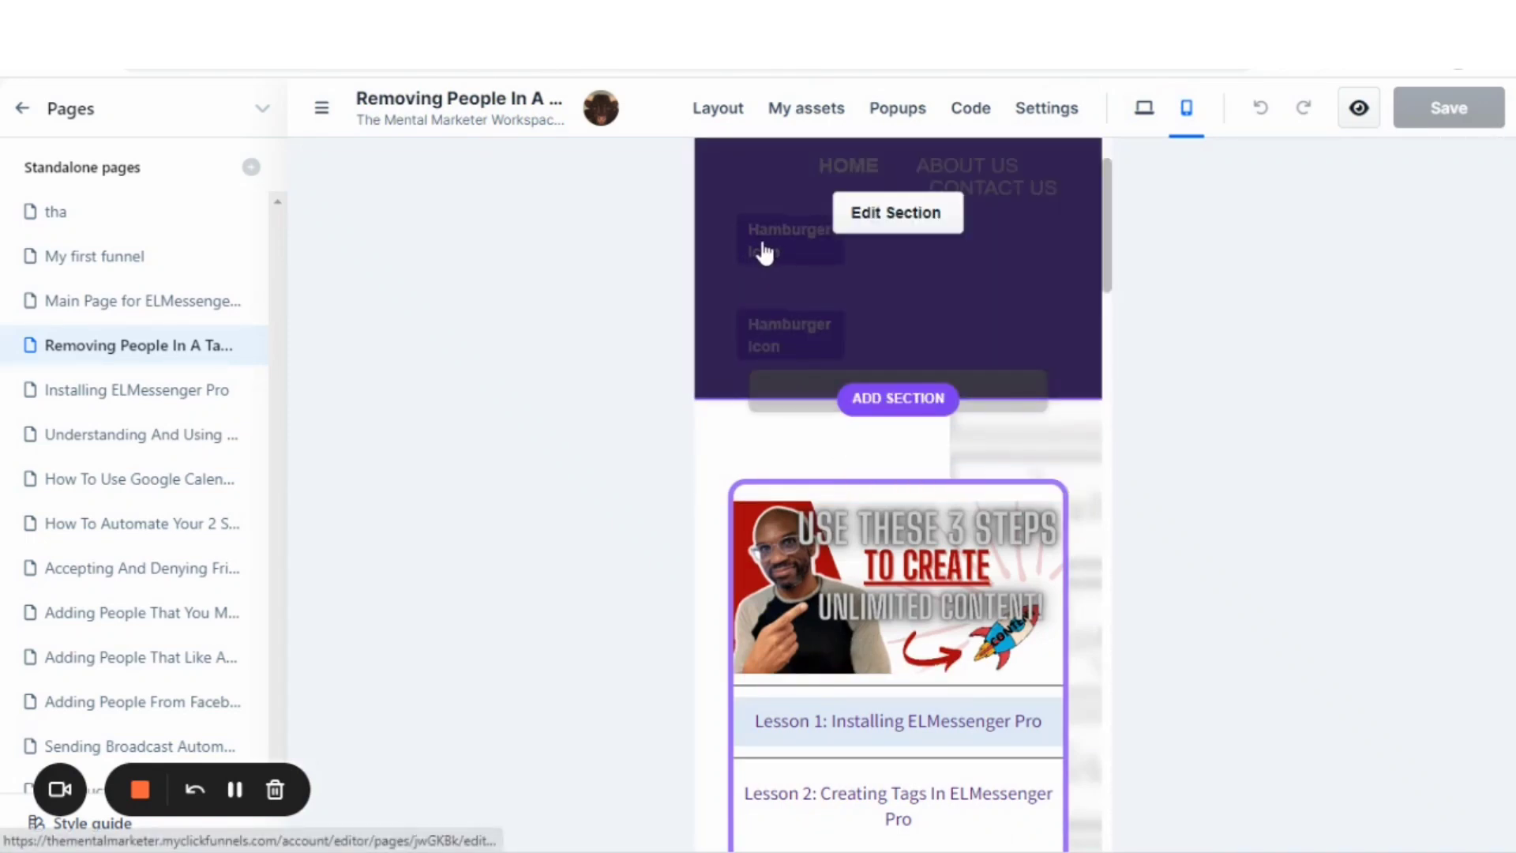
{"action": "left_click", "coordinate": [1143, 108]}
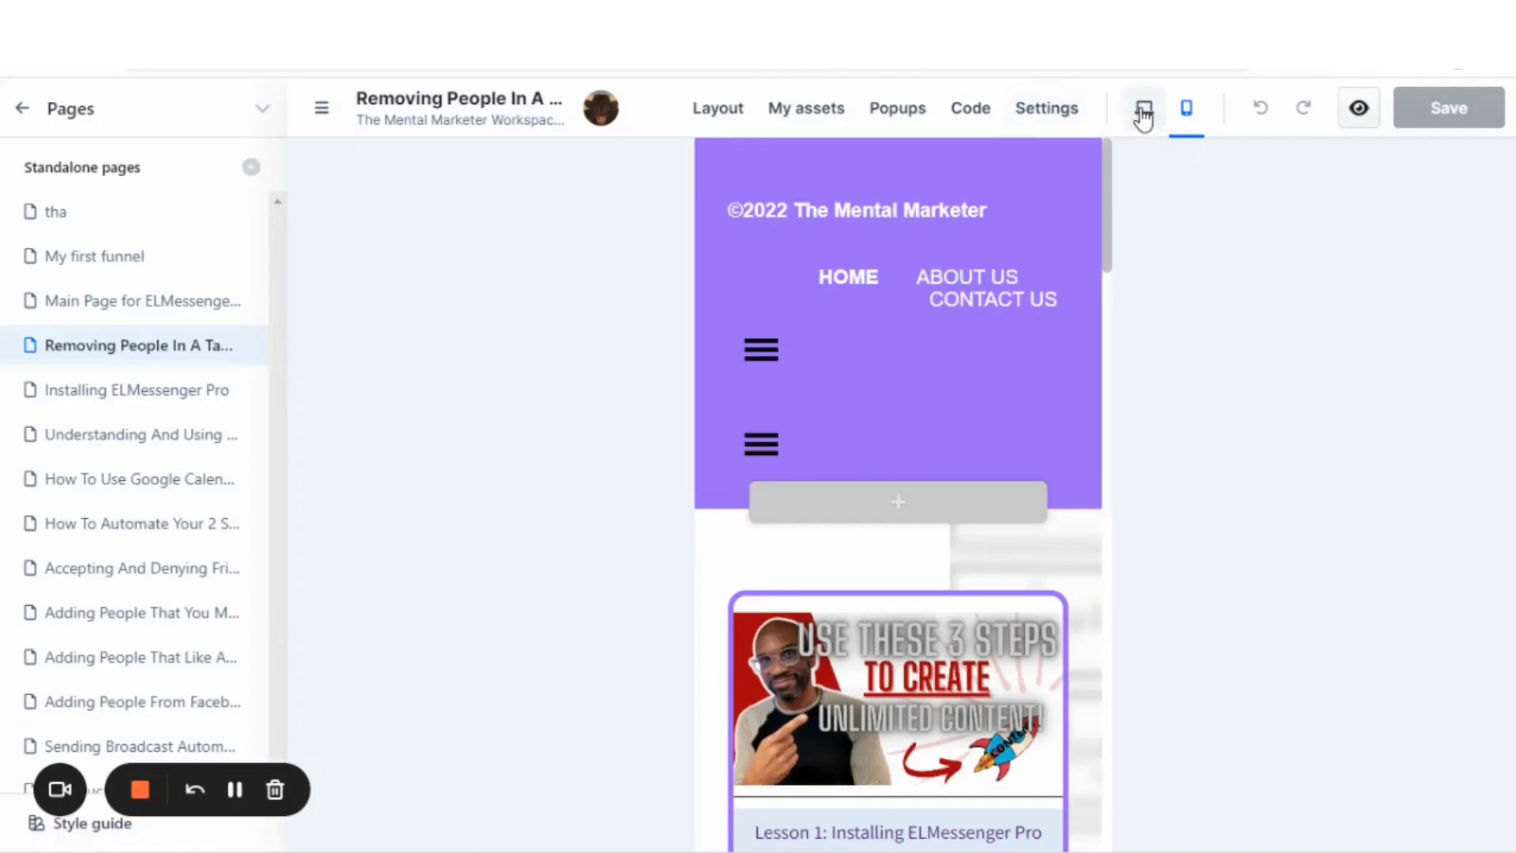
{"action": "left_click", "coordinate": [1144, 107]}
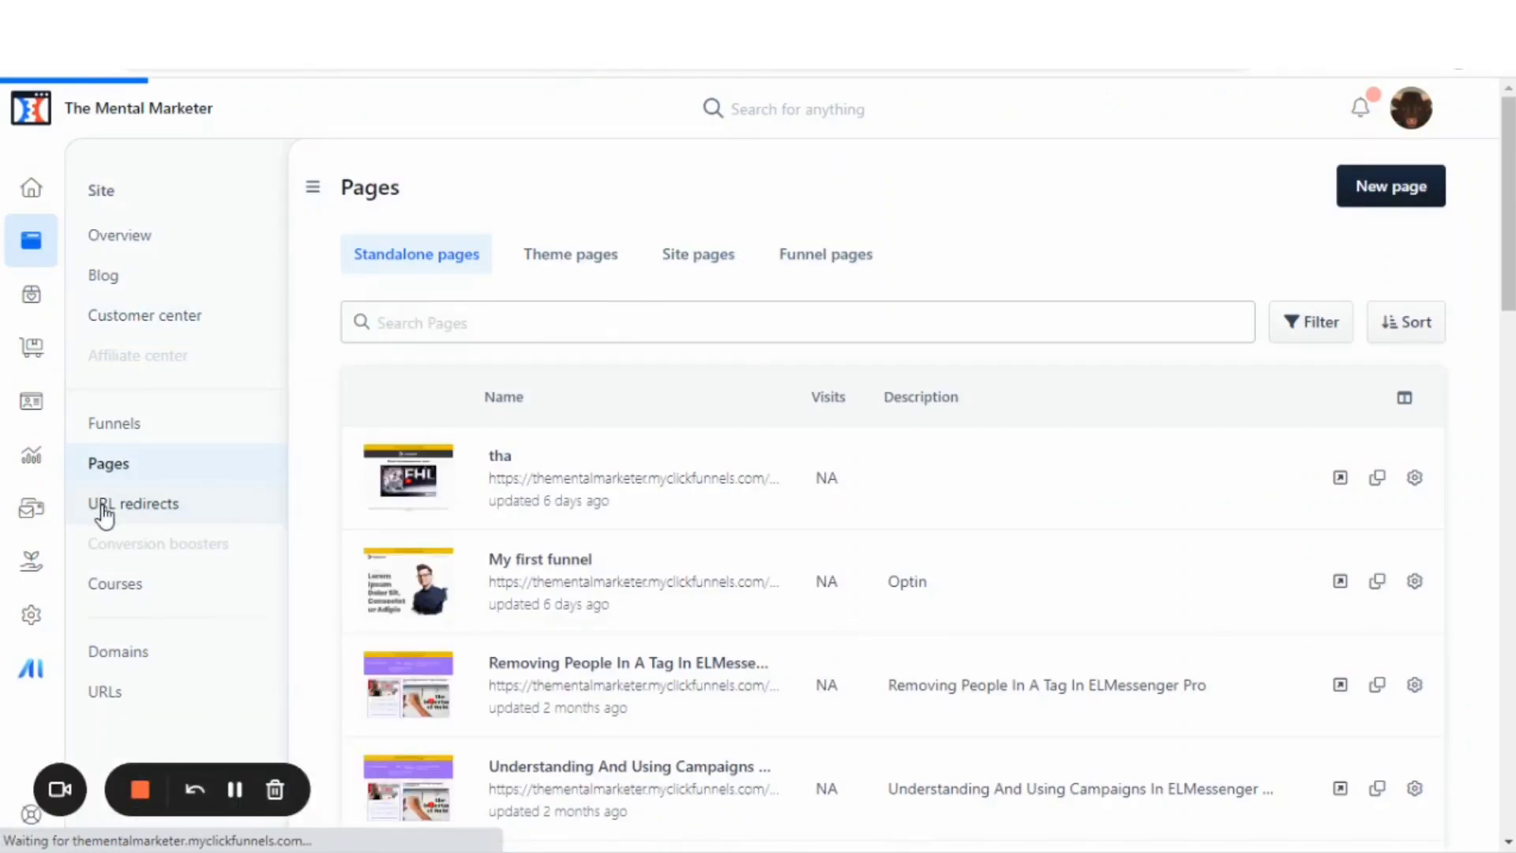
Step: Check the empty URL redirects page, then the Courses page with no courses yet
{"action": "left_click", "coordinate": [133, 502]}
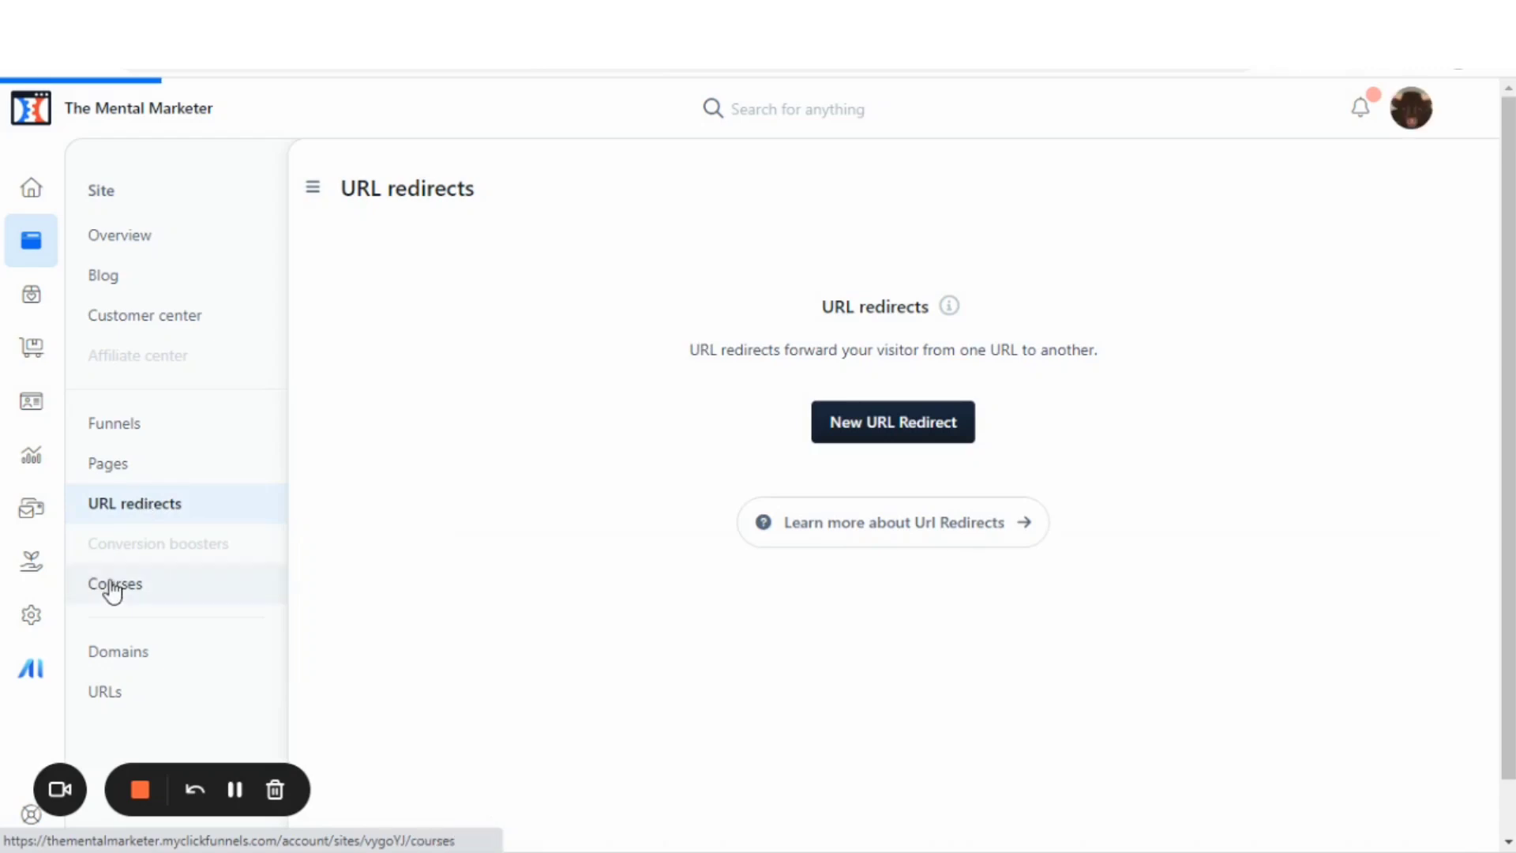
{"action": "left_click", "coordinate": [115, 583]}
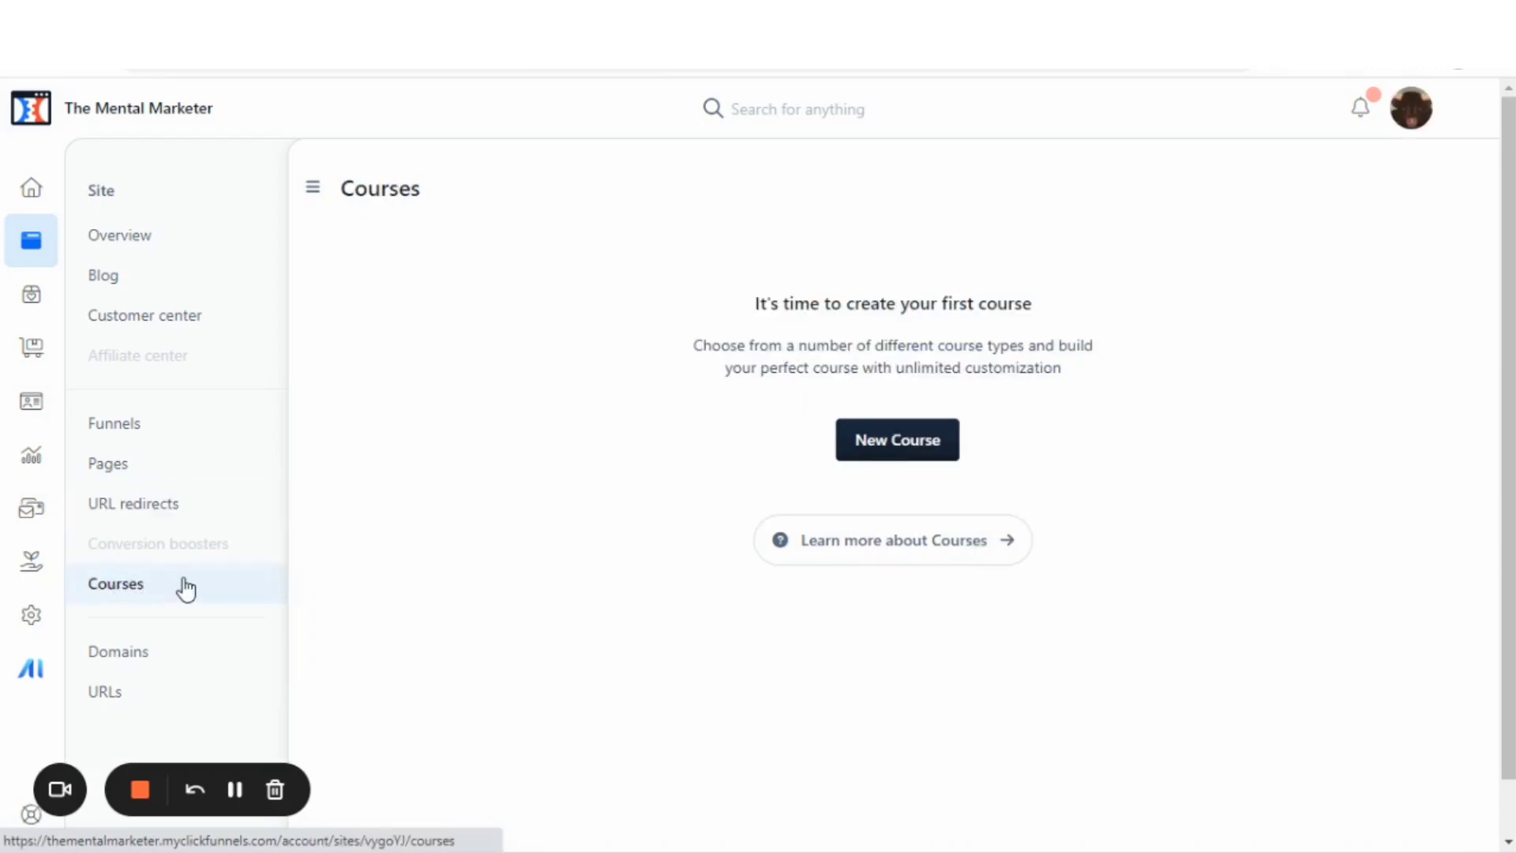
{"action": "mouse_move", "coordinate": [104, 596]}
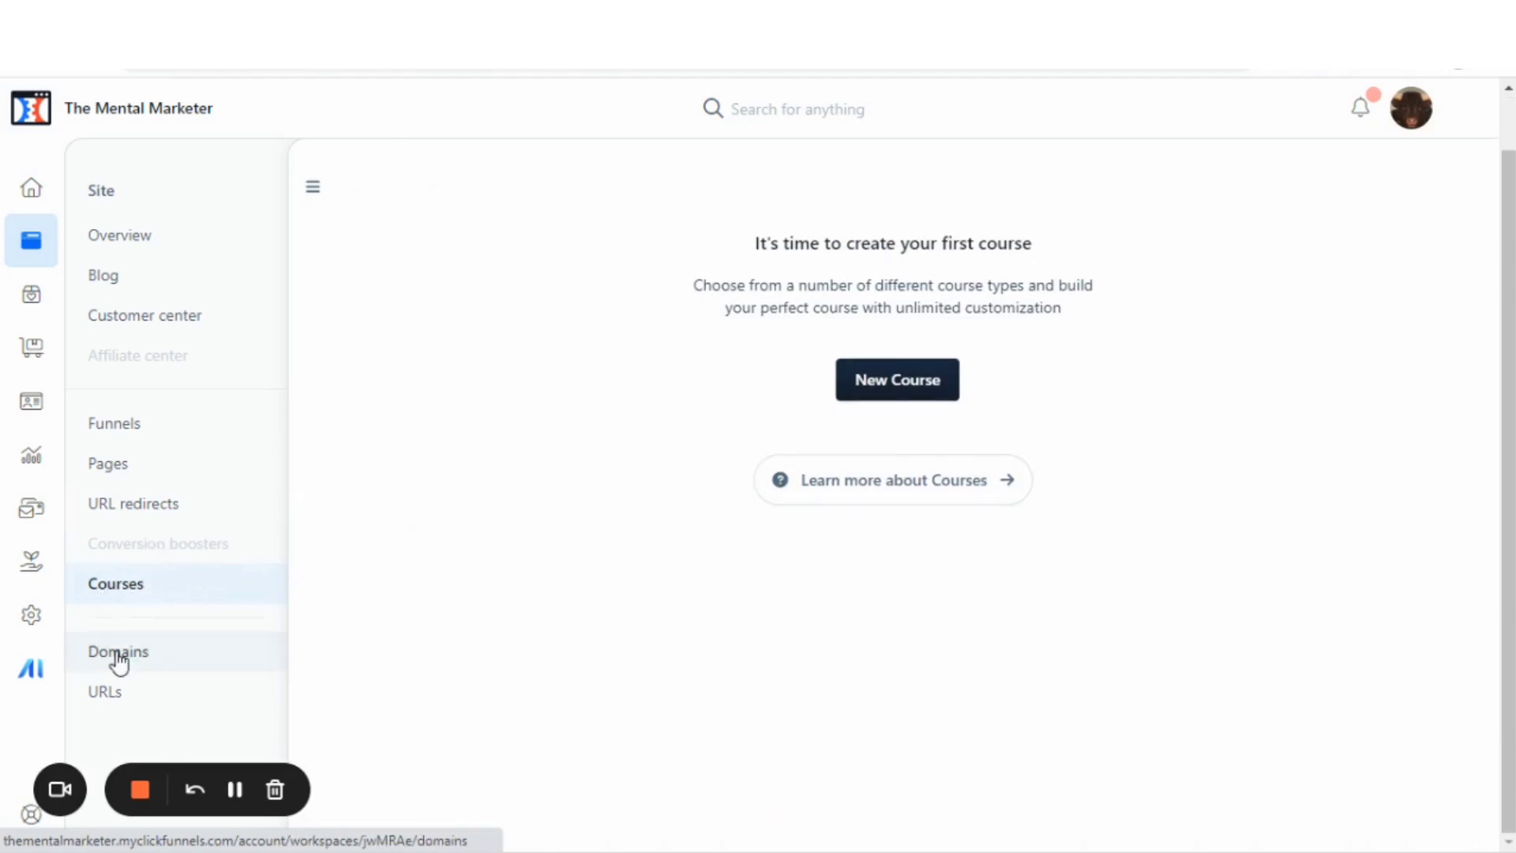
{"action": "left_click", "coordinate": [119, 650]}
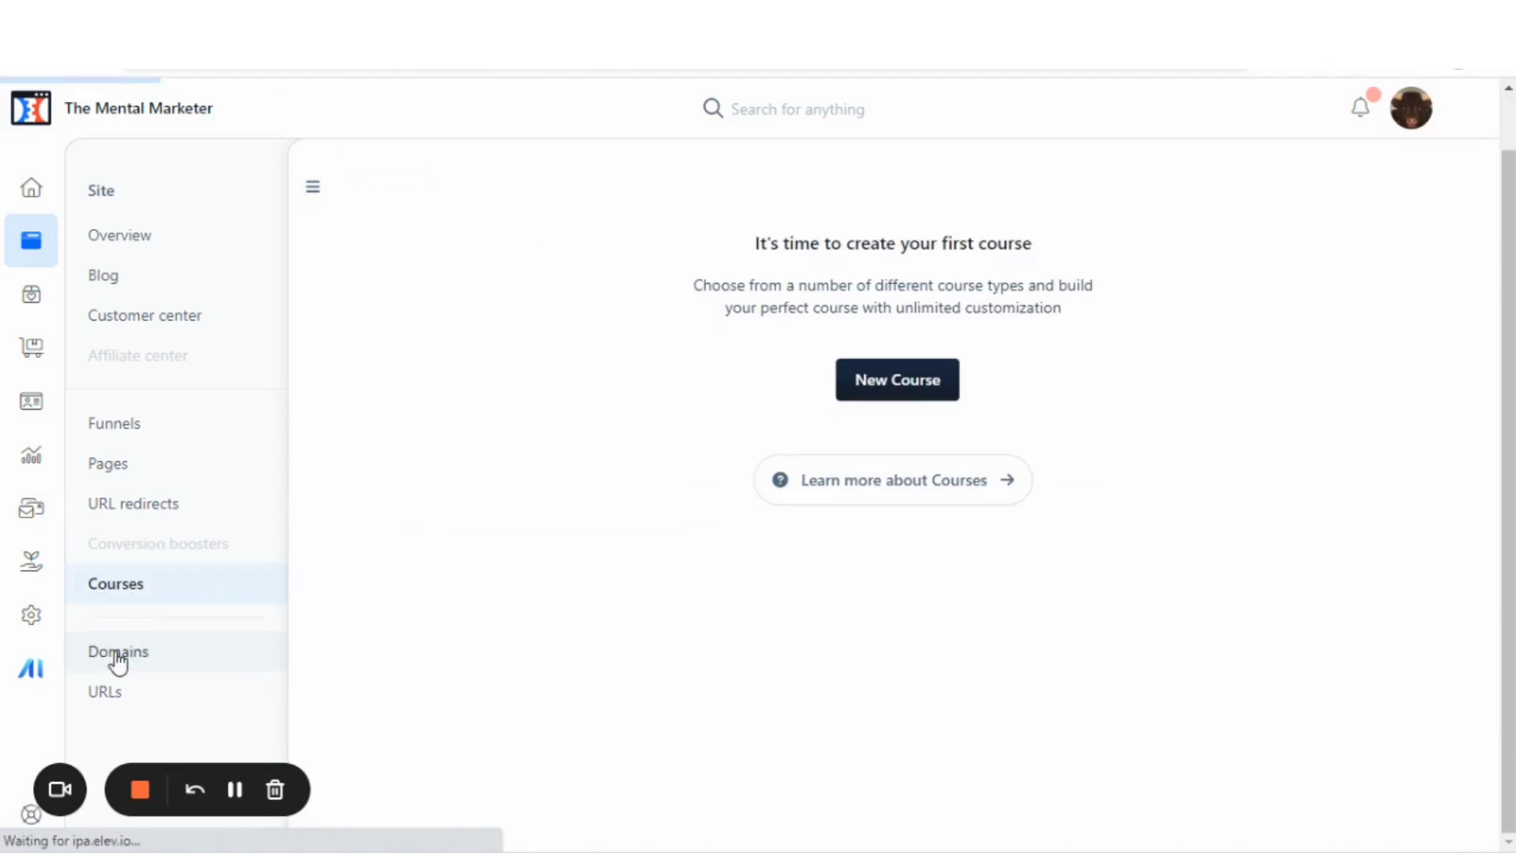
Step: Review the one connected domain, then list the site's URLs for pages, funnels and workflows
{"action": "left_click", "coordinate": [119, 650]}
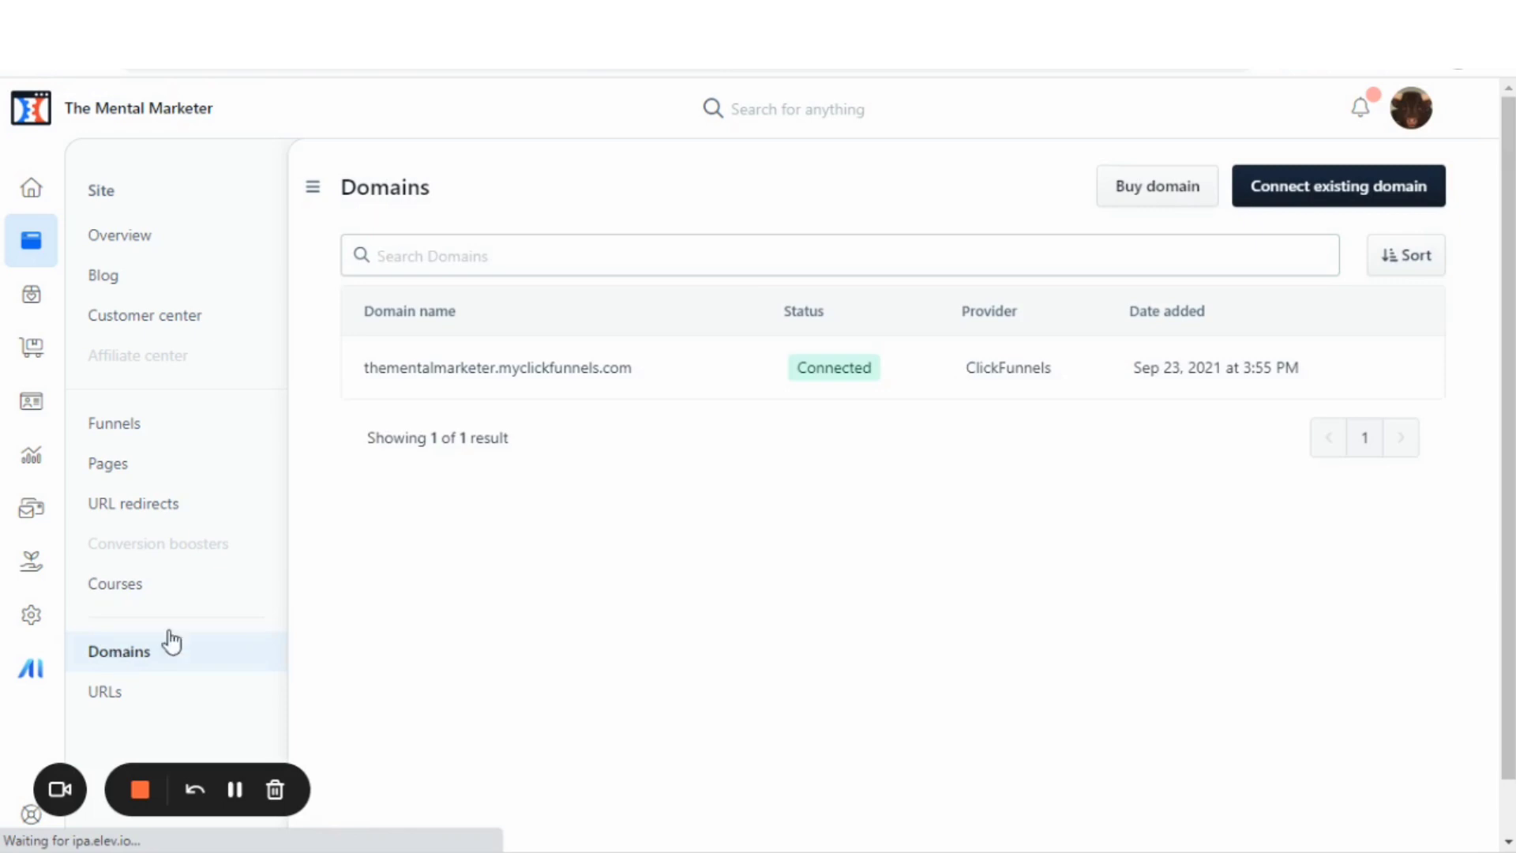
{"action": "mouse_move", "coordinate": [1251, 192]}
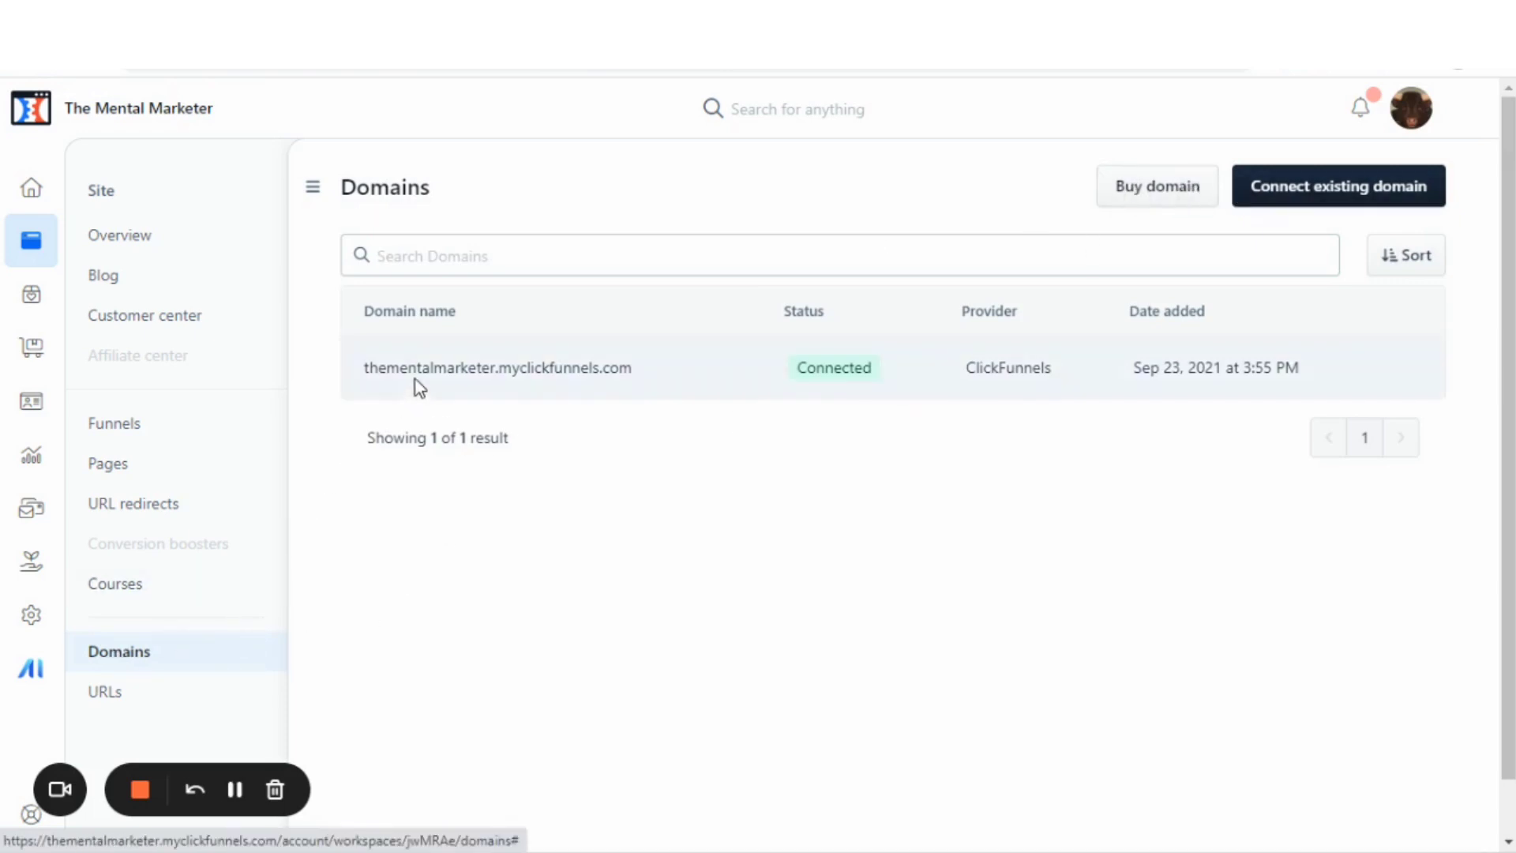
{"action": "mouse_move", "coordinate": [858, 400]}
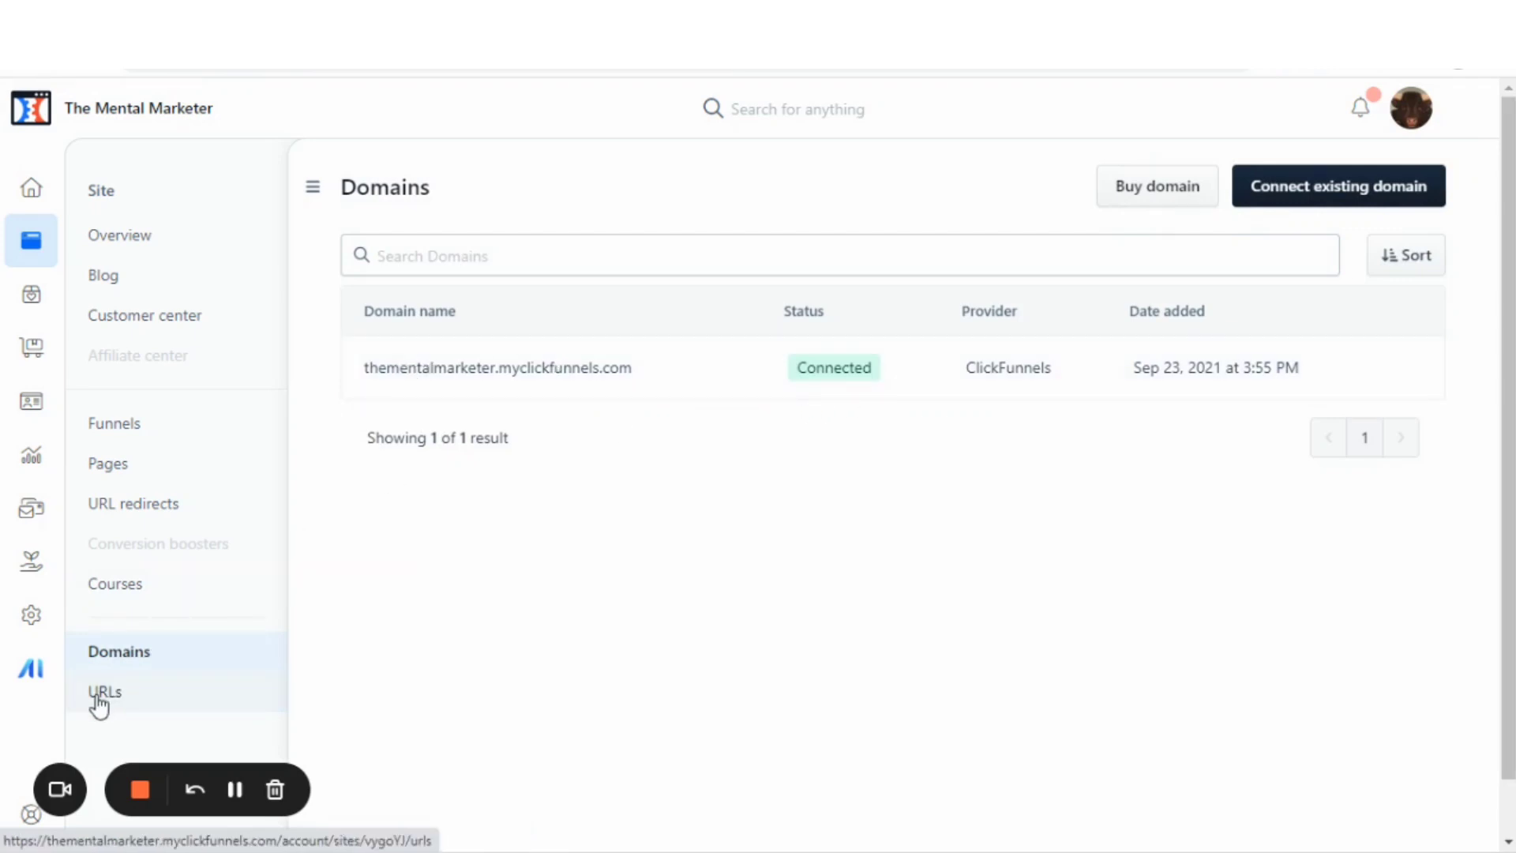
{"action": "left_click", "coordinate": [104, 692]}
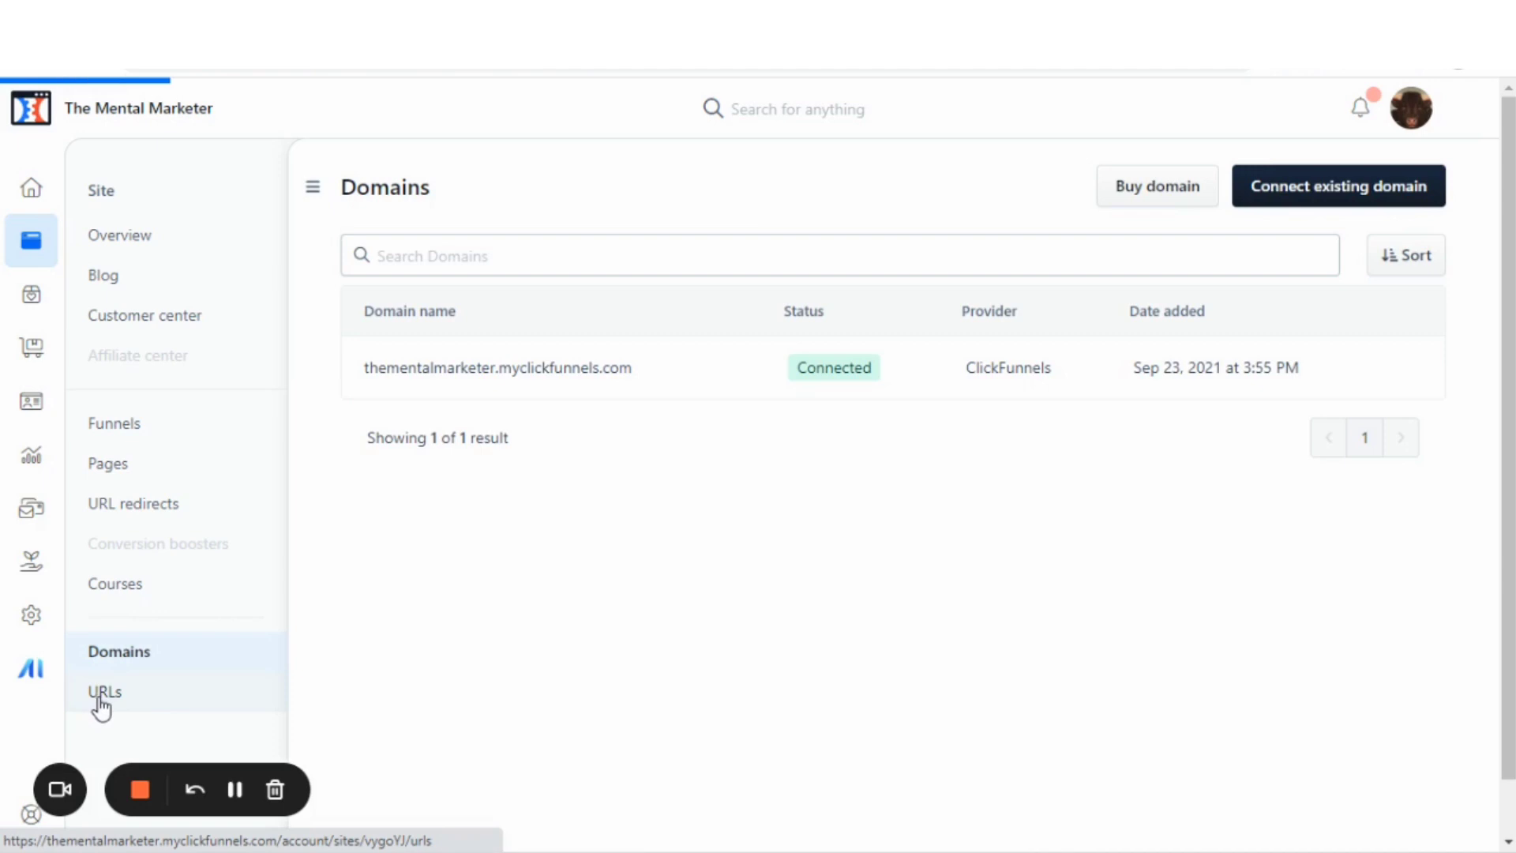
{"action": "left_click", "coordinate": [105, 691]}
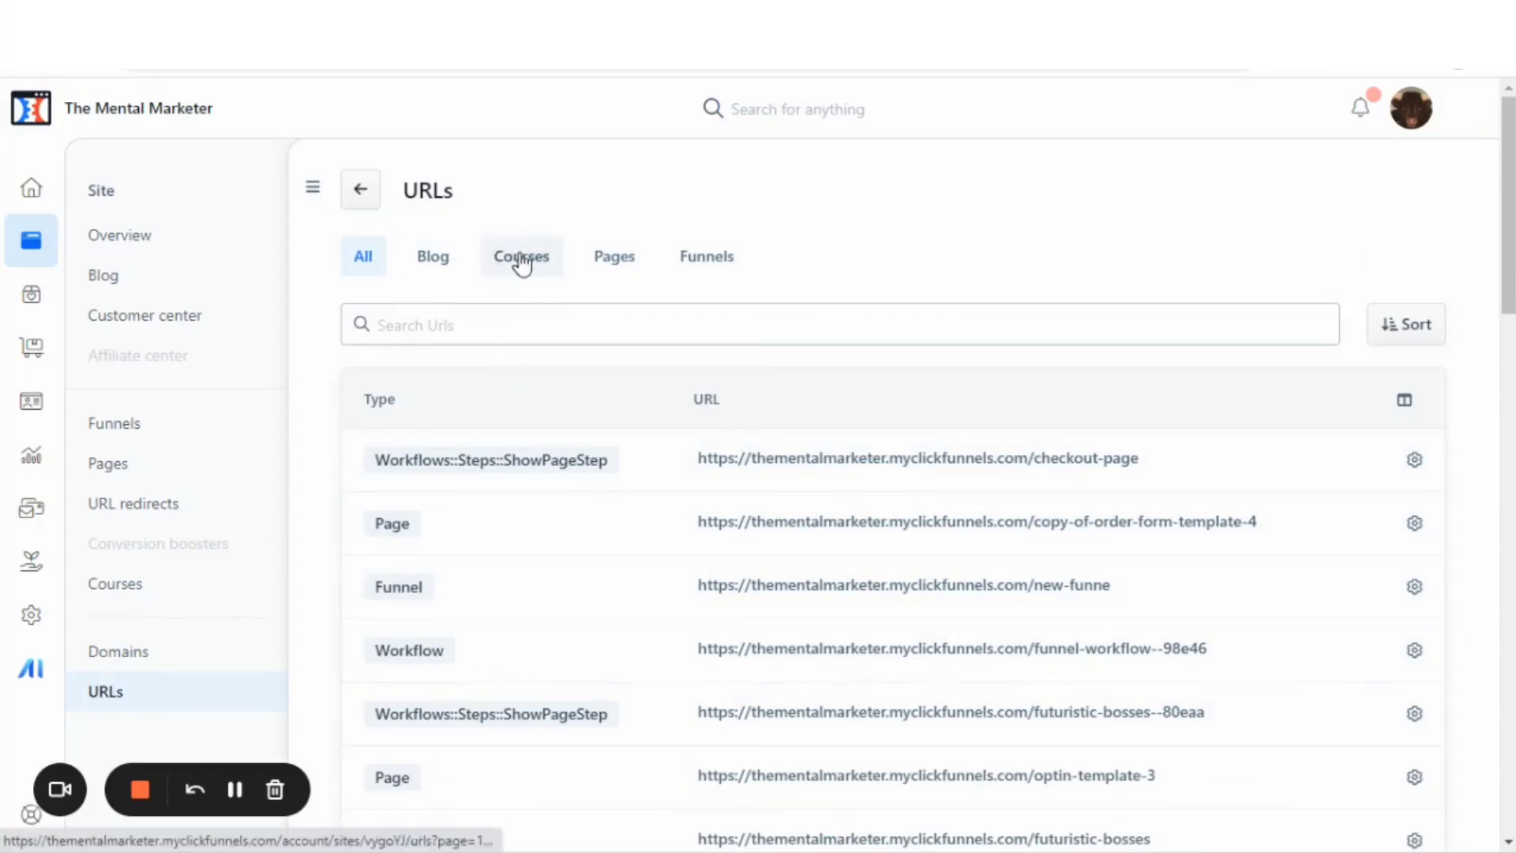
{"action": "mouse_move", "coordinate": [31, 240]}
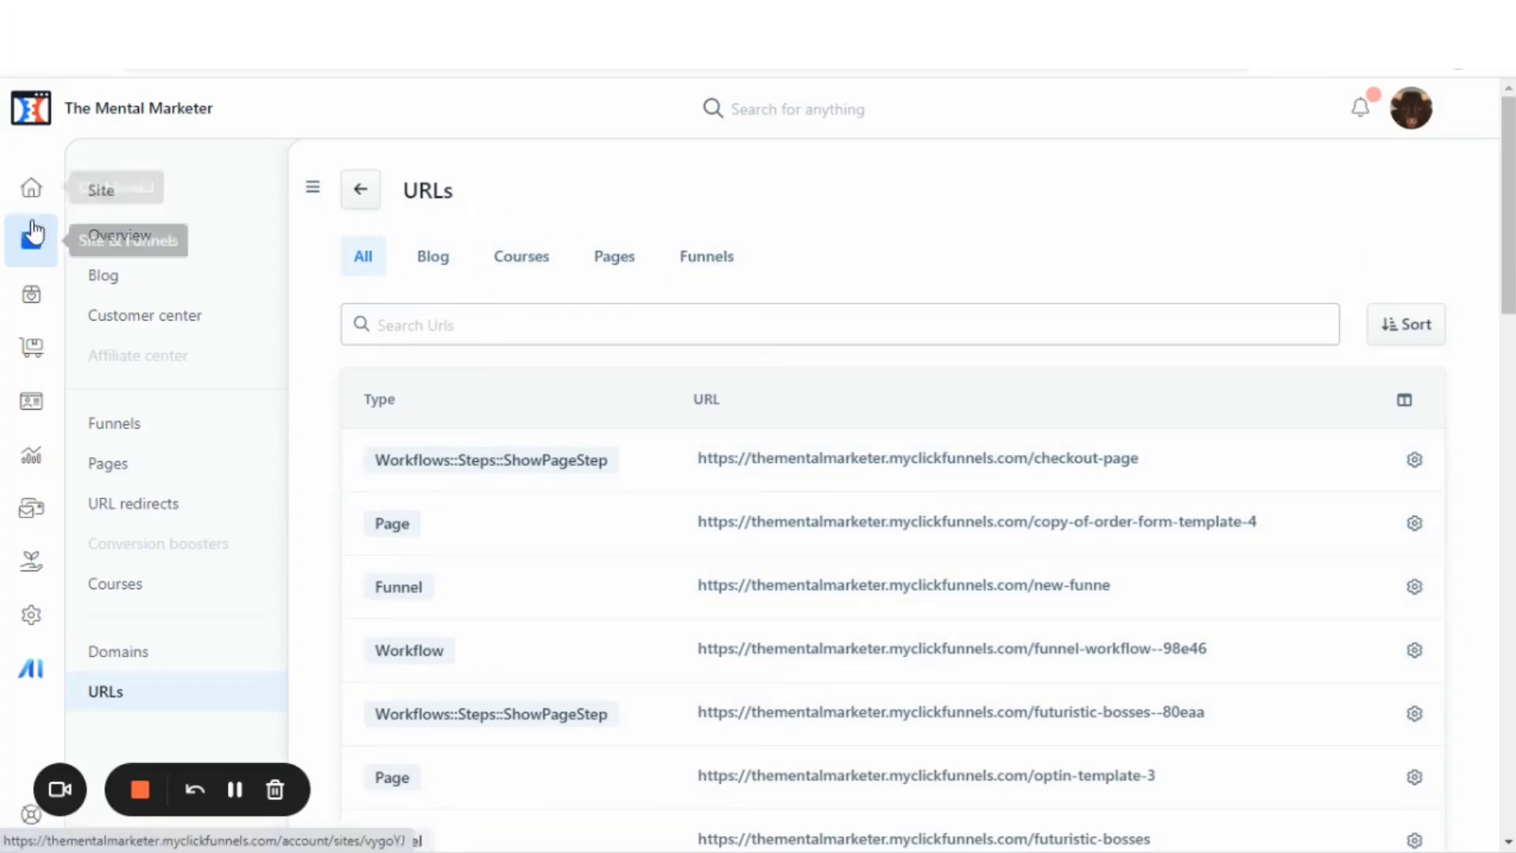
{"action": "mouse_move", "coordinate": [32, 296]}
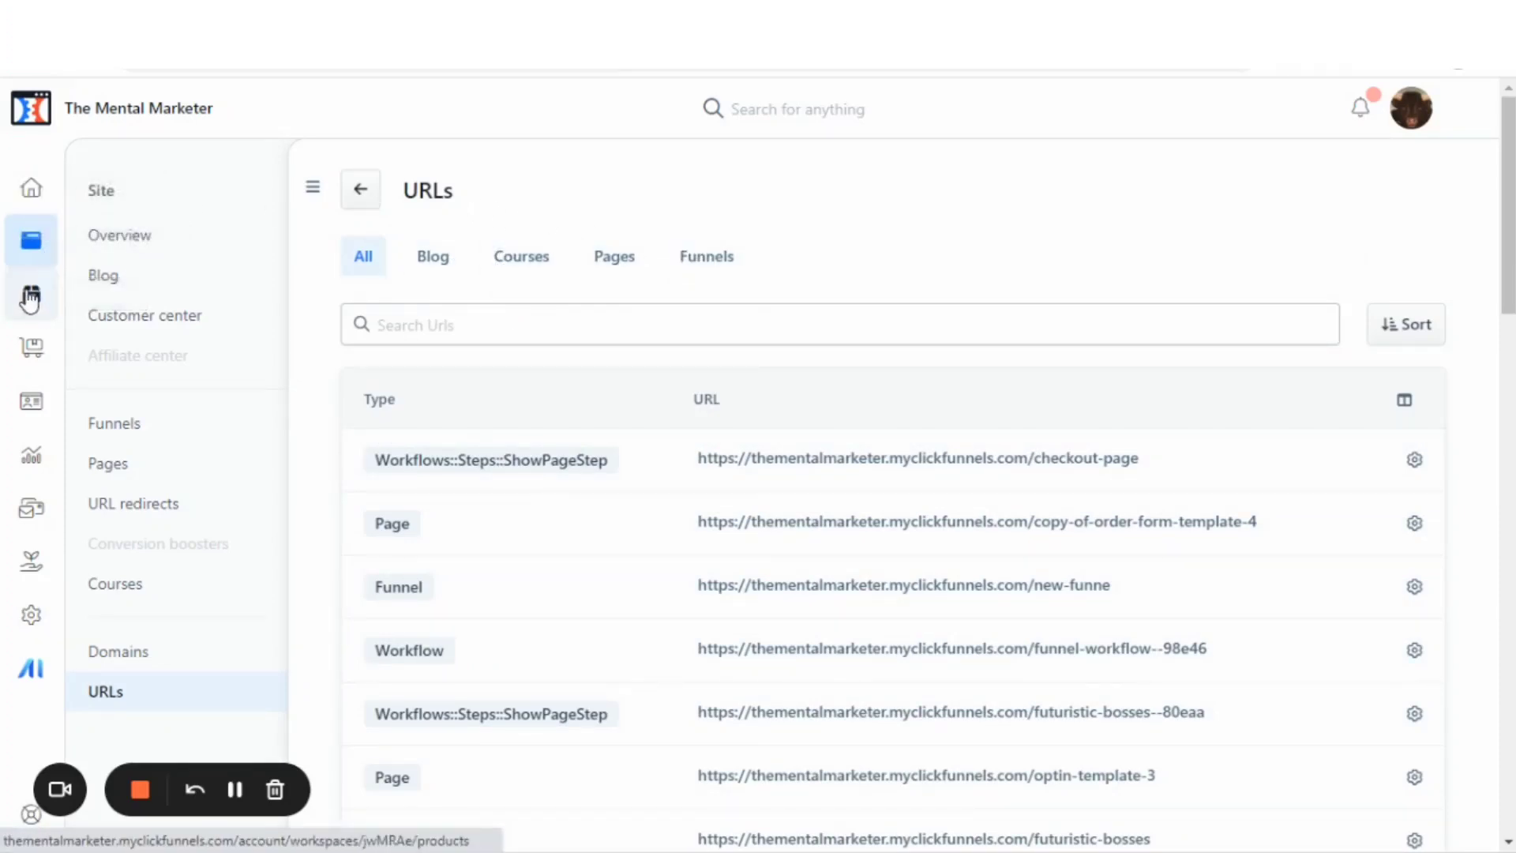
Step: View the Products list with its hidden $29 product, then the empty product Tags page
{"action": "left_click", "coordinate": [32, 294]}
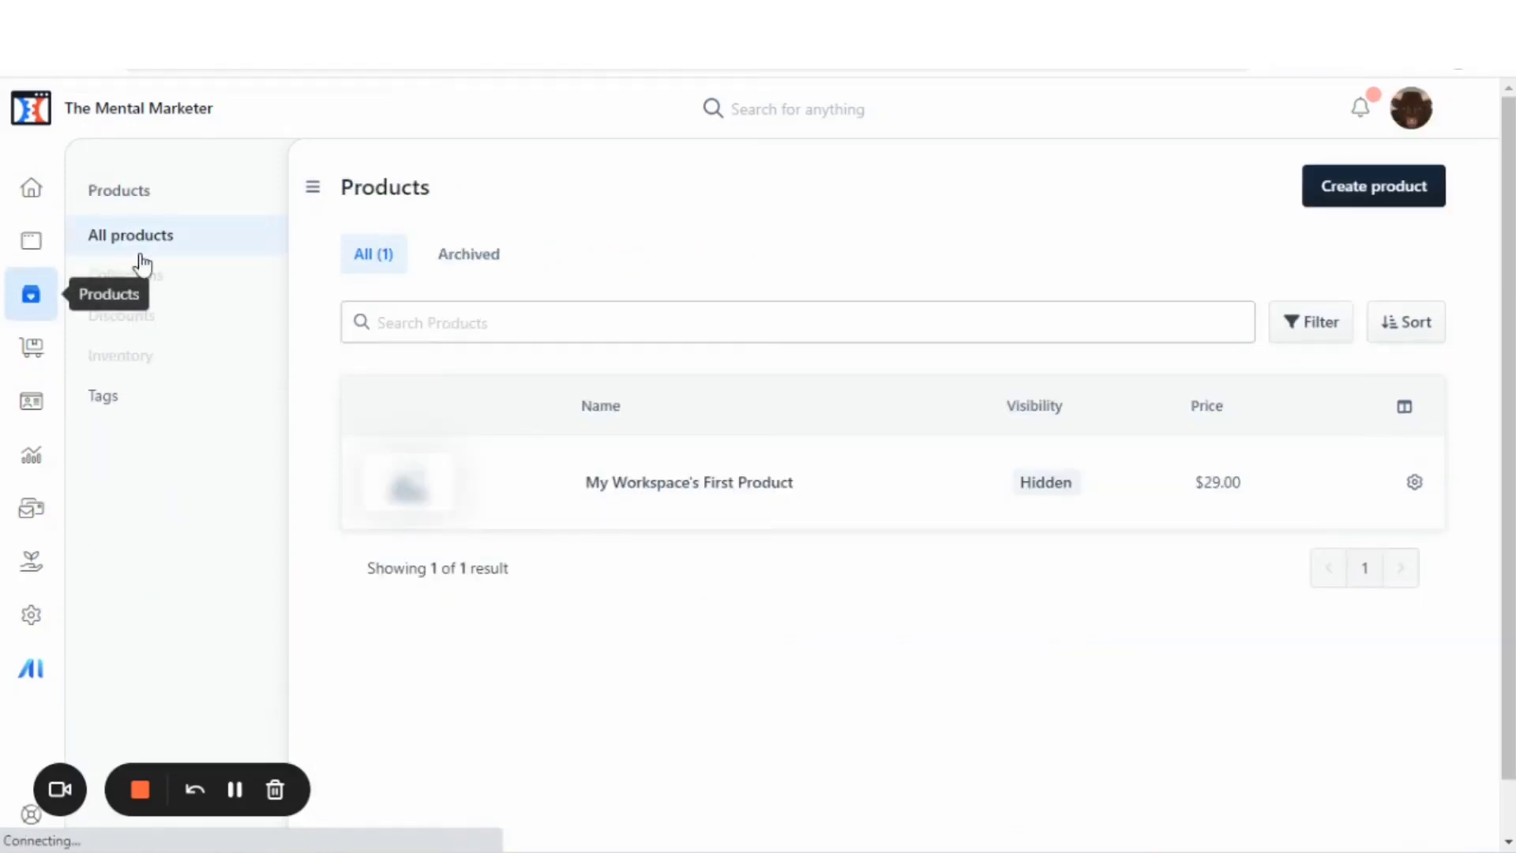
{"action": "mouse_move", "coordinate": [493, 496]}
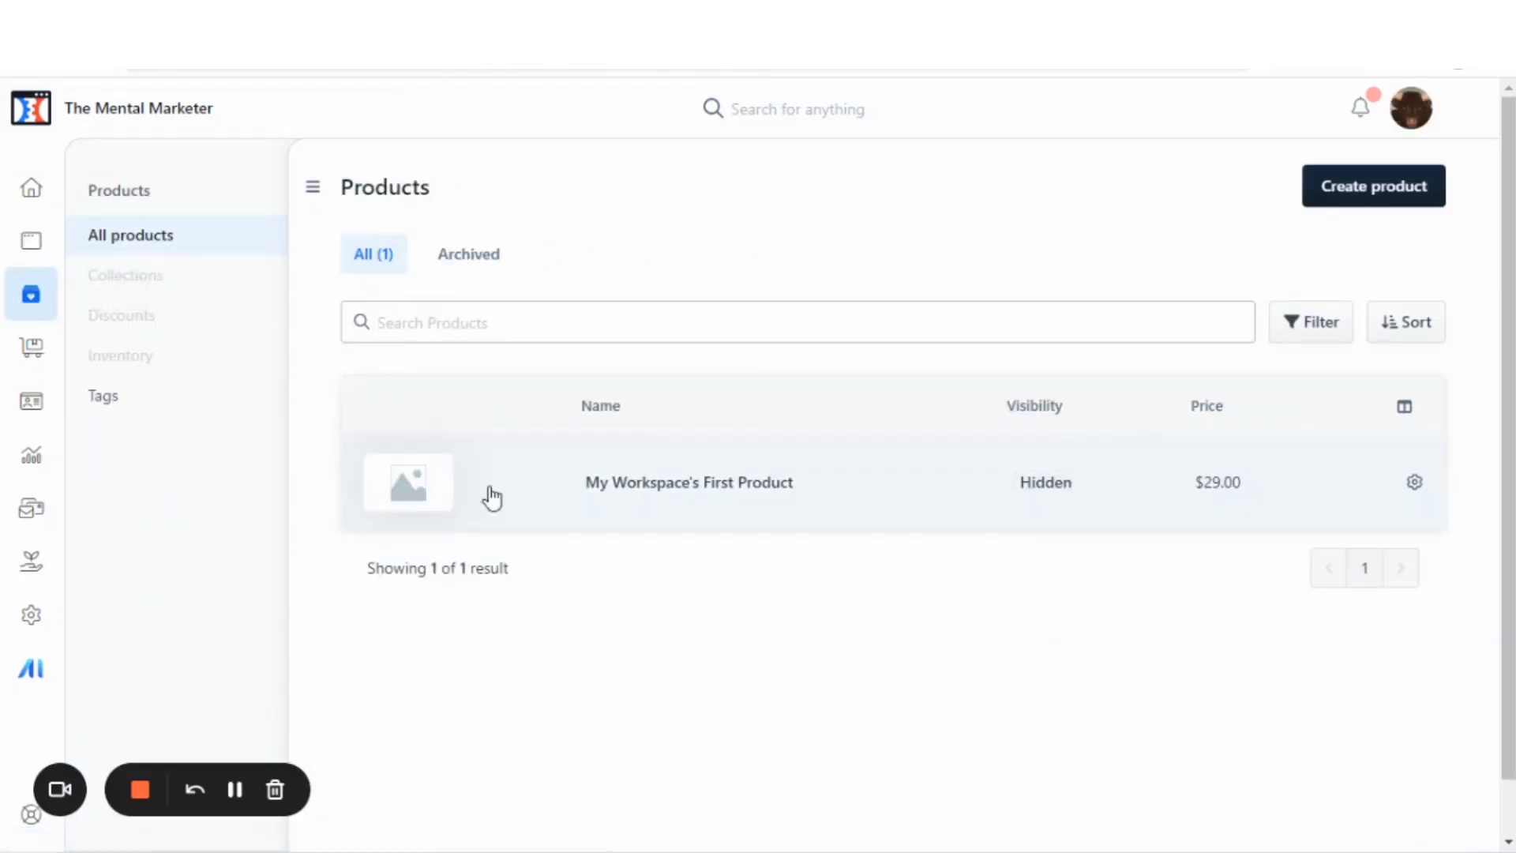
{"action": "mouse_move", "coordinate": [1213, 431]}
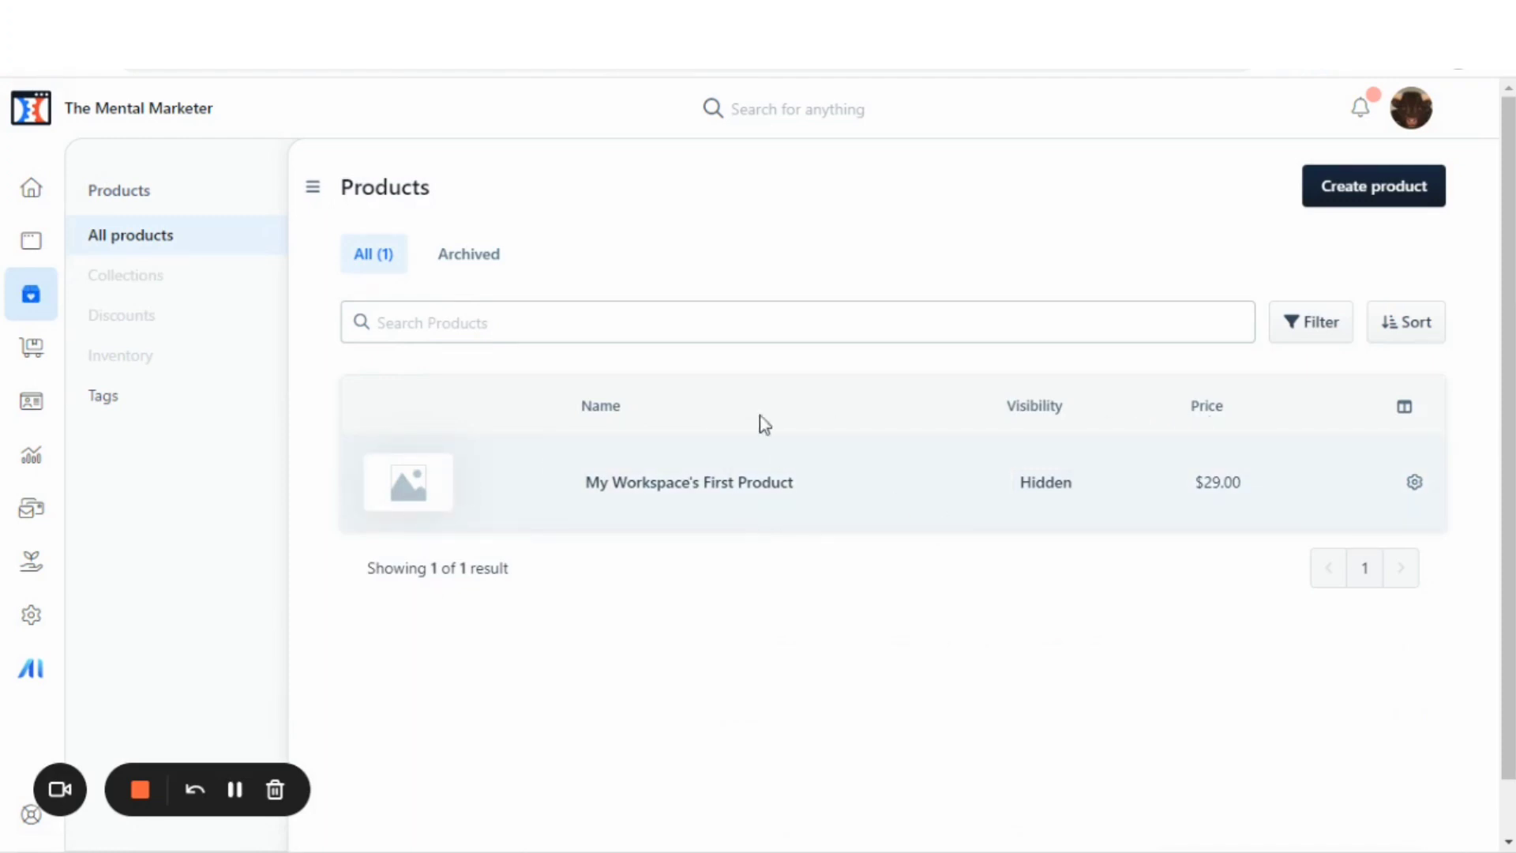
{"action": "mouse_move", "coordinate": [1106, 384]}
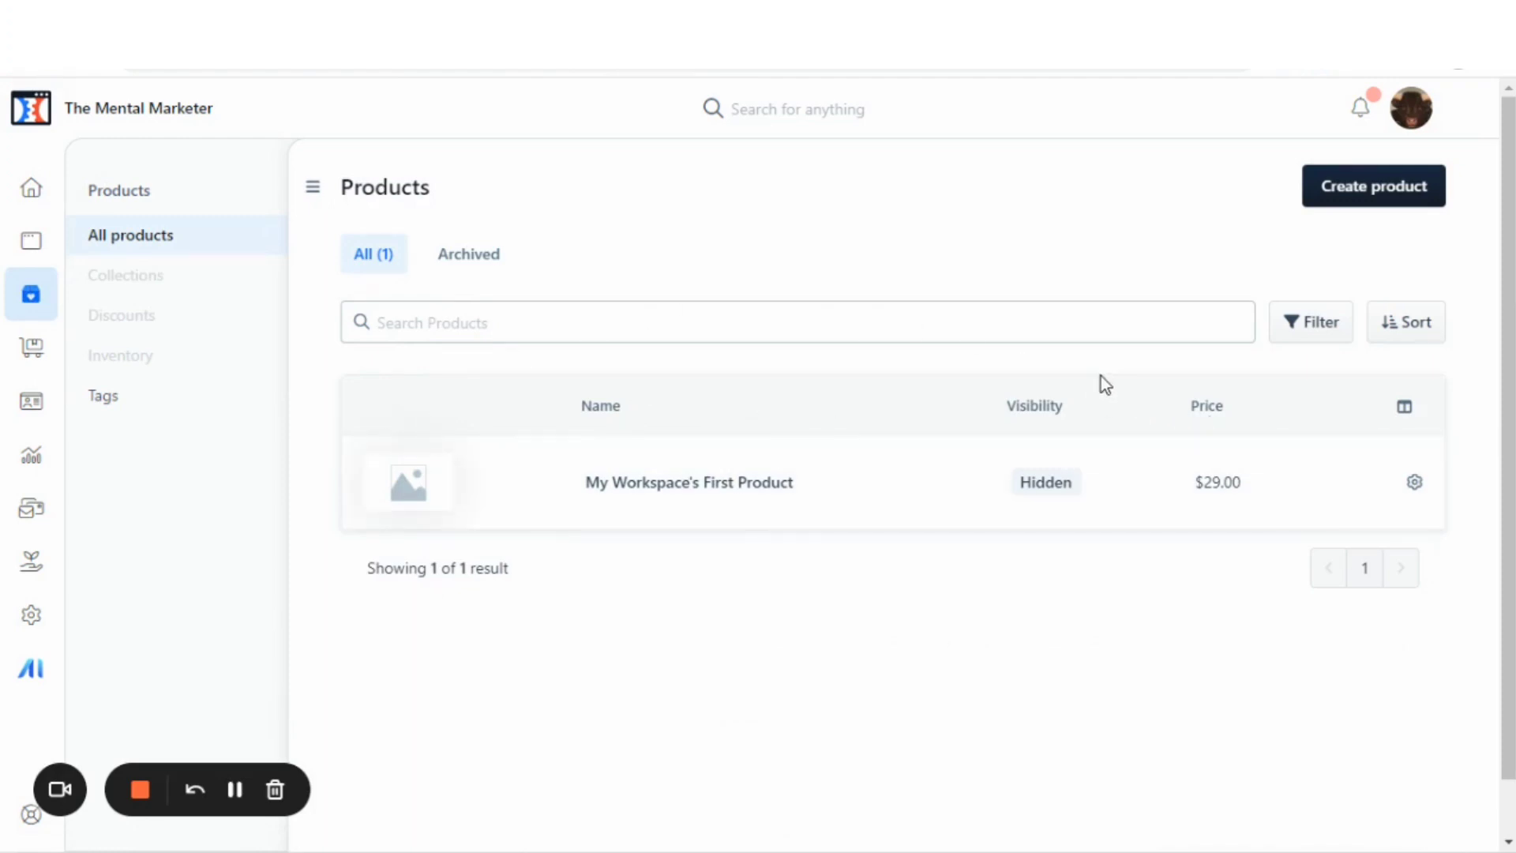
{"action": "mouse_move", "coordinate": [646, 389]}
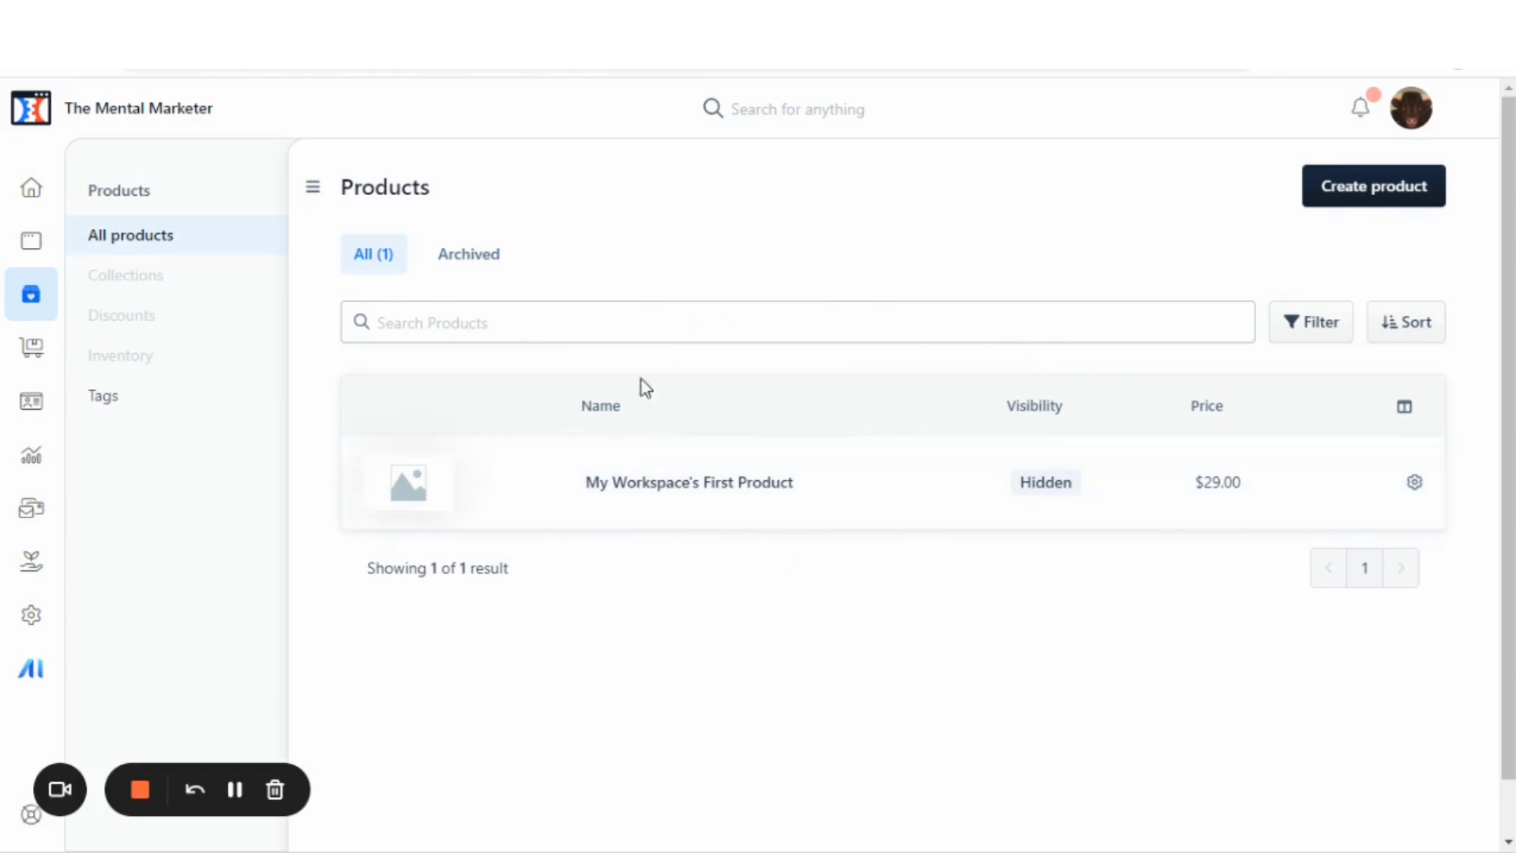
{"action": "mouse_move", "coordinate": [103, 395]}
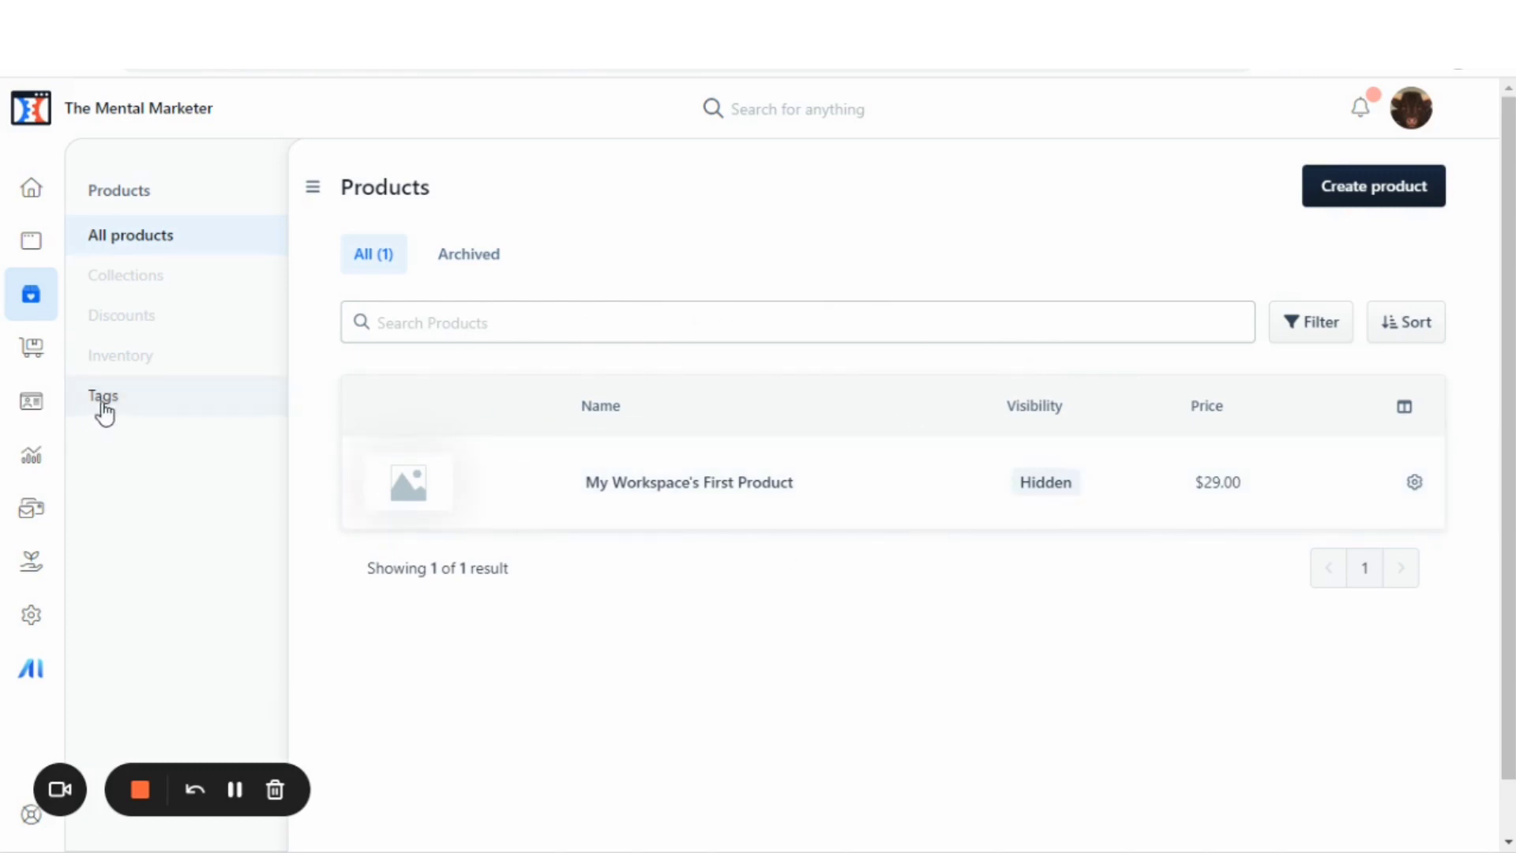
{"action": "mouse_move", "coordinate": [647, 518]}
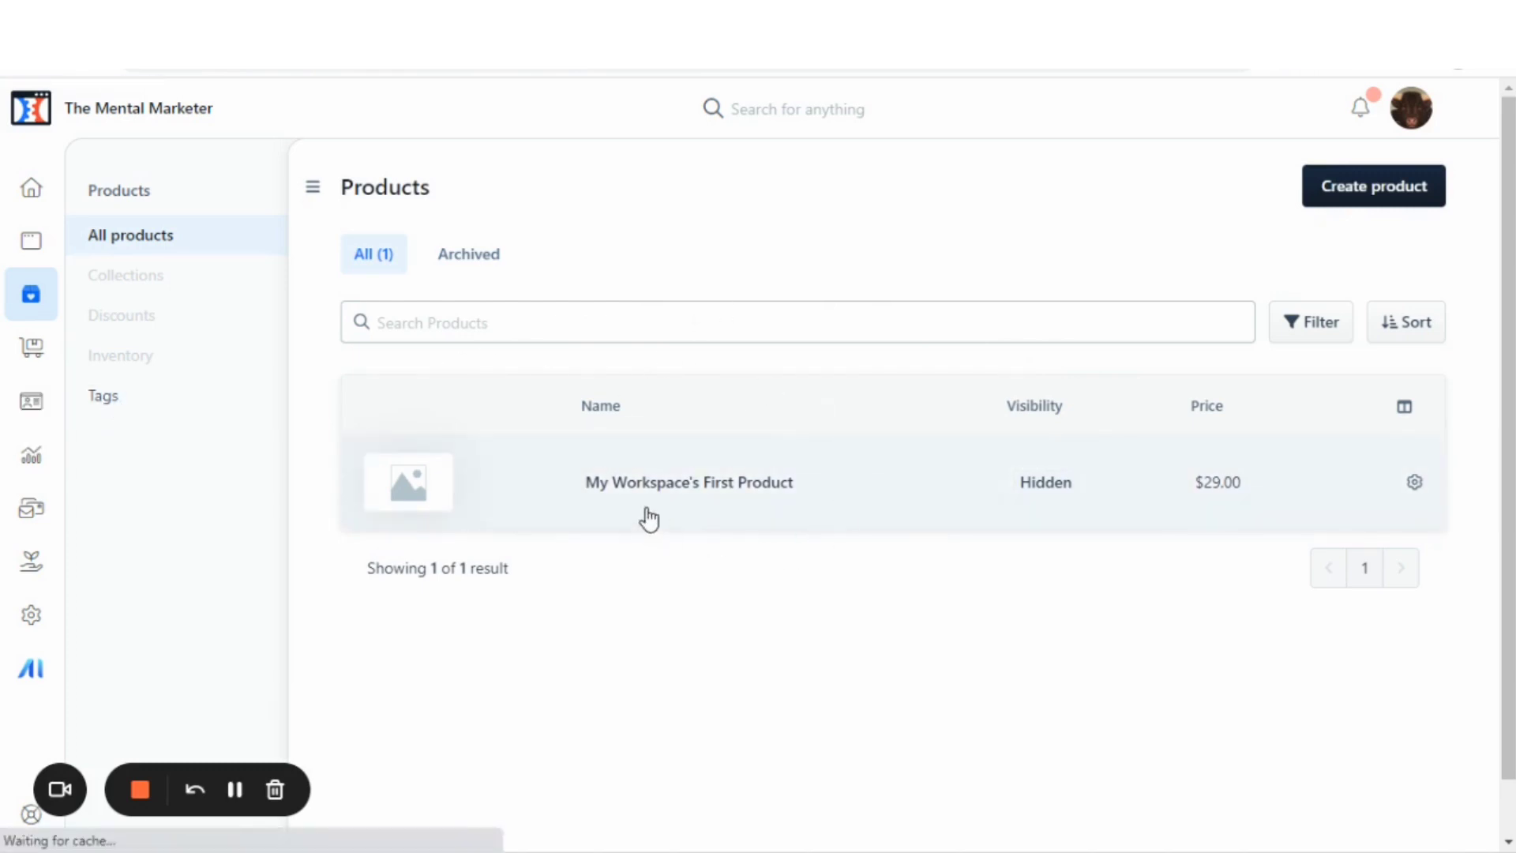
{"action": "left_click", "coordinate": [103, 395]}
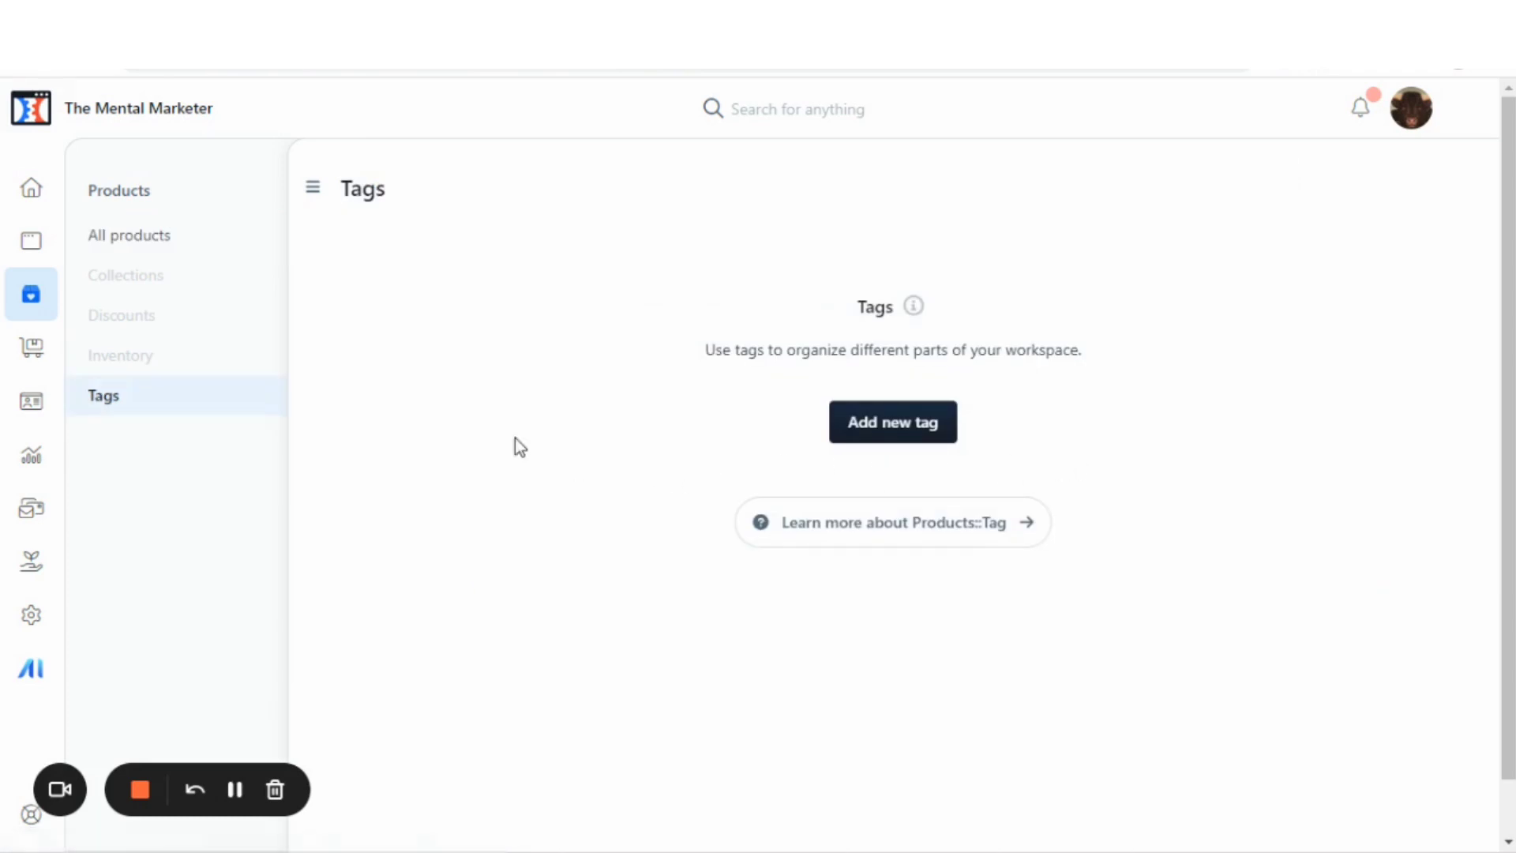
{"action": "mouse_move", "coordinate": [122, 314]}
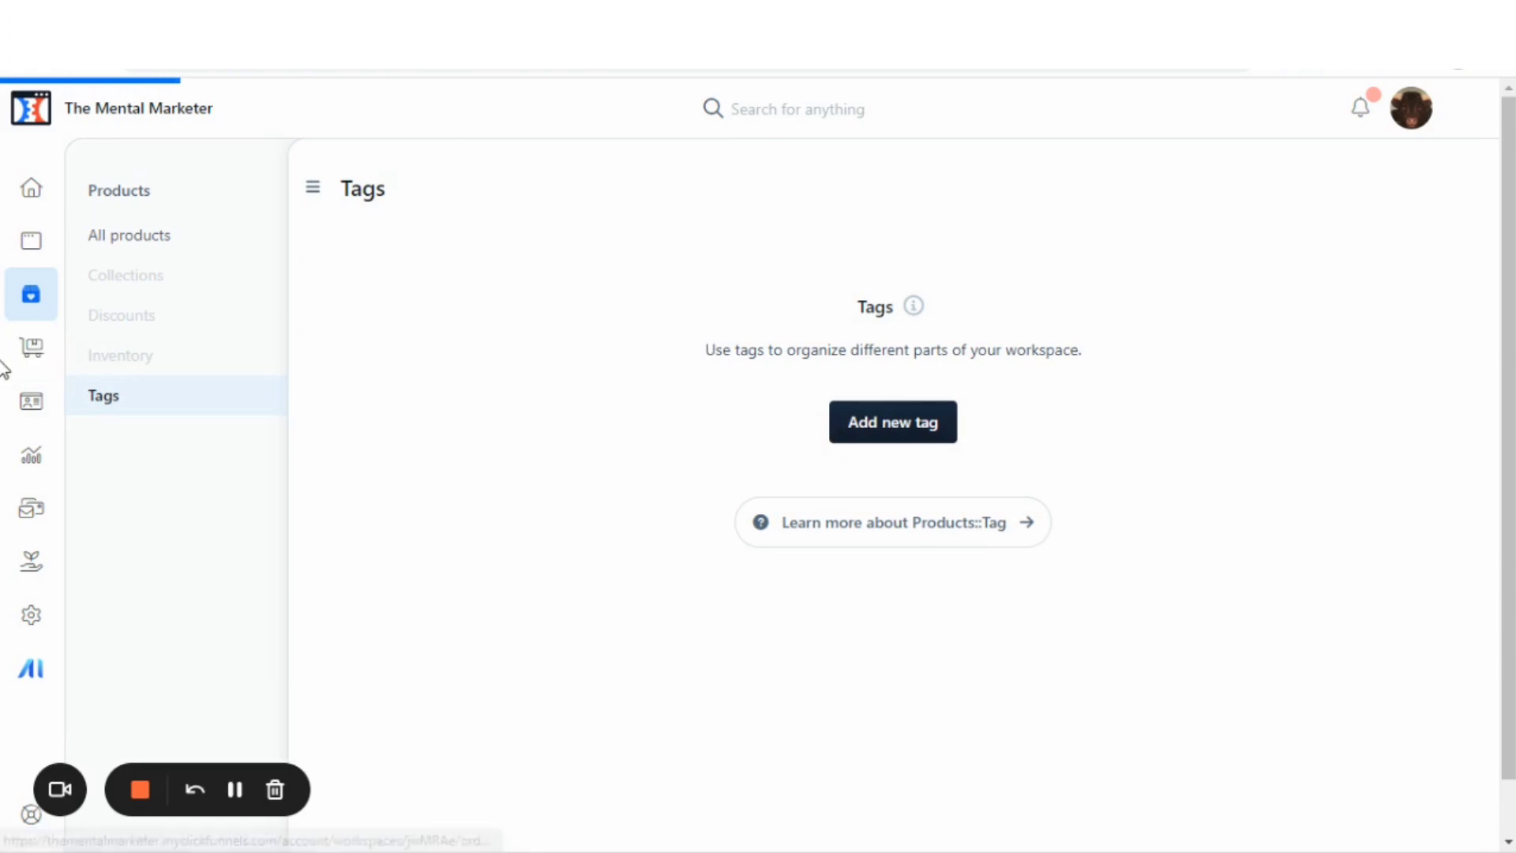
Step: Show the Orders page, which has no orders yet
{"action": "left_click", "coordinate": [31, 347]}
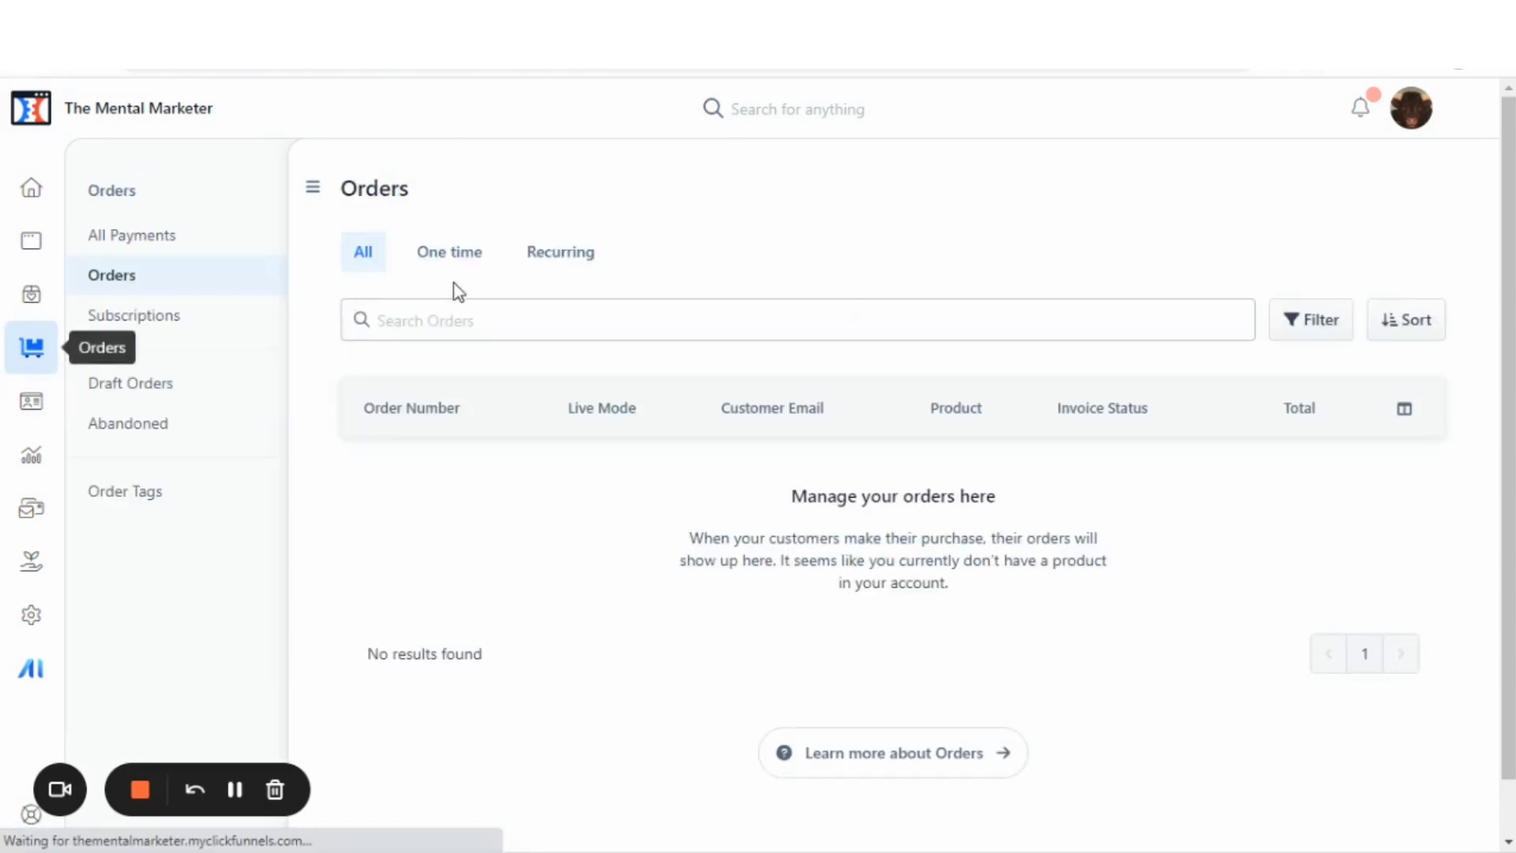
{"action": "mouse_move", "coordinate": [448, 251]}
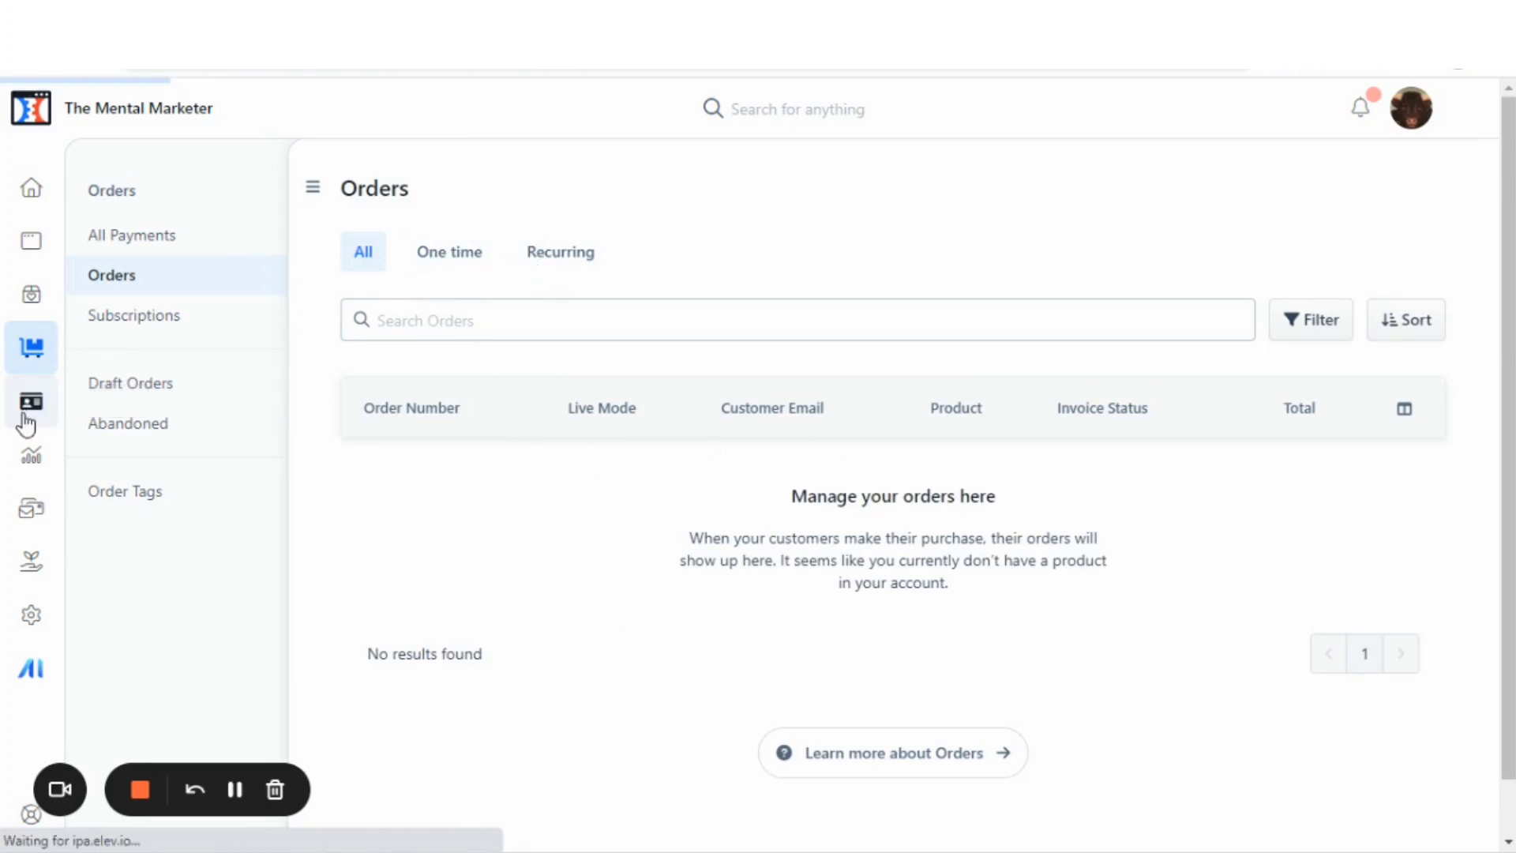
Step: Pass through the Contacts list, contact Tags and Contact Imports pages
{"action": "left_click", "coordinate": [30, 401]}
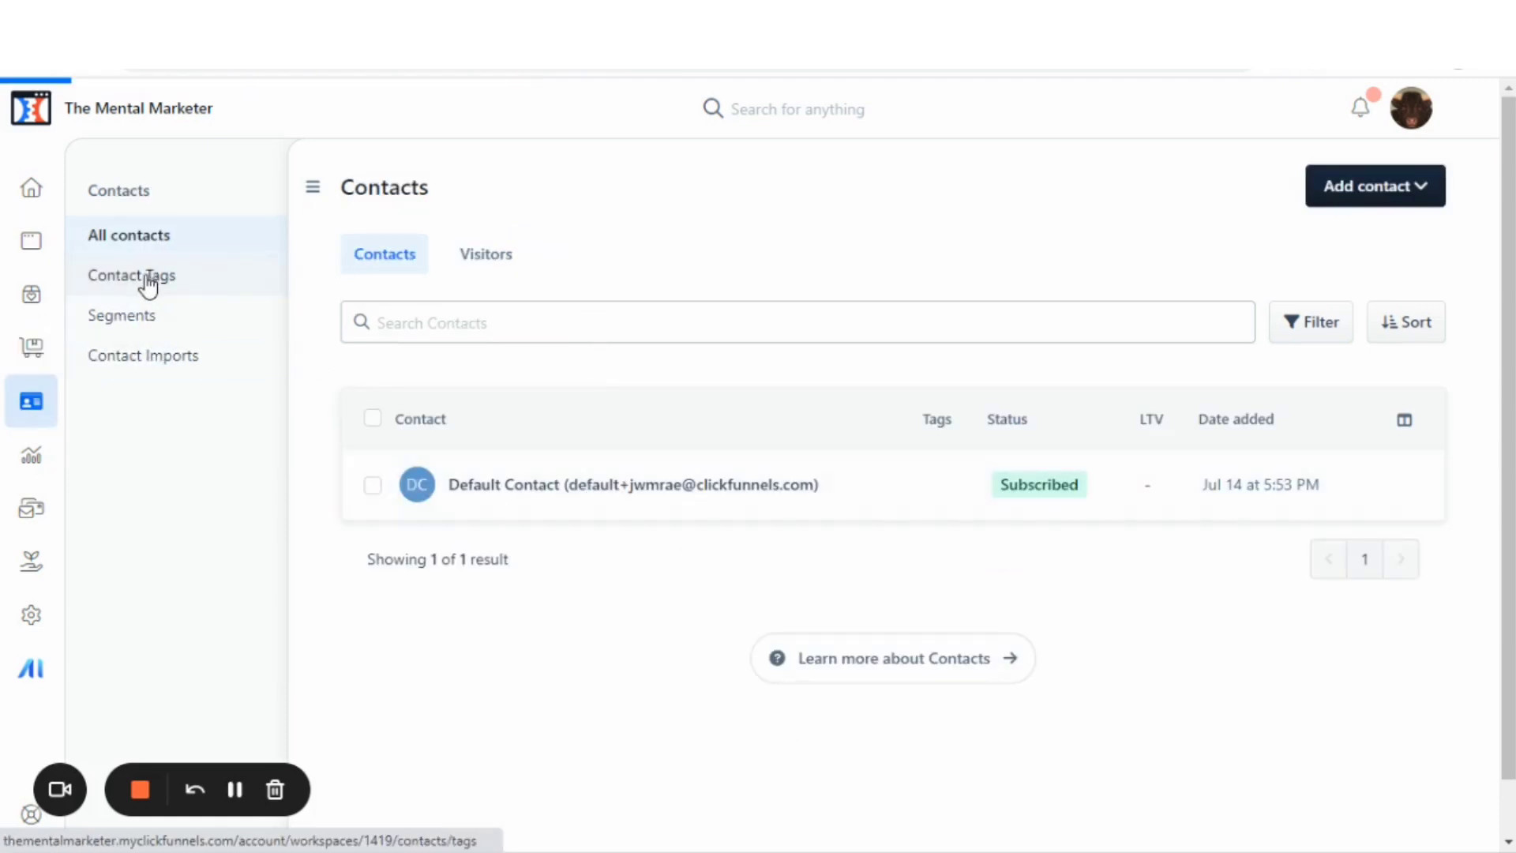
{"action": "left_click", "coordinate": [131, 275]}
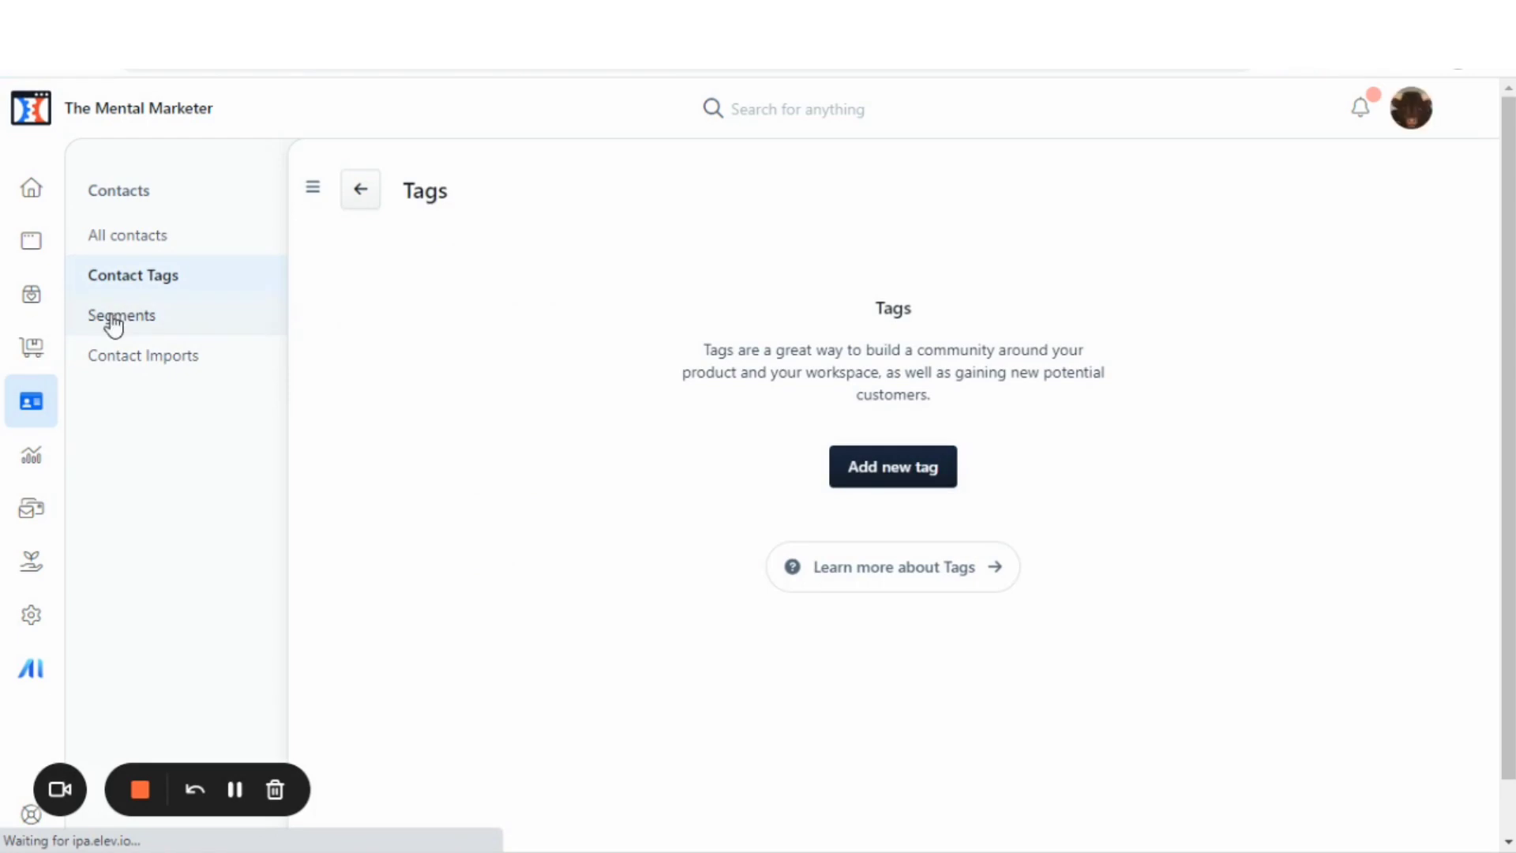
{"action": "mouse_move", "coordinate": [638, 412]}
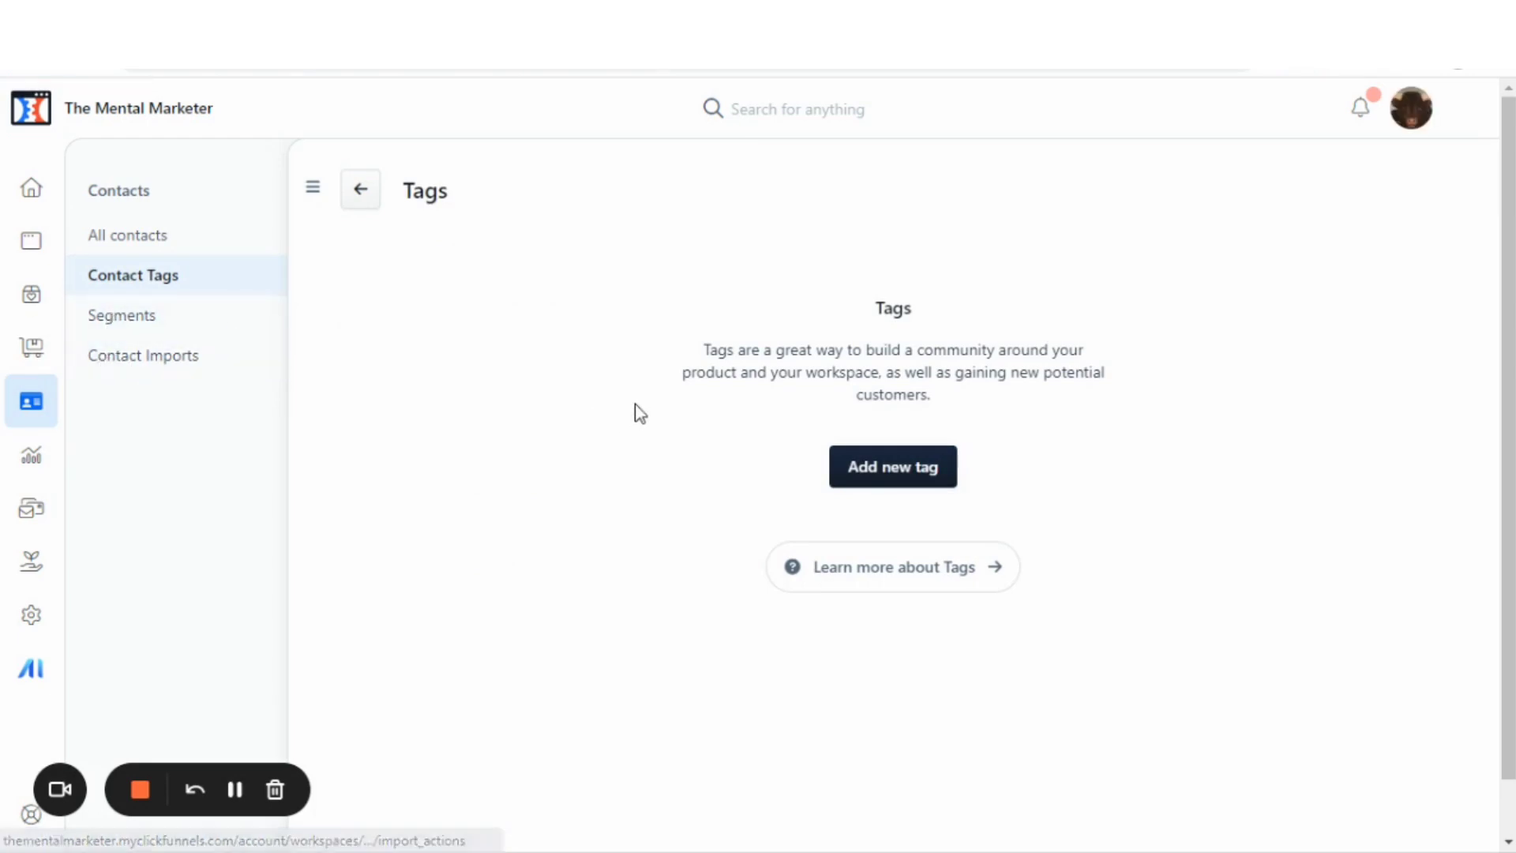
{"action": "left_click", "coordinate": [144, 356]}
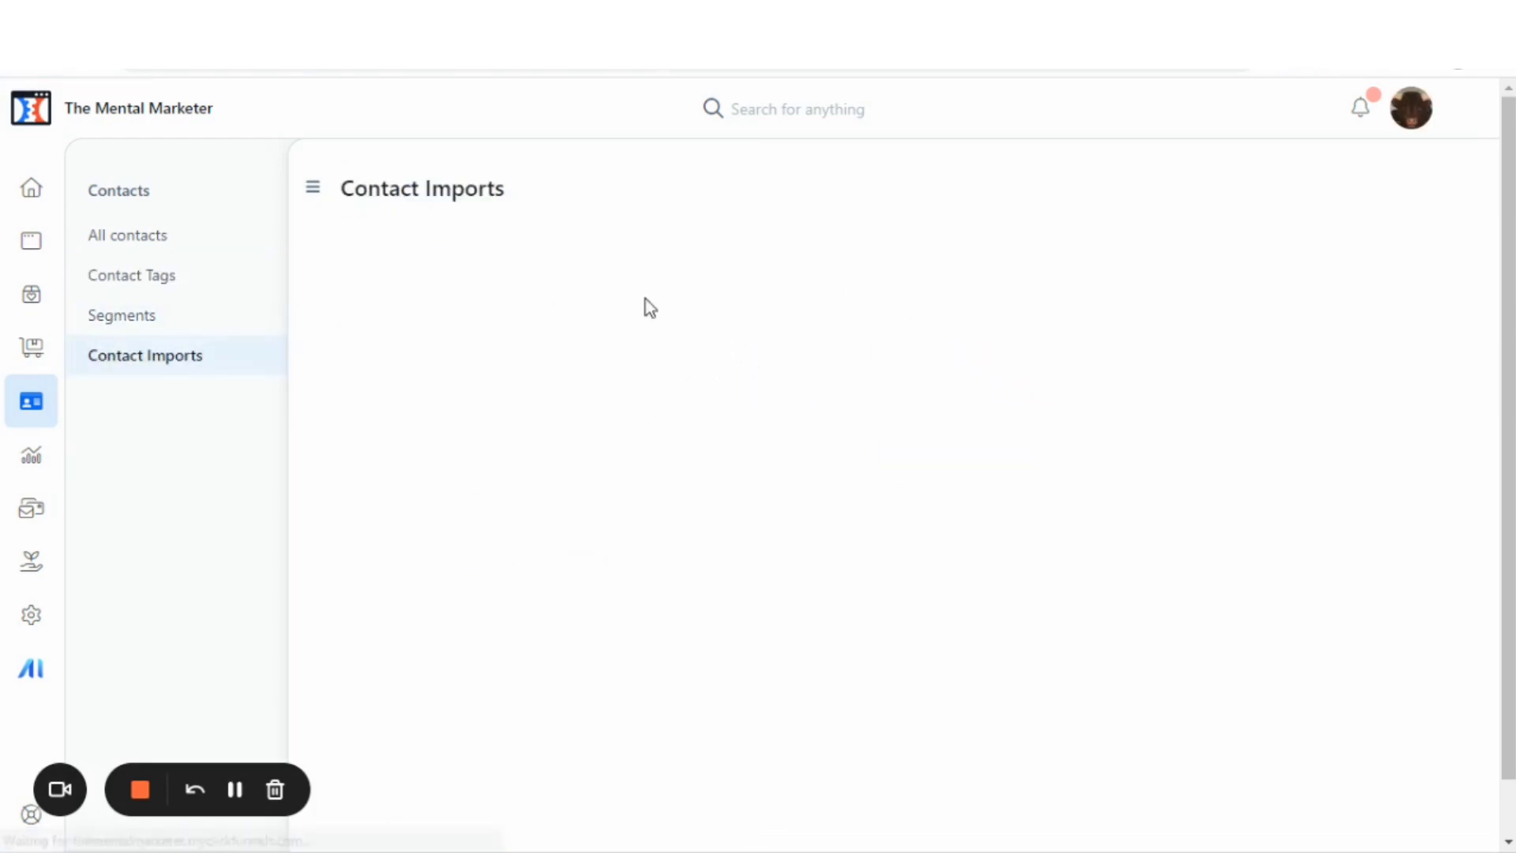
{"action": "mouse_move", "coordinate": [30, 455]}
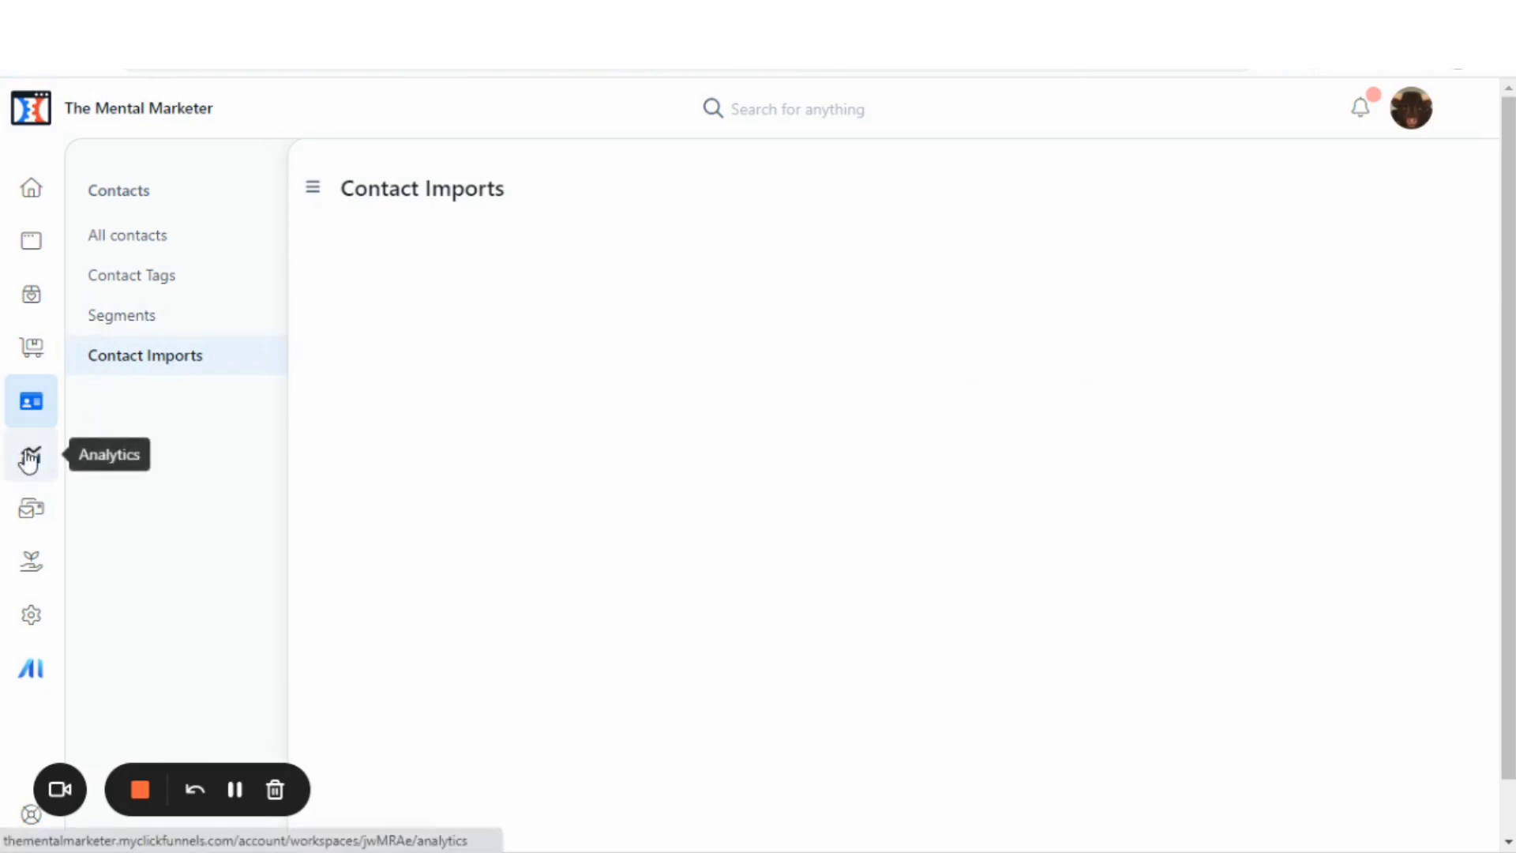
{"action": "left_click", "coordinate": [31, 456]}
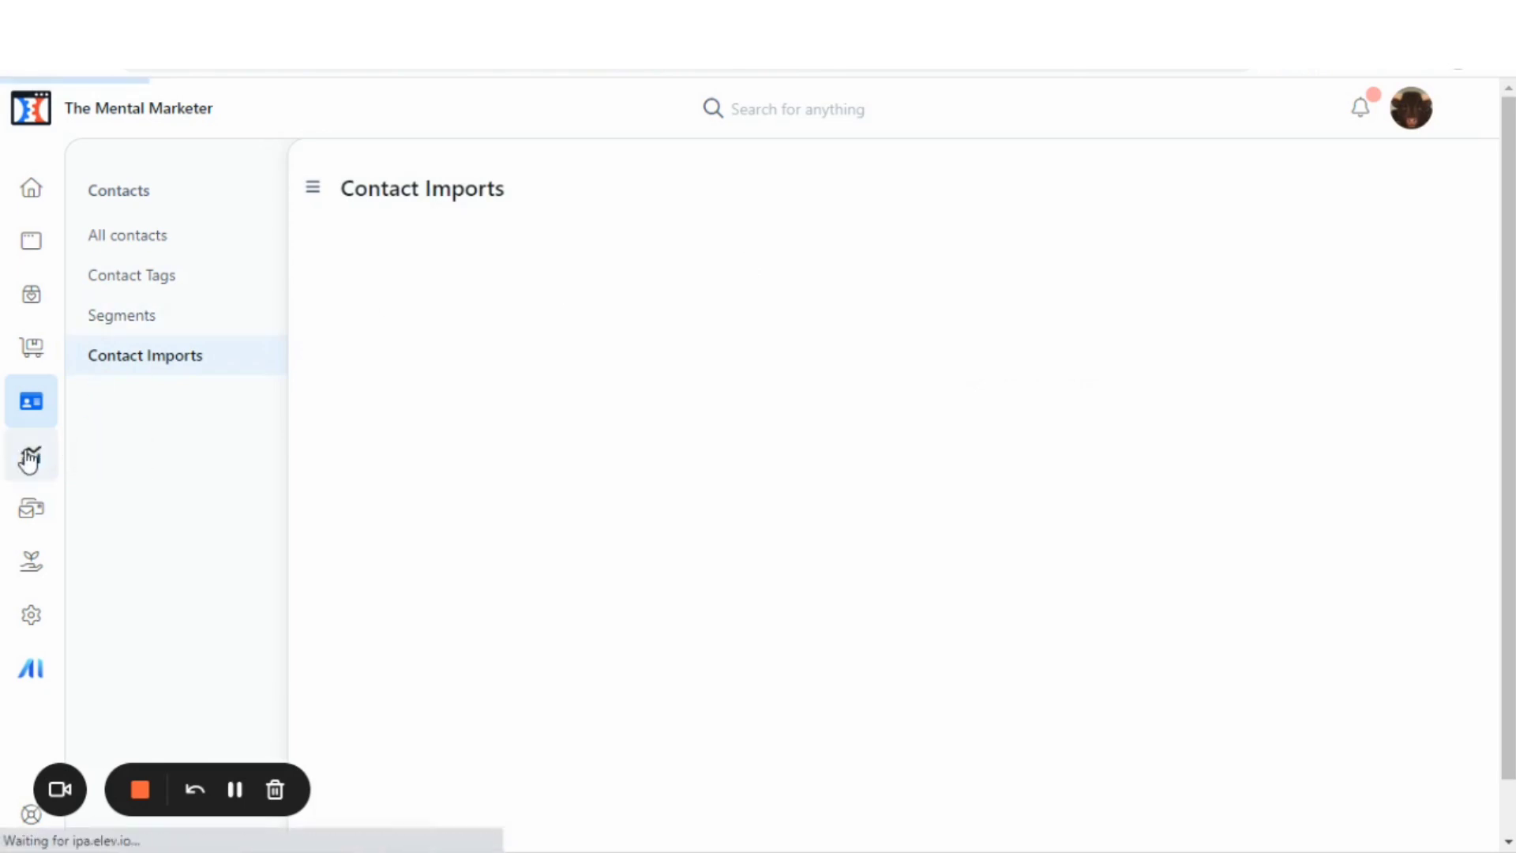
Step: Review the Analytics overview with 56 pageviews, then show the Reporting page
{"action": "left_click", "coordinate": [31, 455]}
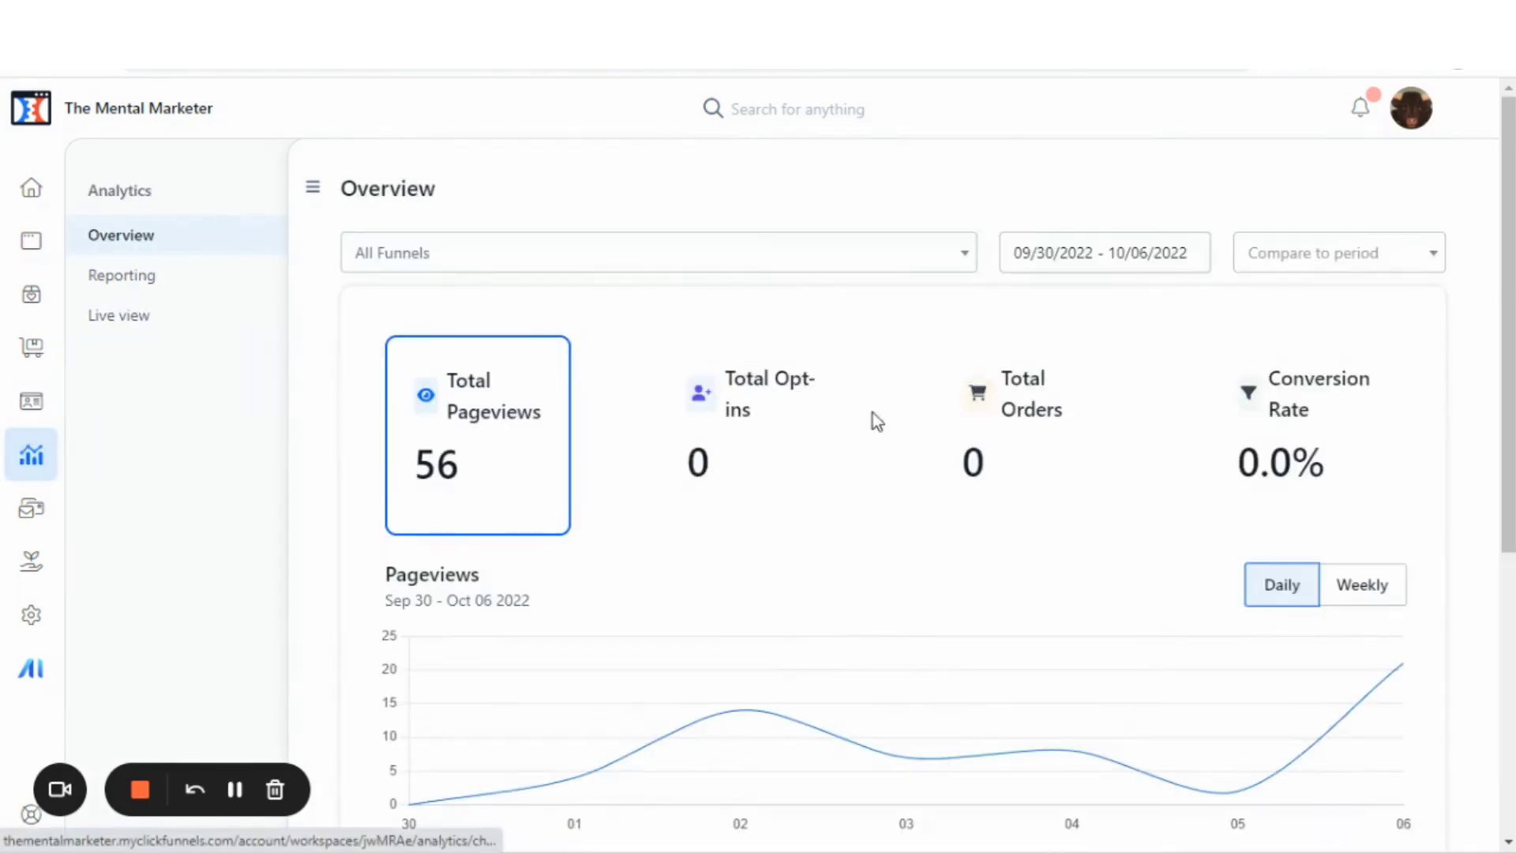
{"action": "scroll", "scroll_direction": "down", "scroll_amount": 3}
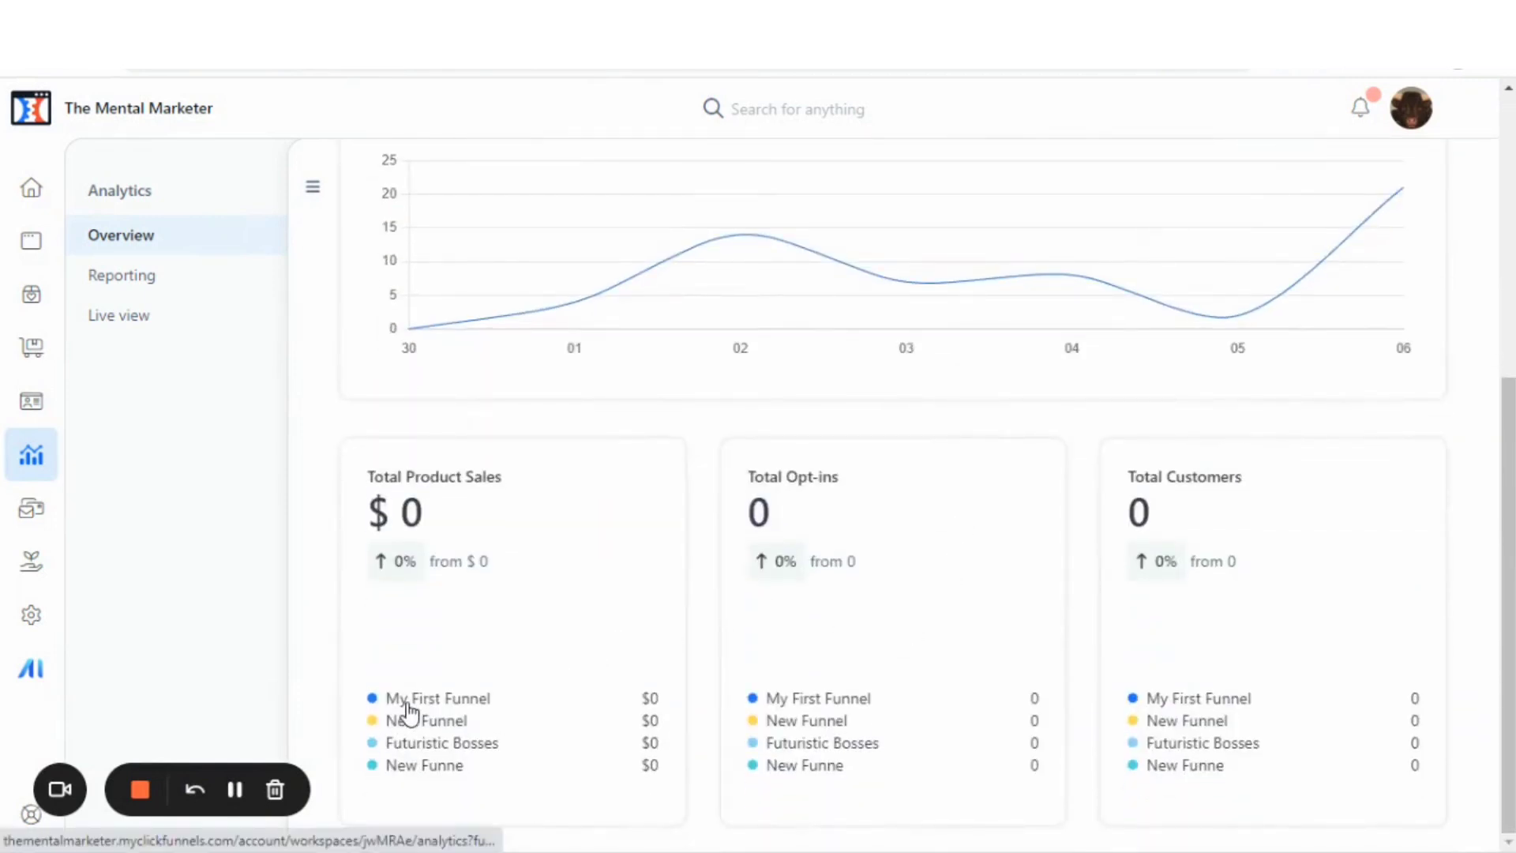
{"action": "mouse_move", "coordinate": [897, 718]}
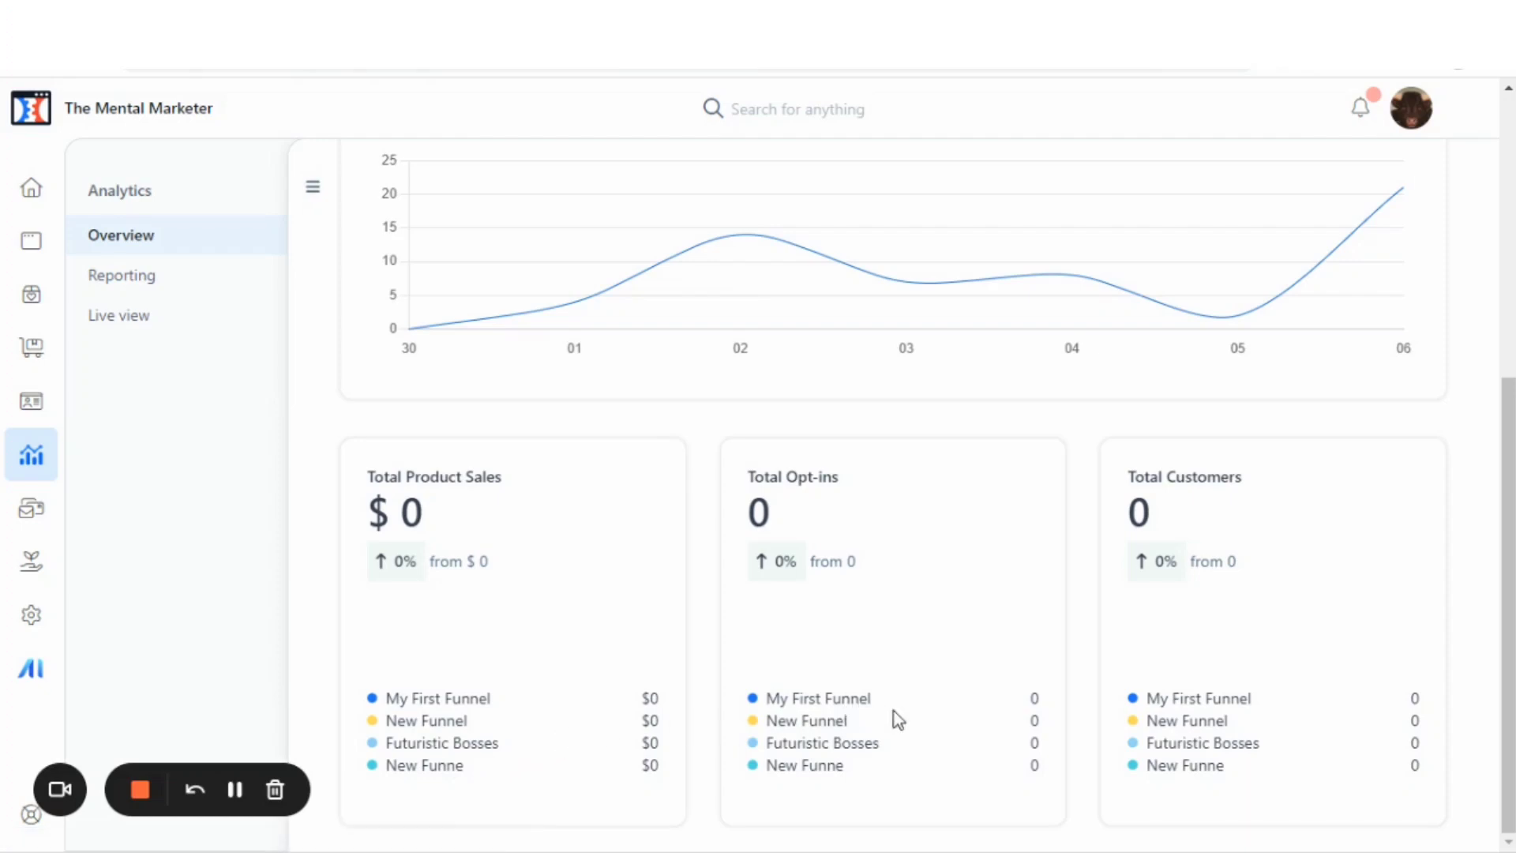
{"action": "scroll", "scroll_direction": "up", "scroll_amount": 3}
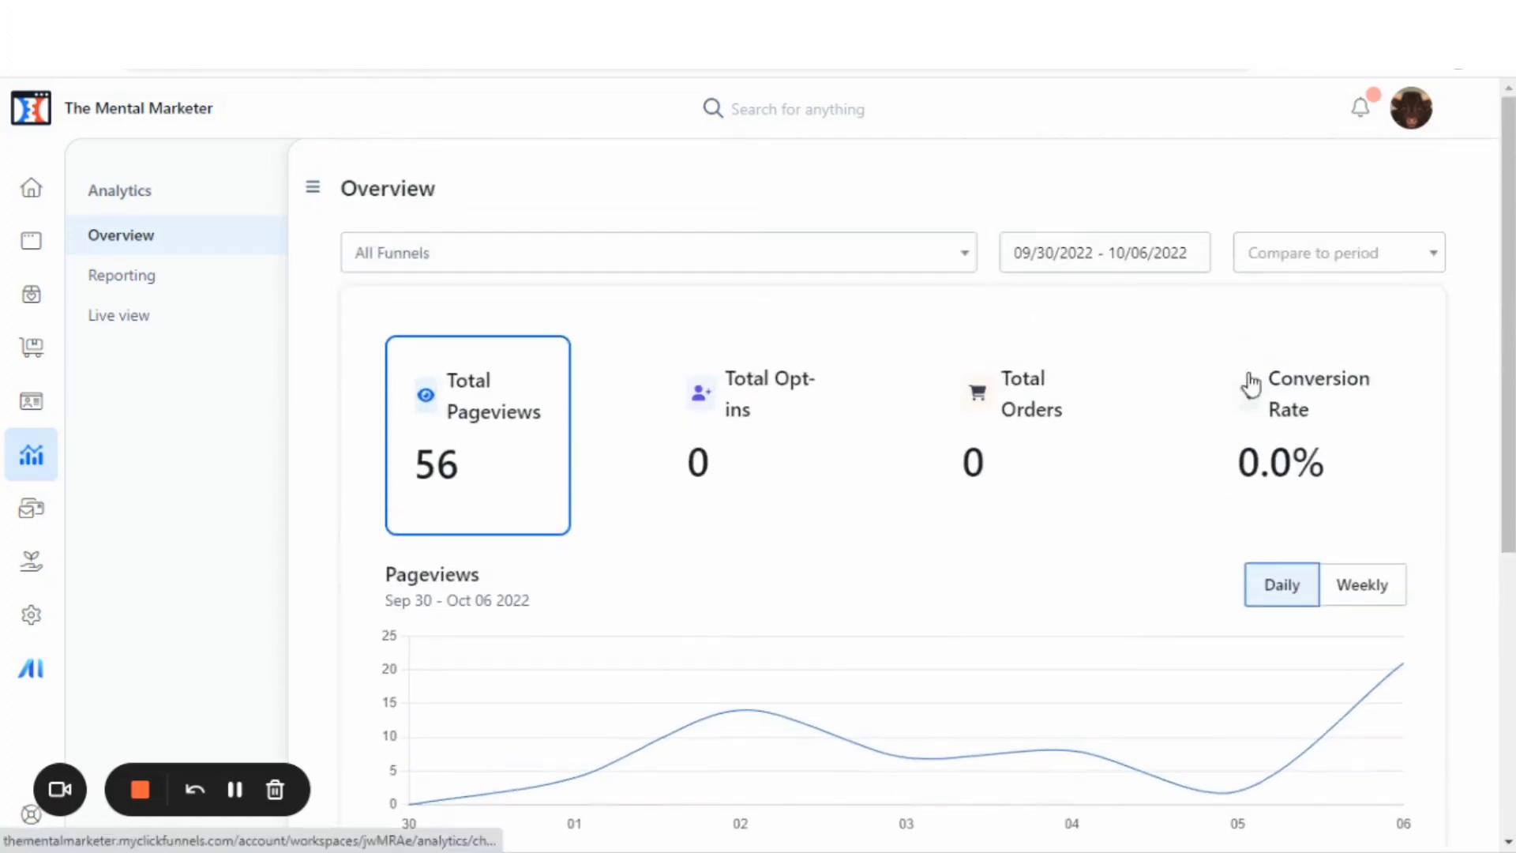
{"action": "mouse_move", "coordinate": [728, 335]}
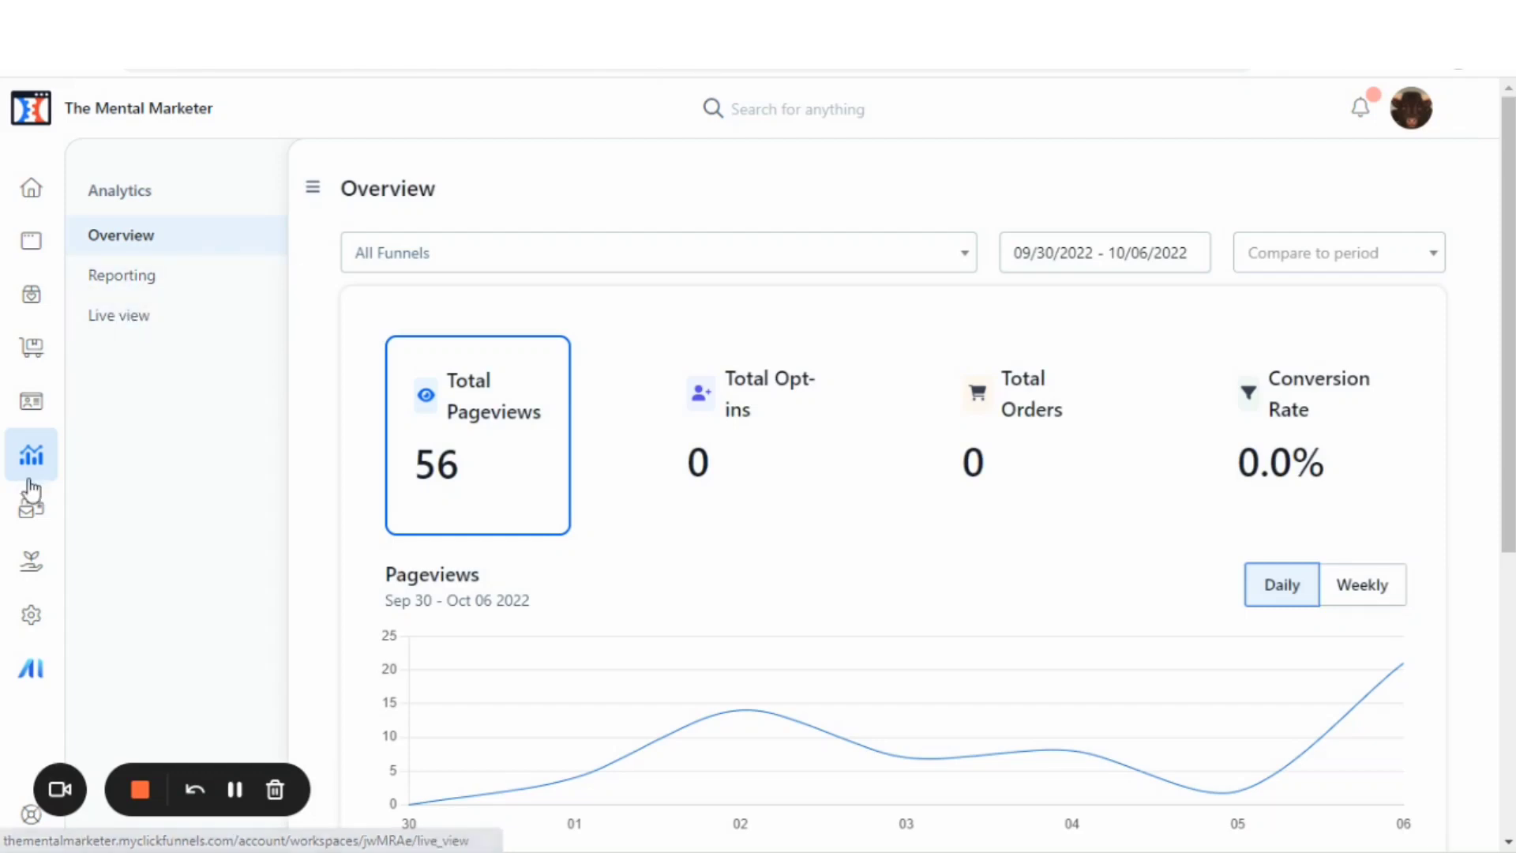
{"action": "left_click", "coordinate": [122, 275]}
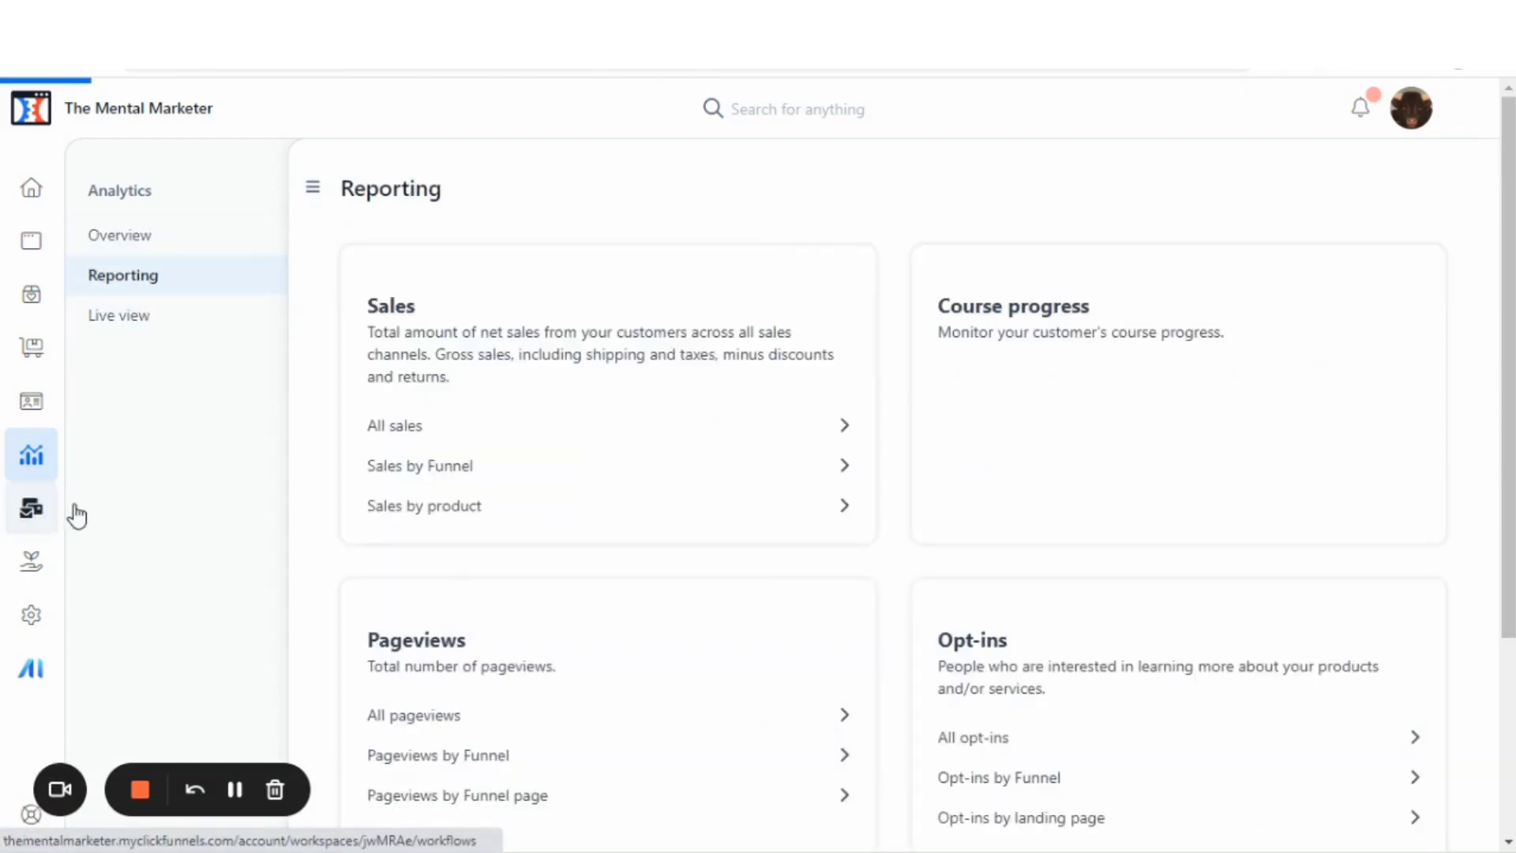
{"action": "mouse_move", "coordinate": [38, 523]}
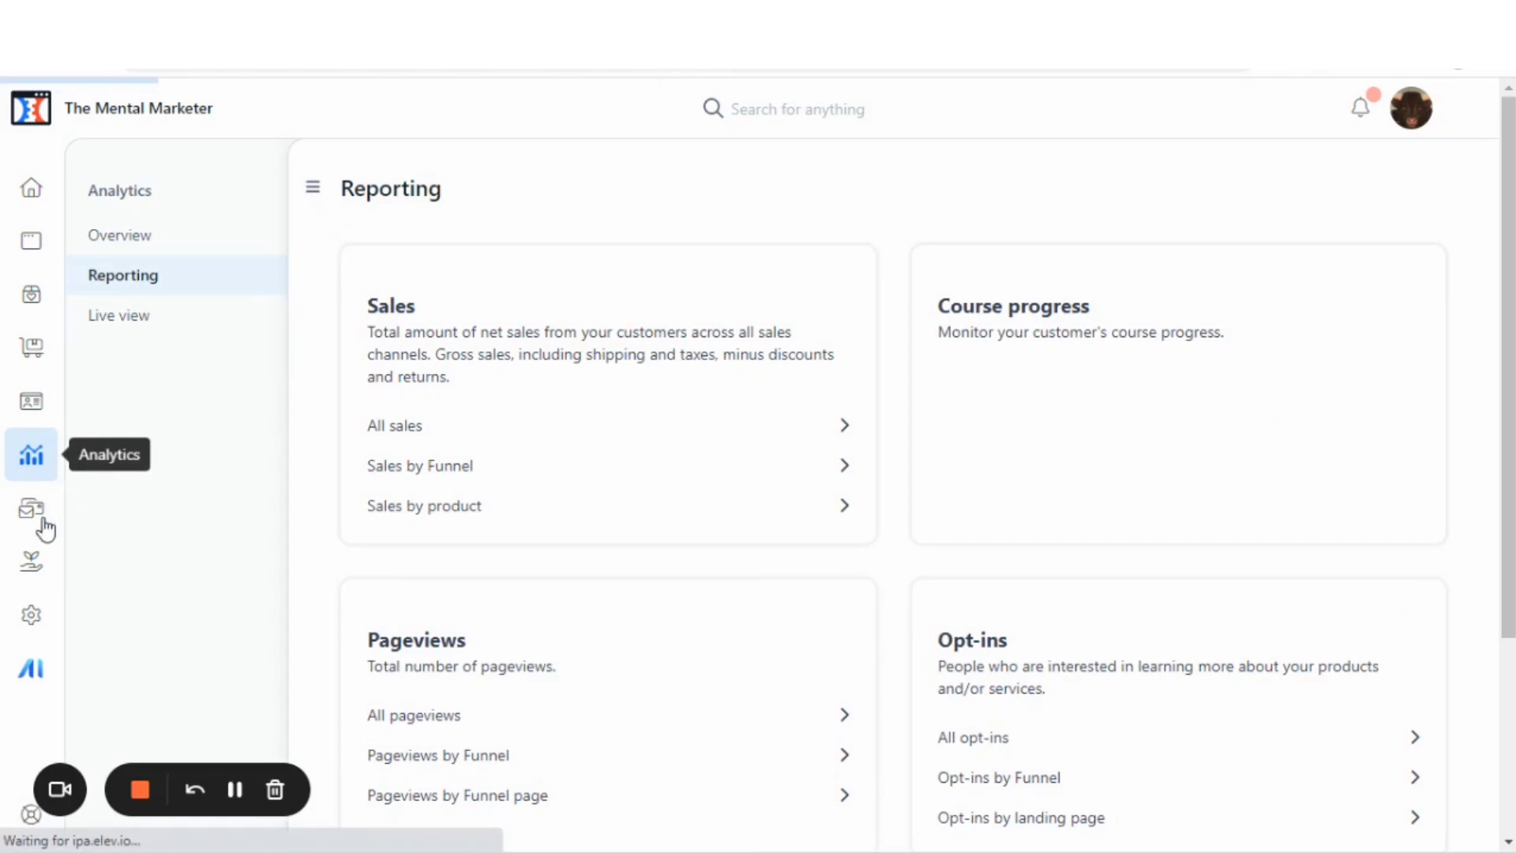
Step: Review the Marketing settings' contact address and email fields, then try the Workflows section
{"action": "left_click", "coordinate": [31, 507]}
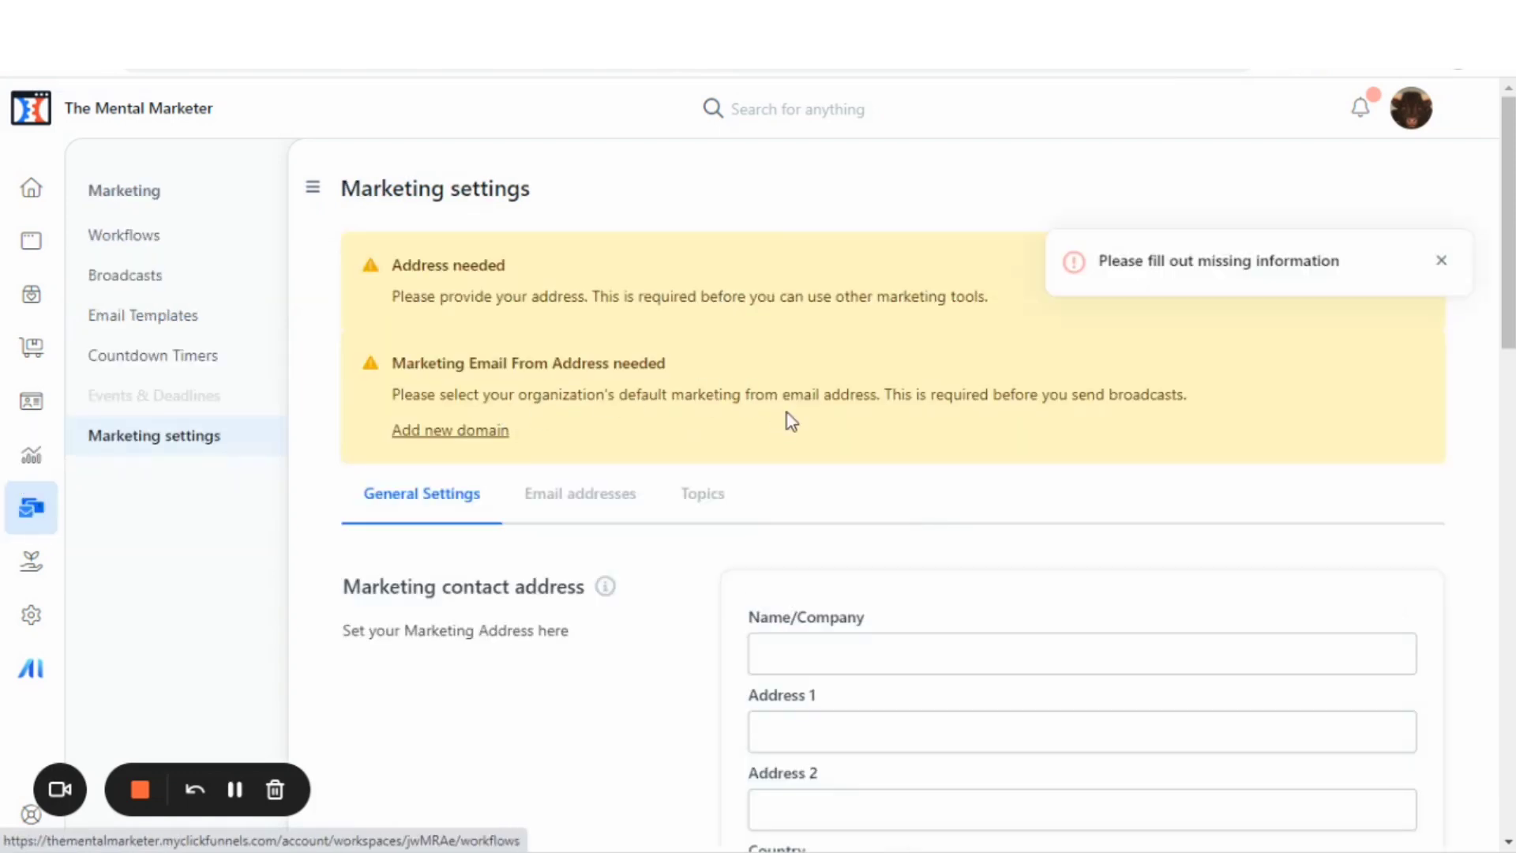
{"action": "scroll", "scroll_direction": "down", "scroll_amount": 3}
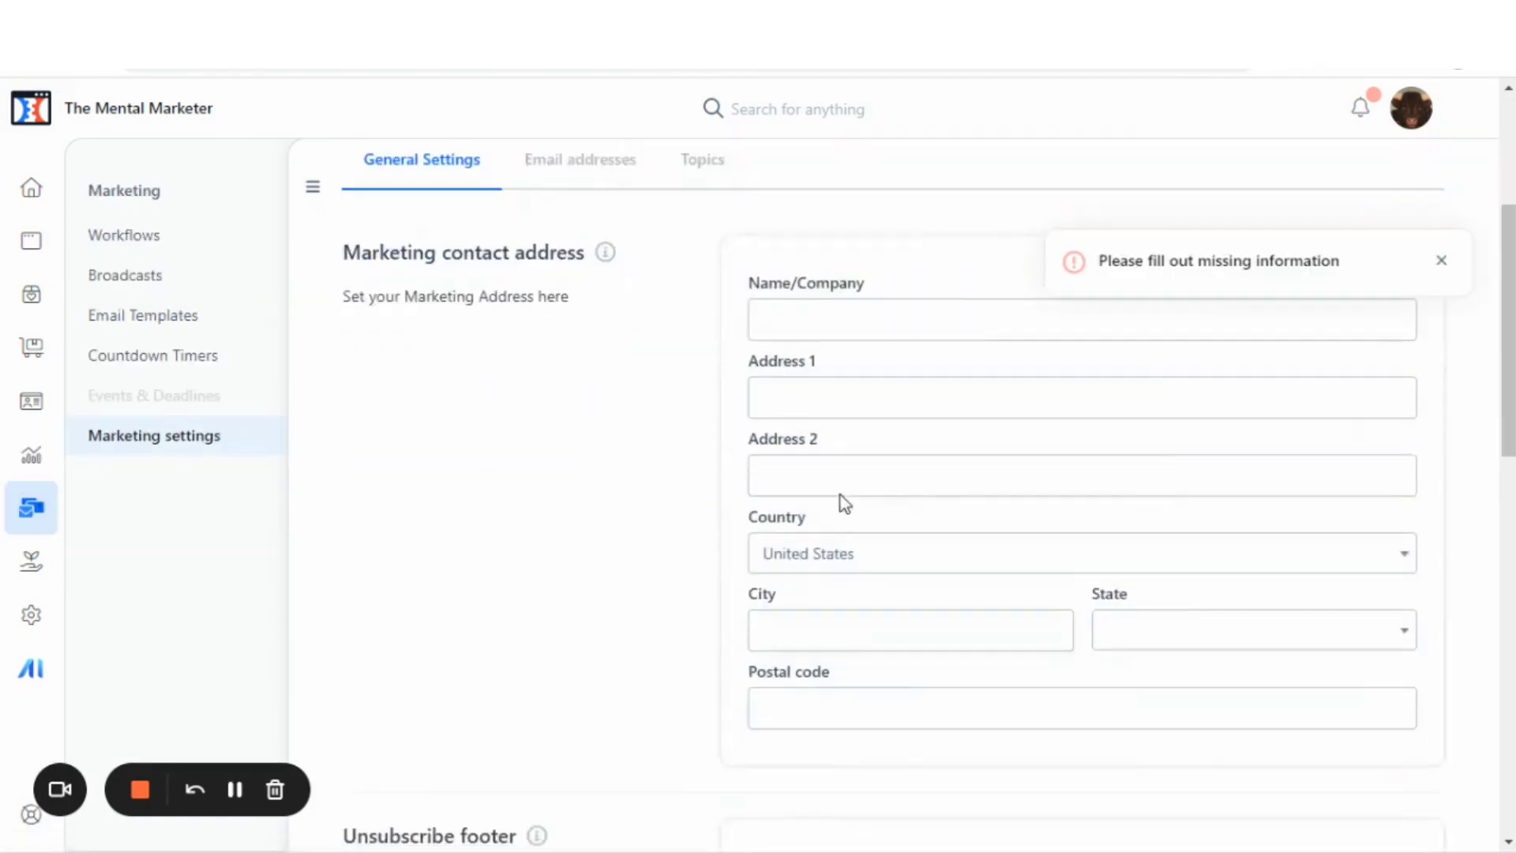
{"action": "scroll", "scroll_direction": "down", "scroll_amount": 3}
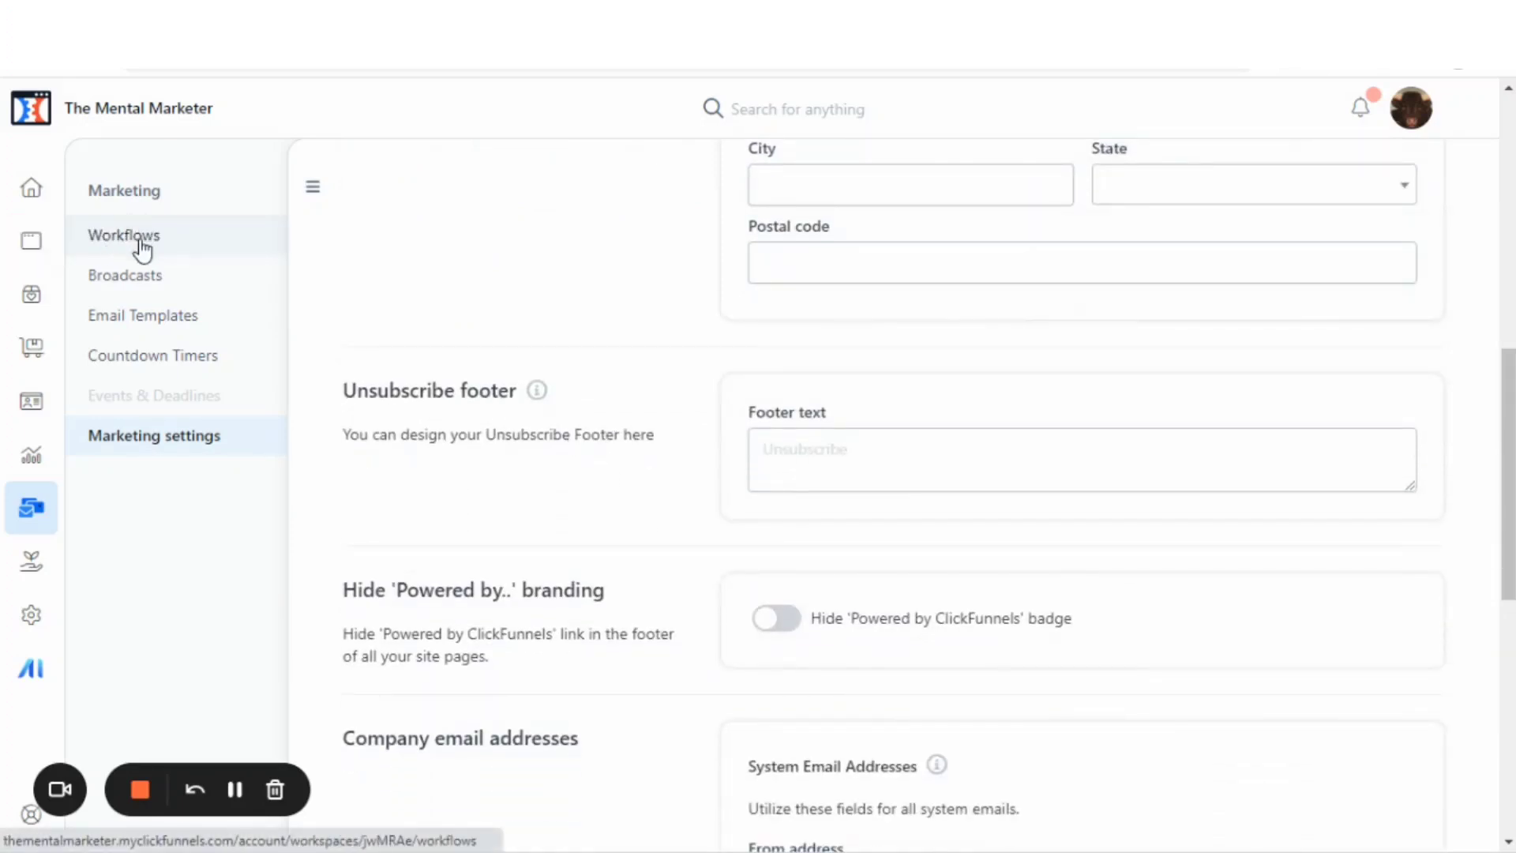
{"action": "left_click", "coordinate": [123, 235]}
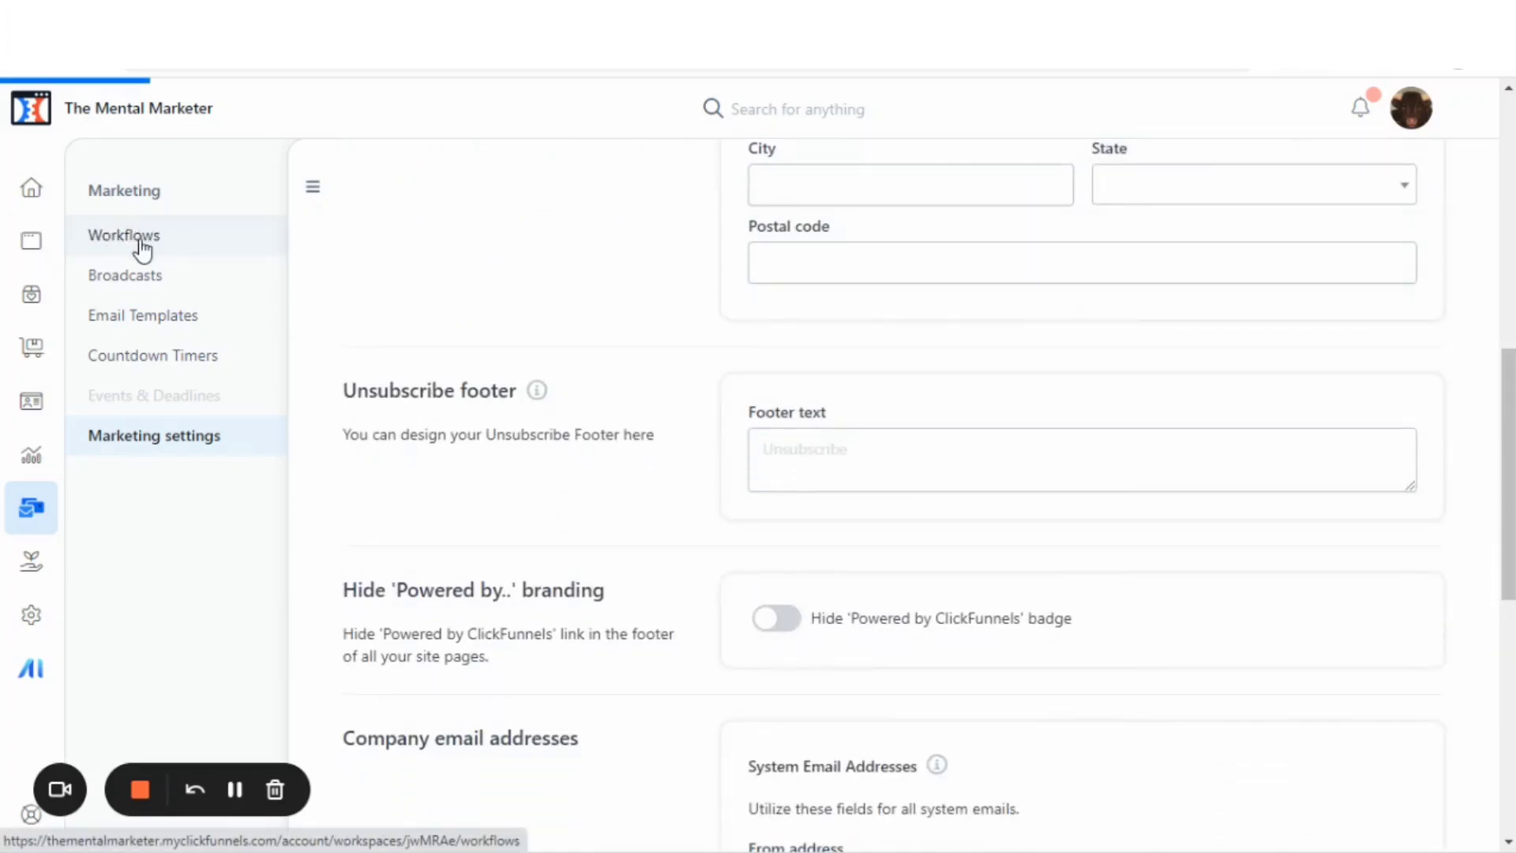
{"action": "left_click", "coordinate": [153, 436]}
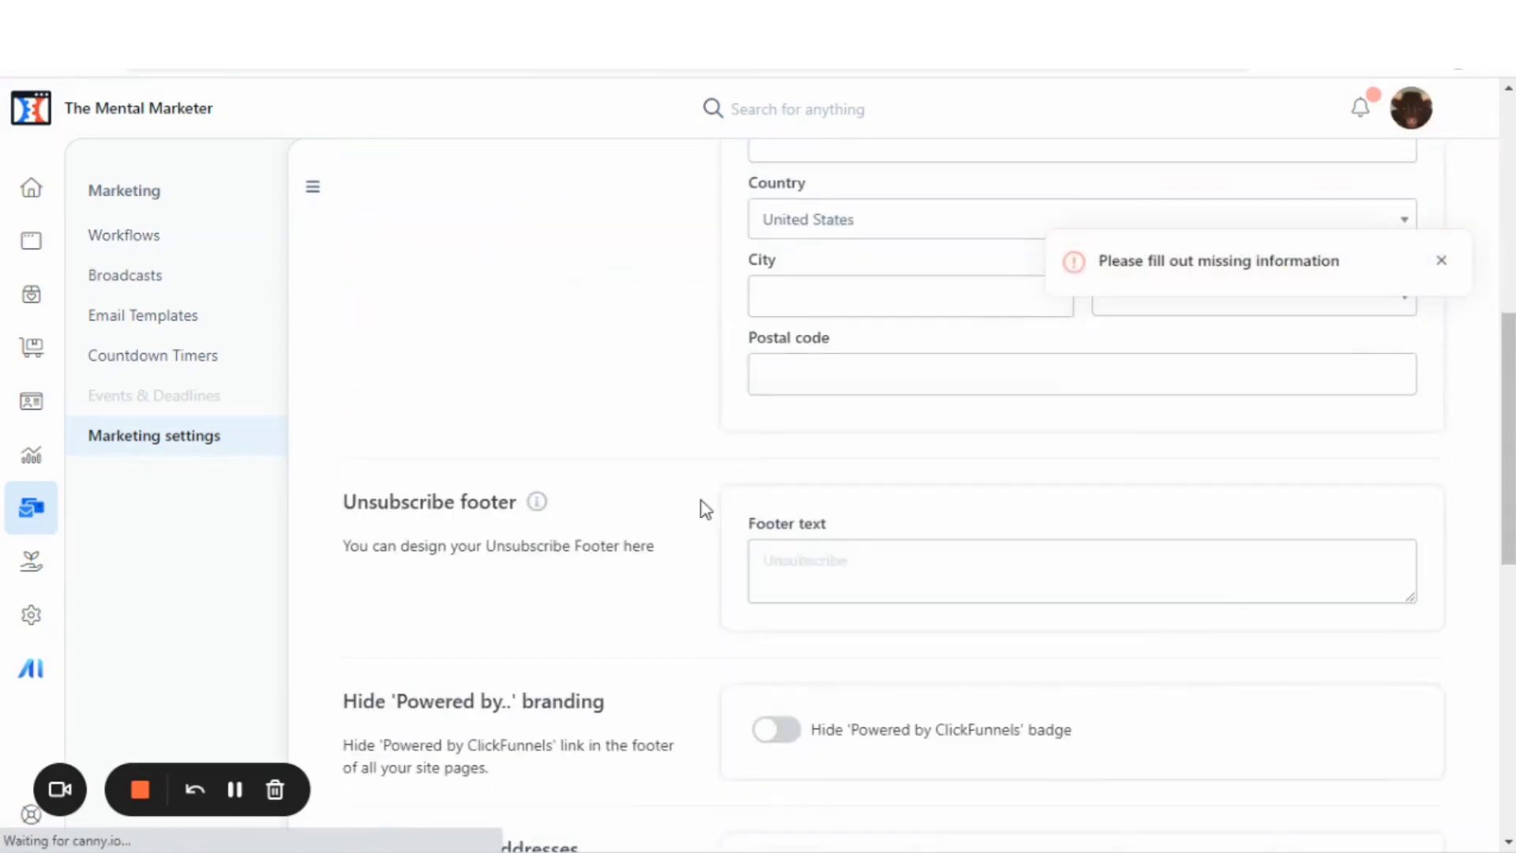
{"action": "mouse_move", "coordinate": [125, 275]}
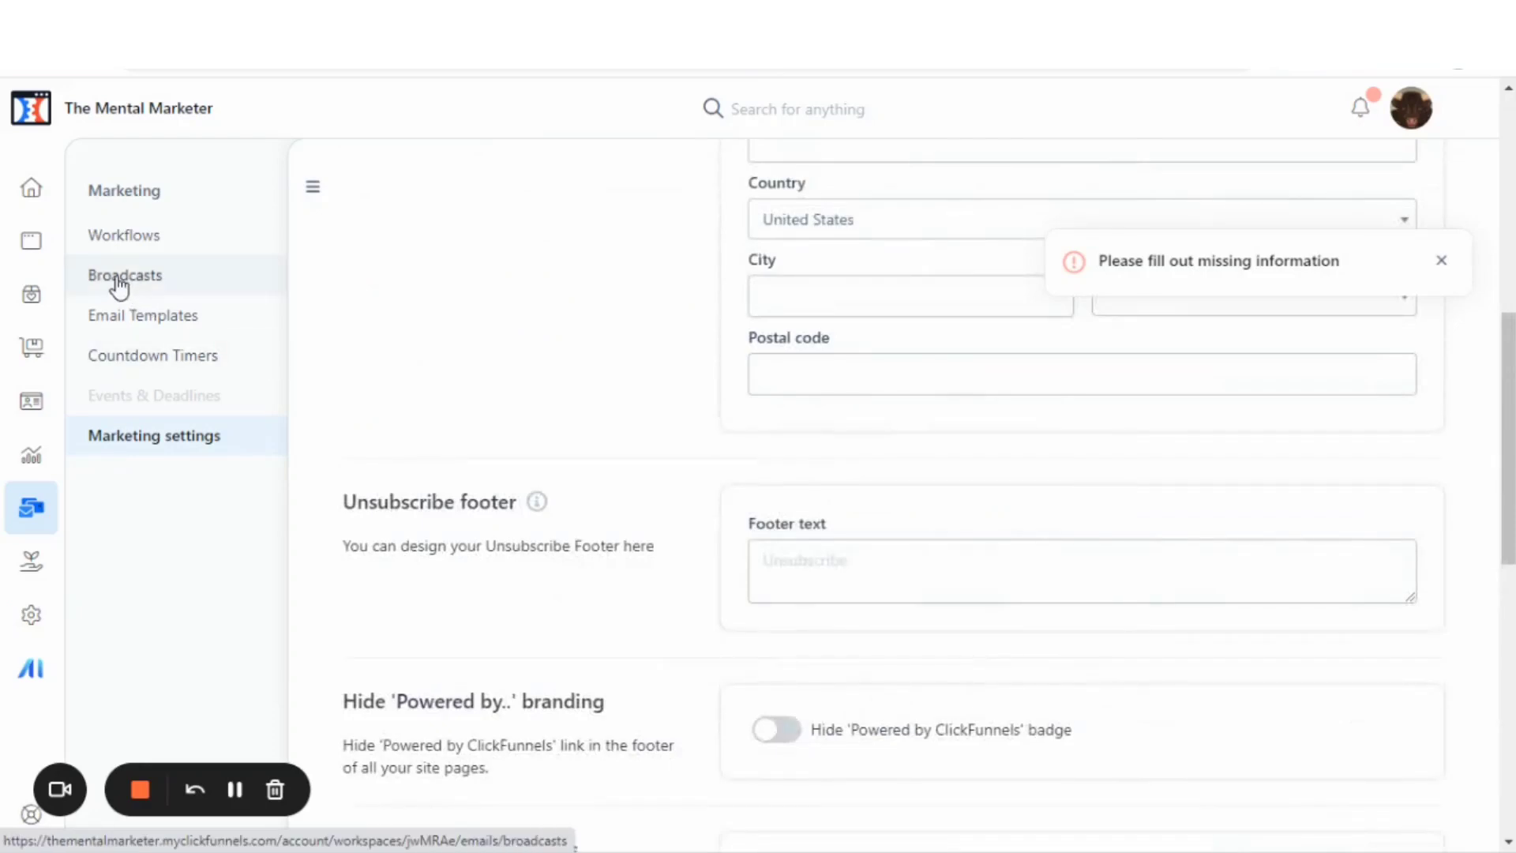
Step: Look through the Email Broadcasts area, then move to the empty Sales Opportunities page
{"action": "left_click", "coordinate": [124, 275]}
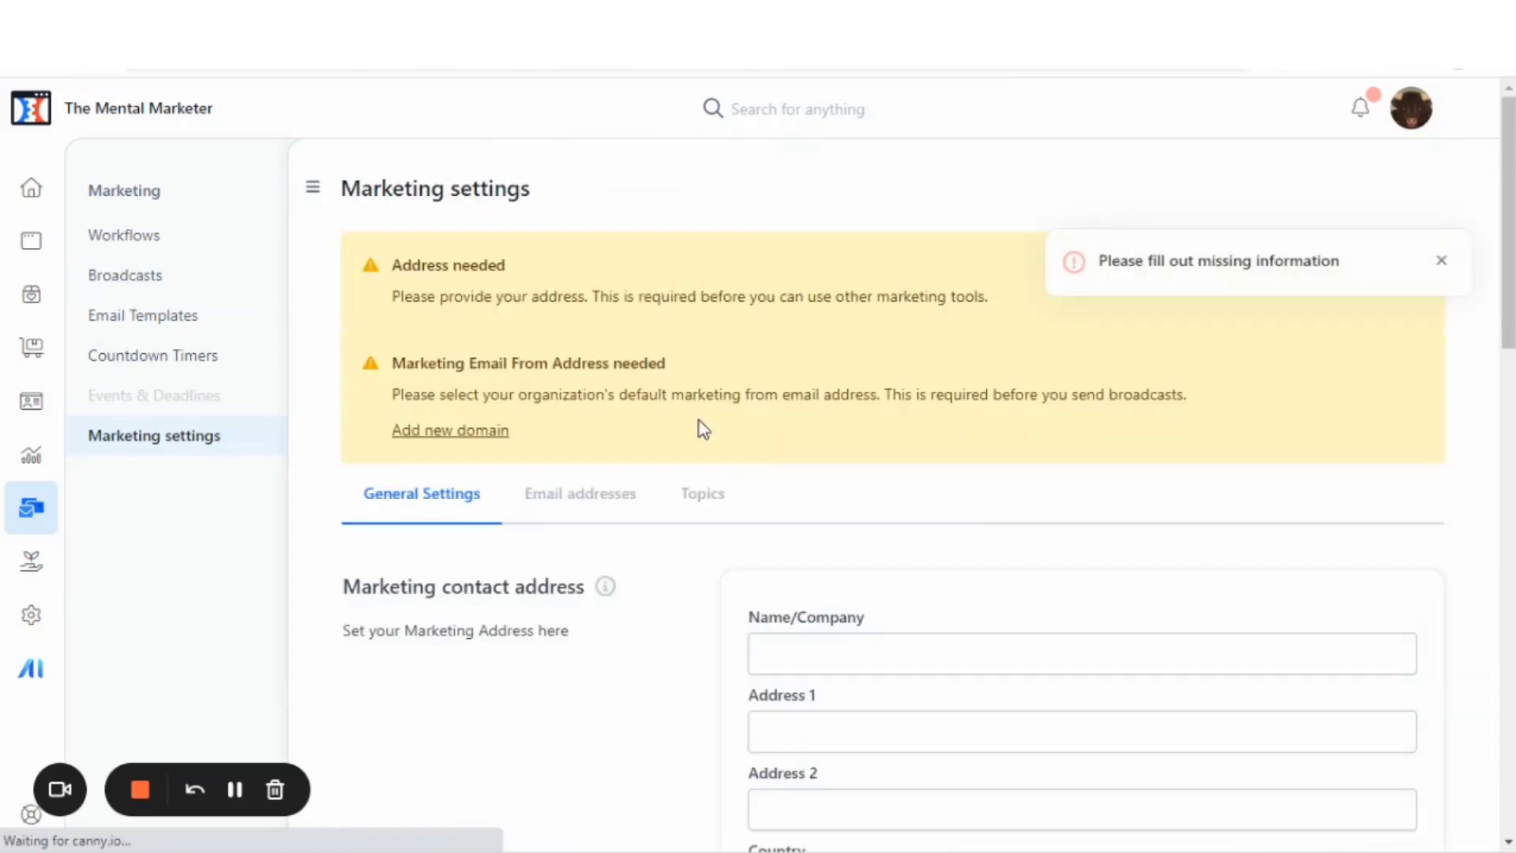
{"action": "scroll", "scroll_direction": "down", "scroll_amount": 3}
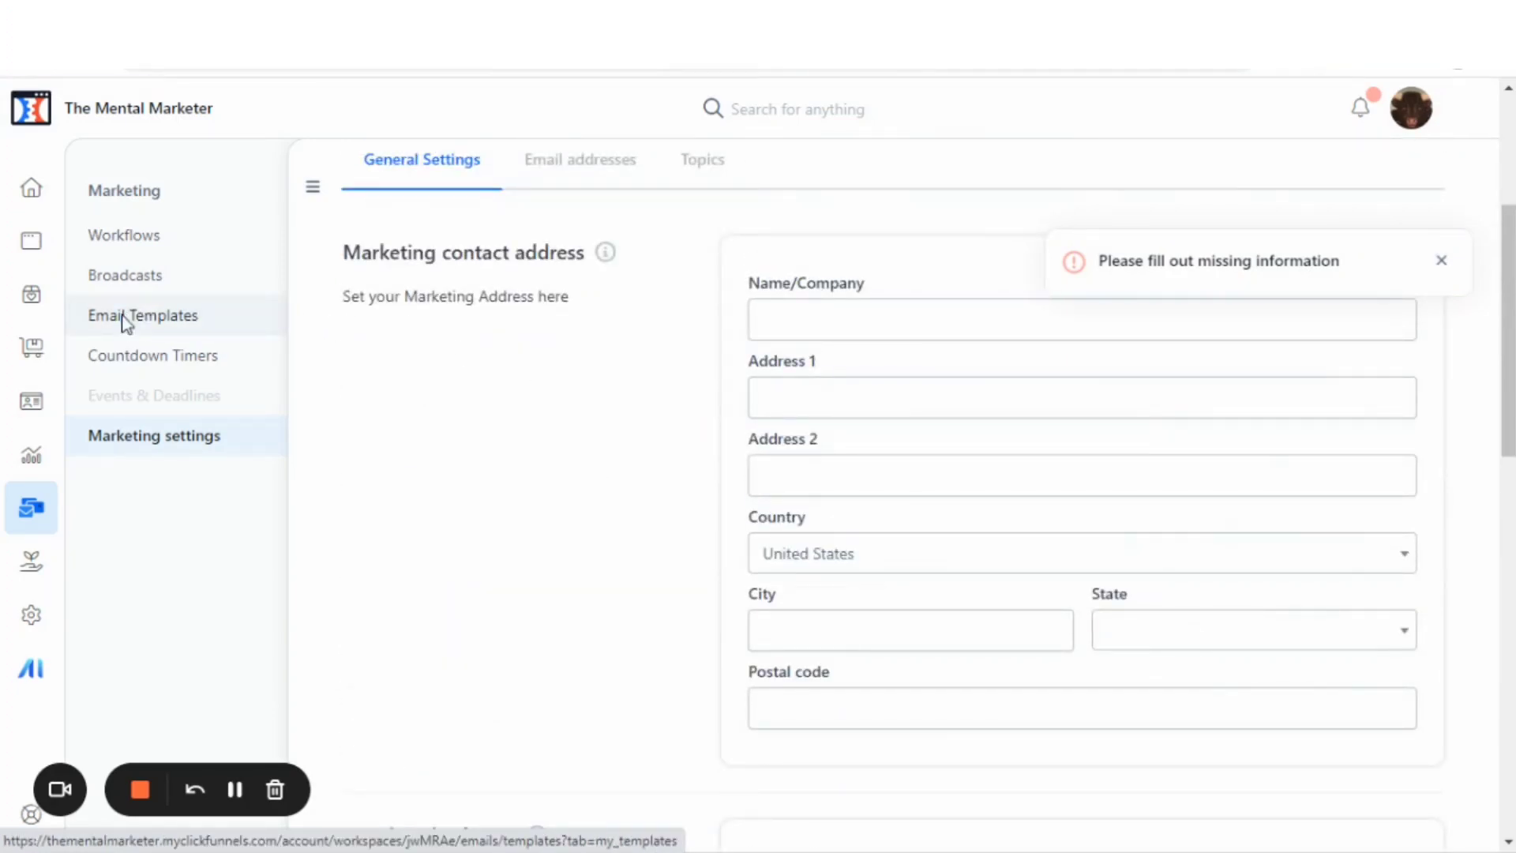
{"action": "scroll", "scroll_direction": "down", "scroll_amount": 3}
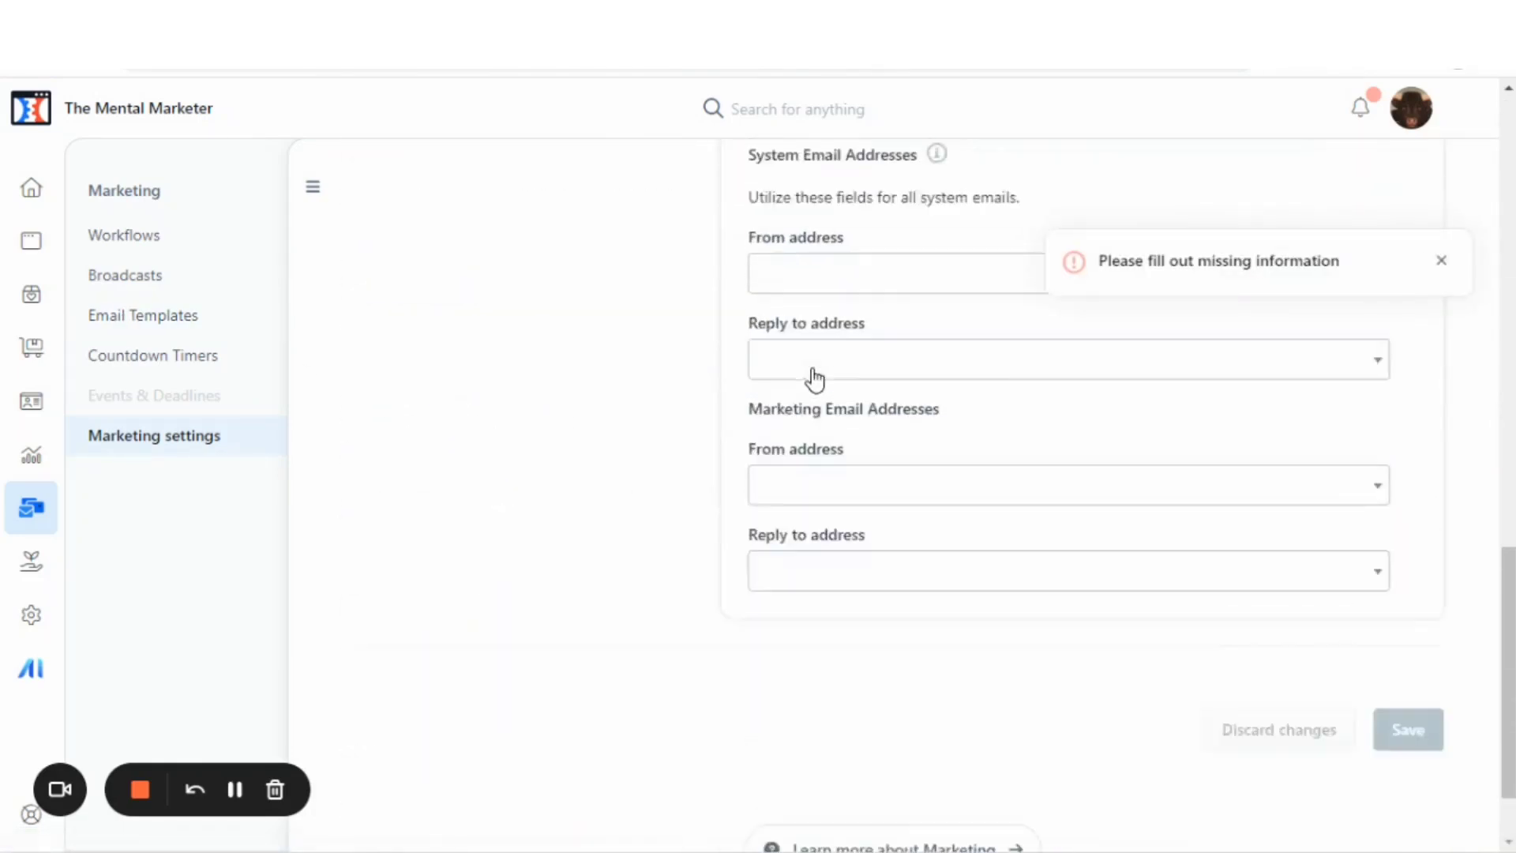
{"action": "scroll", "scroll_direction": "up", "scroll_amount": 3}
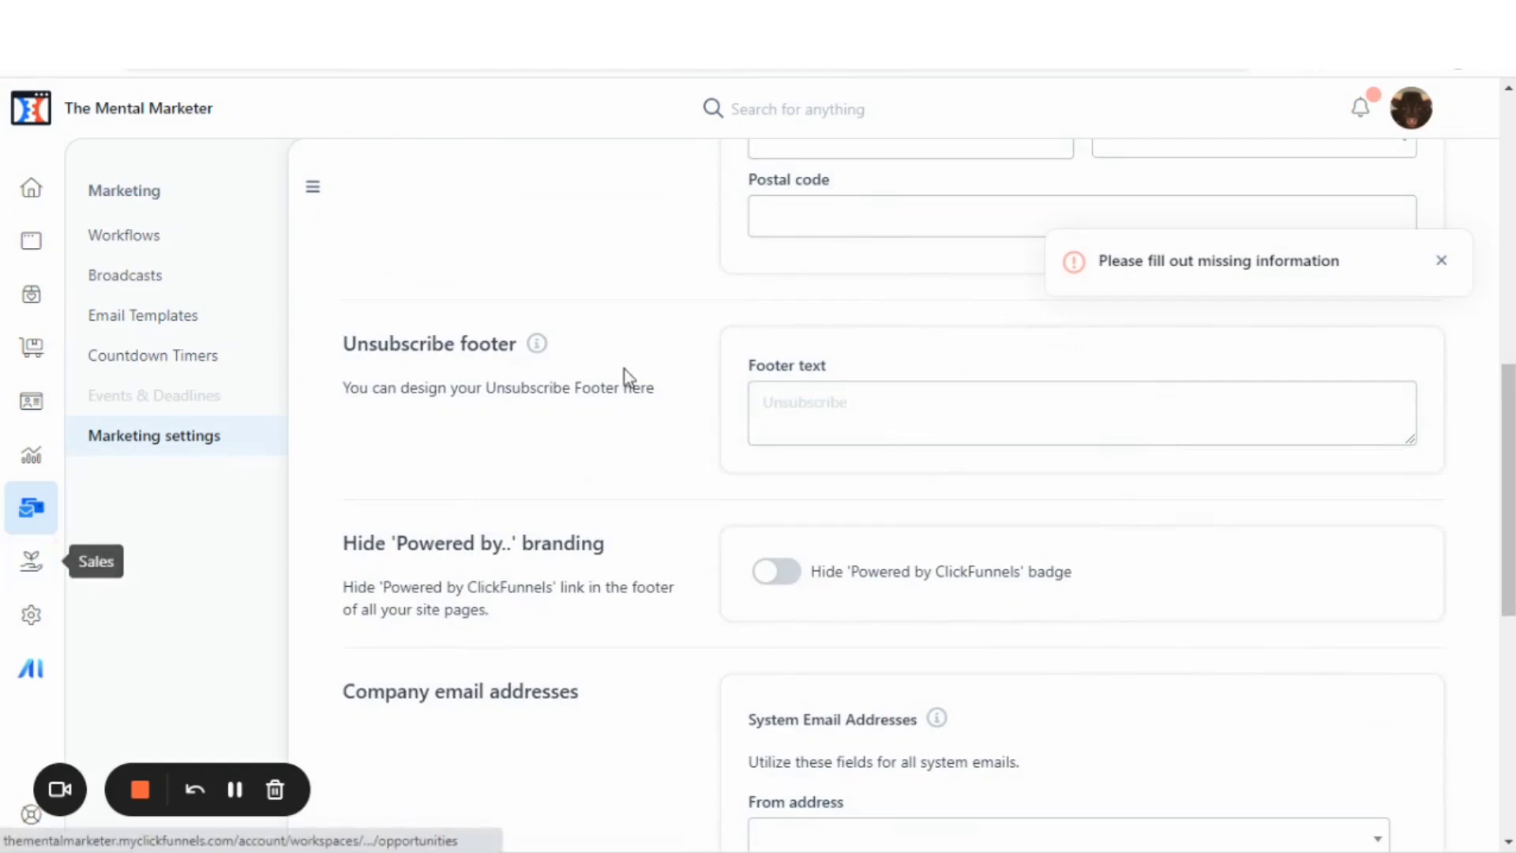
{"action": "scroll", "scroll_direction": "up", "scroll_amount": 3}
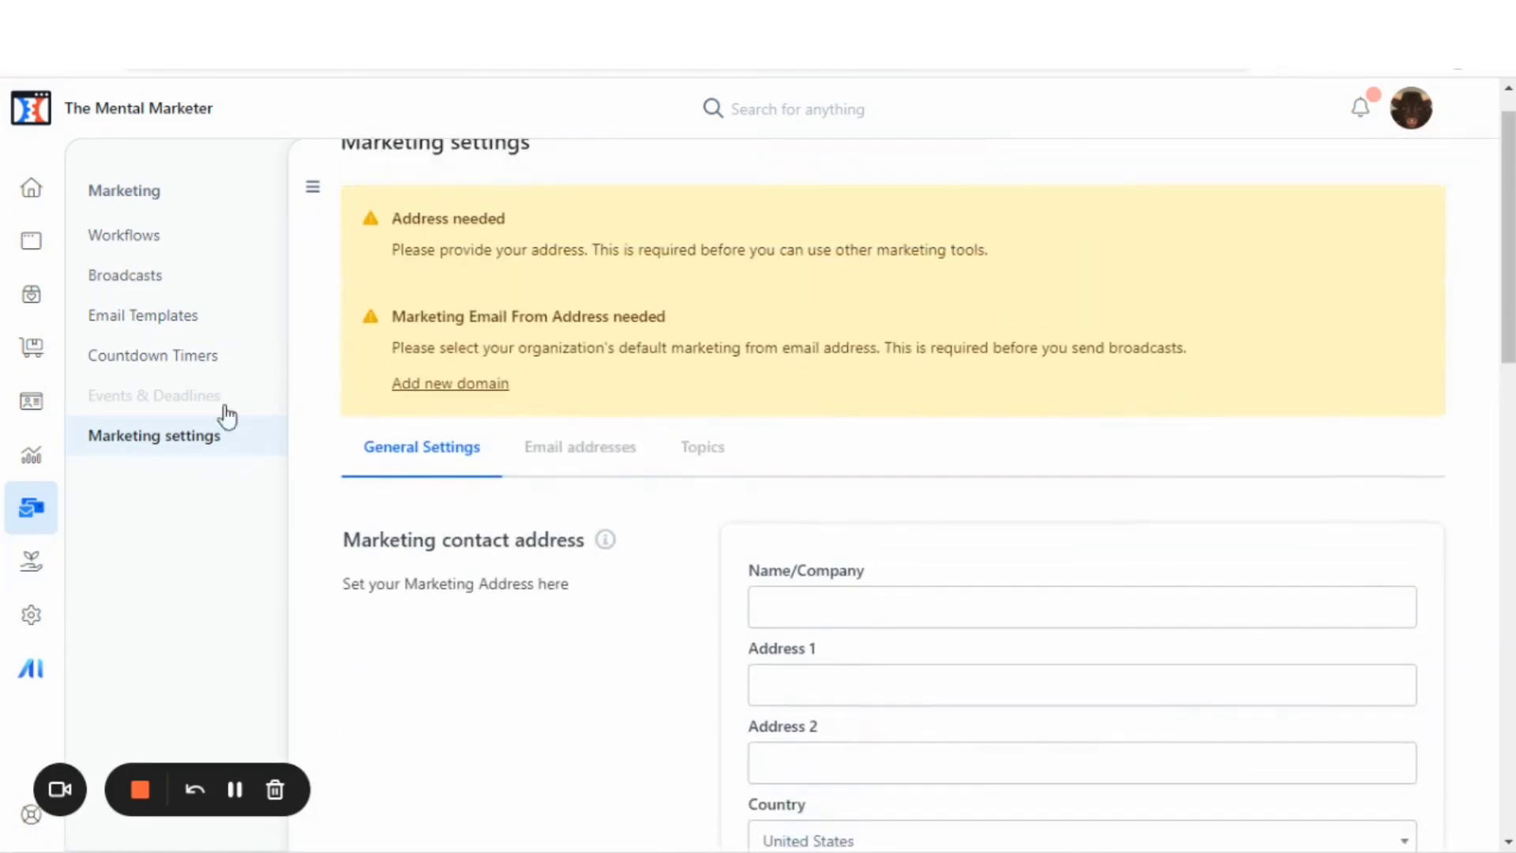
{"action": "mouse_move", "coordinate": [152, 356]}
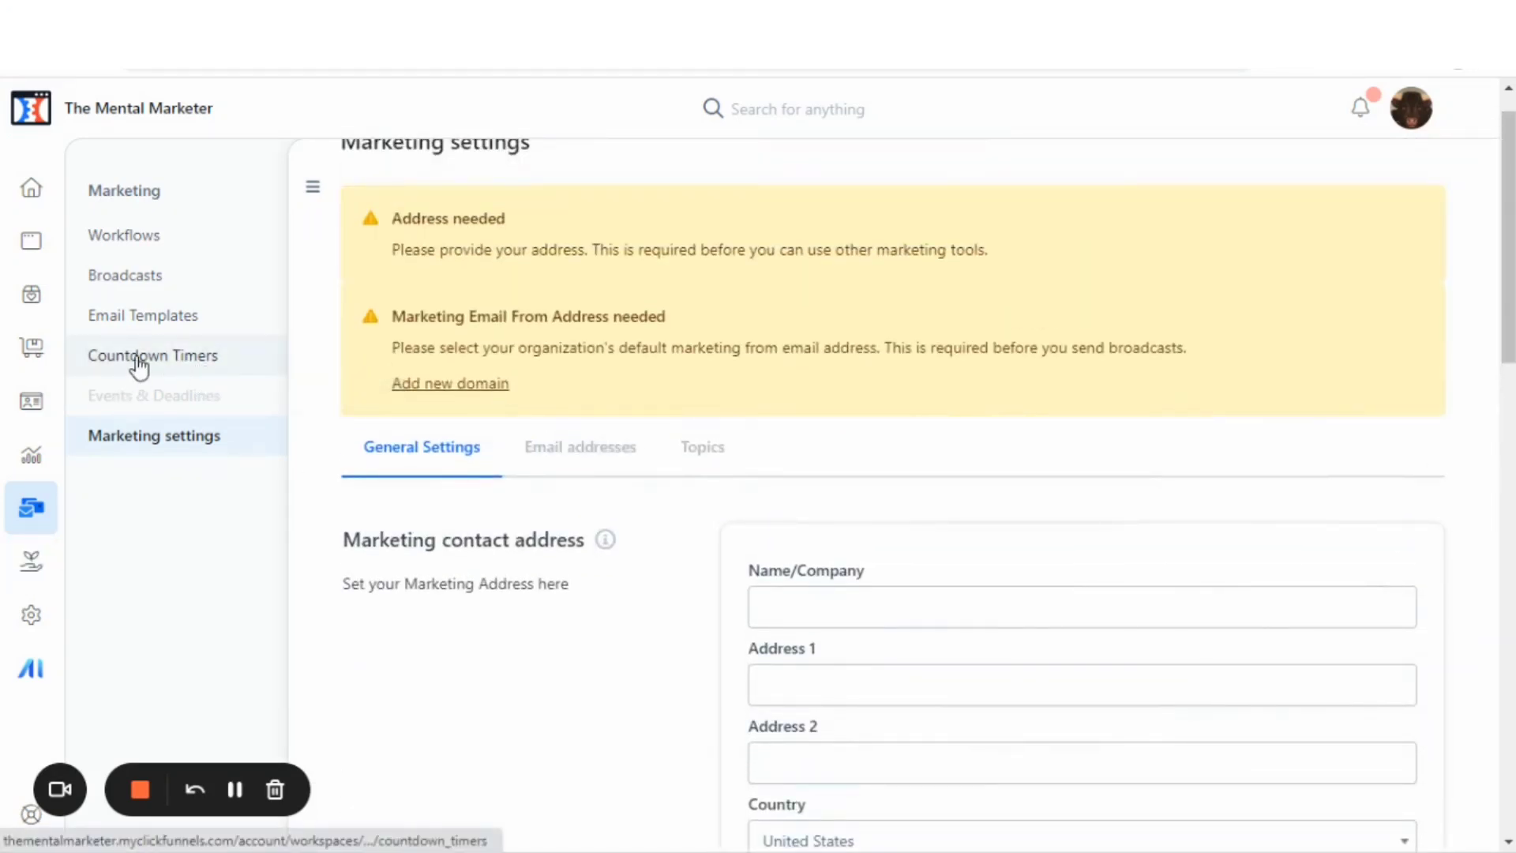
{"action": "scroll", "scroll_direction": "down", "scroll_amount": 3}
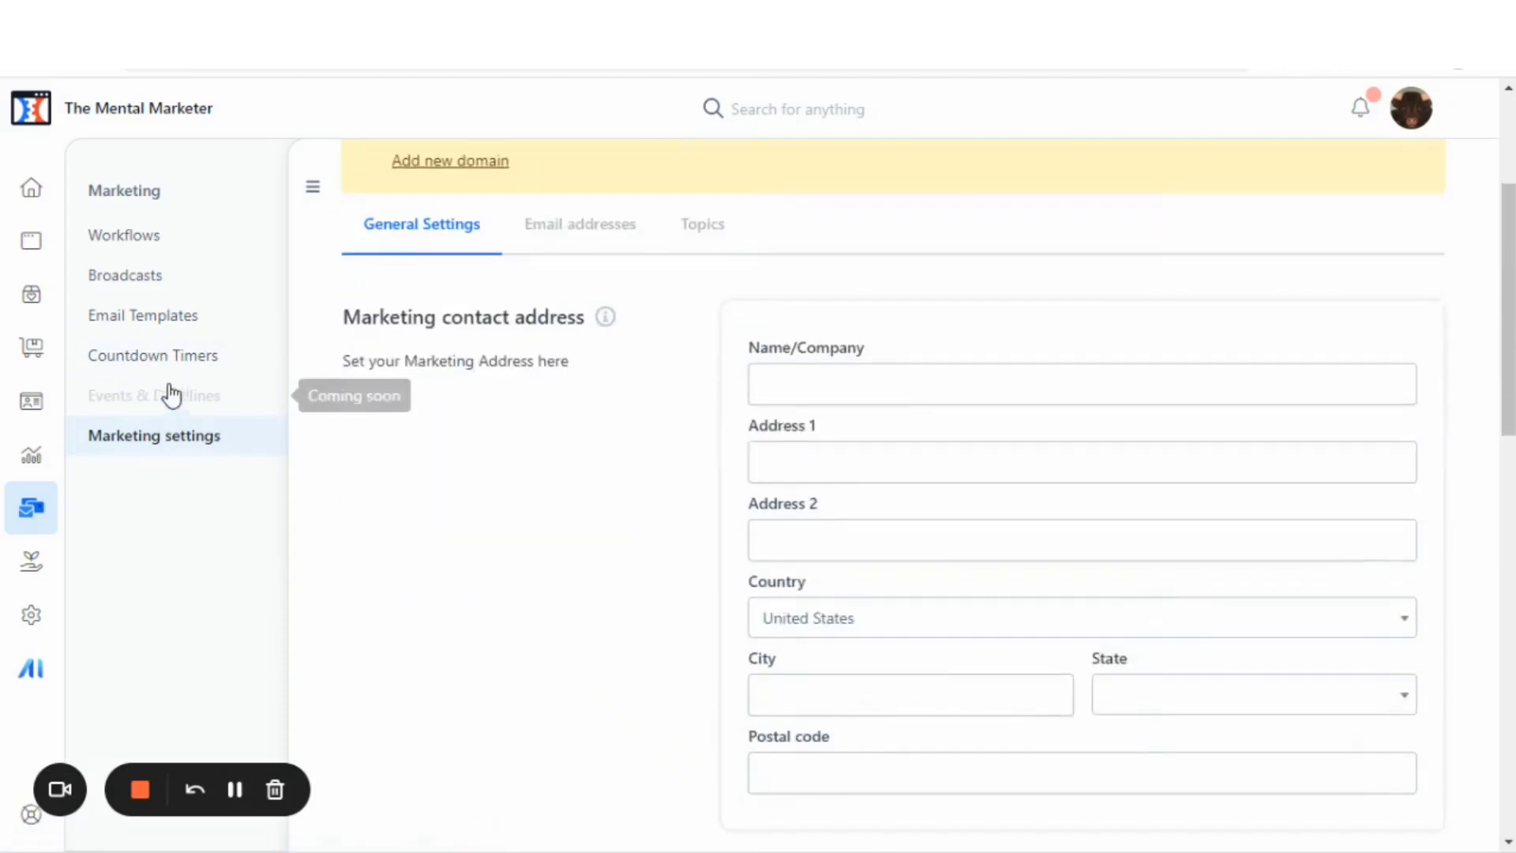
{"action": "mouse_move", "coordinate": [99, 524]}
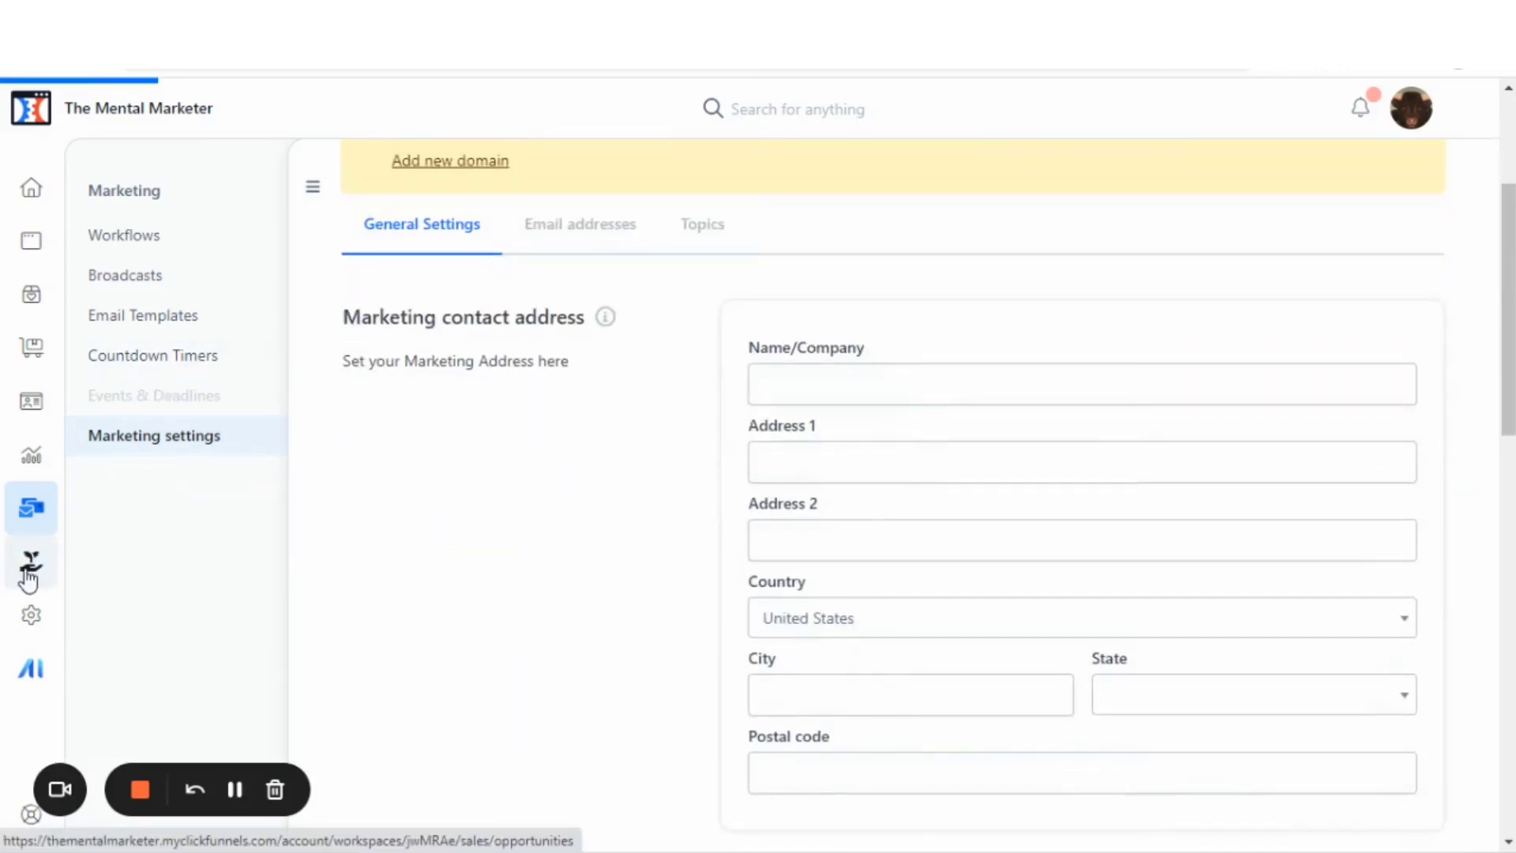
{"action": "left_click", "coordinate": [32, 564]}
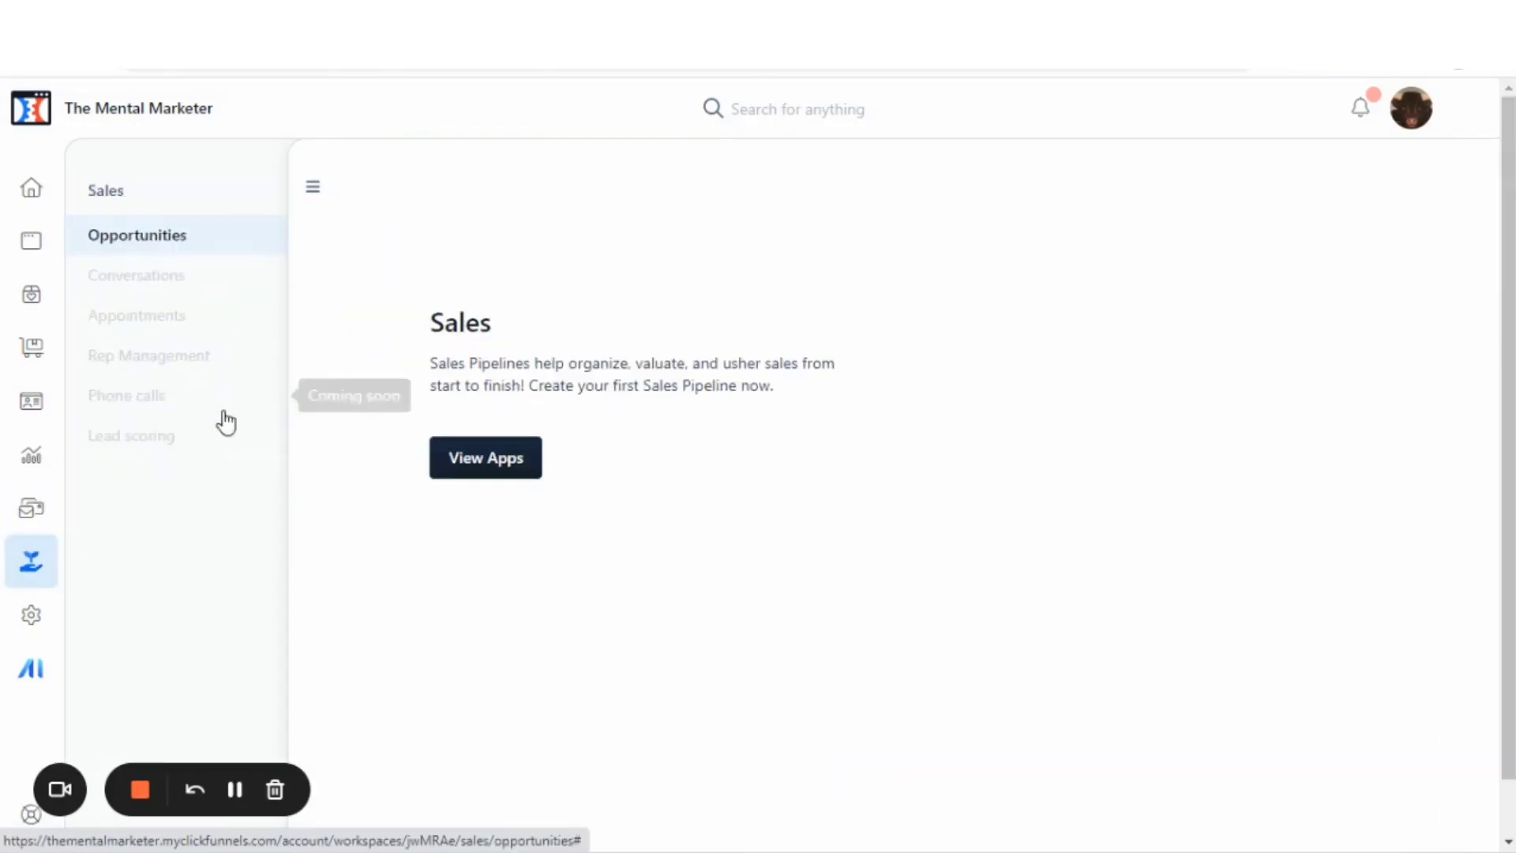
{"action": "mouse_move", "coordinate": [155, 406]}
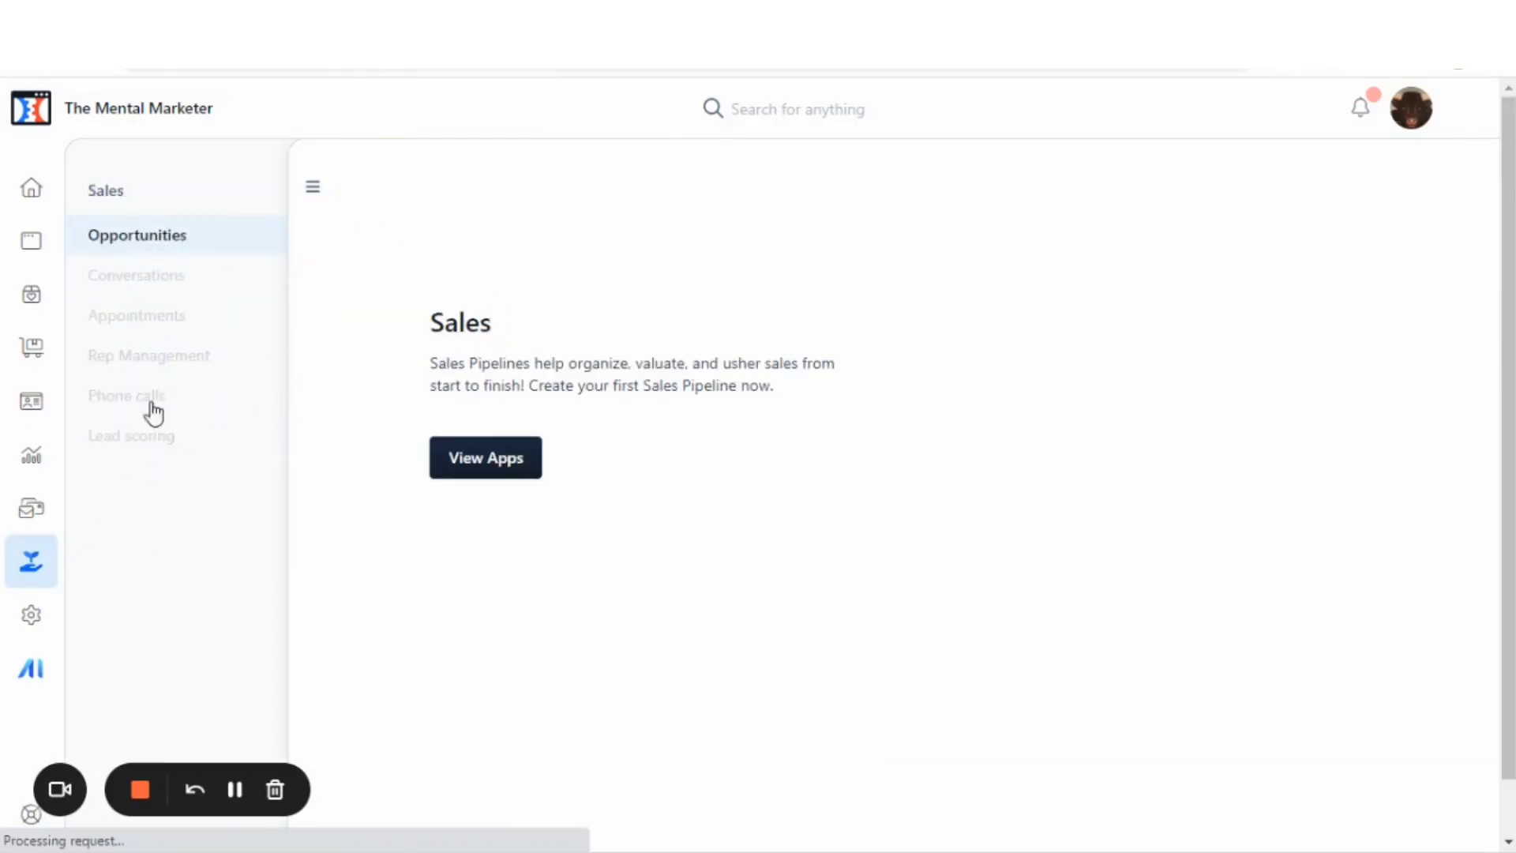
{"action": "mouse_move", "coordinate": [32, 616]}
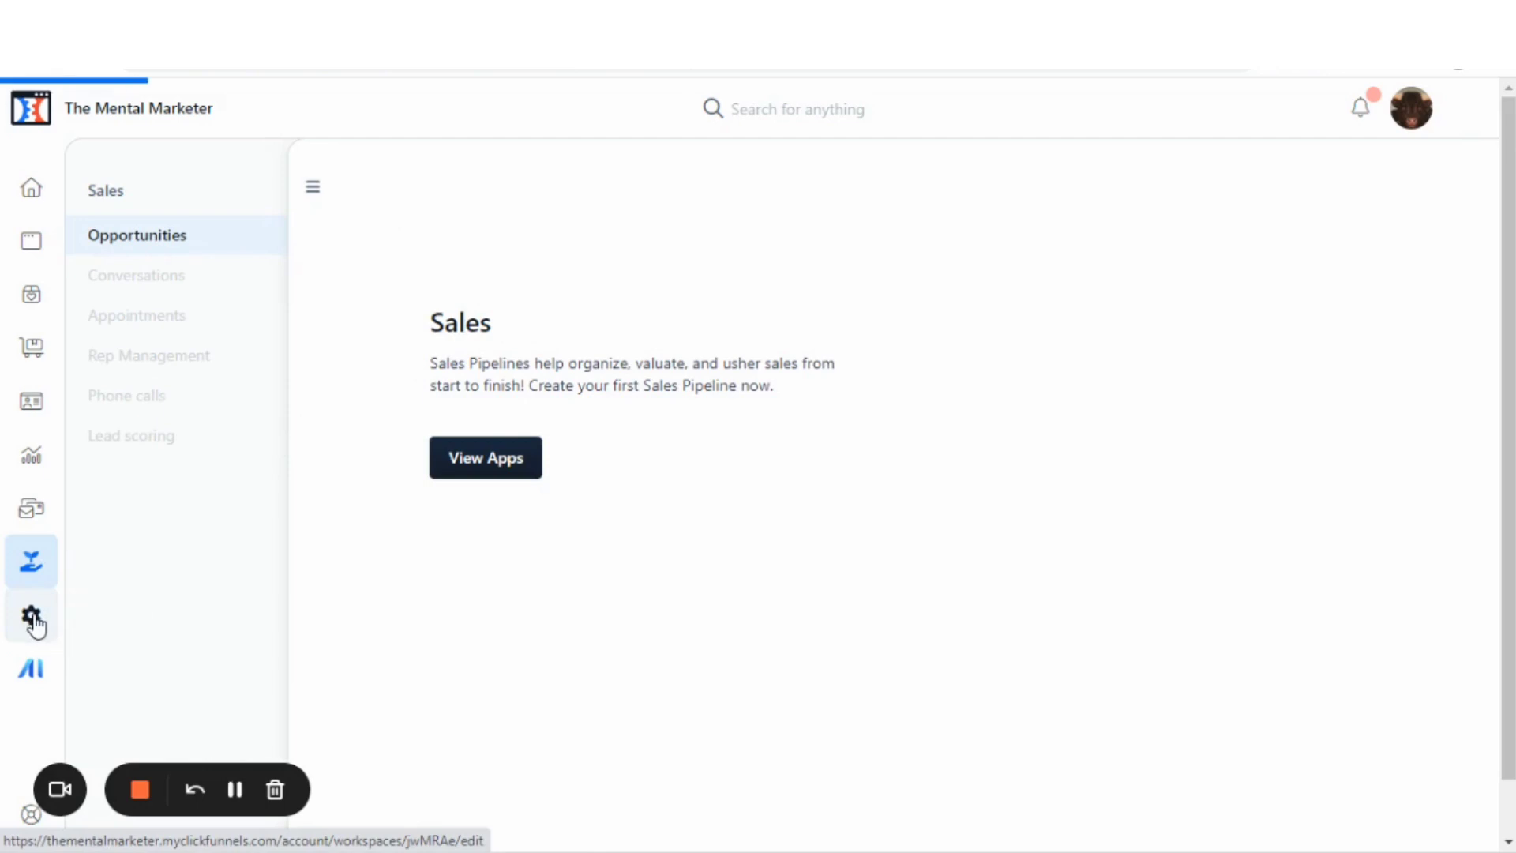
Step: Review the workspace General settings: name, subdomain, USD currency and order number format
{"action": "left_click", "coordinate": [32, 617]}
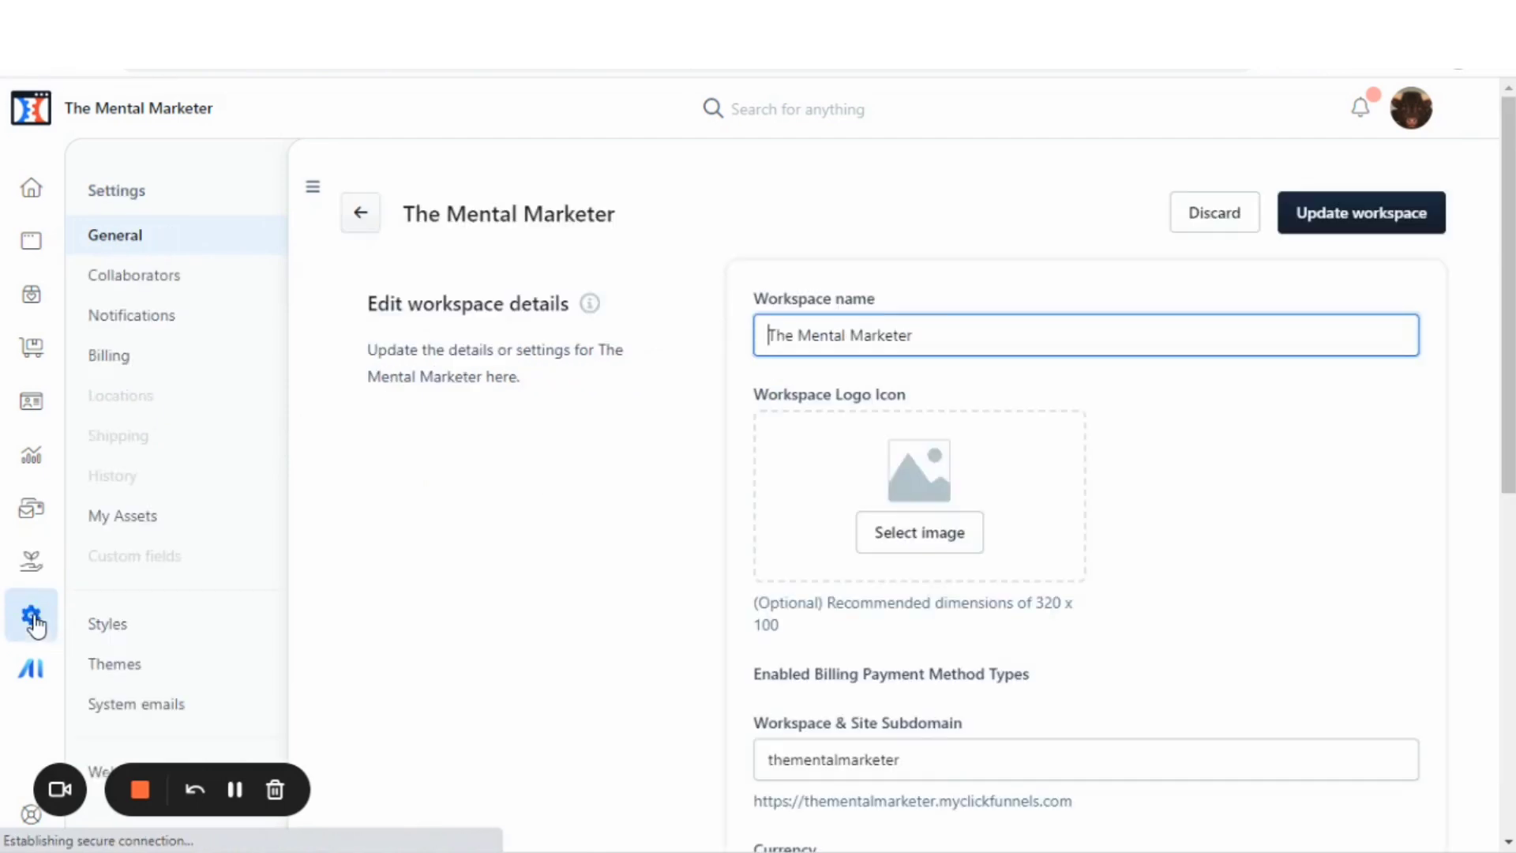
{"action": "mouse_move", "coordinate": [636, 369]}
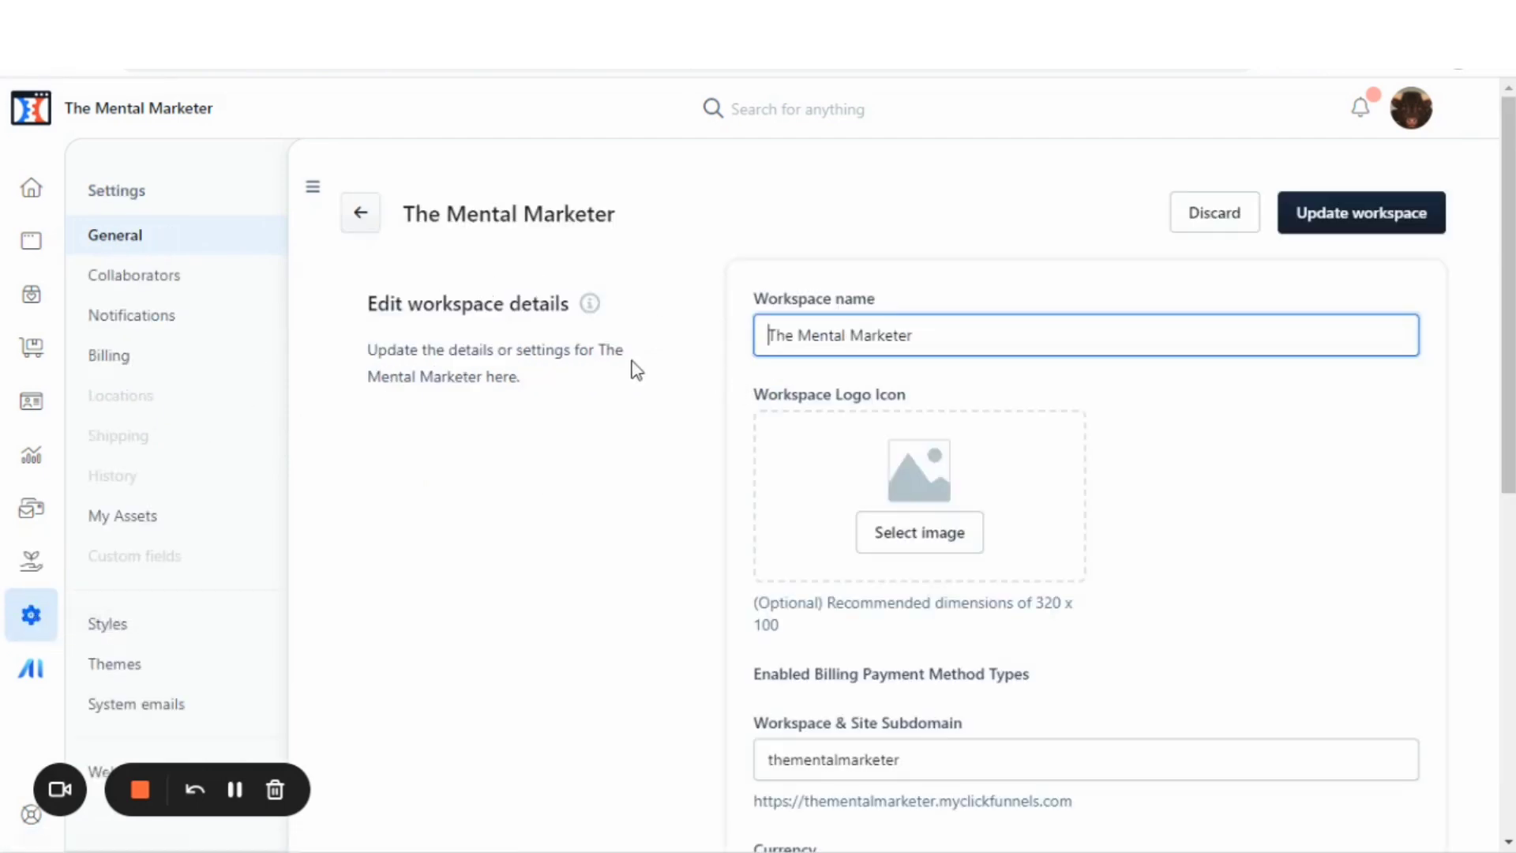
{"action": "scroll", "scroll_direction": "down", "scroll_amount": 3}
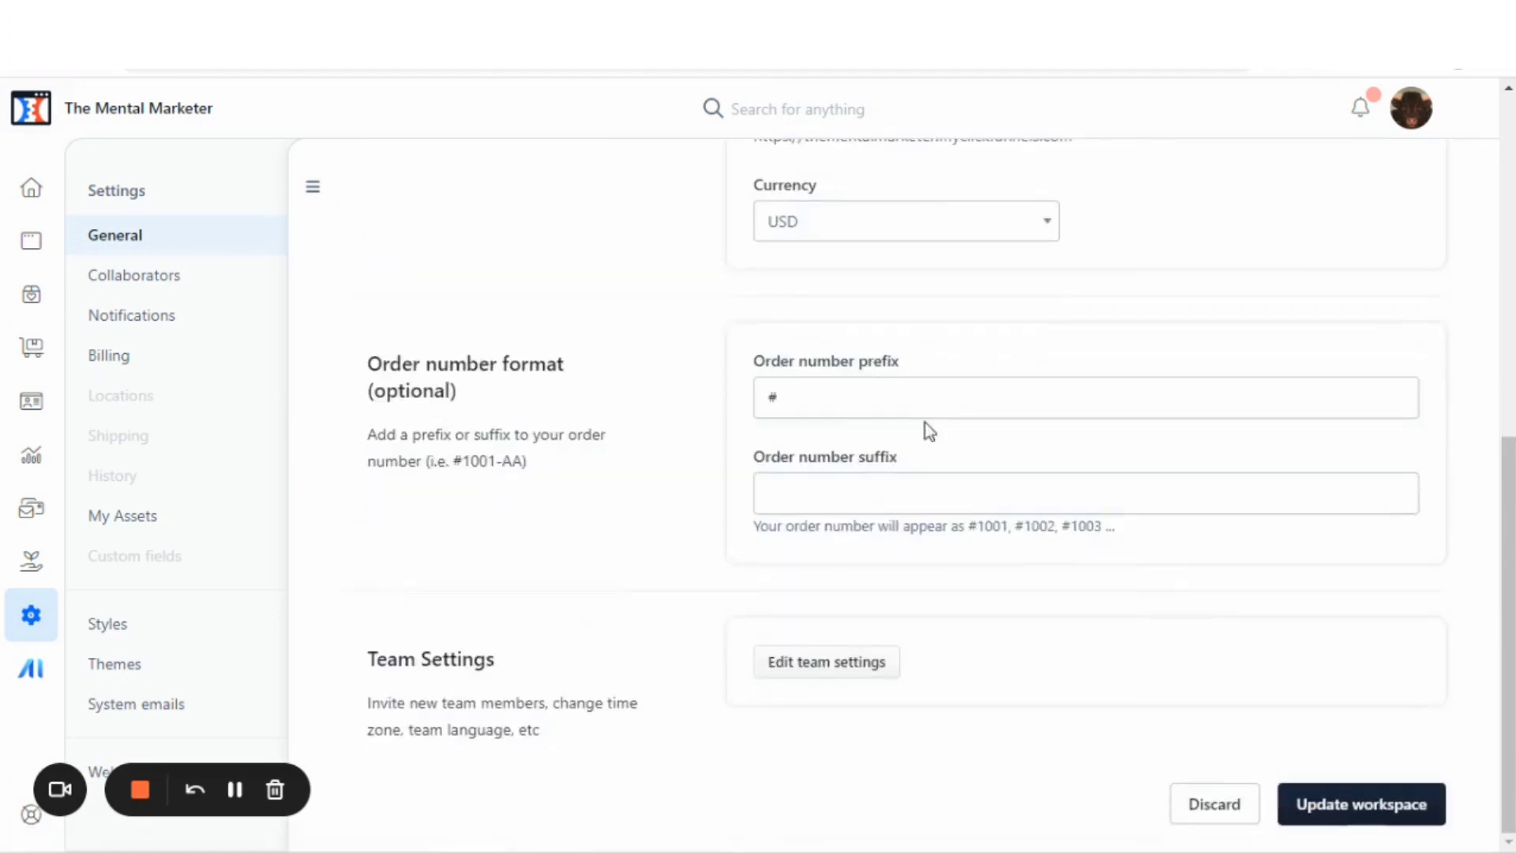
{"action": "scroll", "scroll_direction": "up", "scroll_amount": 3}
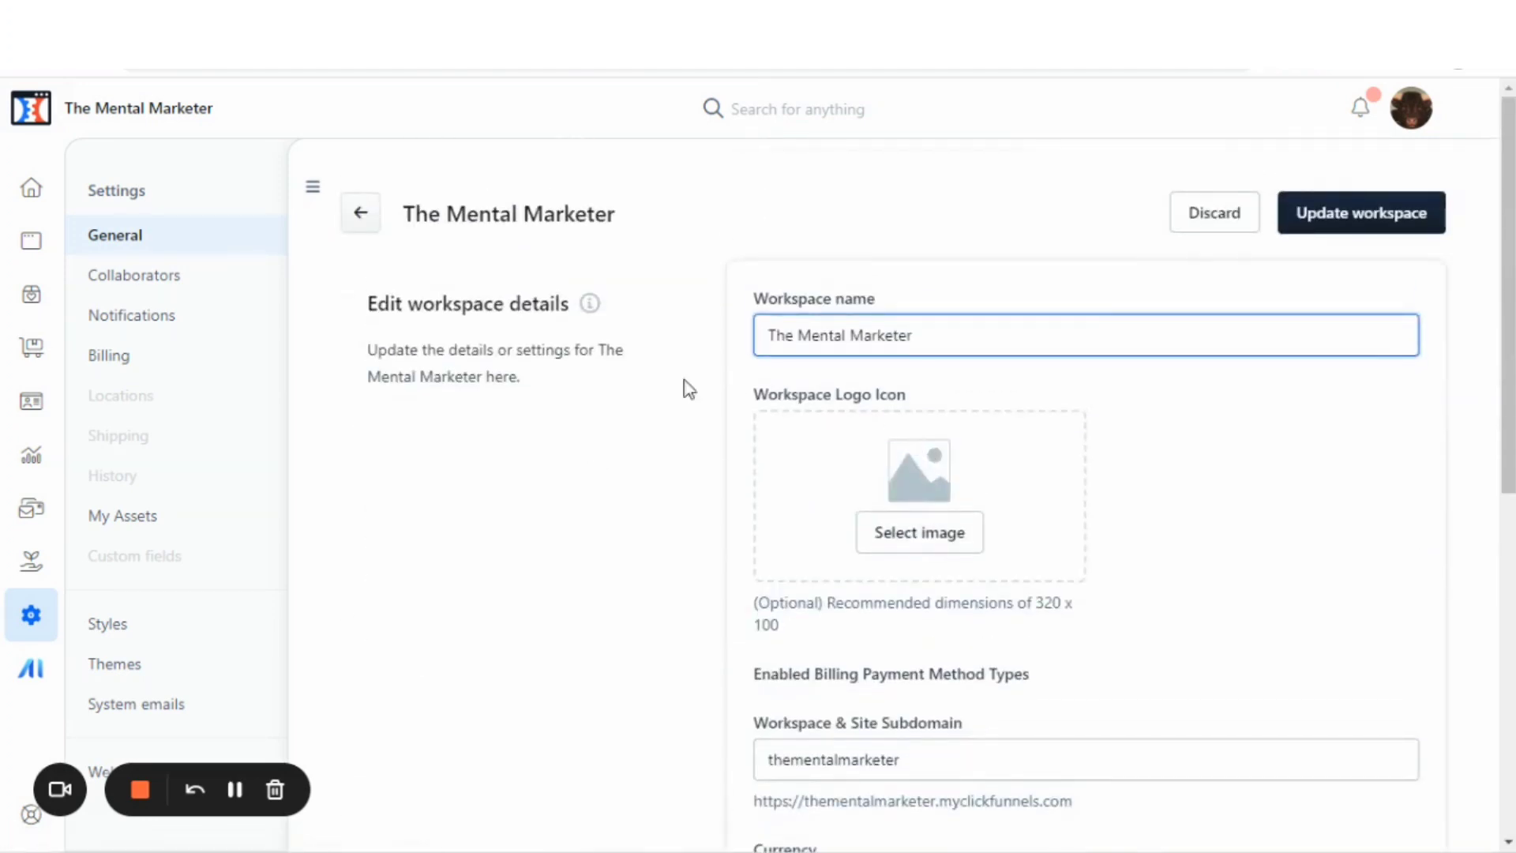
{"action": "scroll", "scroll_direction": "down", "scroll_amount": 3}
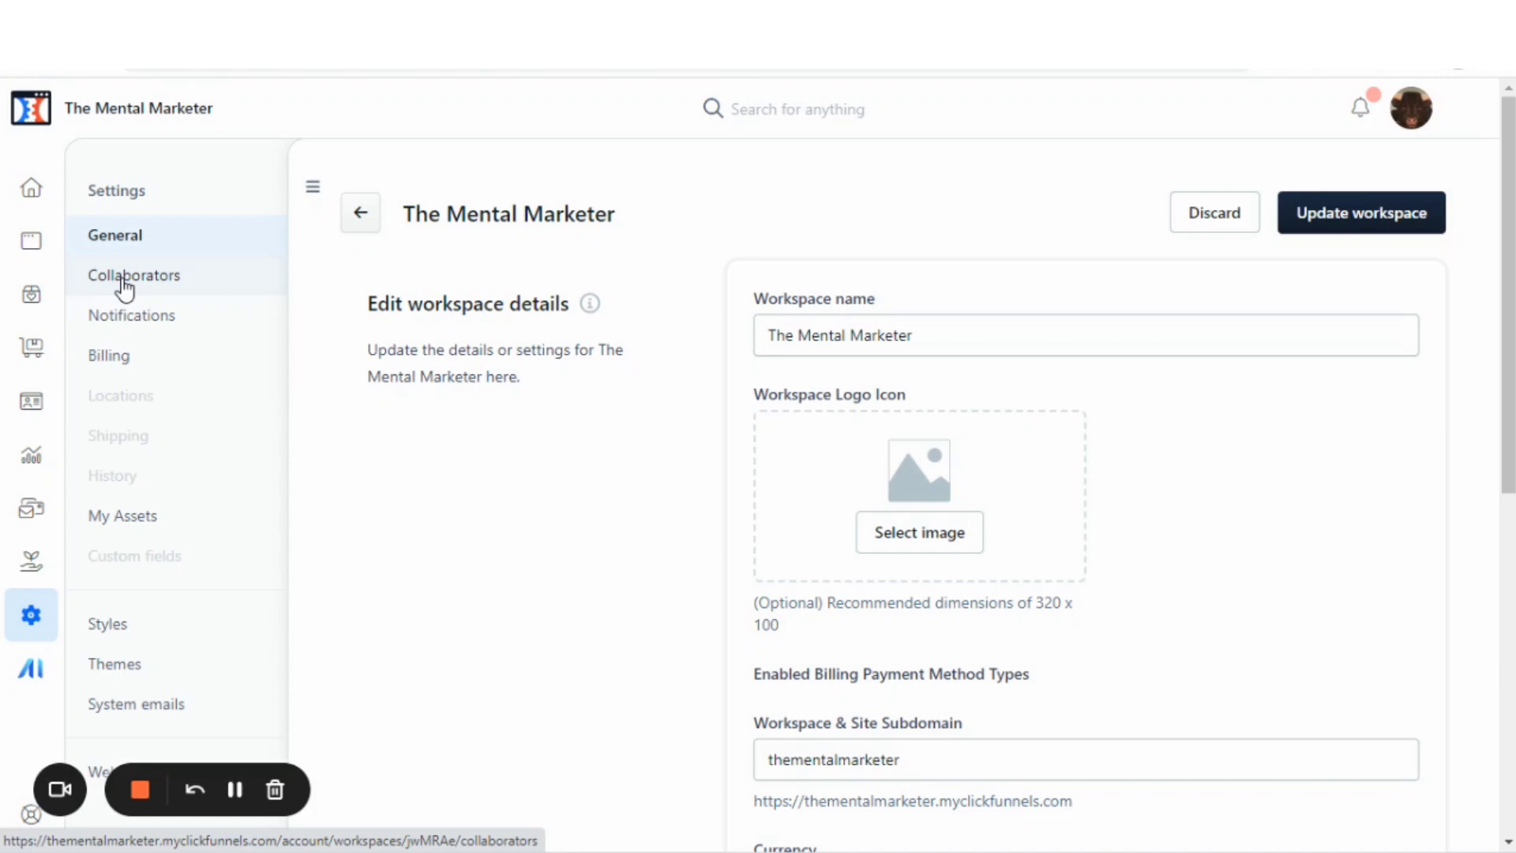
Step: Check the two-member Collaborators list, view the Notifications page, then head toward My Assets
{"action": "left_click", "coordinate": [134, 275]}
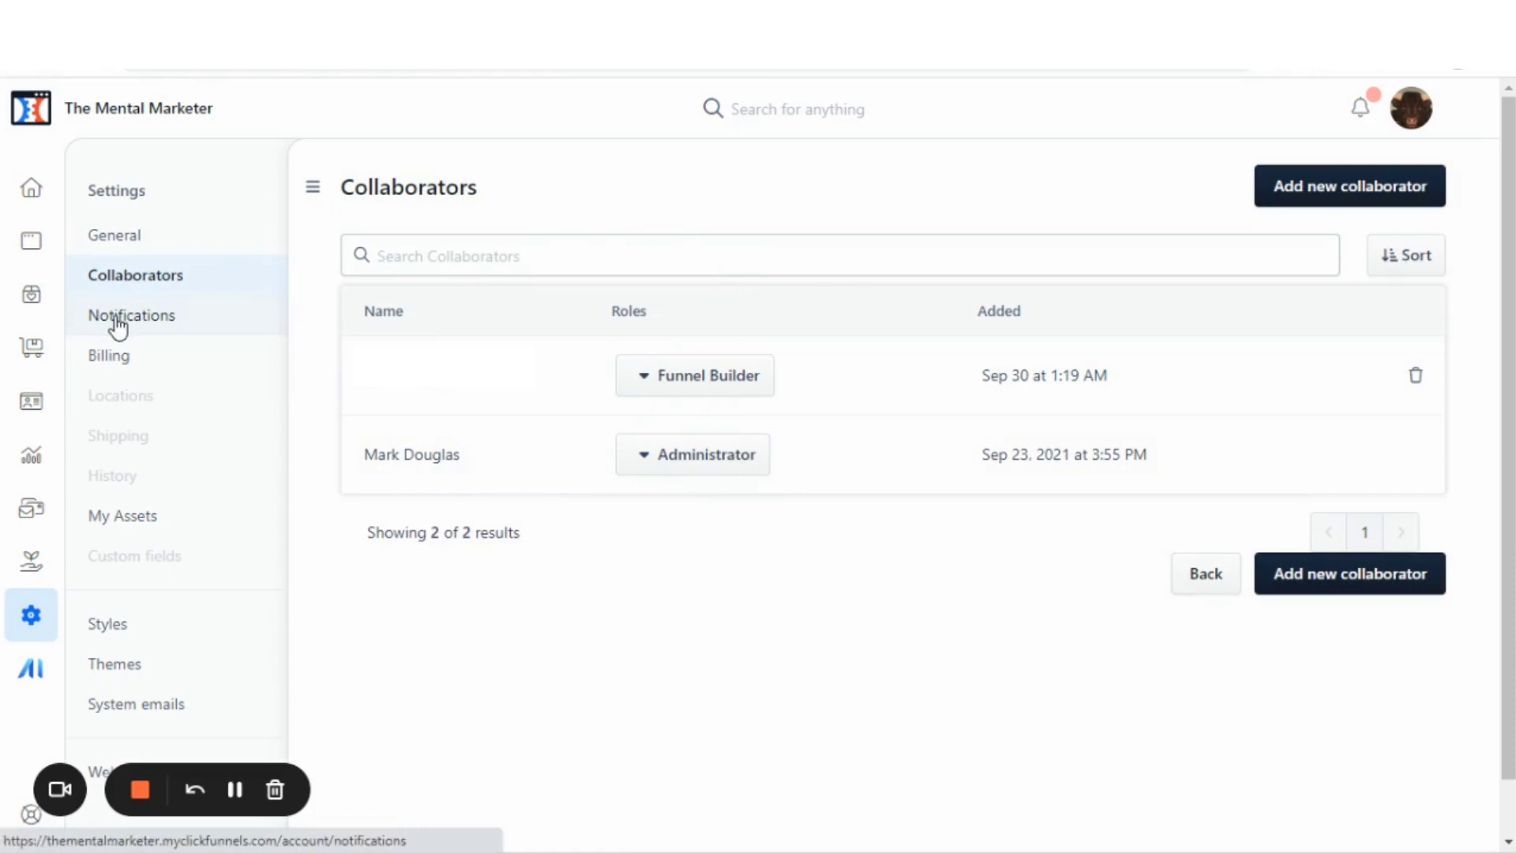
{"action": "left_click", "coordinate": [131, 314]}
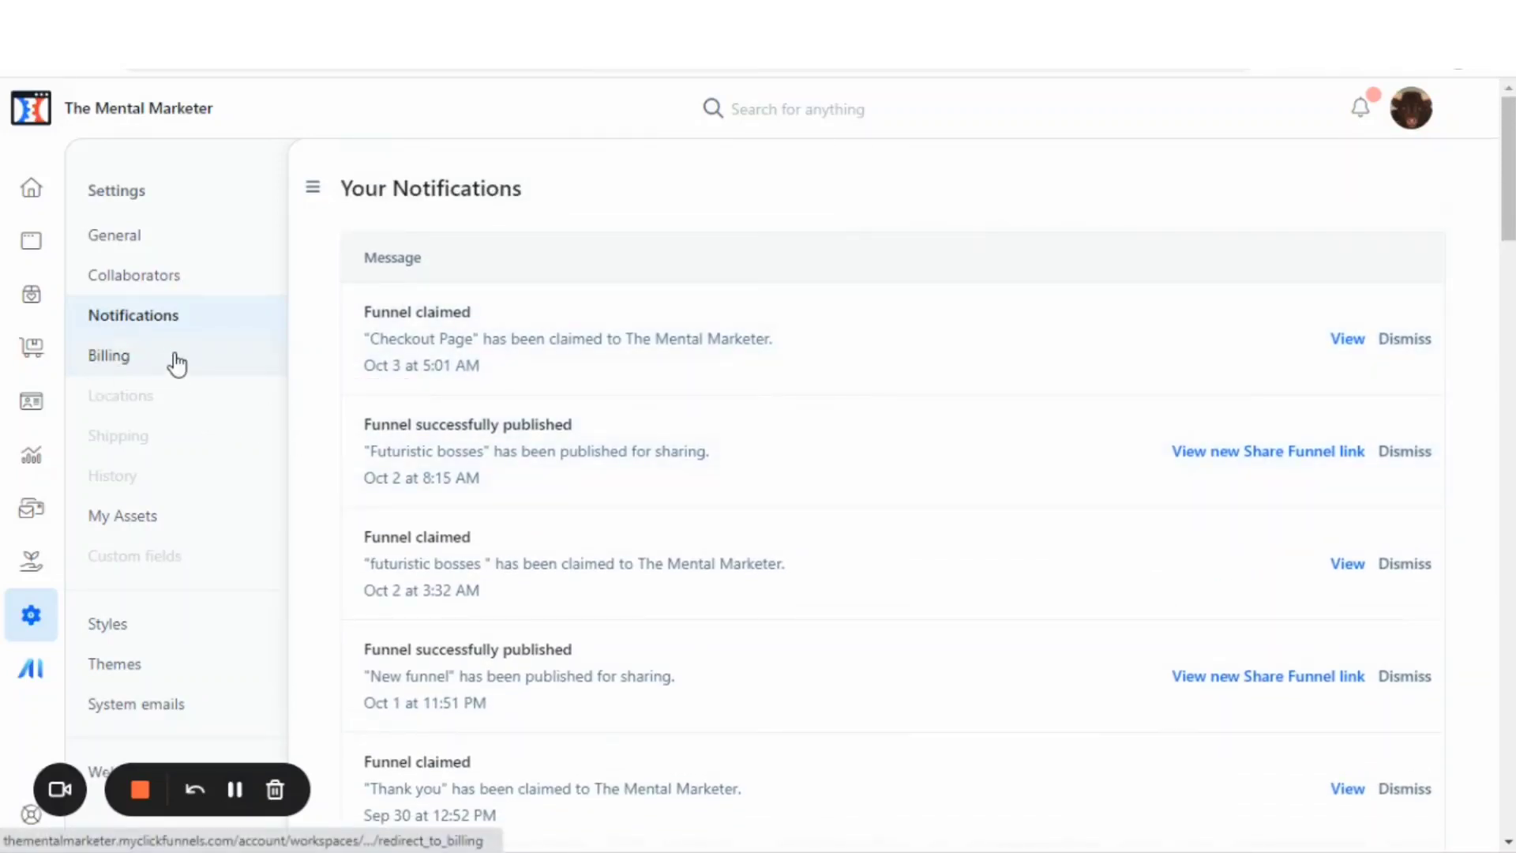
{"action": "mouse_move", "coordinate": [164, 533]}
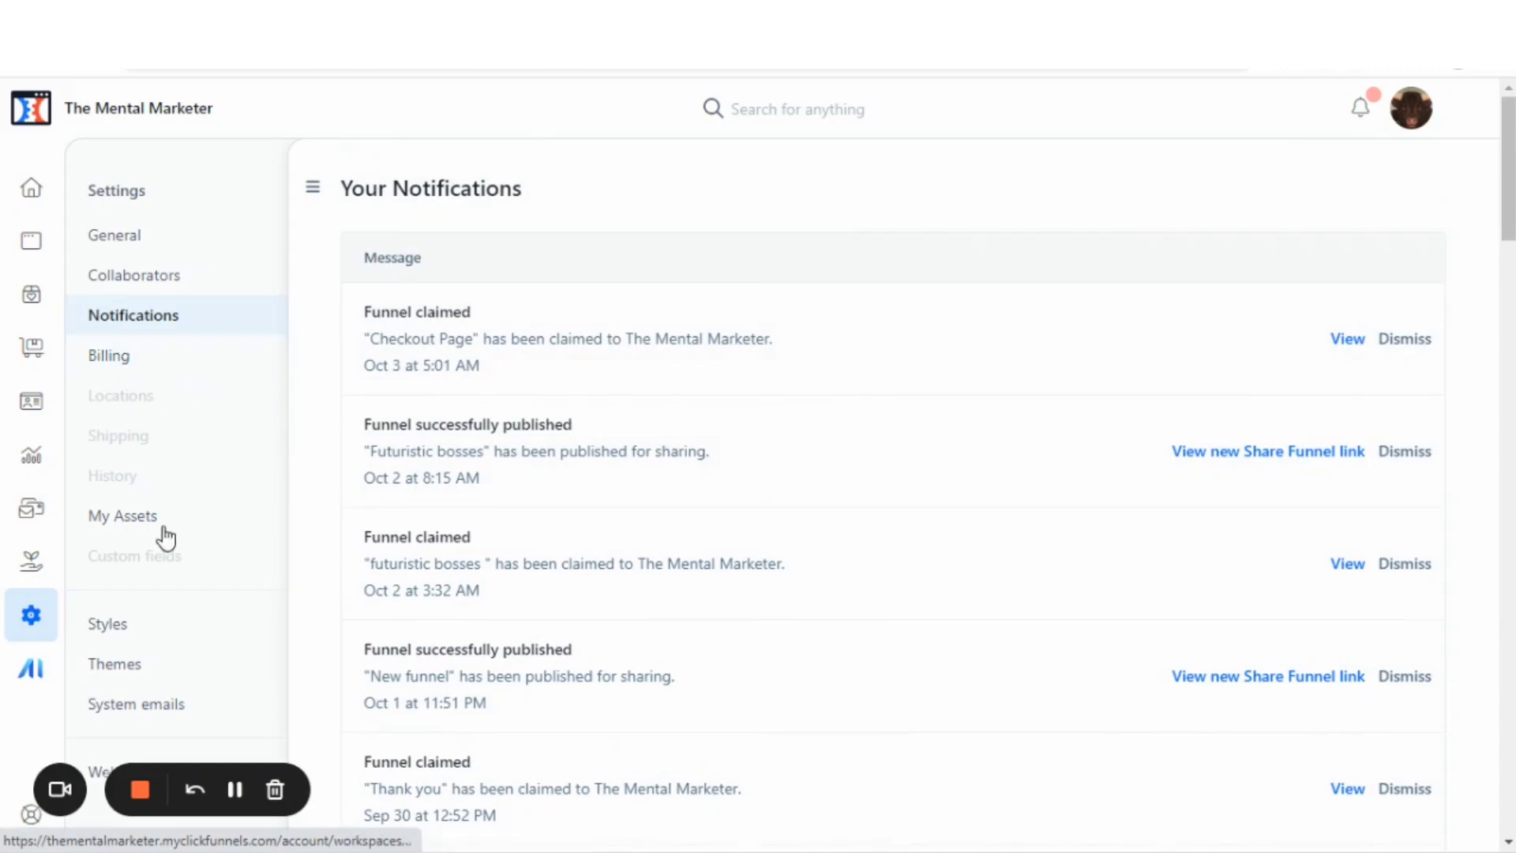
{"action": "left_click", "coordinate": [122, 515]}
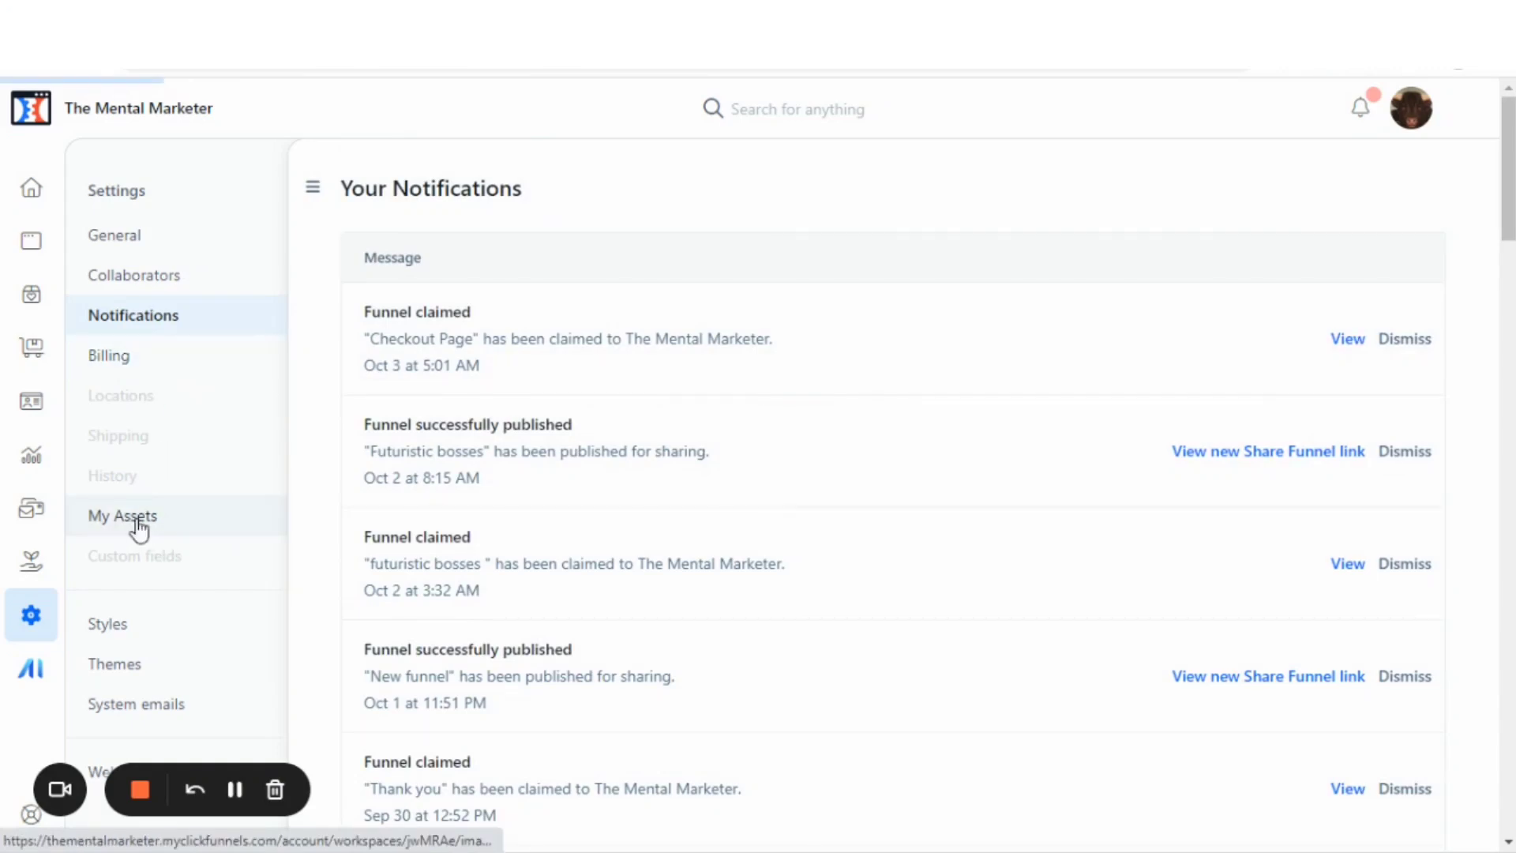
Step: Browse the My Assets image library with VIP card and money-back guarantee graphics
{"action": "left_click", "coordinate": [121, 515]}
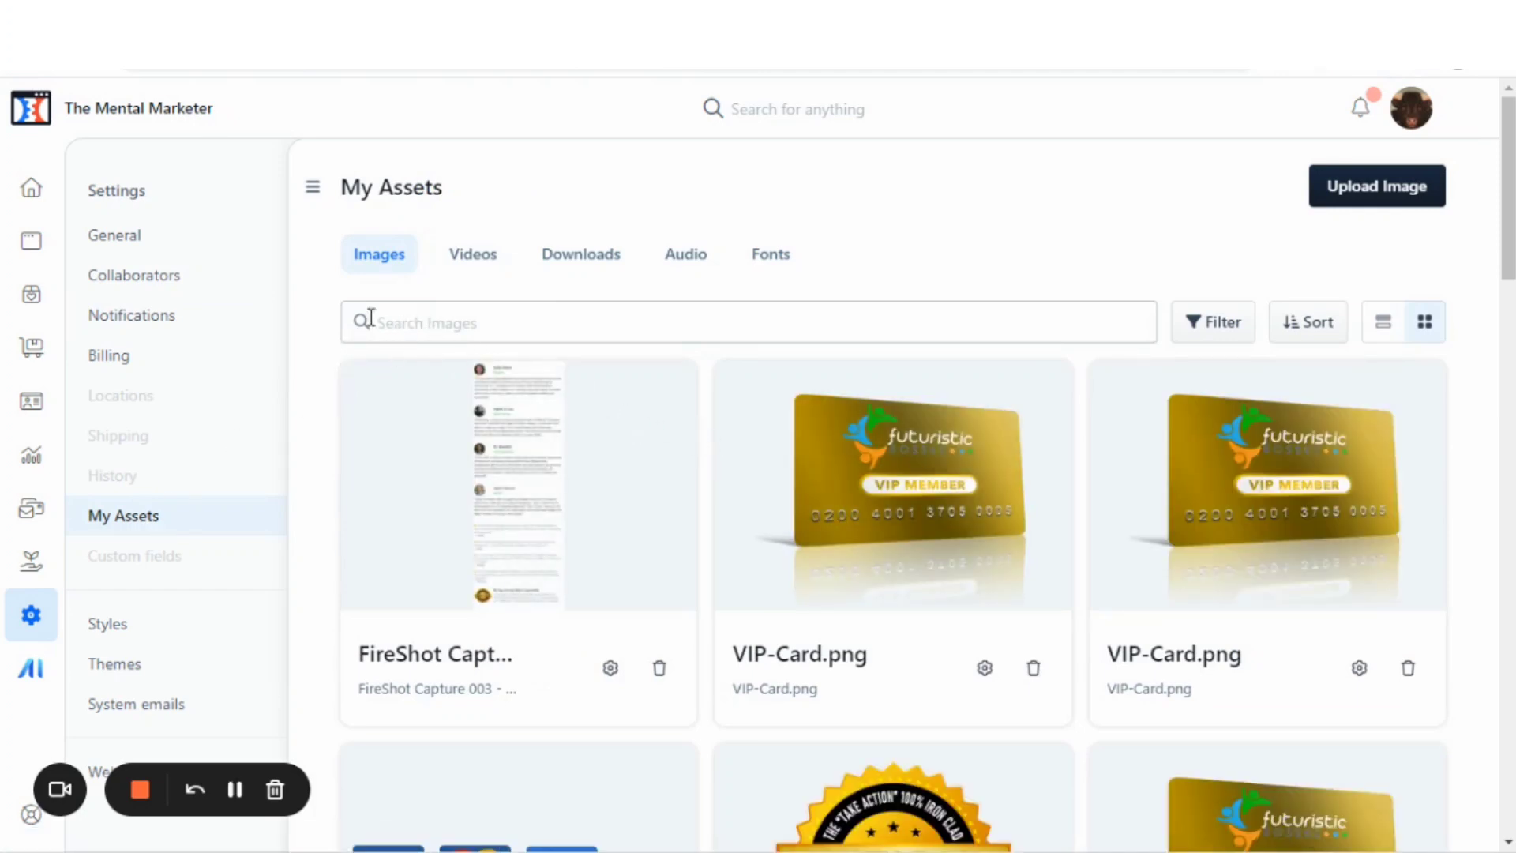
{"action": "mouse_move", "coordinate": [472, 252]}
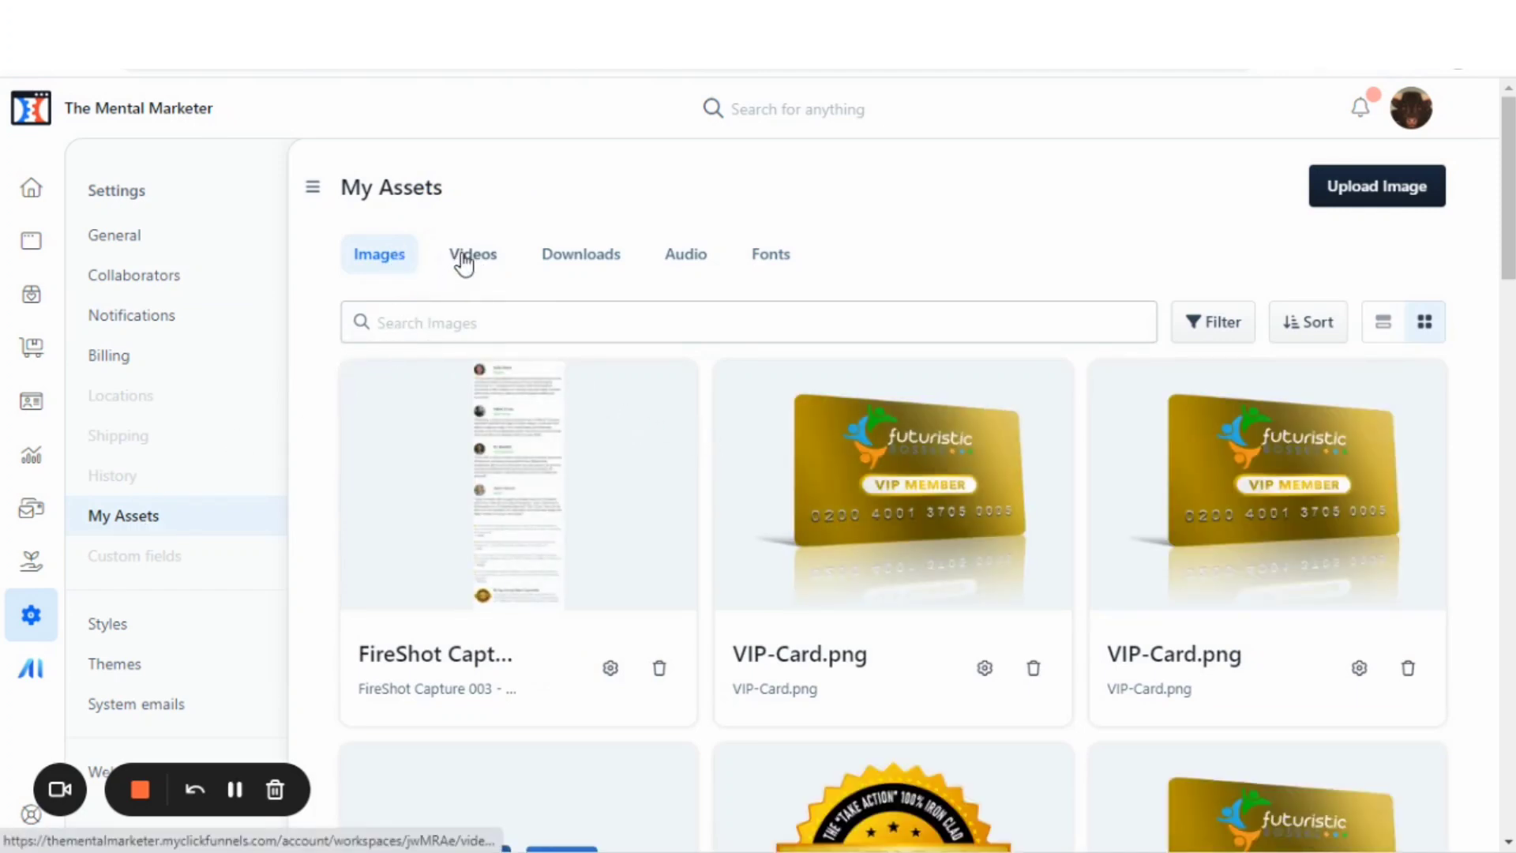
{"action": "mouse_move", "coordinate": [684, 265]}
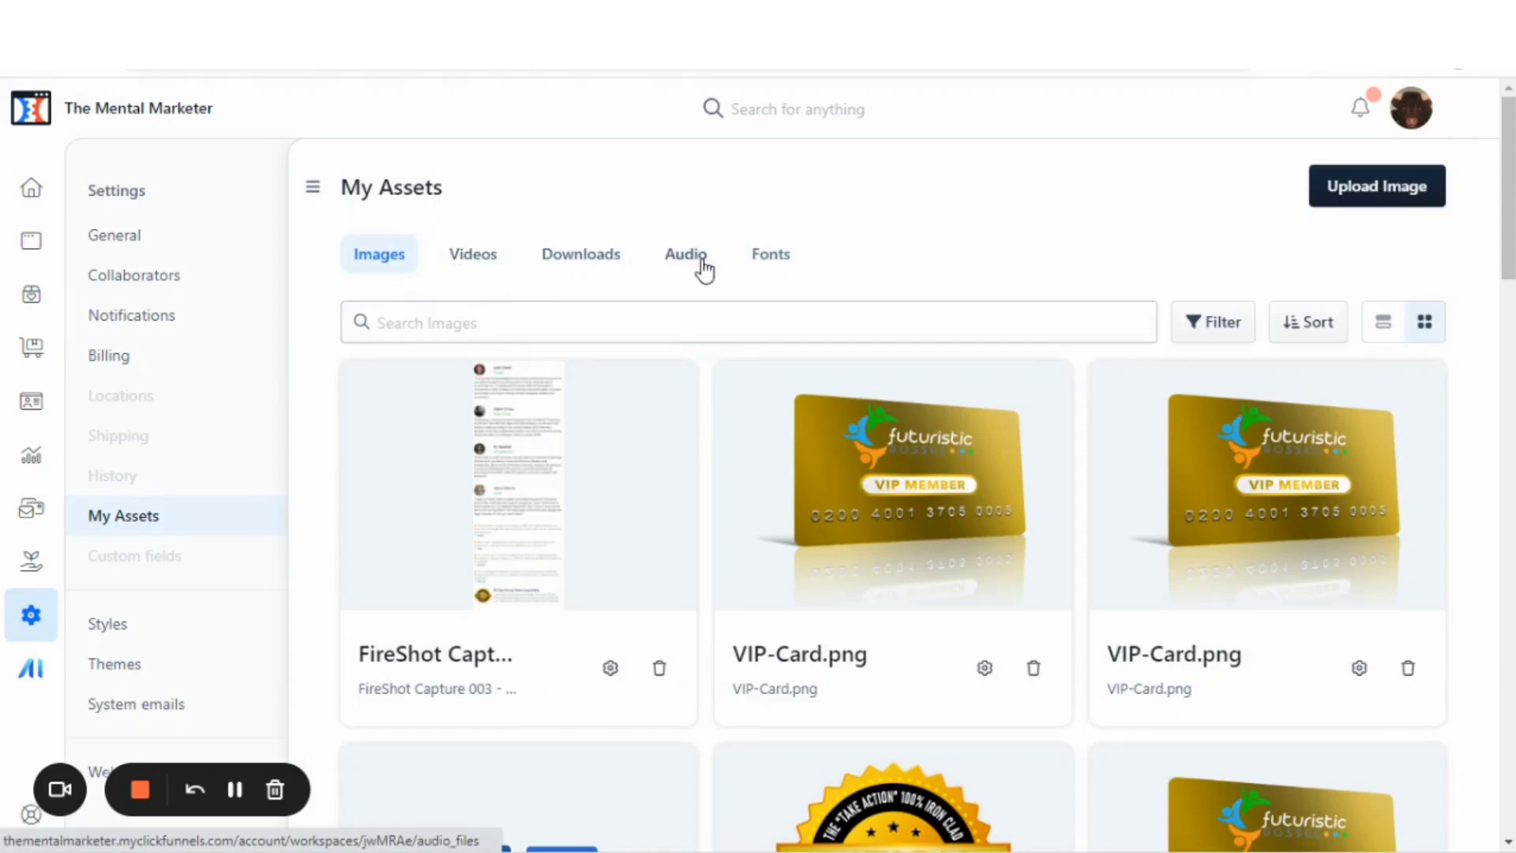
{"action": "mouse_move", "coordinate": [1268, 392]}
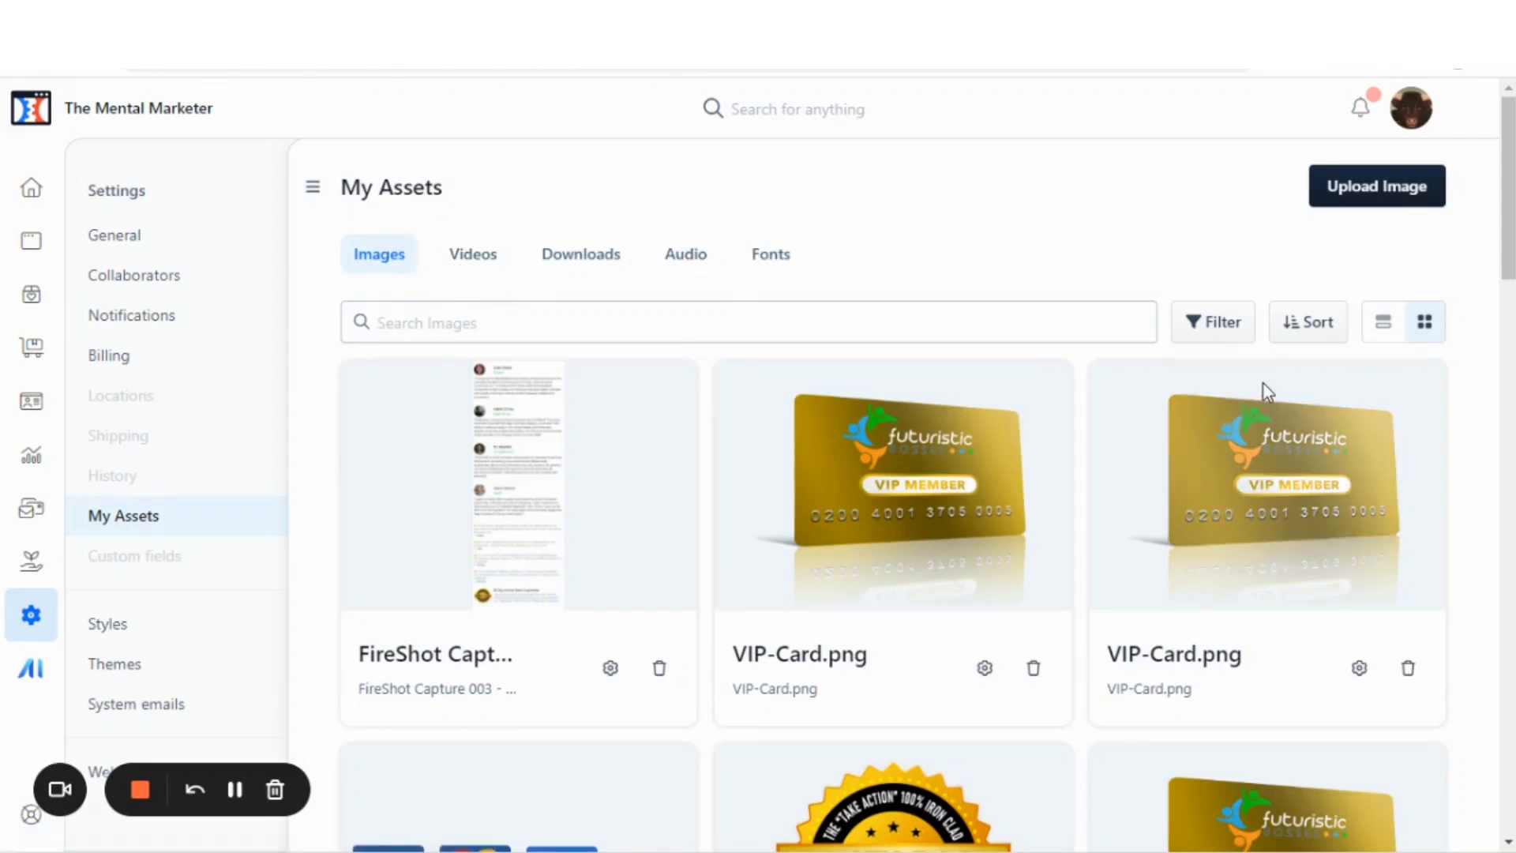
{"action": "mouse_move", "coordinate": [150, 547]}
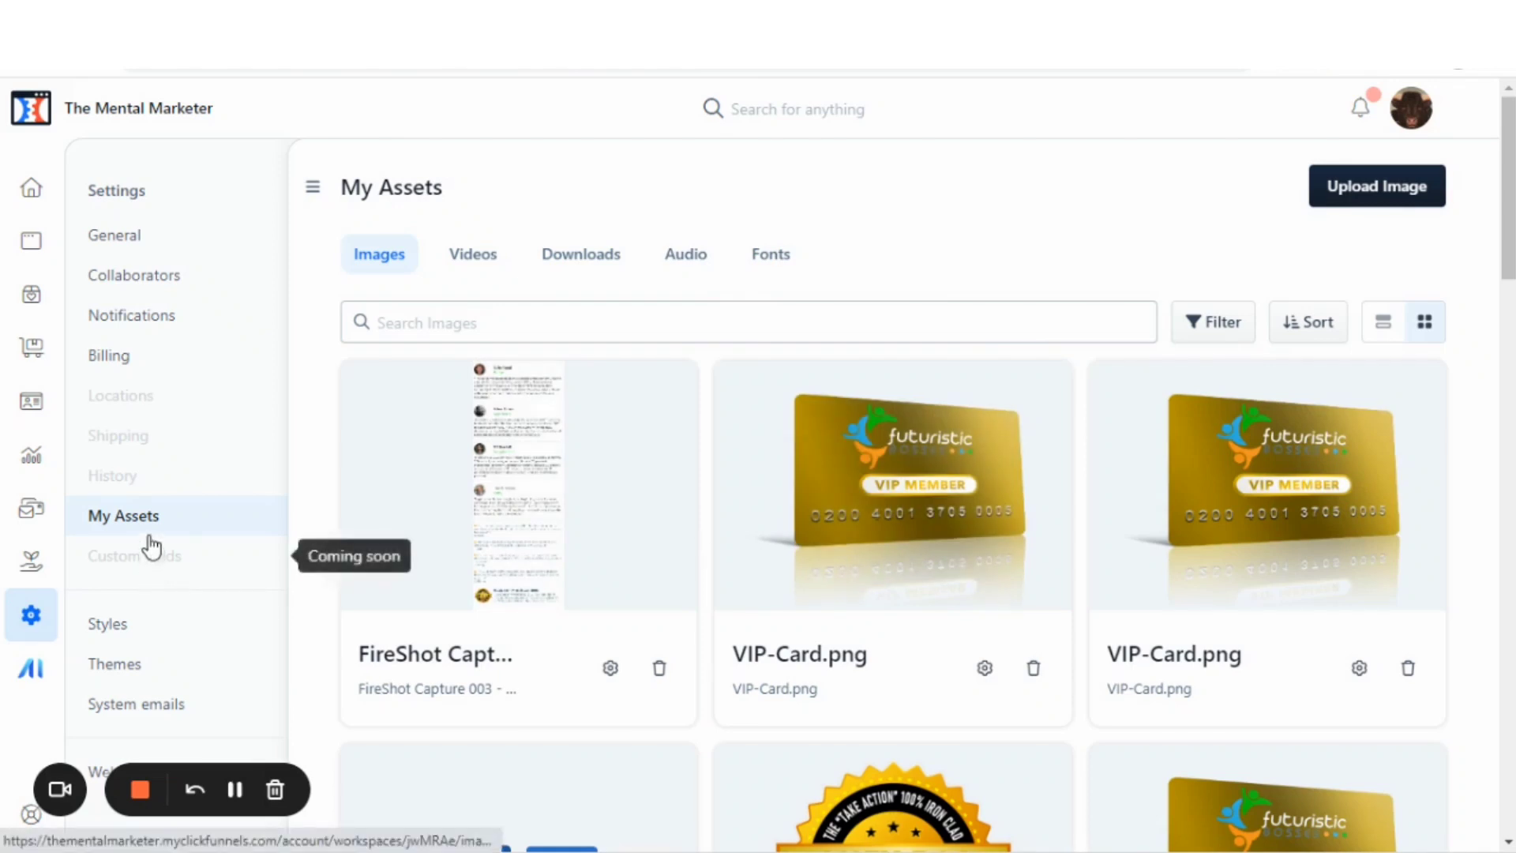
{"action": "scroll", "scroll_direction": "down", "scroll_amount": 3}
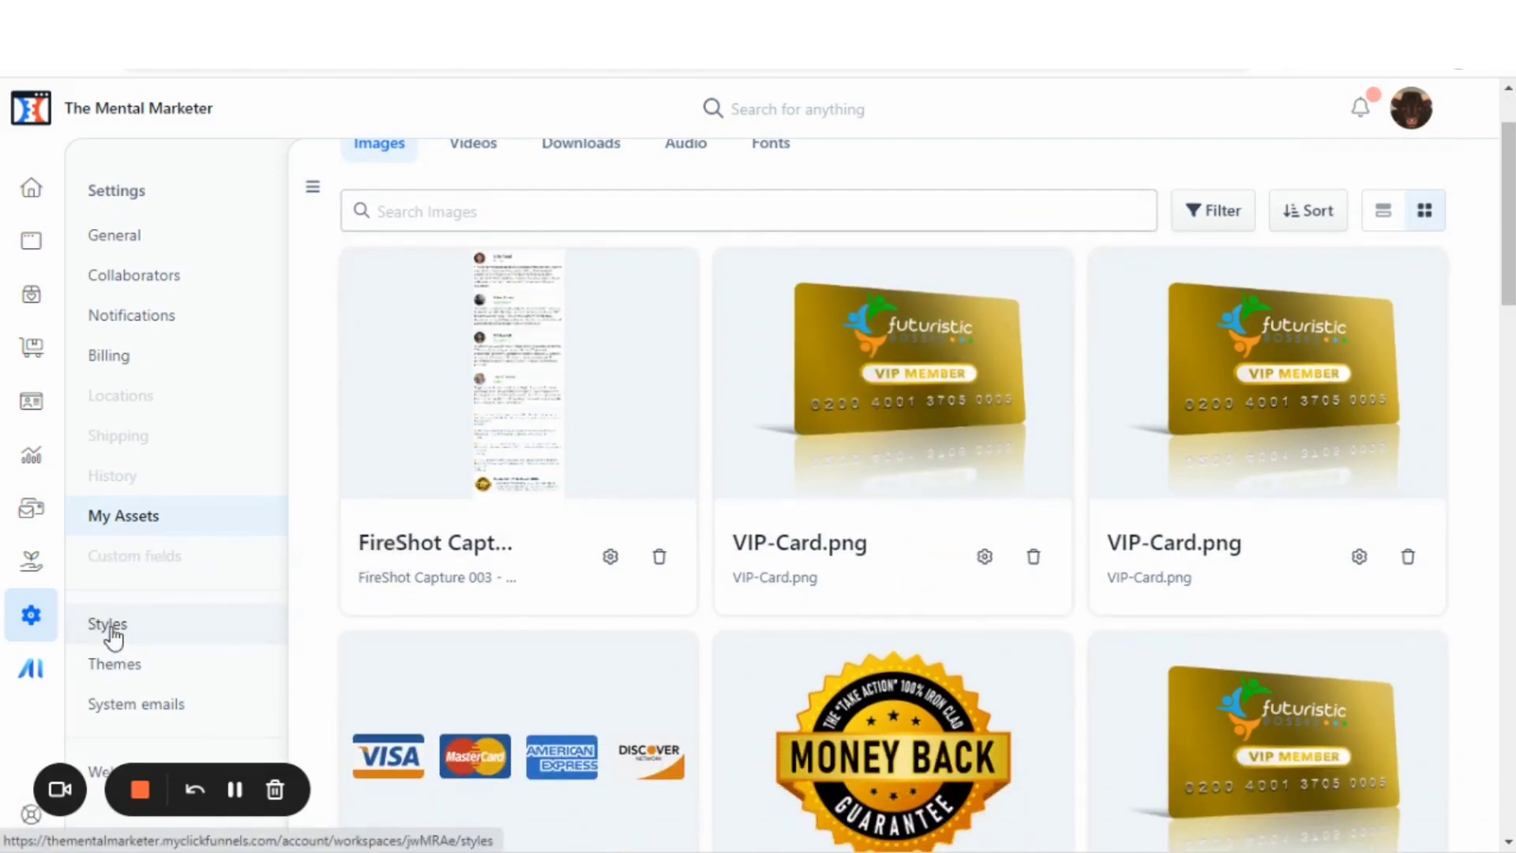
Step: Review the Styles page with two system theme styles, then return to the Site overview via Themes
{"action": "left_click", "coordinate": [106, 624]}
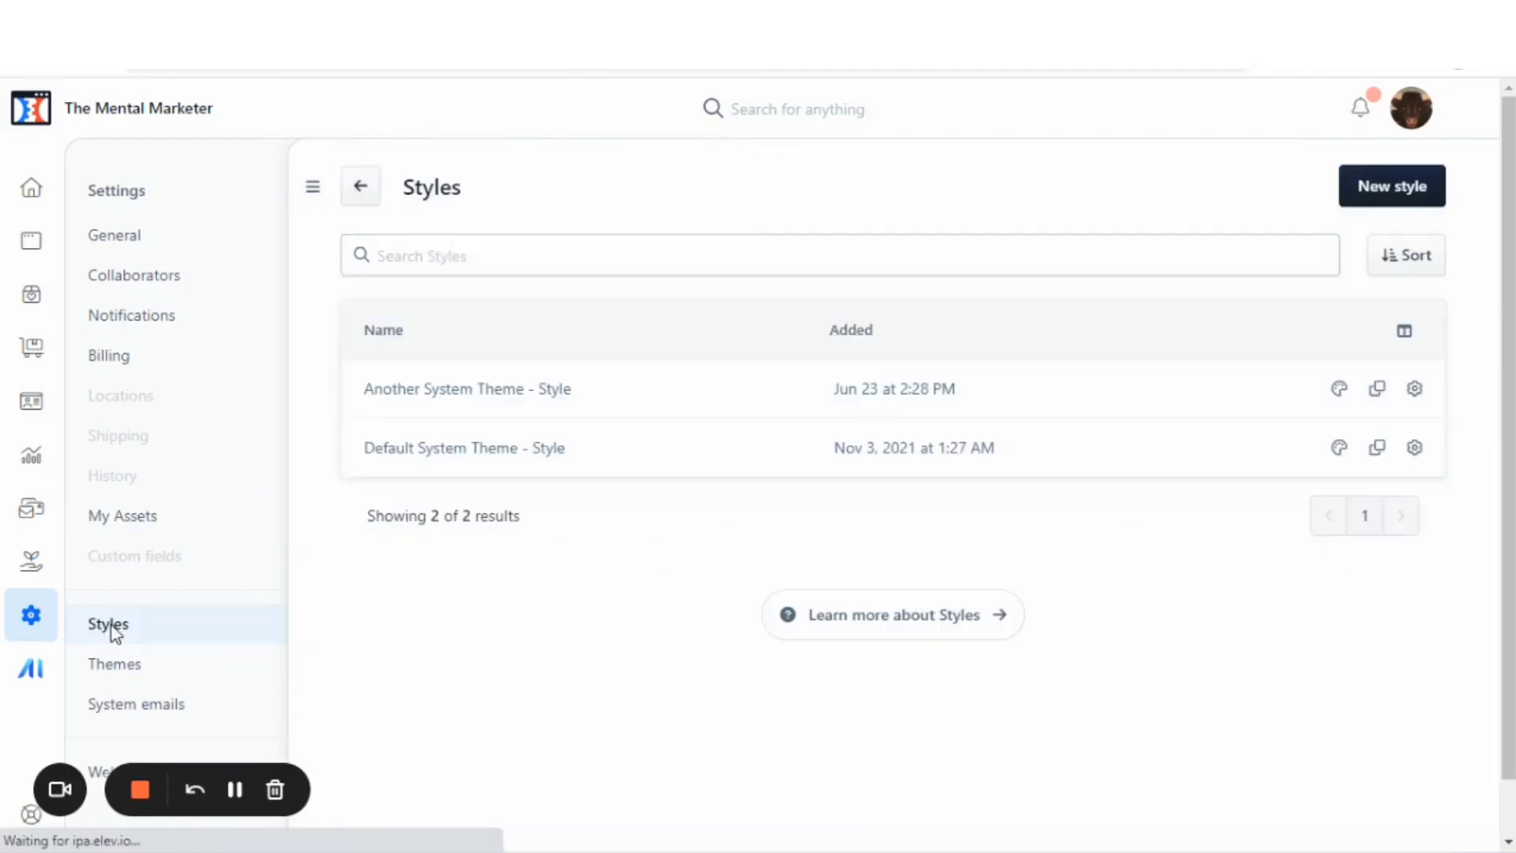
{"action": "mouse_move", "coordinate": [146, 672]}
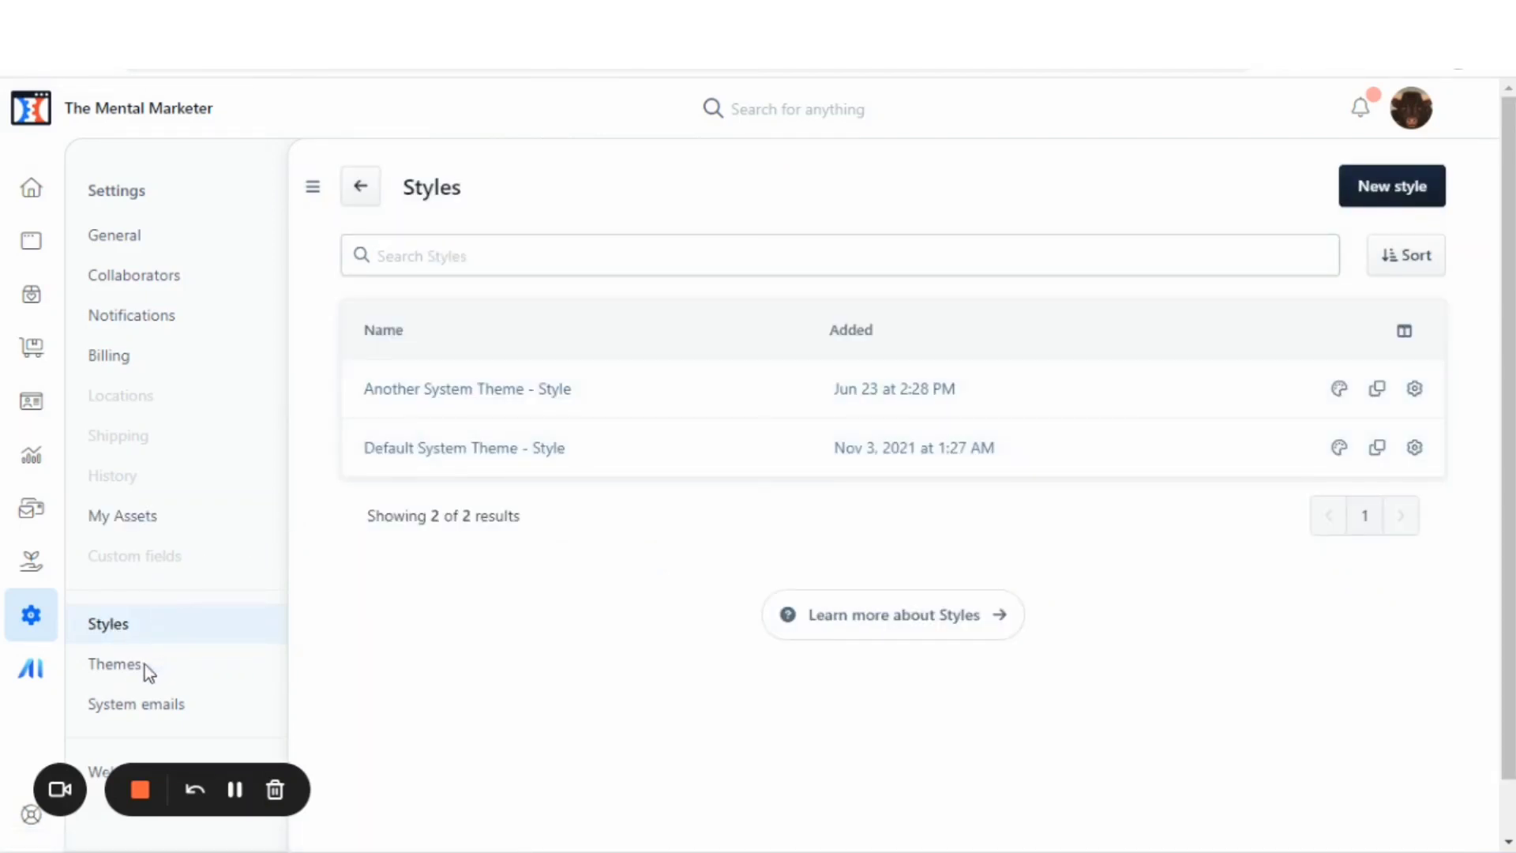
{"action": "mouse_move", "coordinate": [113, 665]}
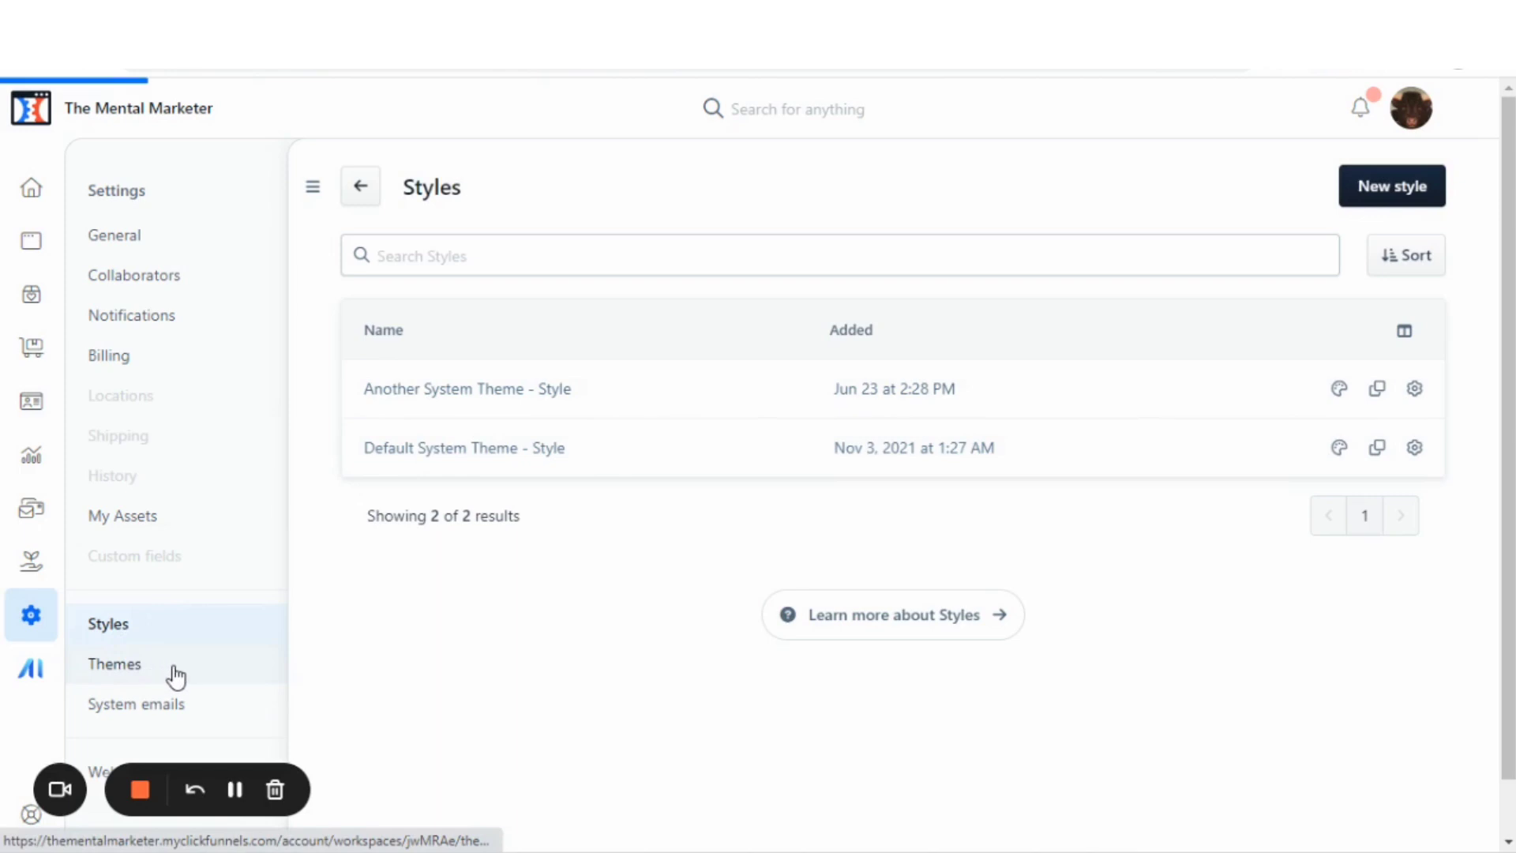
{"action": "left_click", "coordinate": [115, 664]}
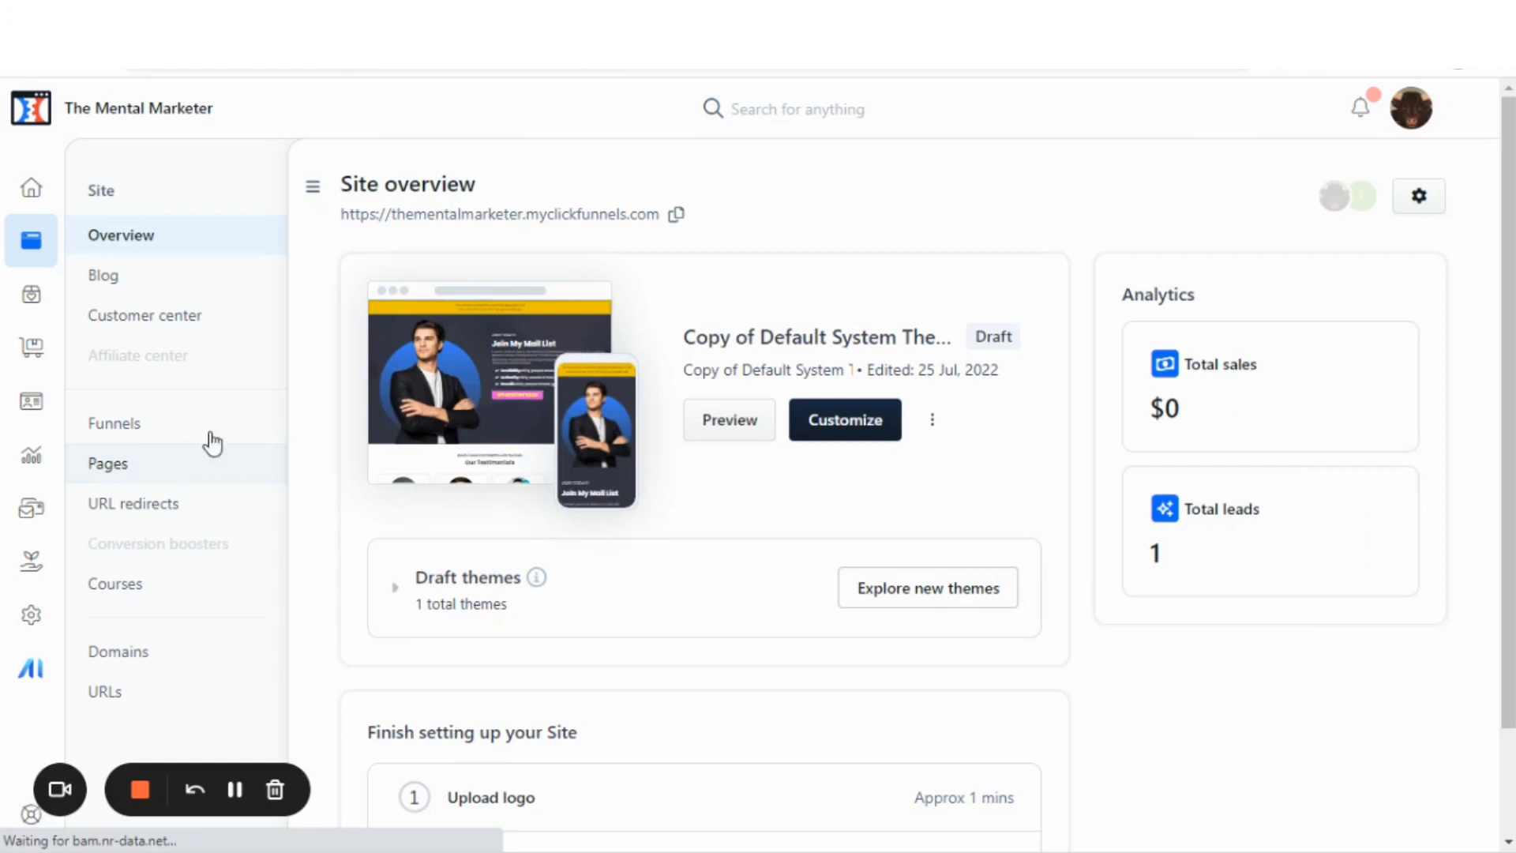
Step: From the Pages list, load the 'My first funnel' standalone page into the editor
{"action": "left_click", "coordinate": [109, 463]}
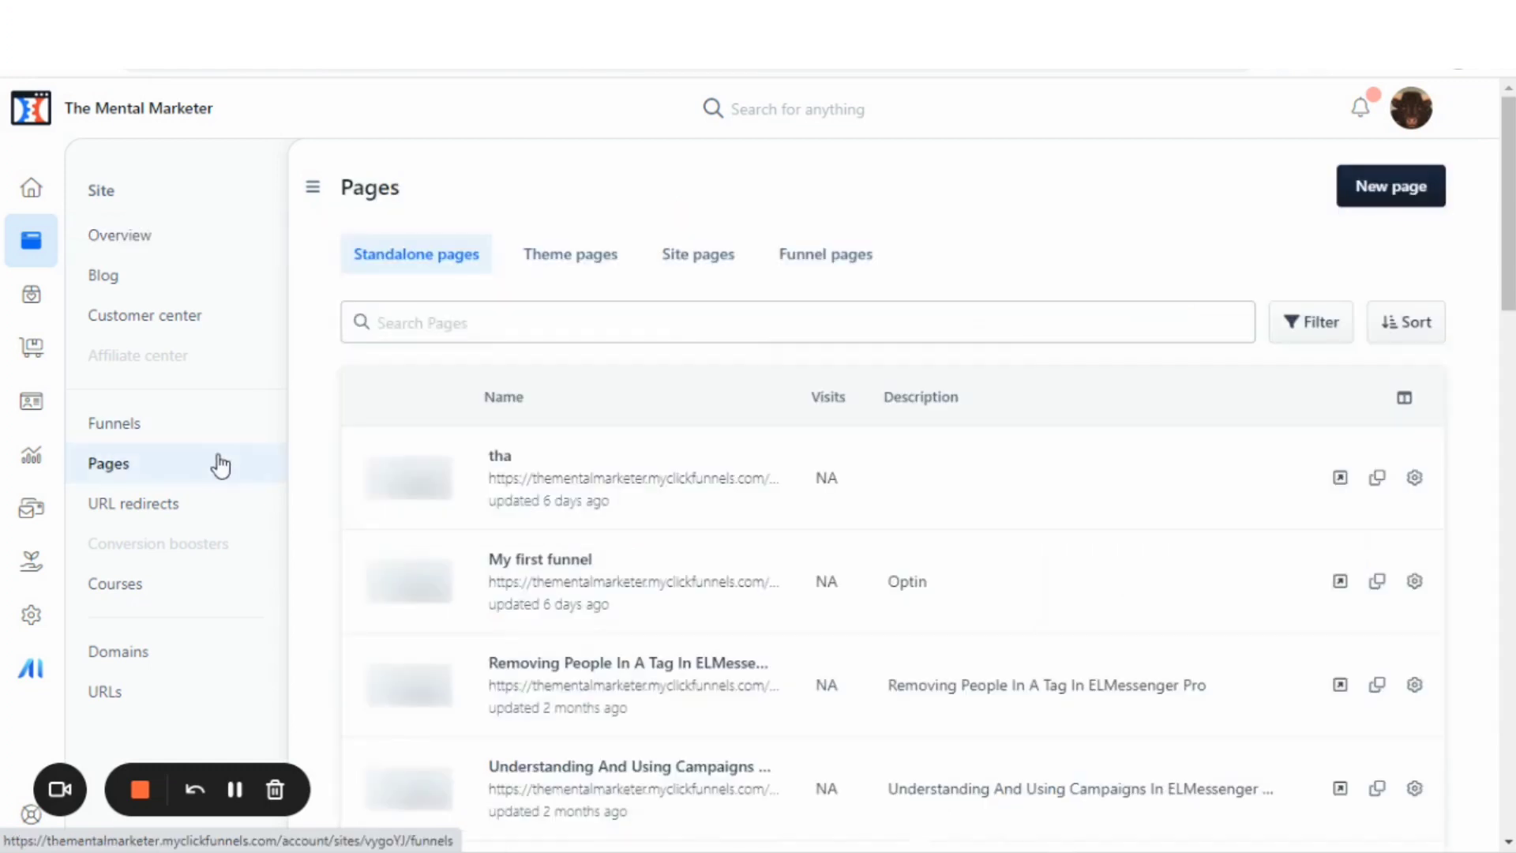
{"action": "mouse_move", "coordinate": [537, 450]}
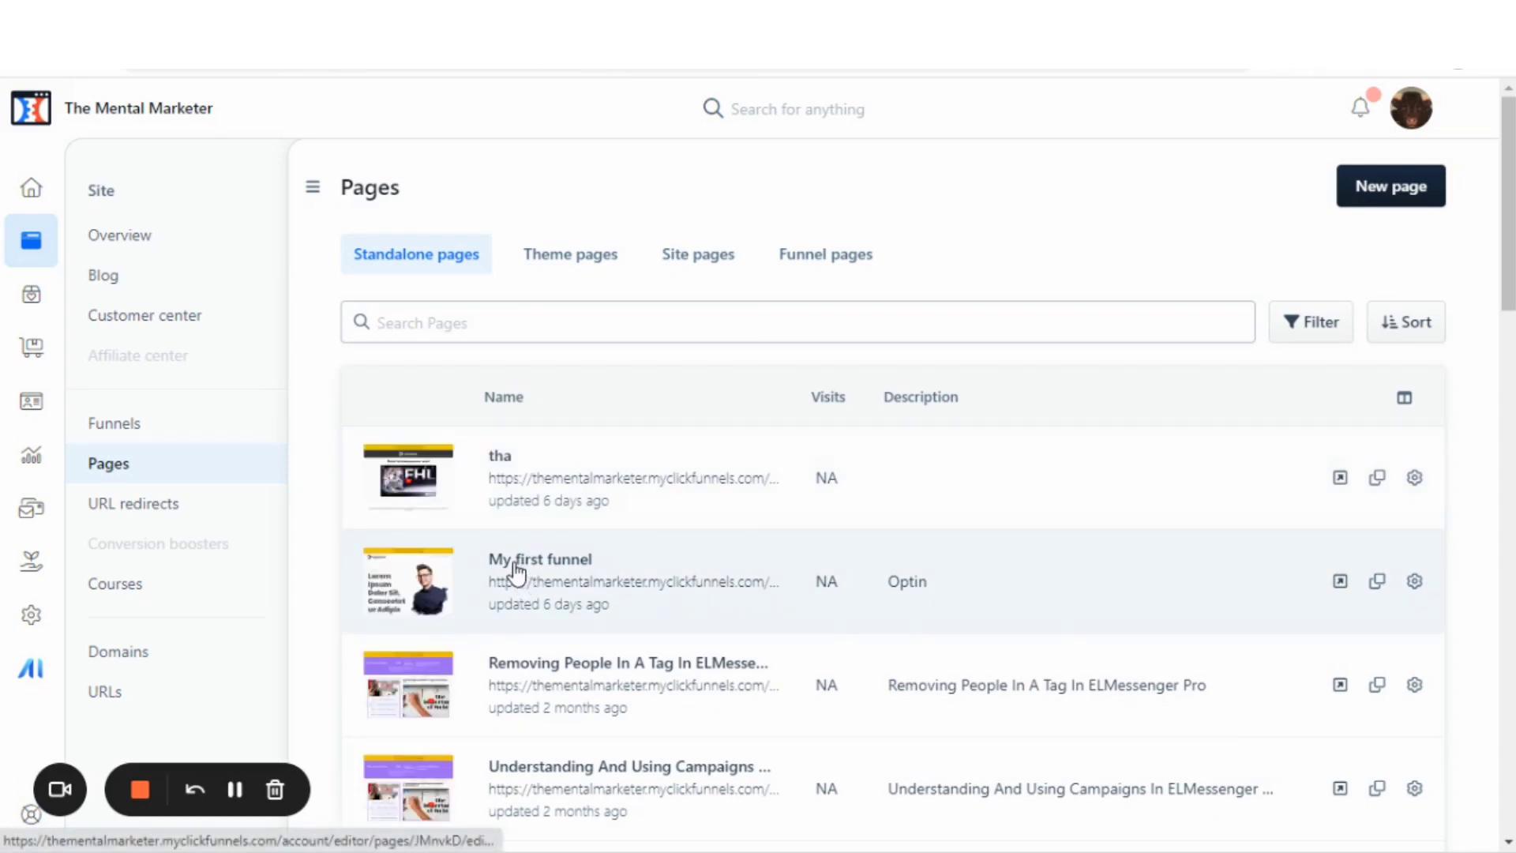
{"action": "left_click", "coordinate": [540, 559]}
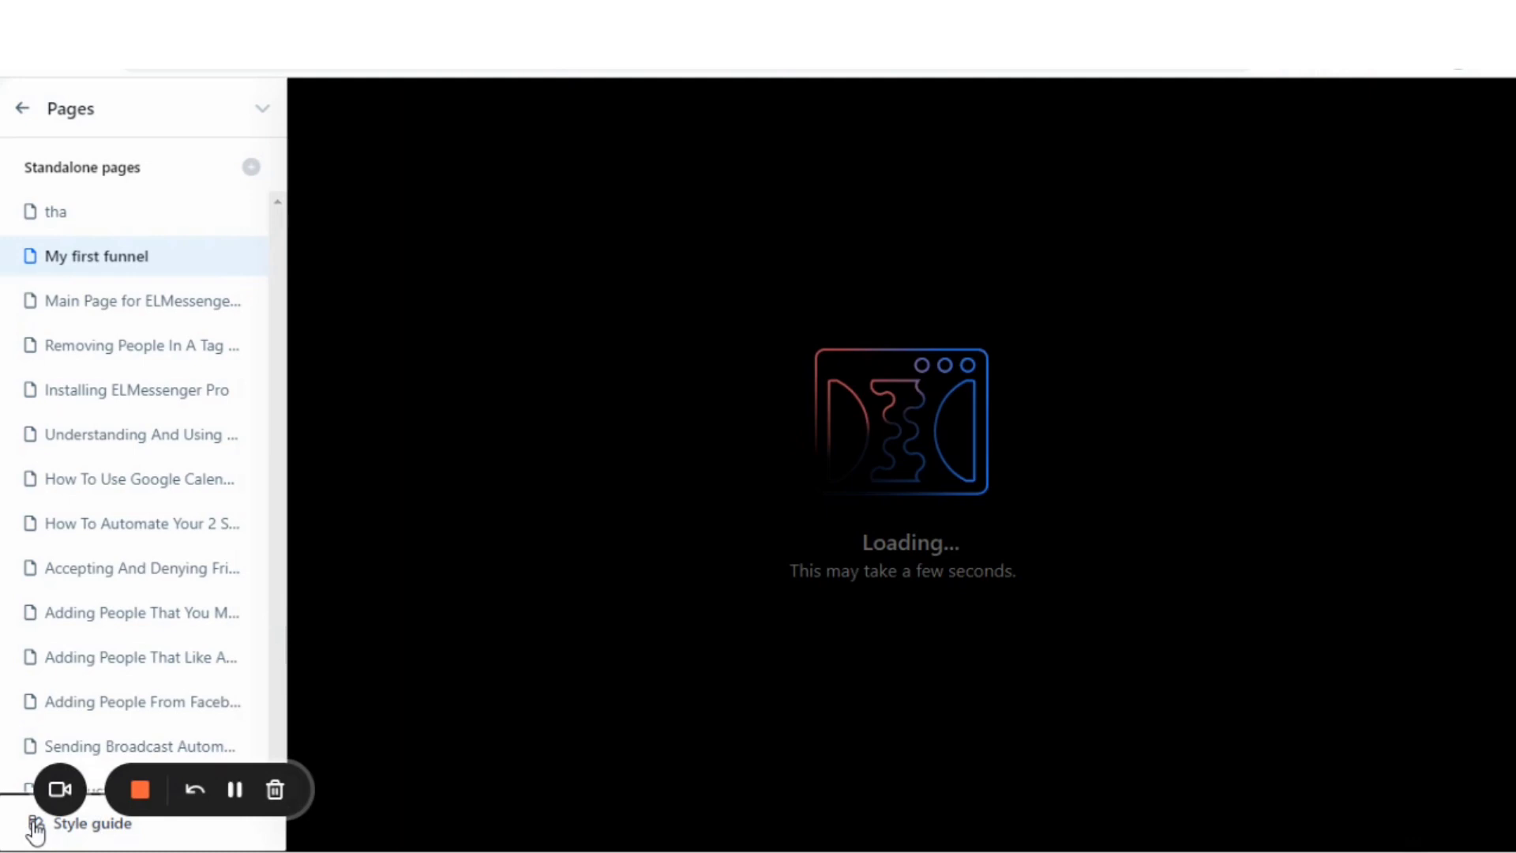
Step: Bring up the 'Another System Theme' style guide and look through its preview
{"action": "left_click", "coordinate": [91, 824]}
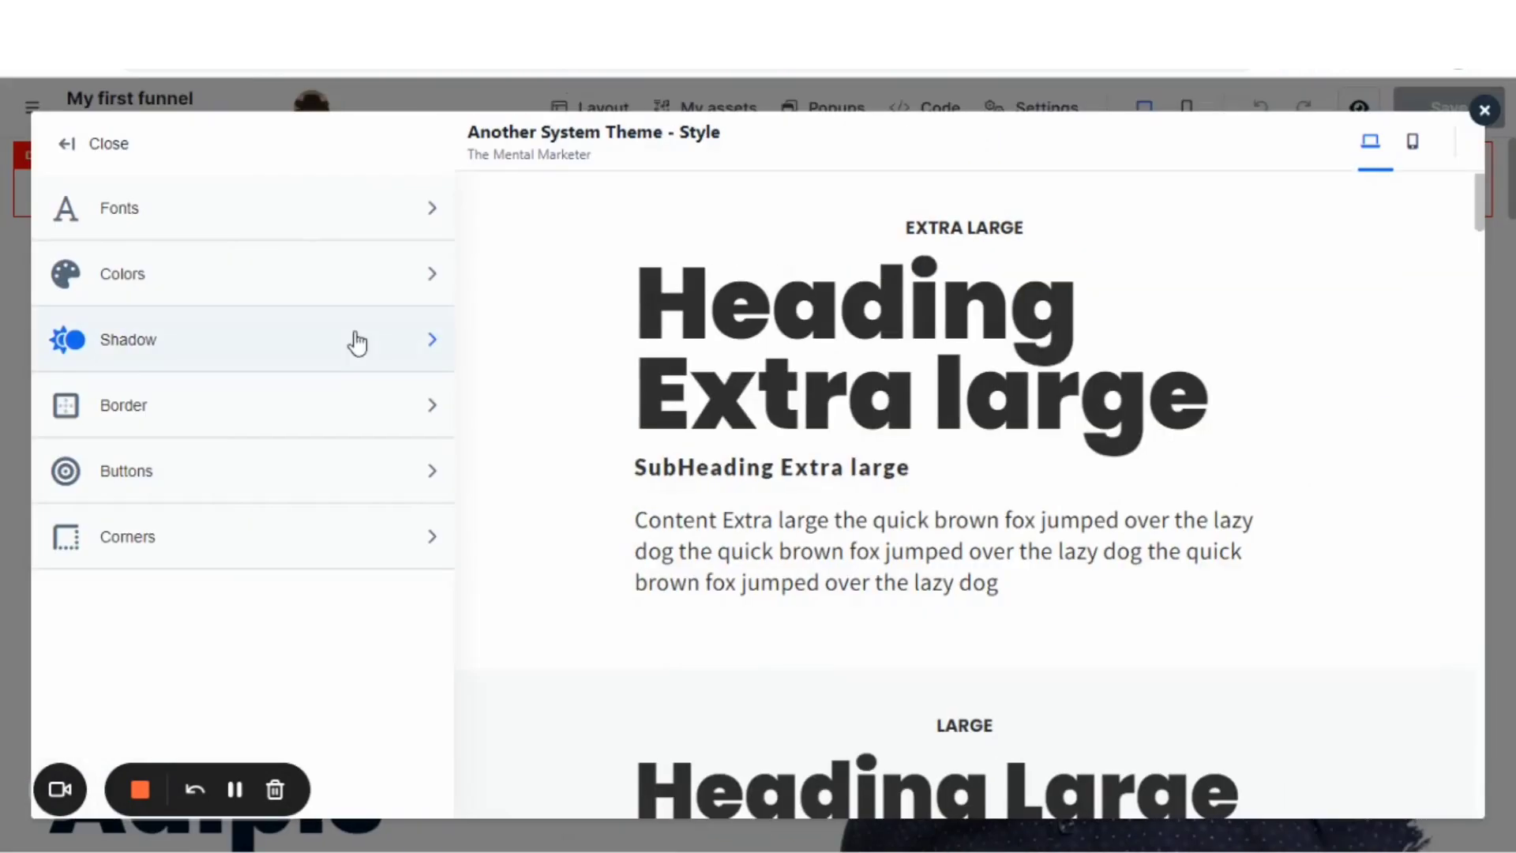
{"action": "scroll", "scroll_direction": "down", "scroll_amount": 3}
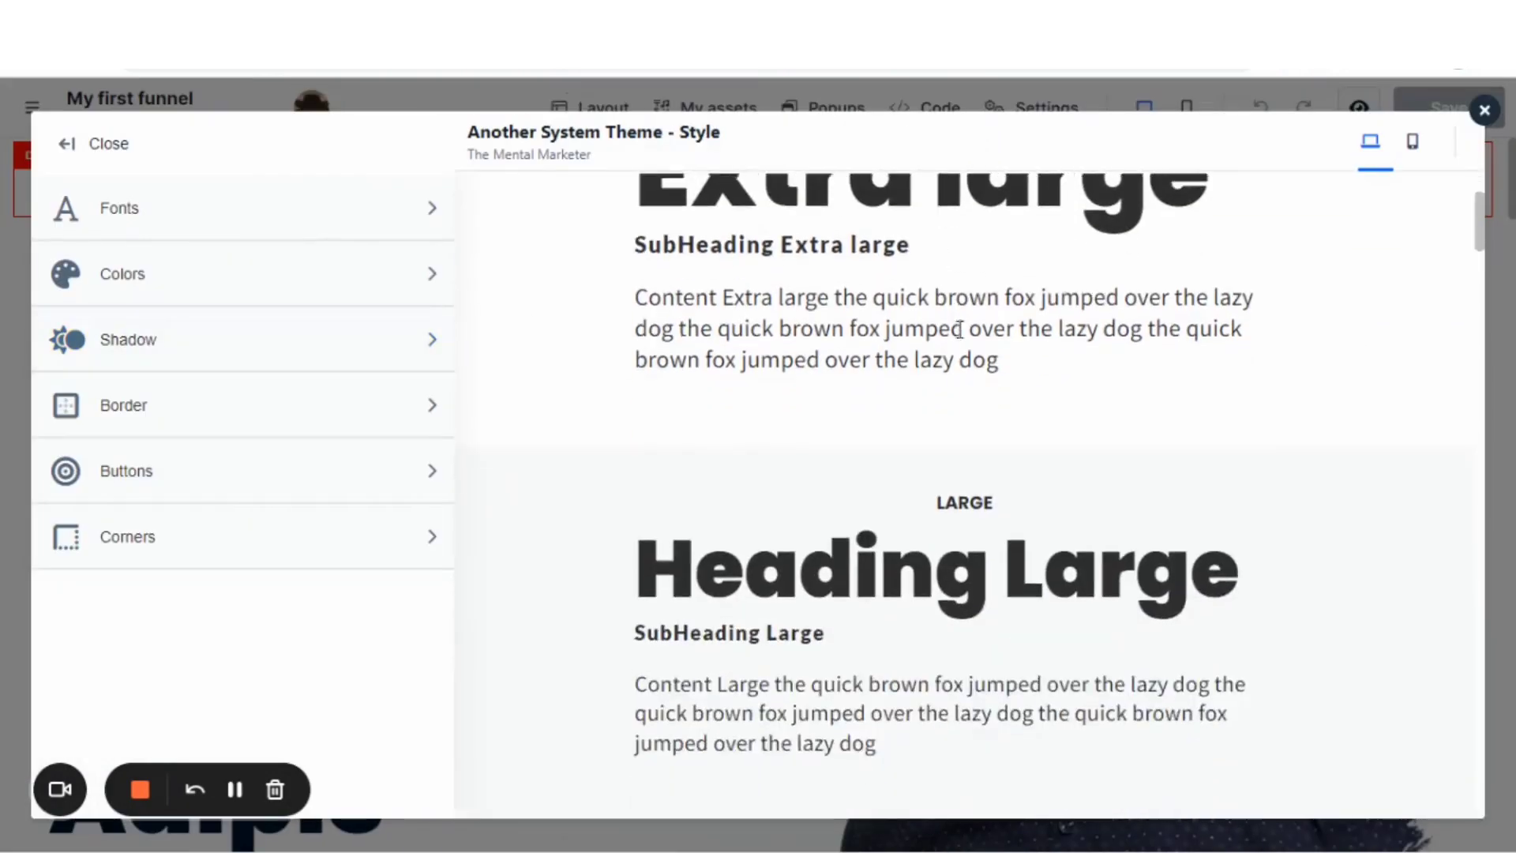
{"action": "scroll", "scroll_direction": "down", "scroll_amount": 3}
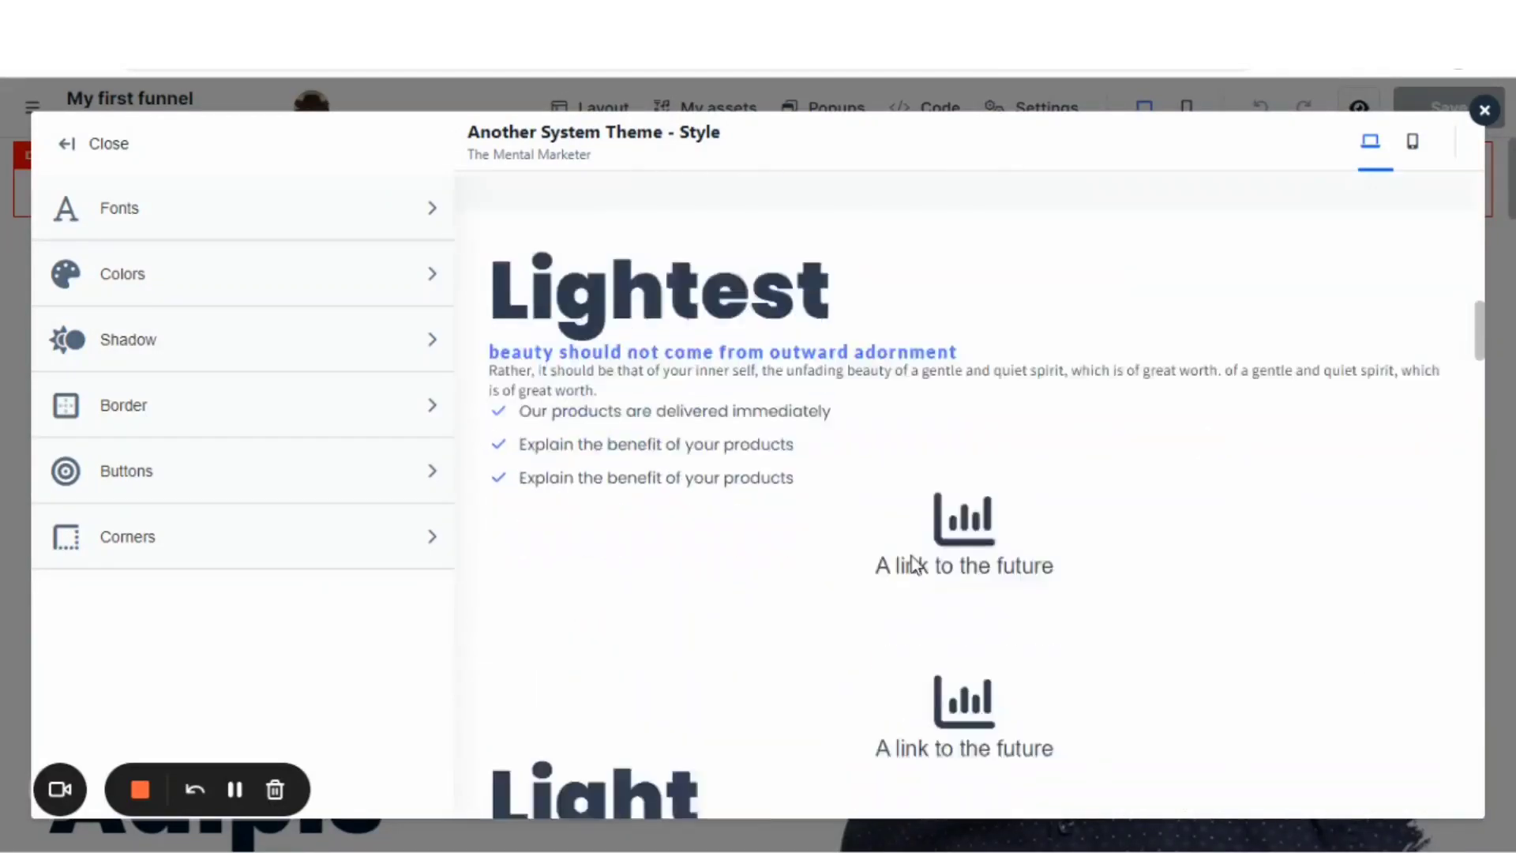
{"action": "scroll", "scroll_direction": "down", "scroll_amount": 3}
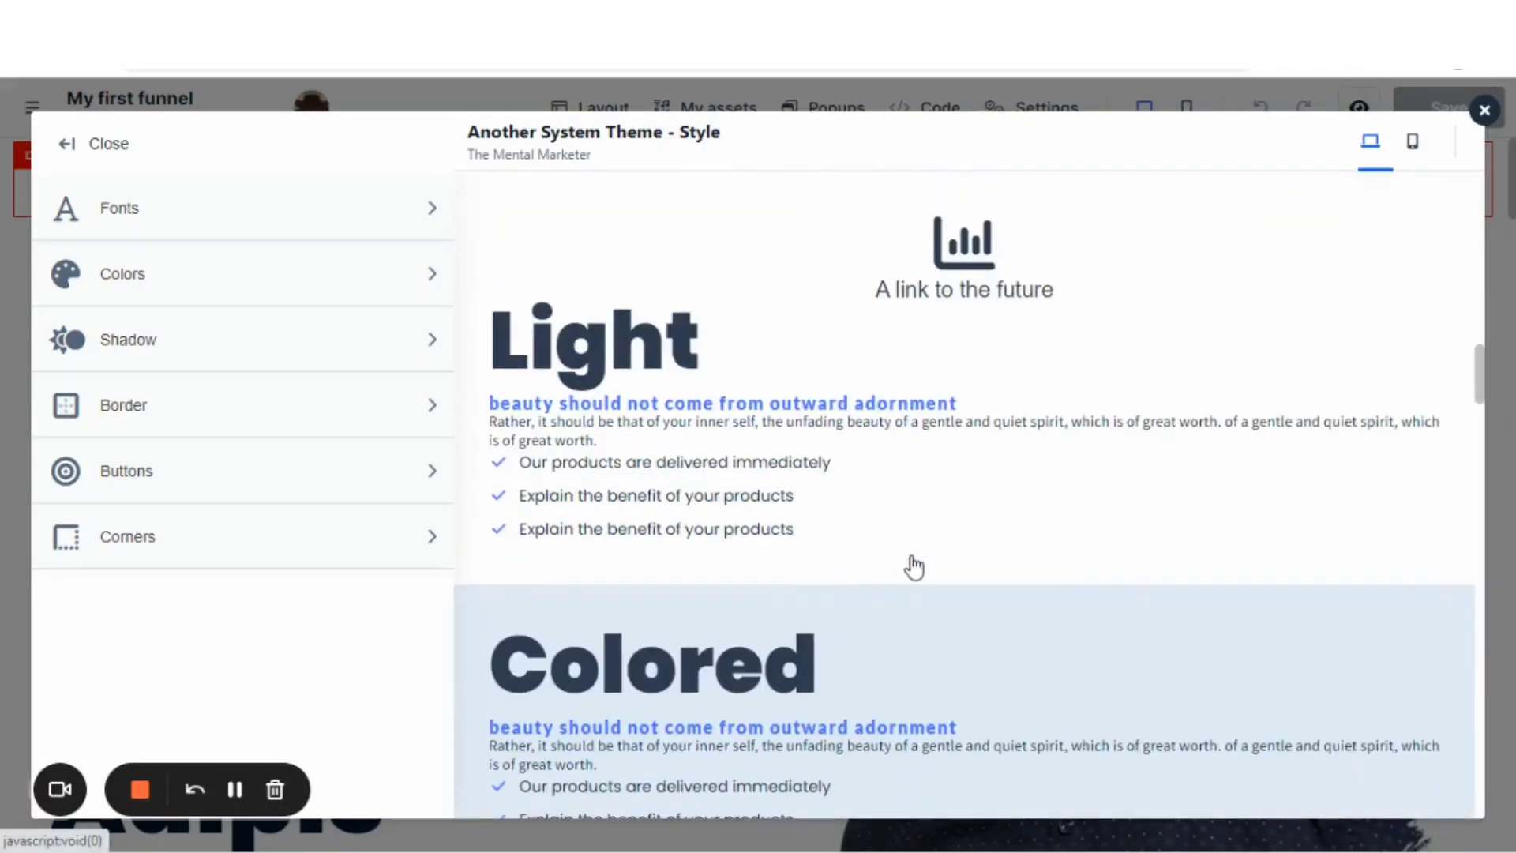
{"action": "scroll", "scroll_direction": "down", "scroll_amount": 3}
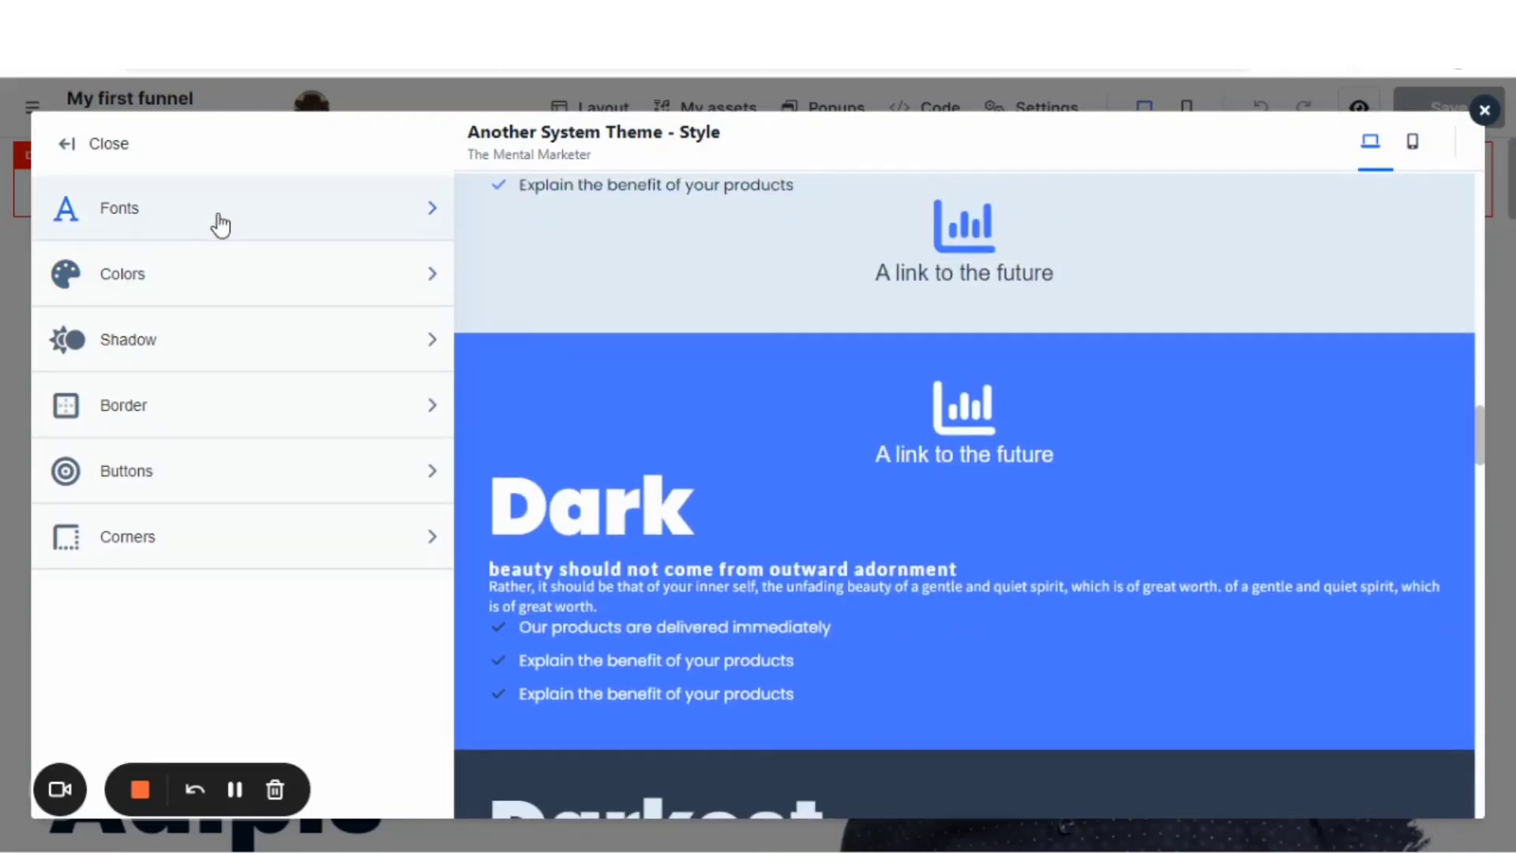
Step: View the font settings (Poppins, Lato, Source Sans Pro) and return to the style guide menu
{"action": "left_click", "coordinate": [119, 208]}
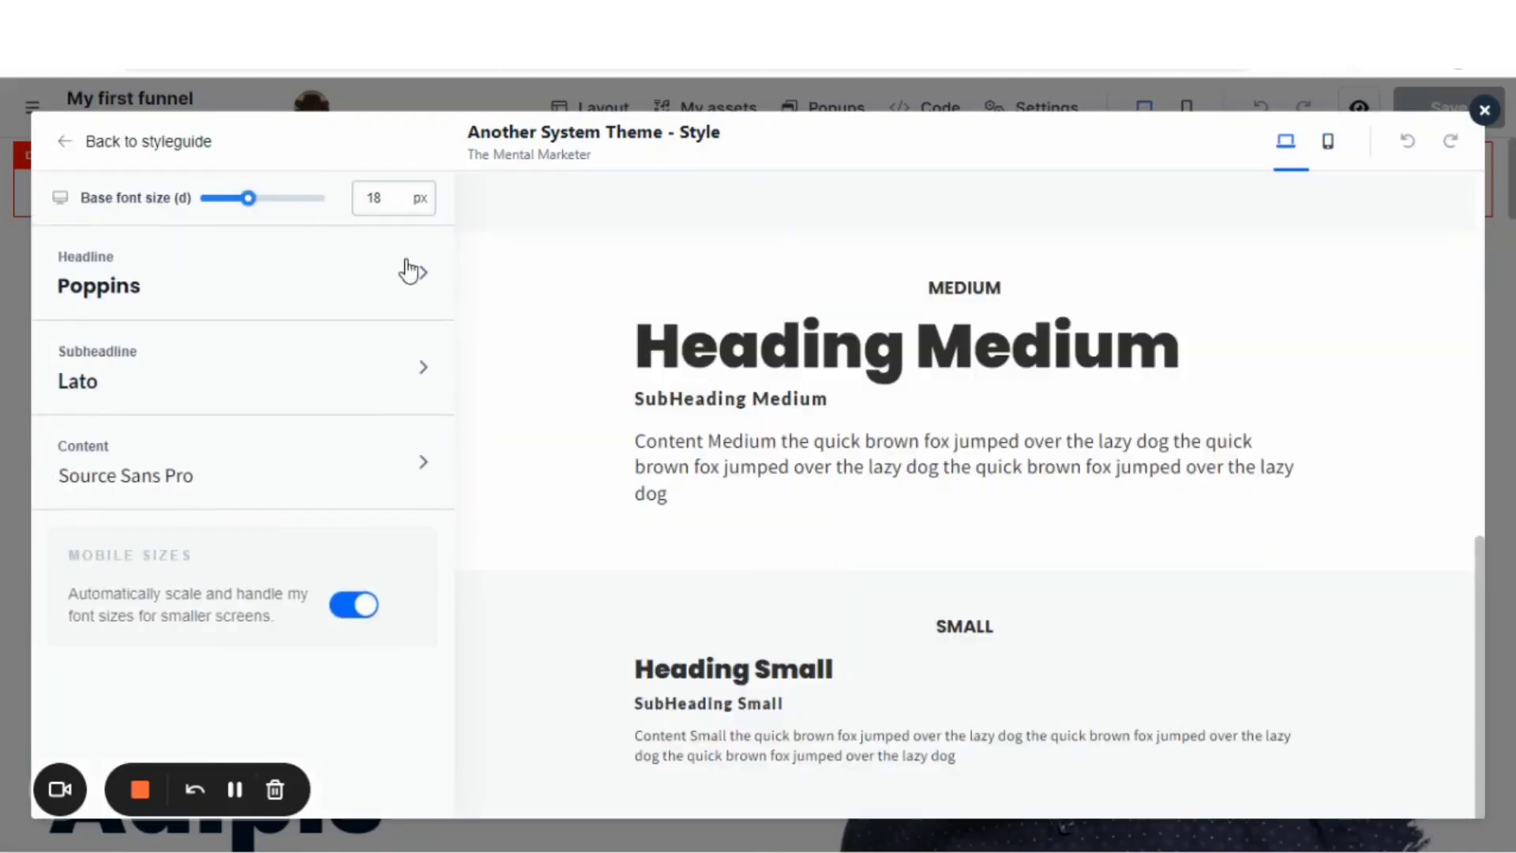
{"action": "mouse_move", "coordinate": [378, 275]}
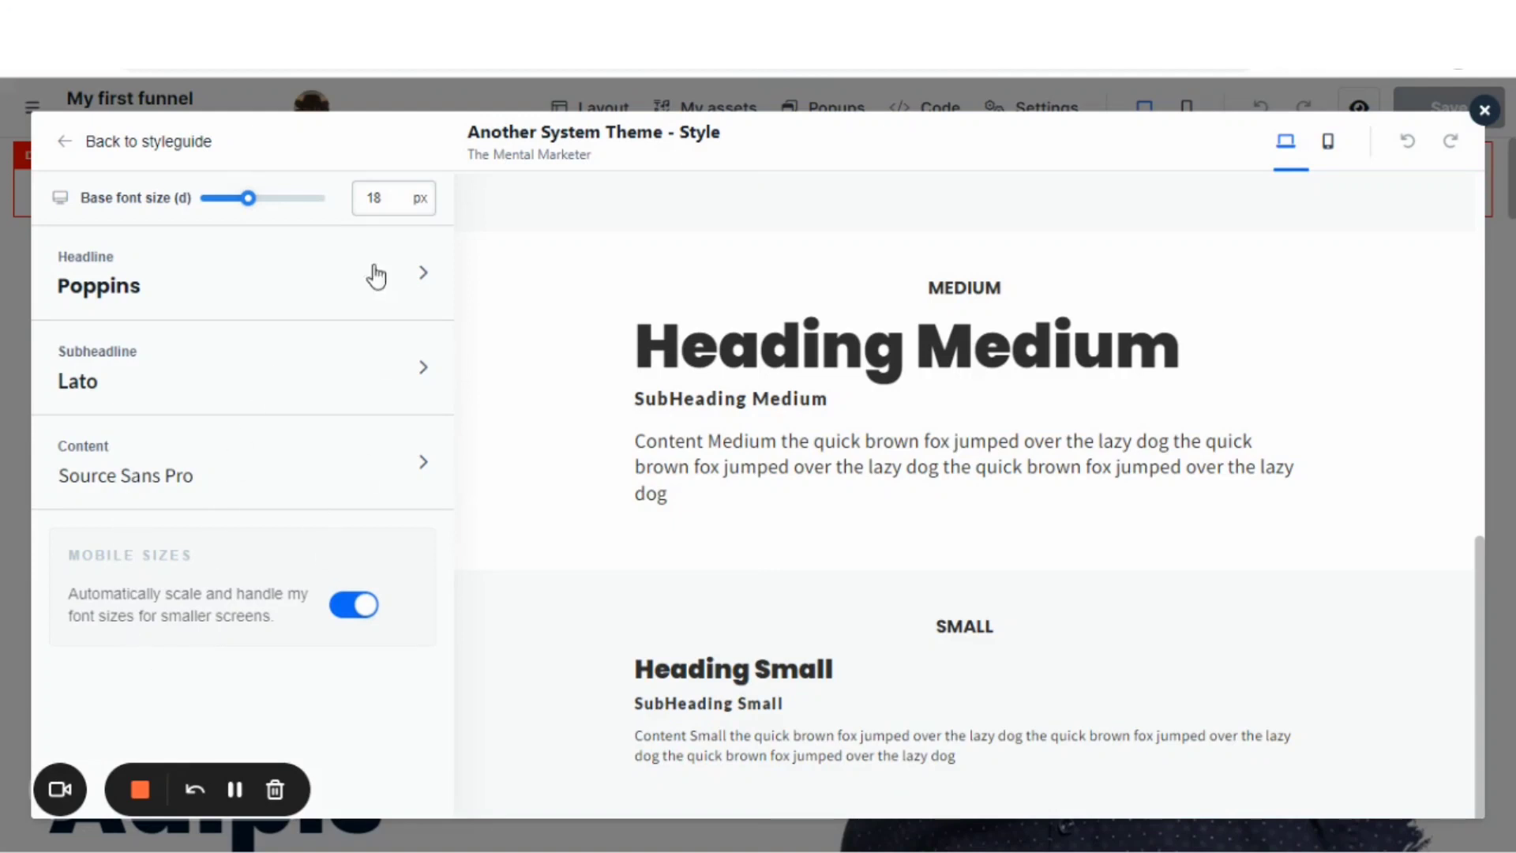
{"action": "mouse_move", "coordinate": [63, 153]}
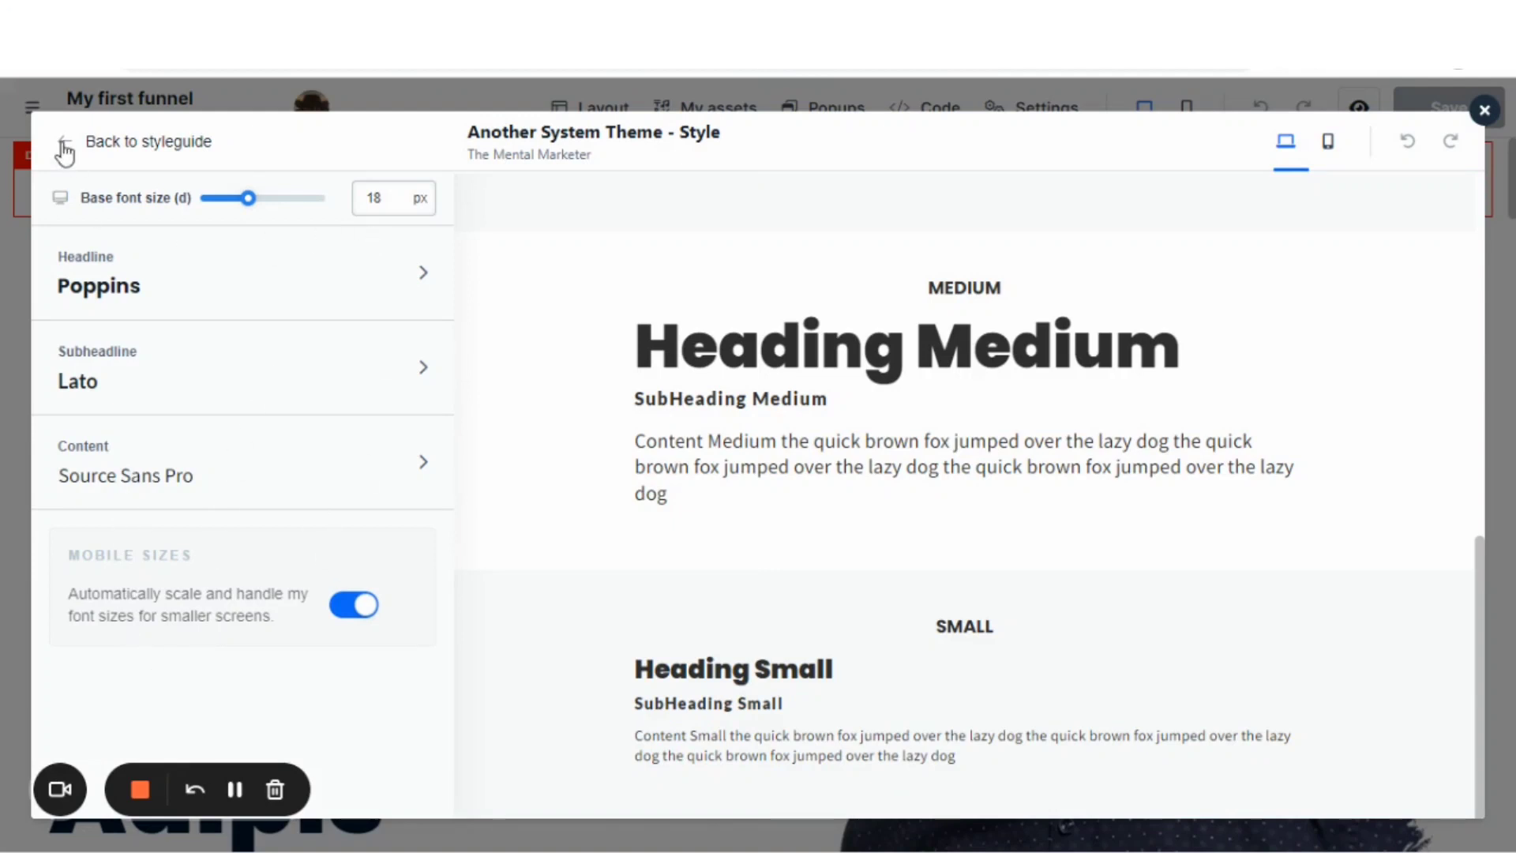
{"action": "left_click", "coordinate": [136, 140]}
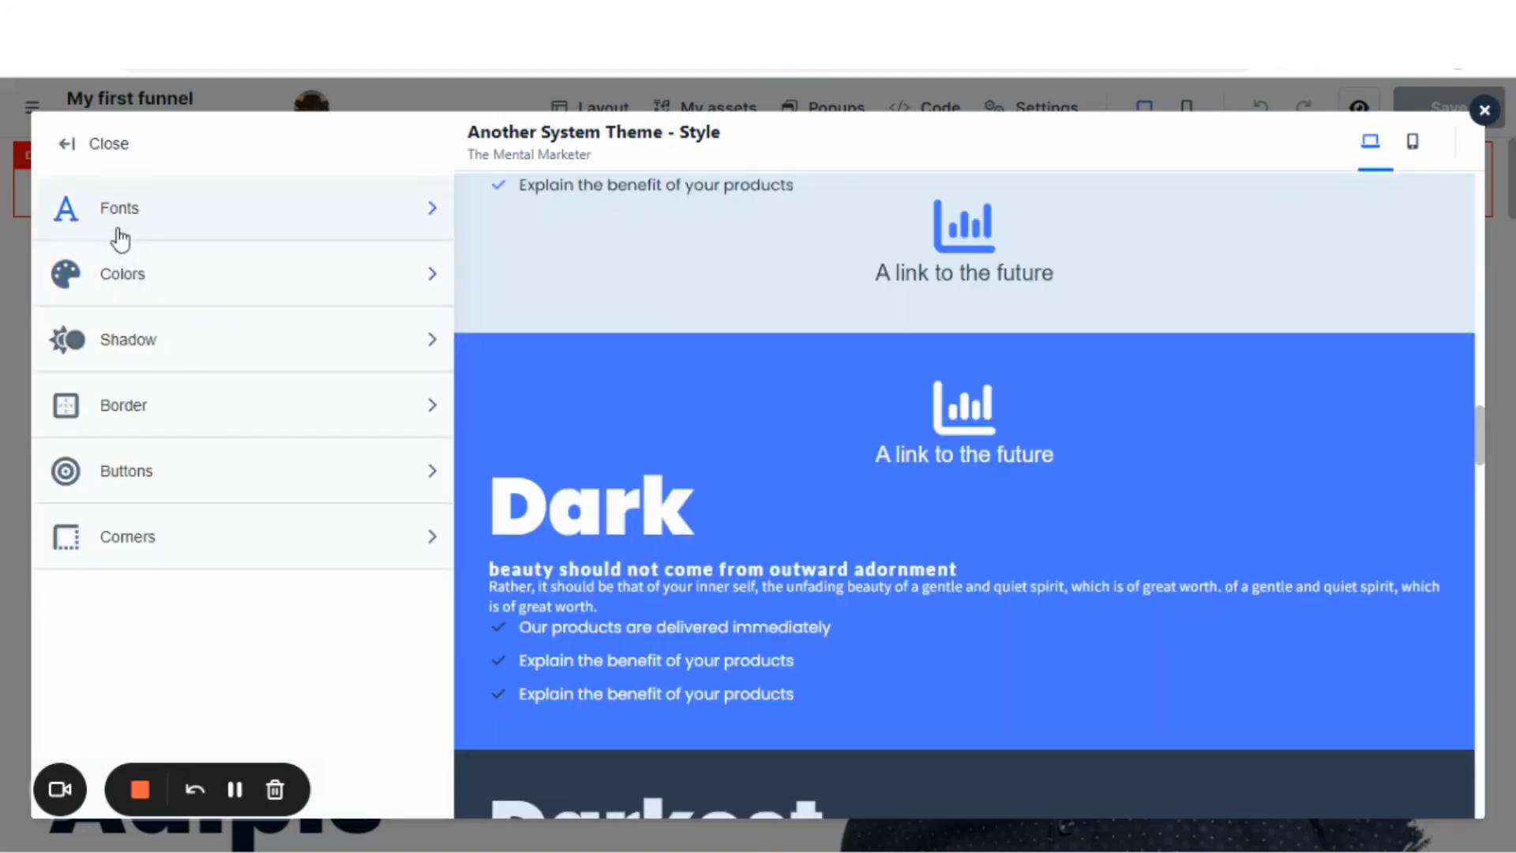
{"action": "mouse_move", "coordinate": [128, 327]}
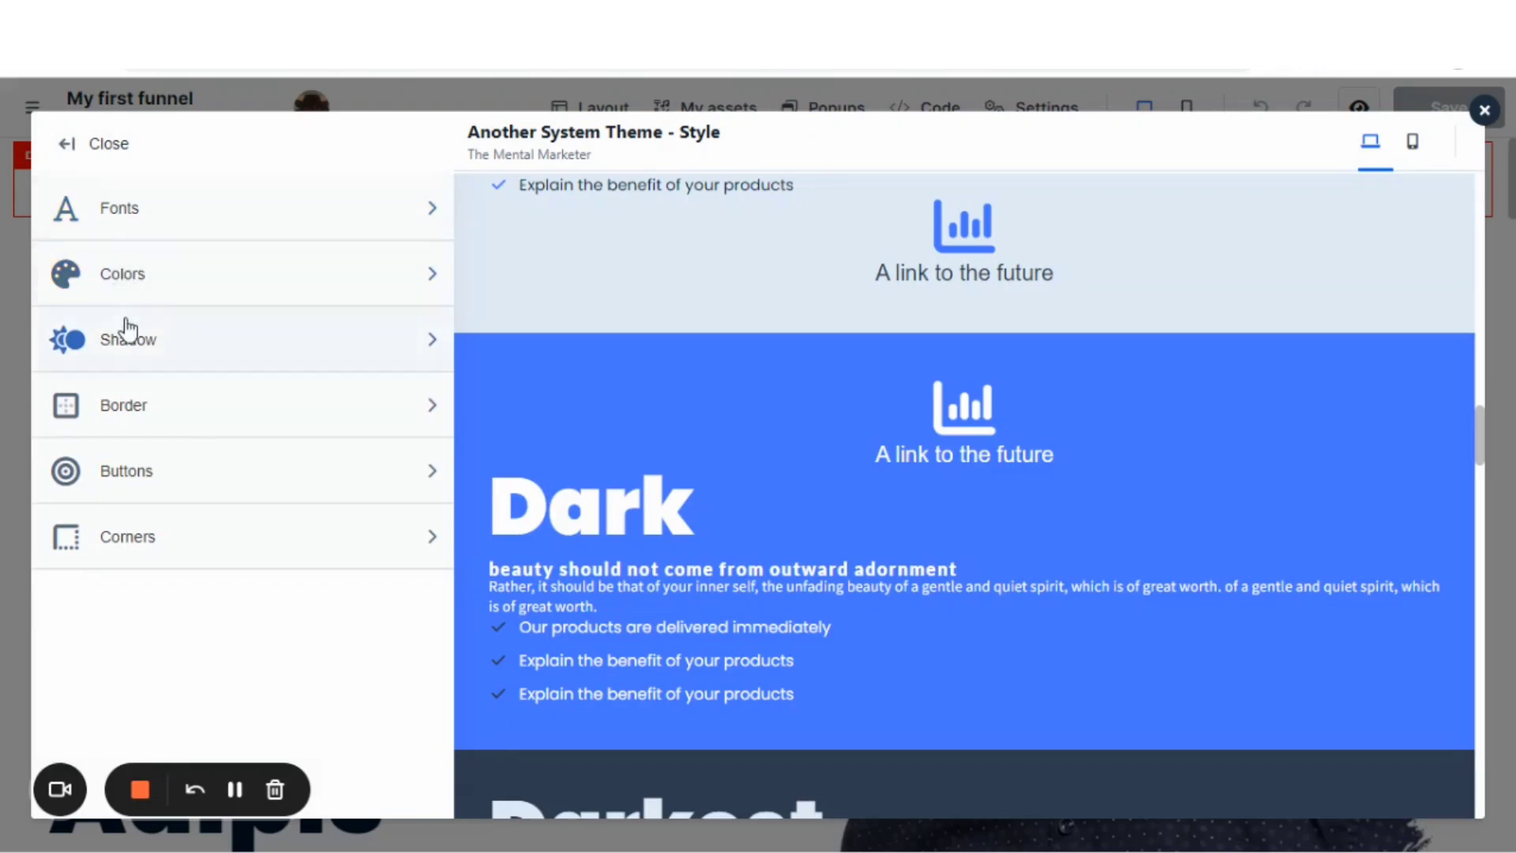
{"action": "mouse_move", "coordinate": [136, 479]}
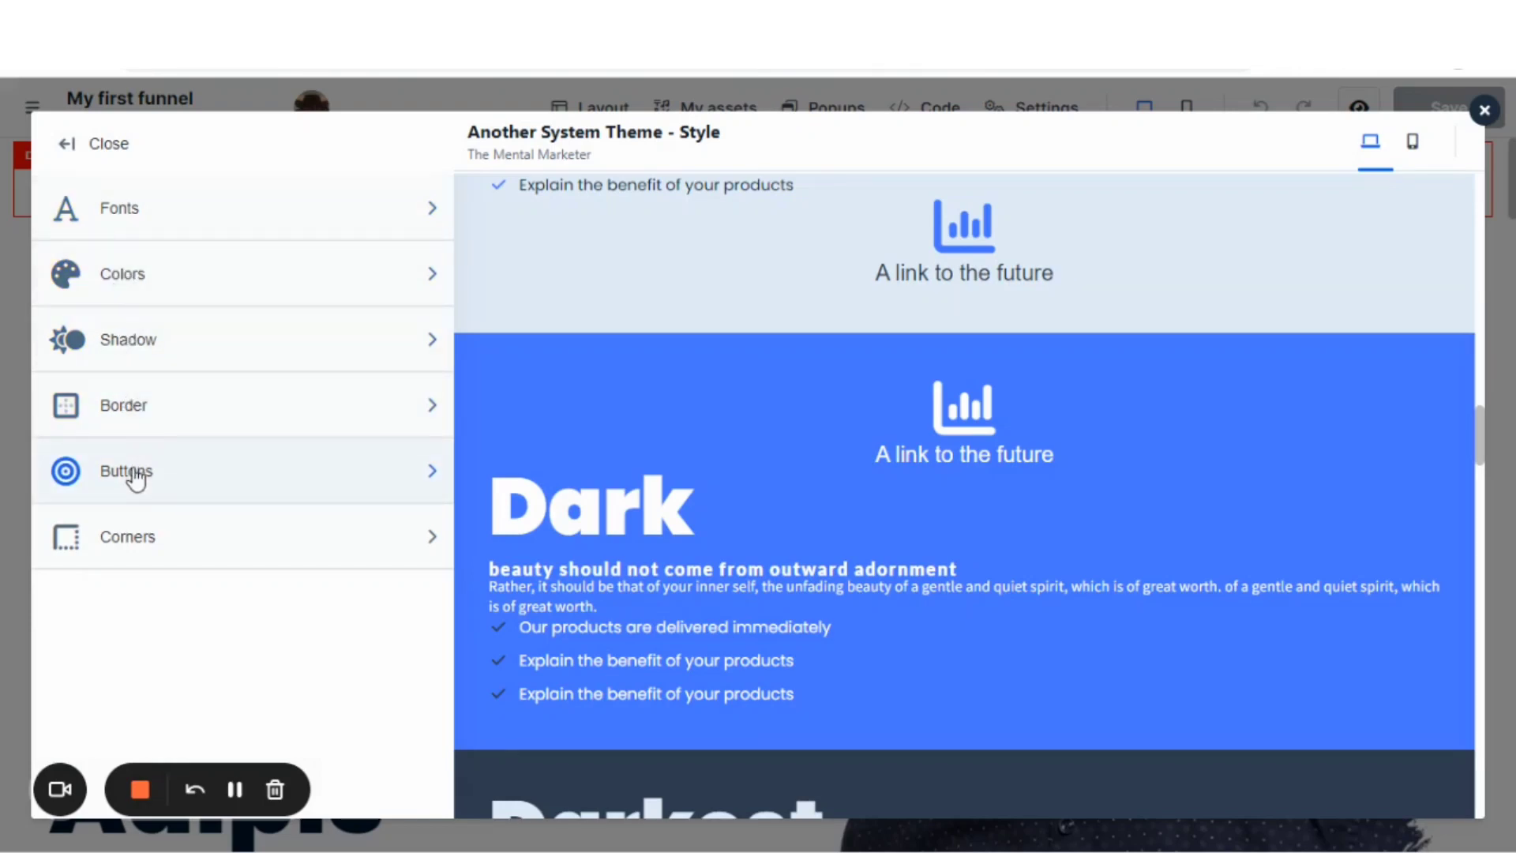
Step: Compare button Styles 1, 2 and 3 in the style guide, ending on Style 1
{"action": "left_click", "coordinate": [127, 470]}
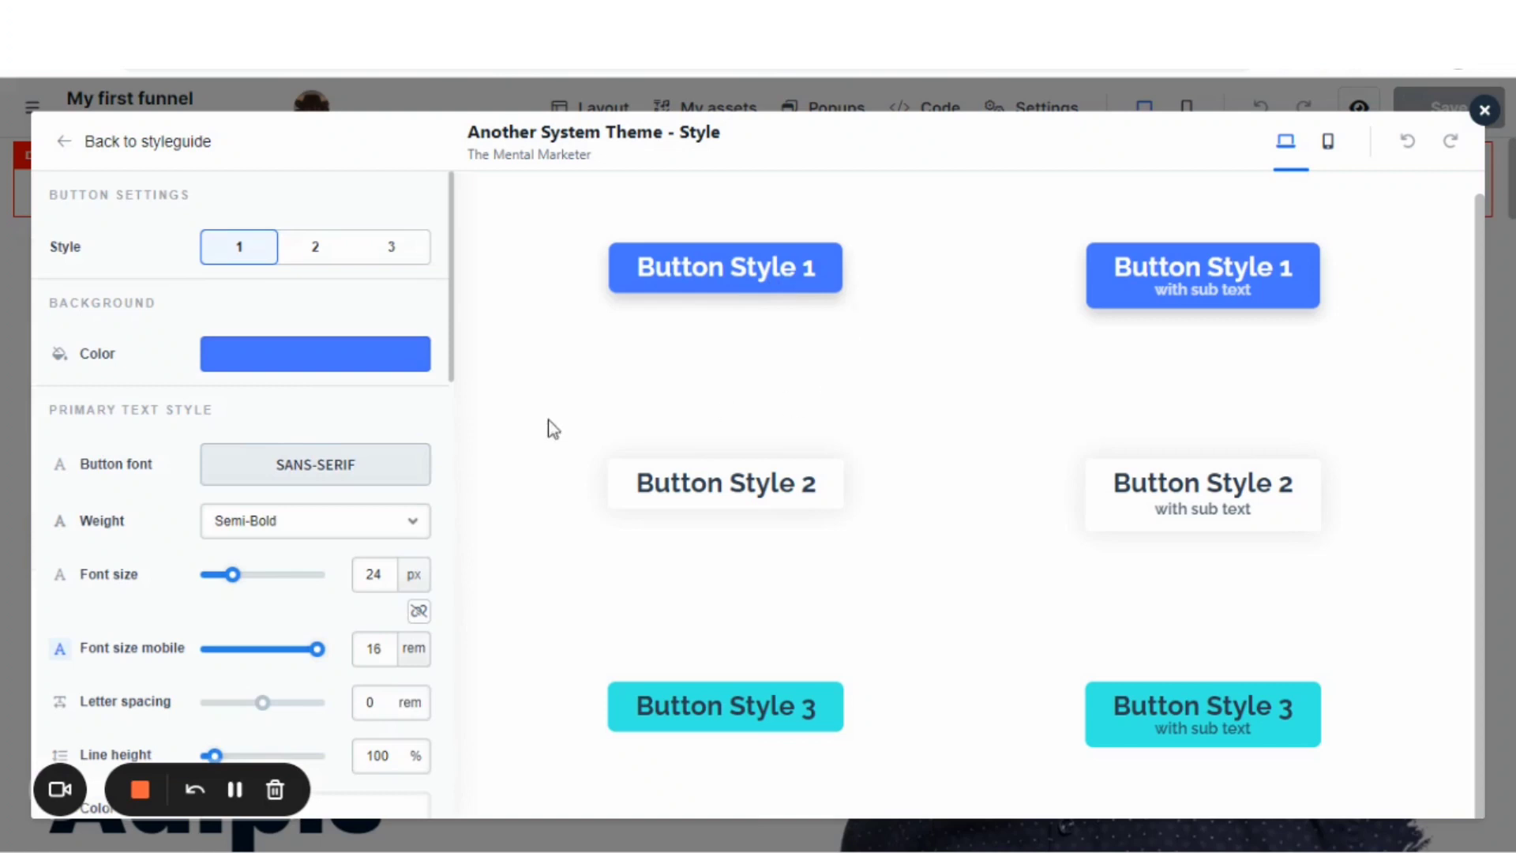
{"action": "mouse_move", "coordinate": [238, 247]}
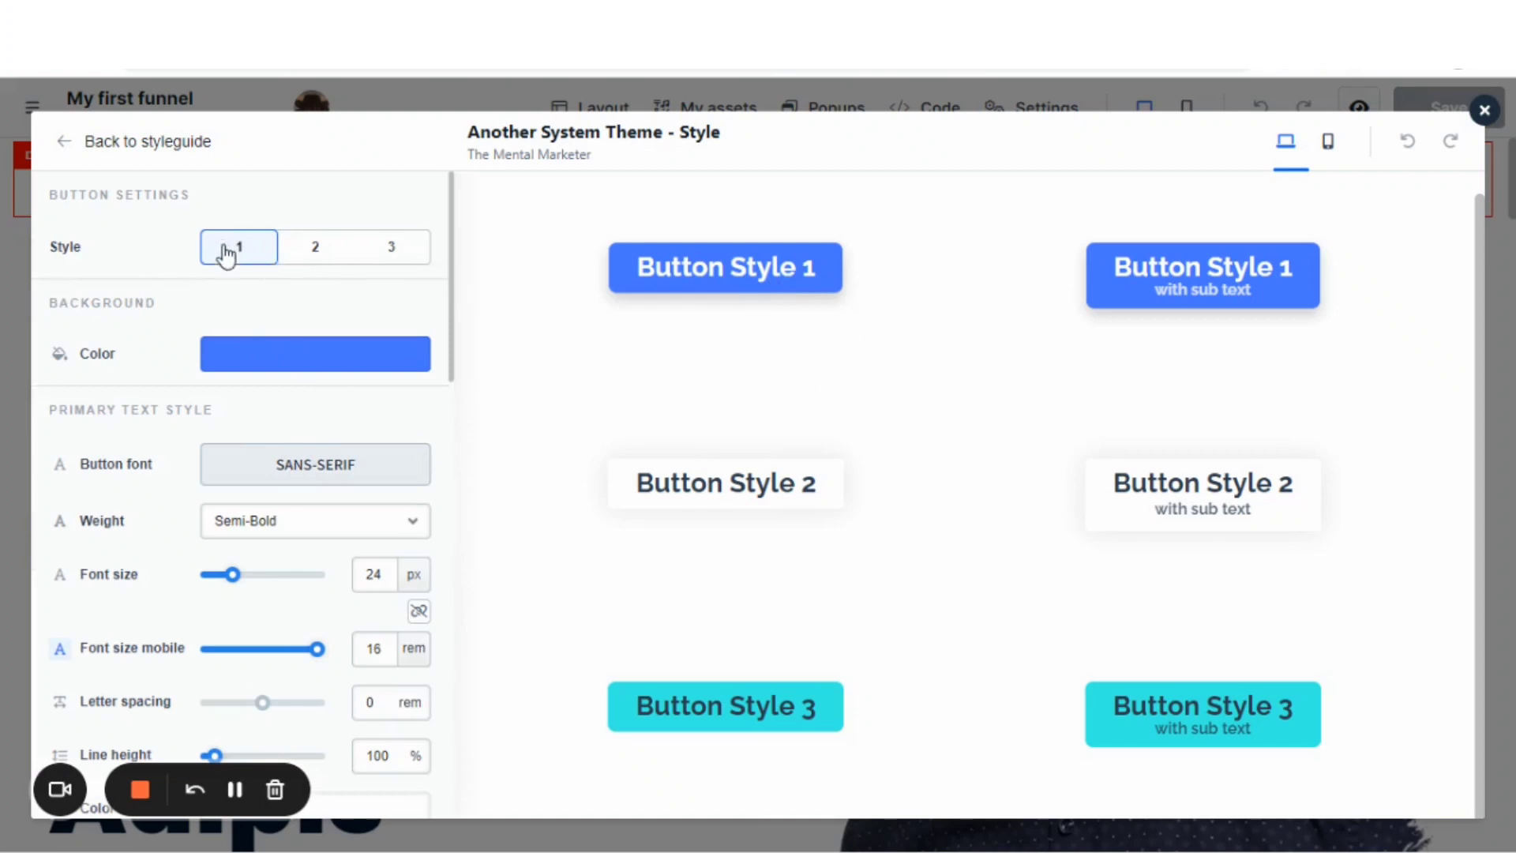
{"action": "left_click", "coordinate": [314, 246]}
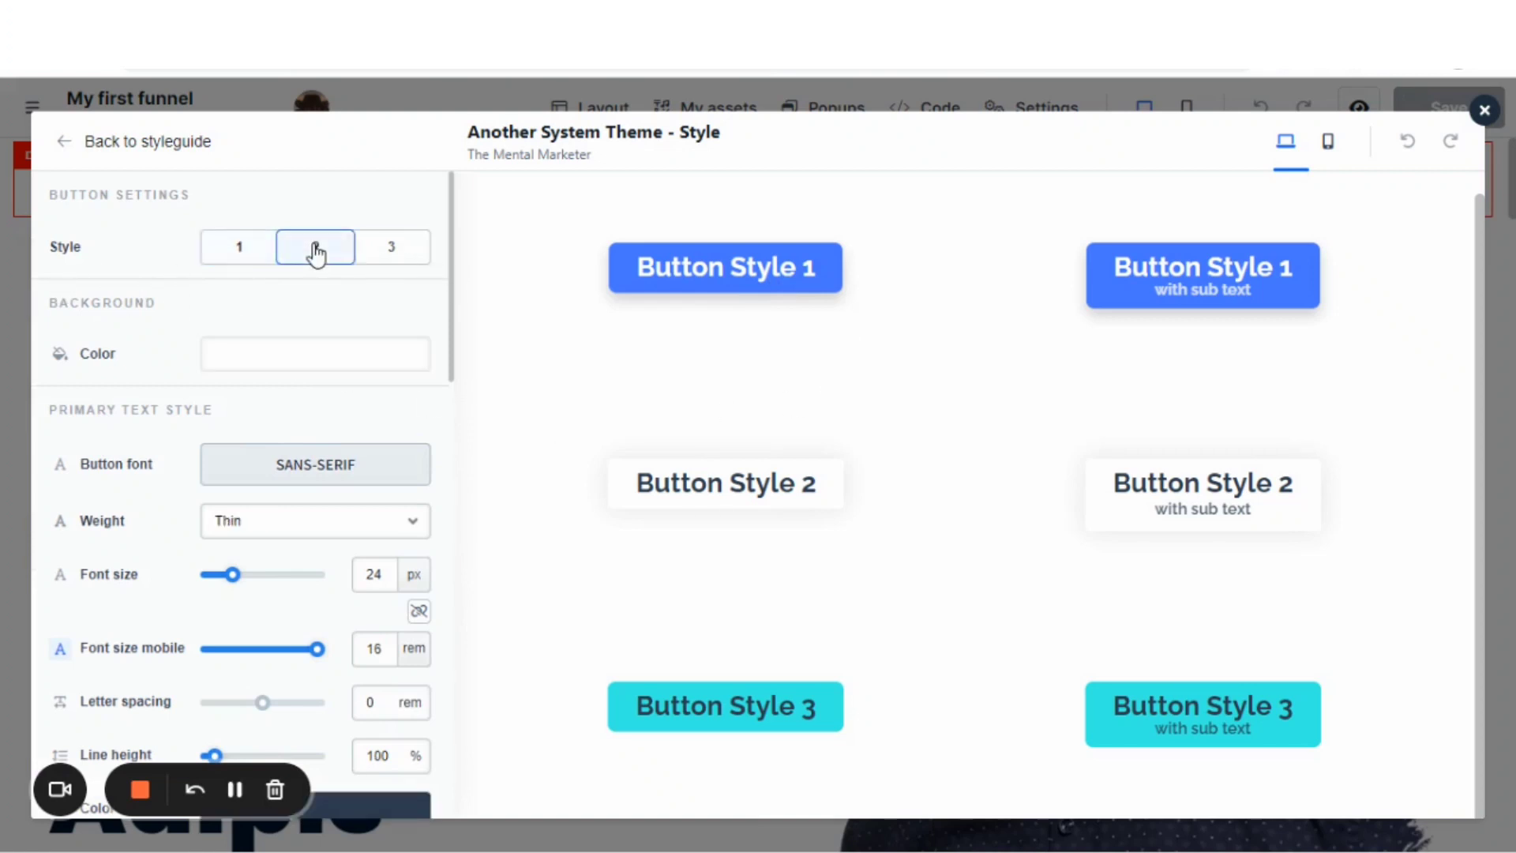
{"action": "left_click", "coordinate": [390, 246]}
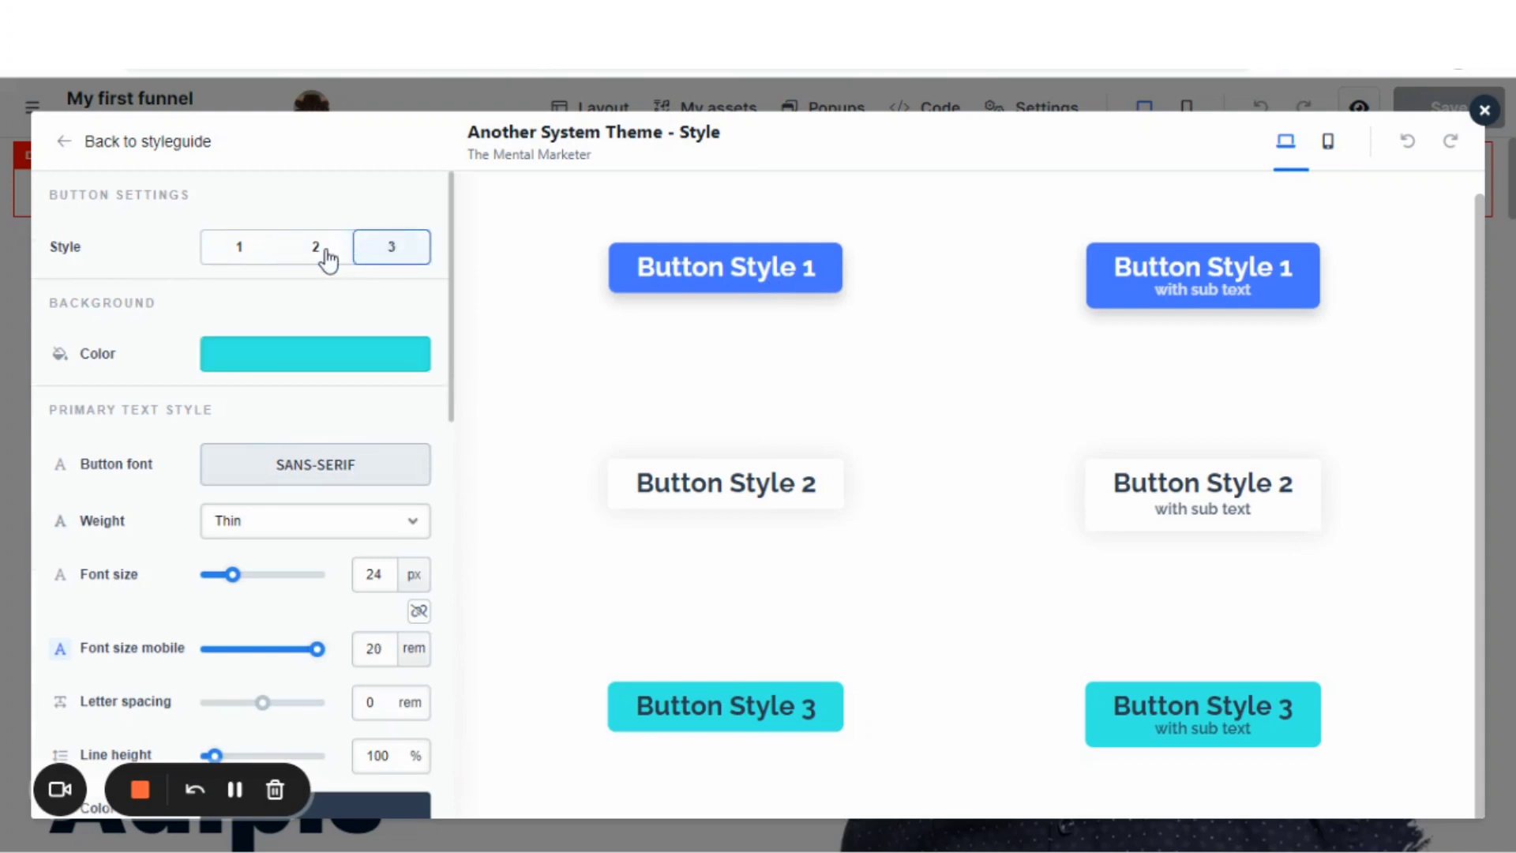
{"action": "left_click", "coordinate": [239, 246]}
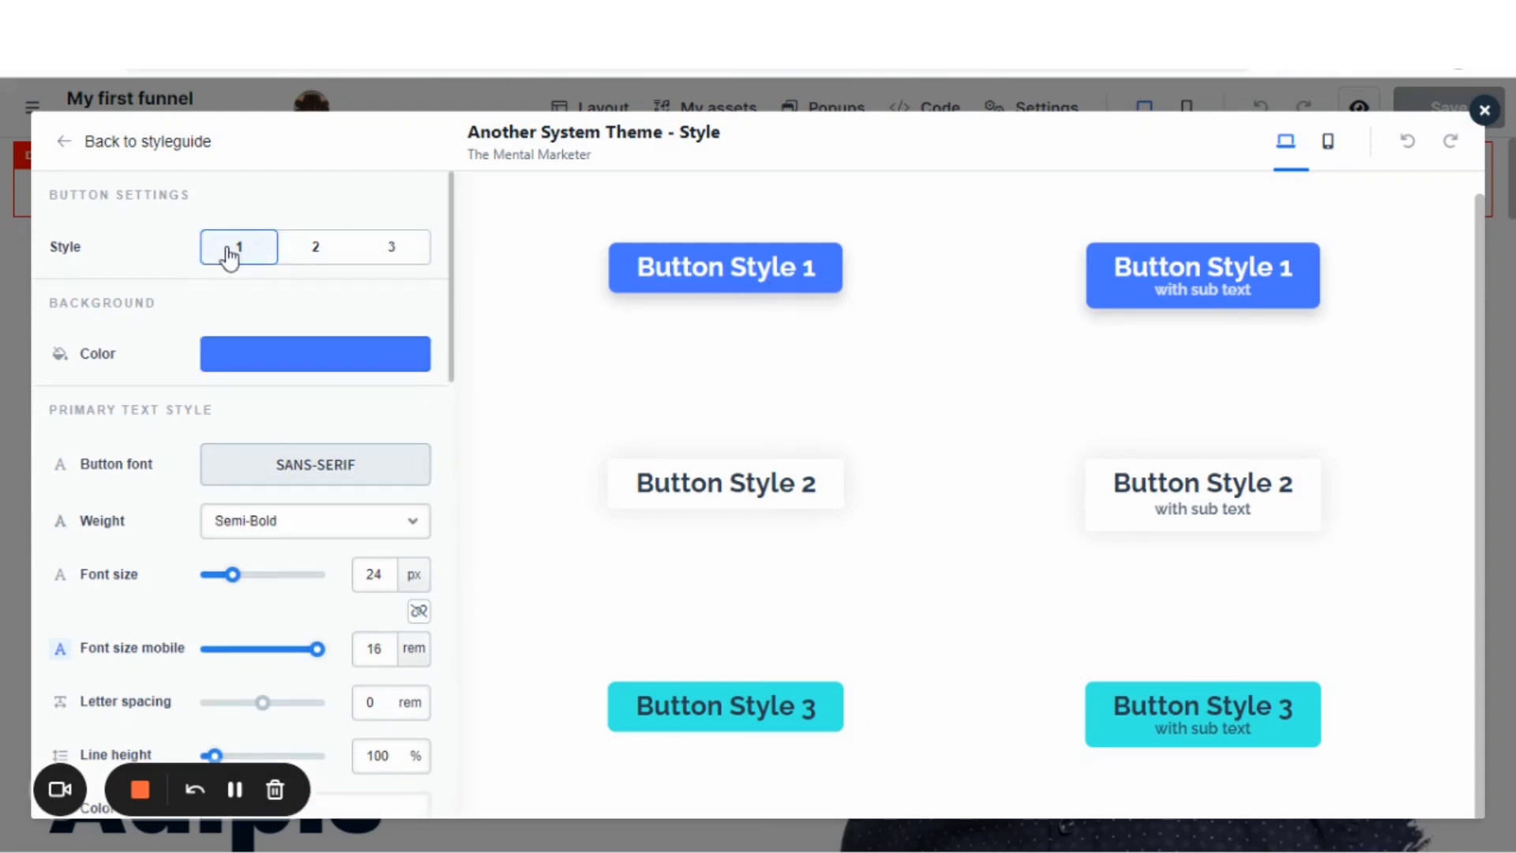
{"action": "mouse_move", "coordinate": [281, 261]}
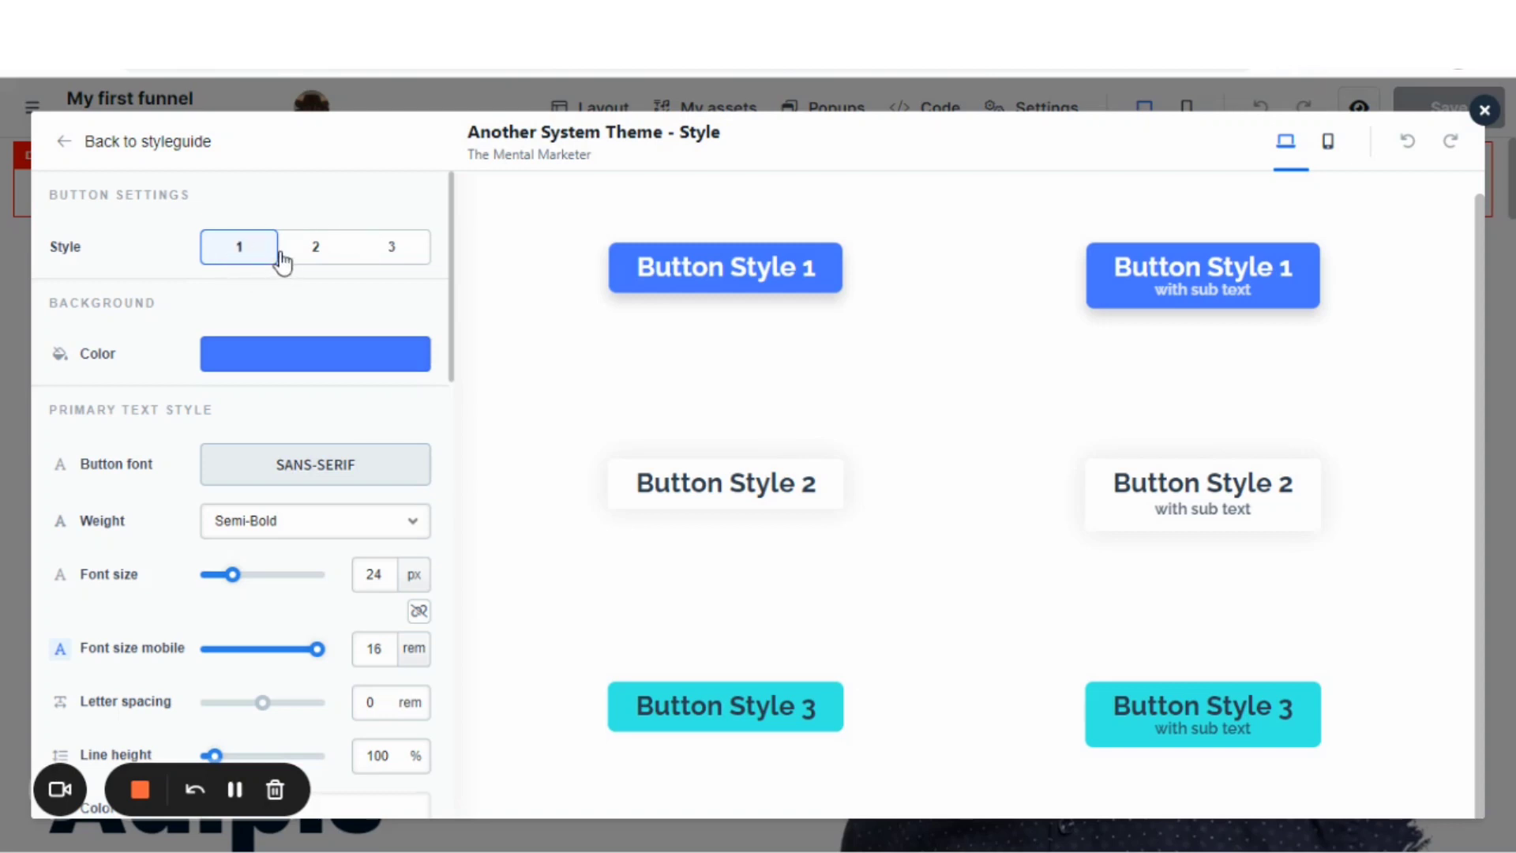
{"action": "mouse_move", "coordinate": [232, 250]}
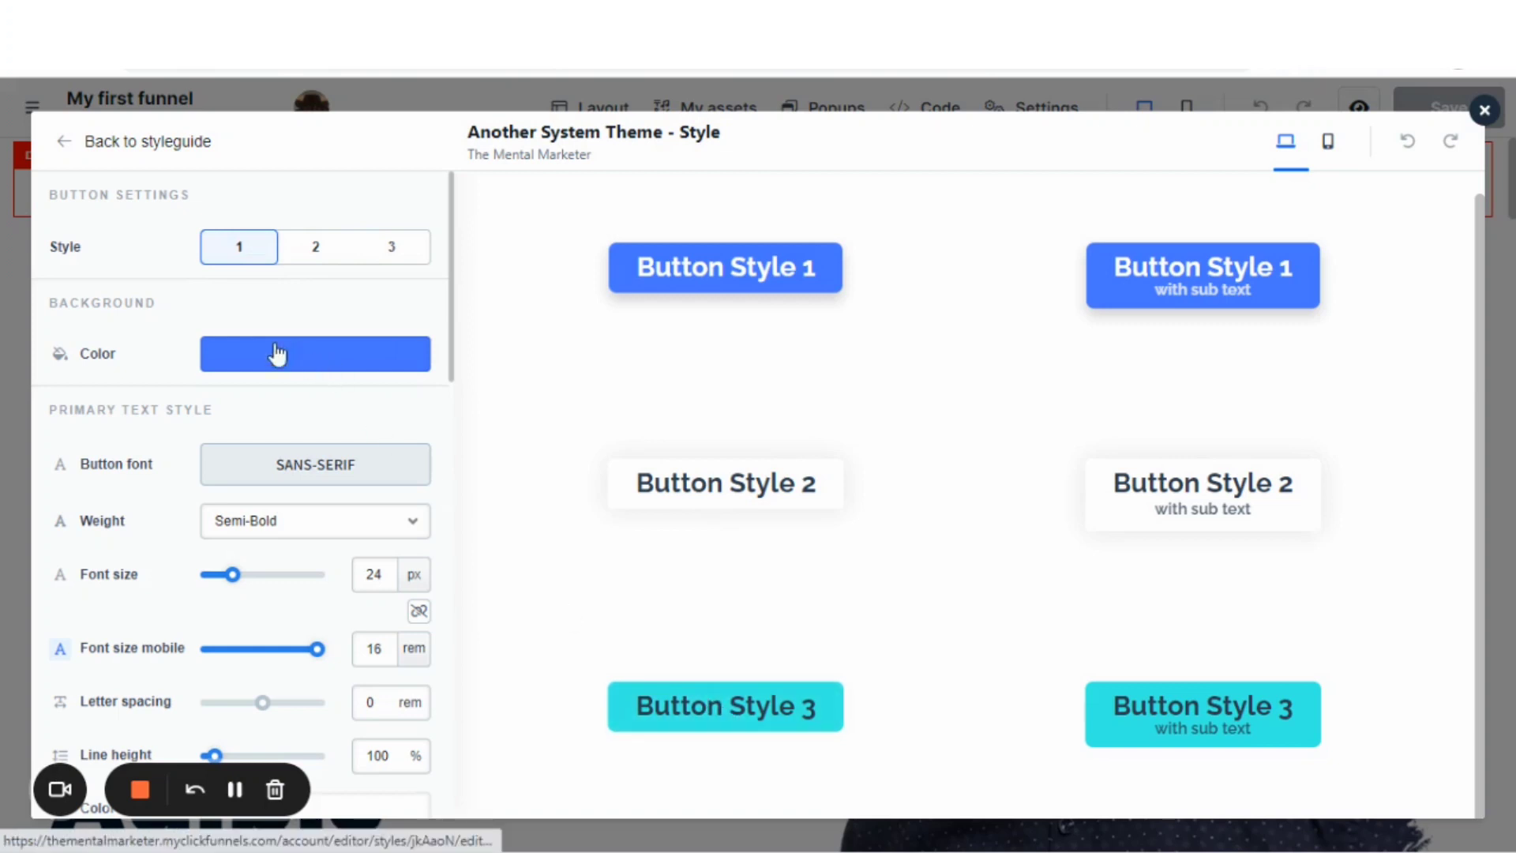
{"action": "mouse_move", "coordinate": [413, 578]}
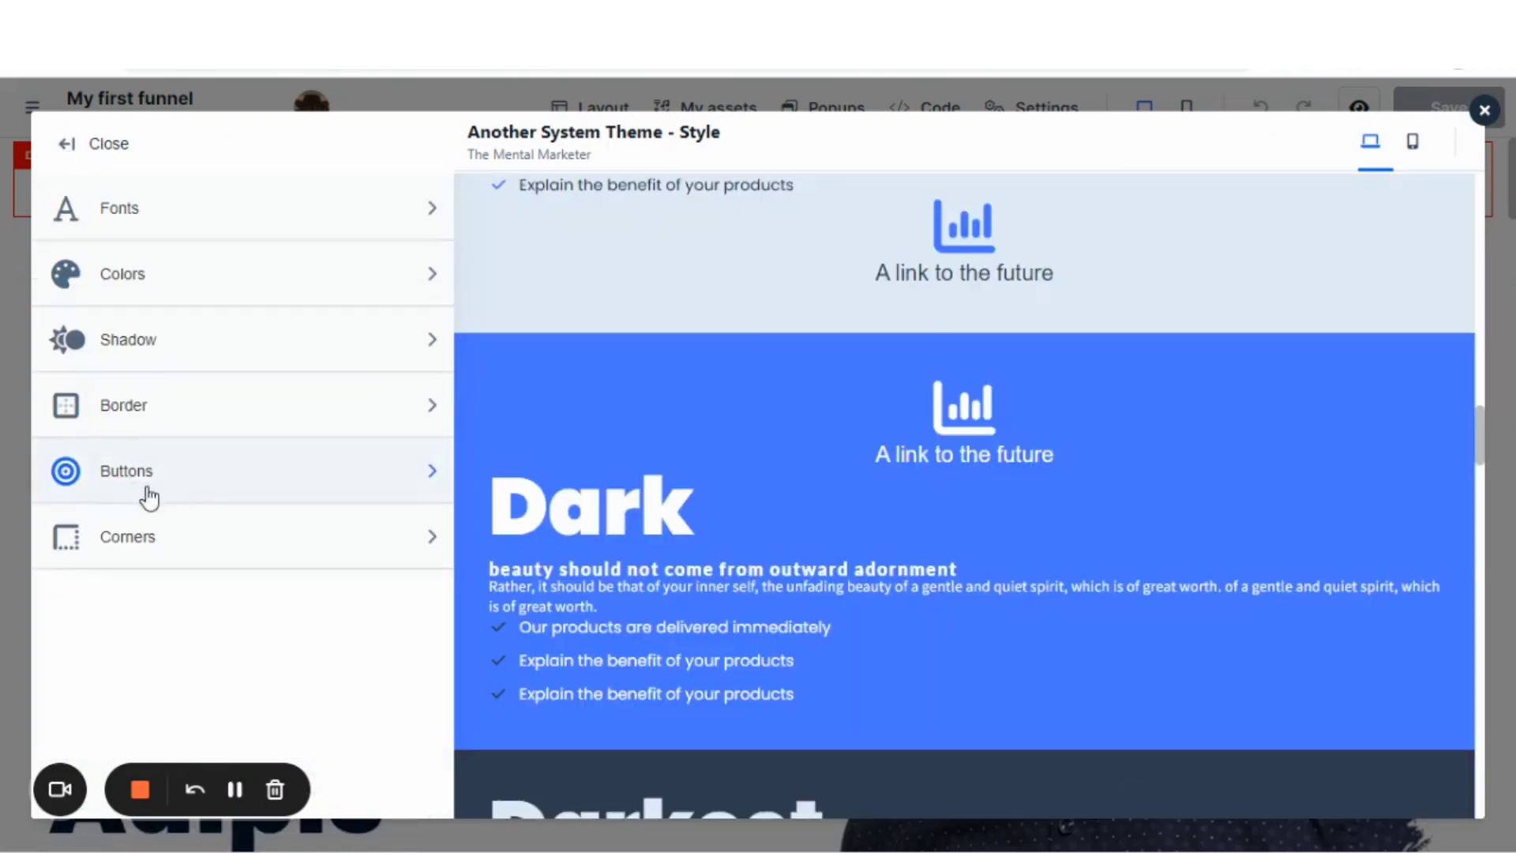
{"action": "mouse_move", "coordinate": [891, 100]}
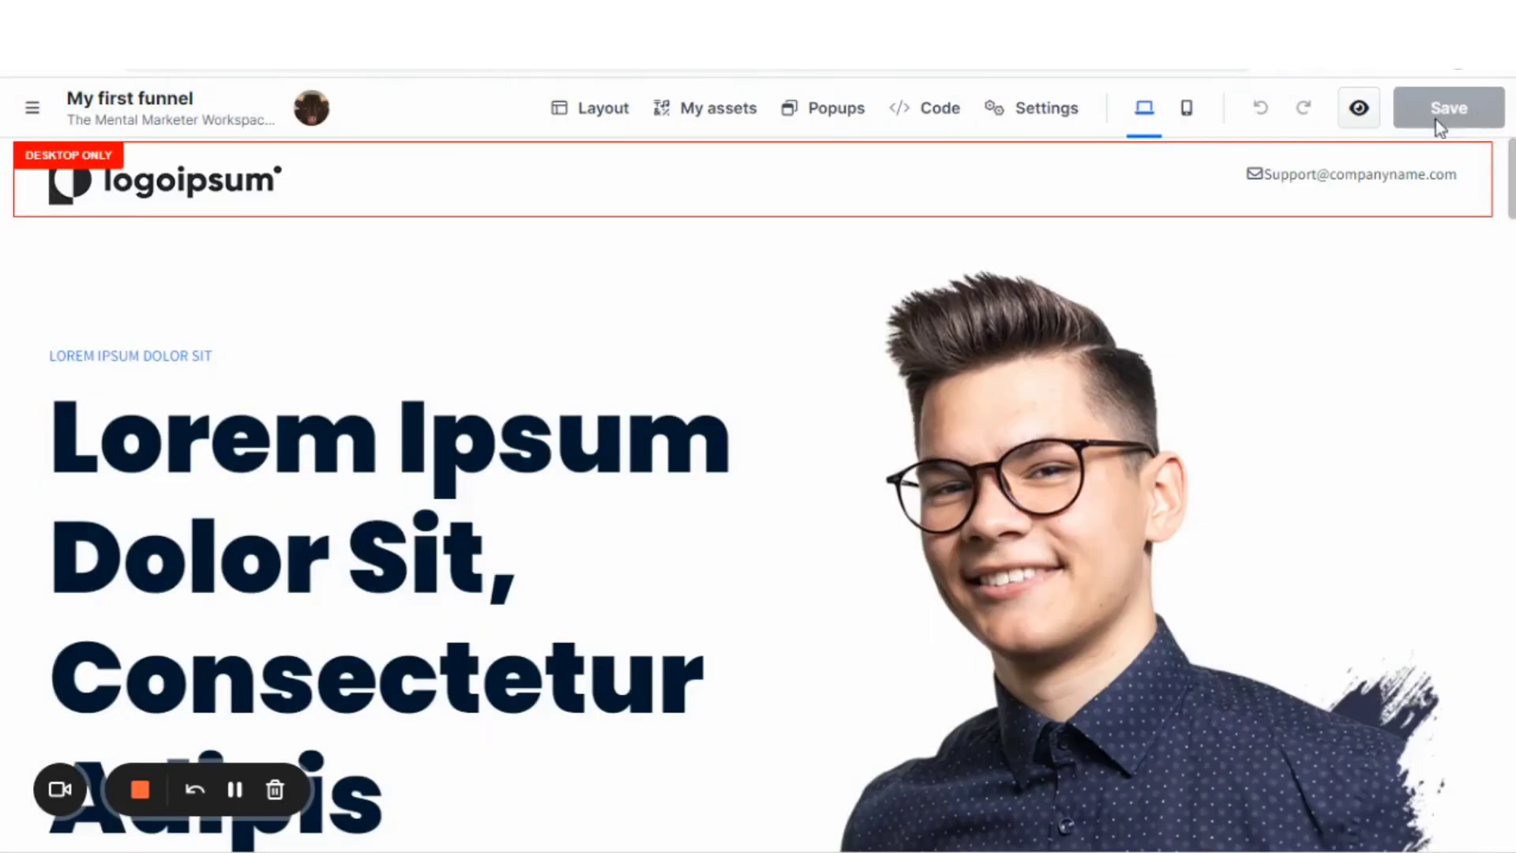
Step: Show the pages sidebar and go back from the editor to the site's Pages list
{"action": "left_click", "coordinate": [32, 108]}
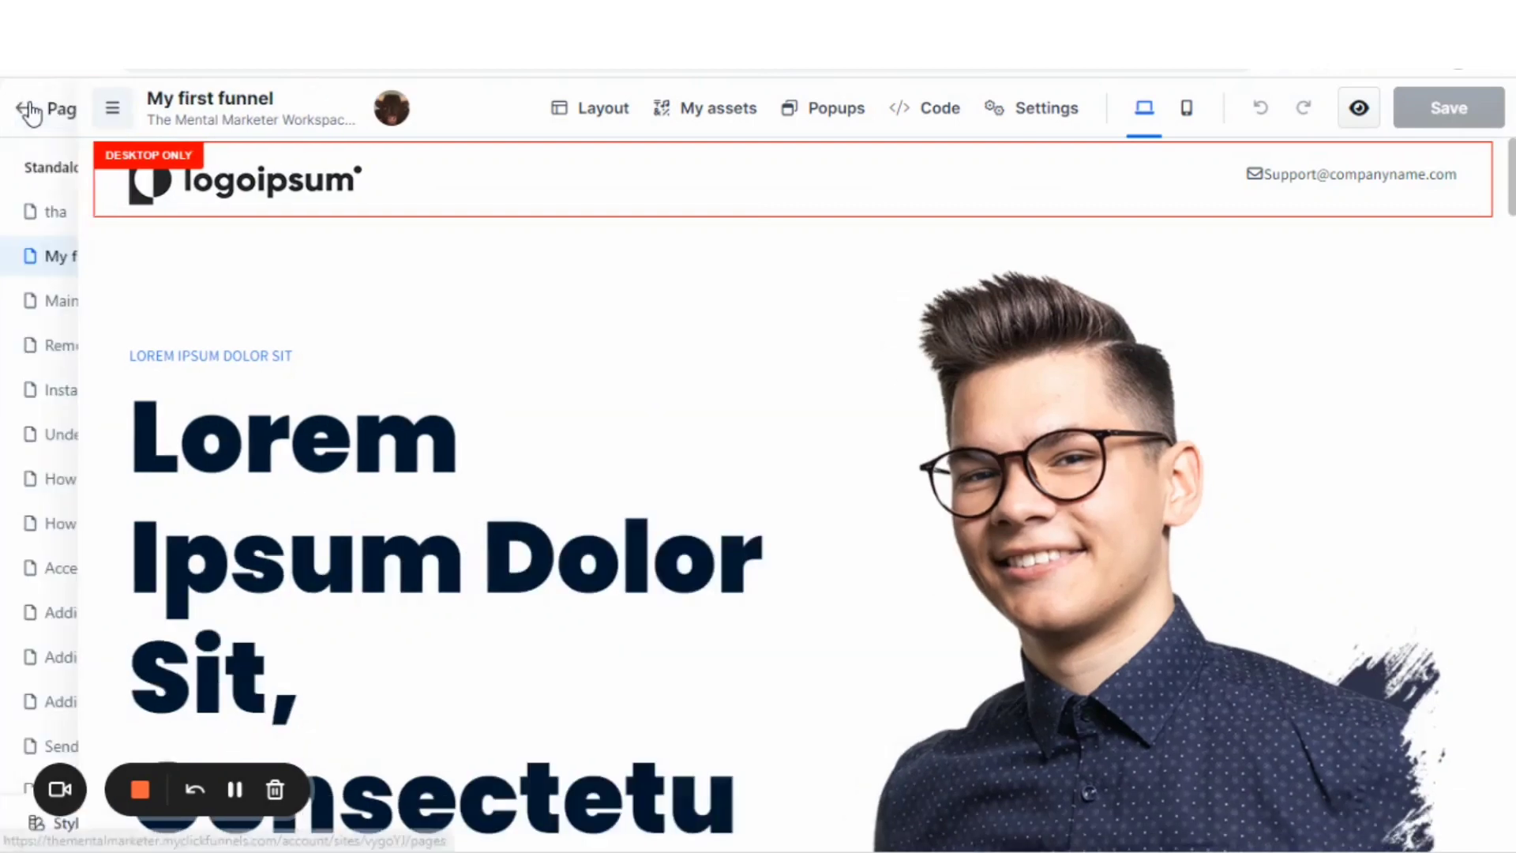
{"action": "left_click", "coordinate": [33, 109]}
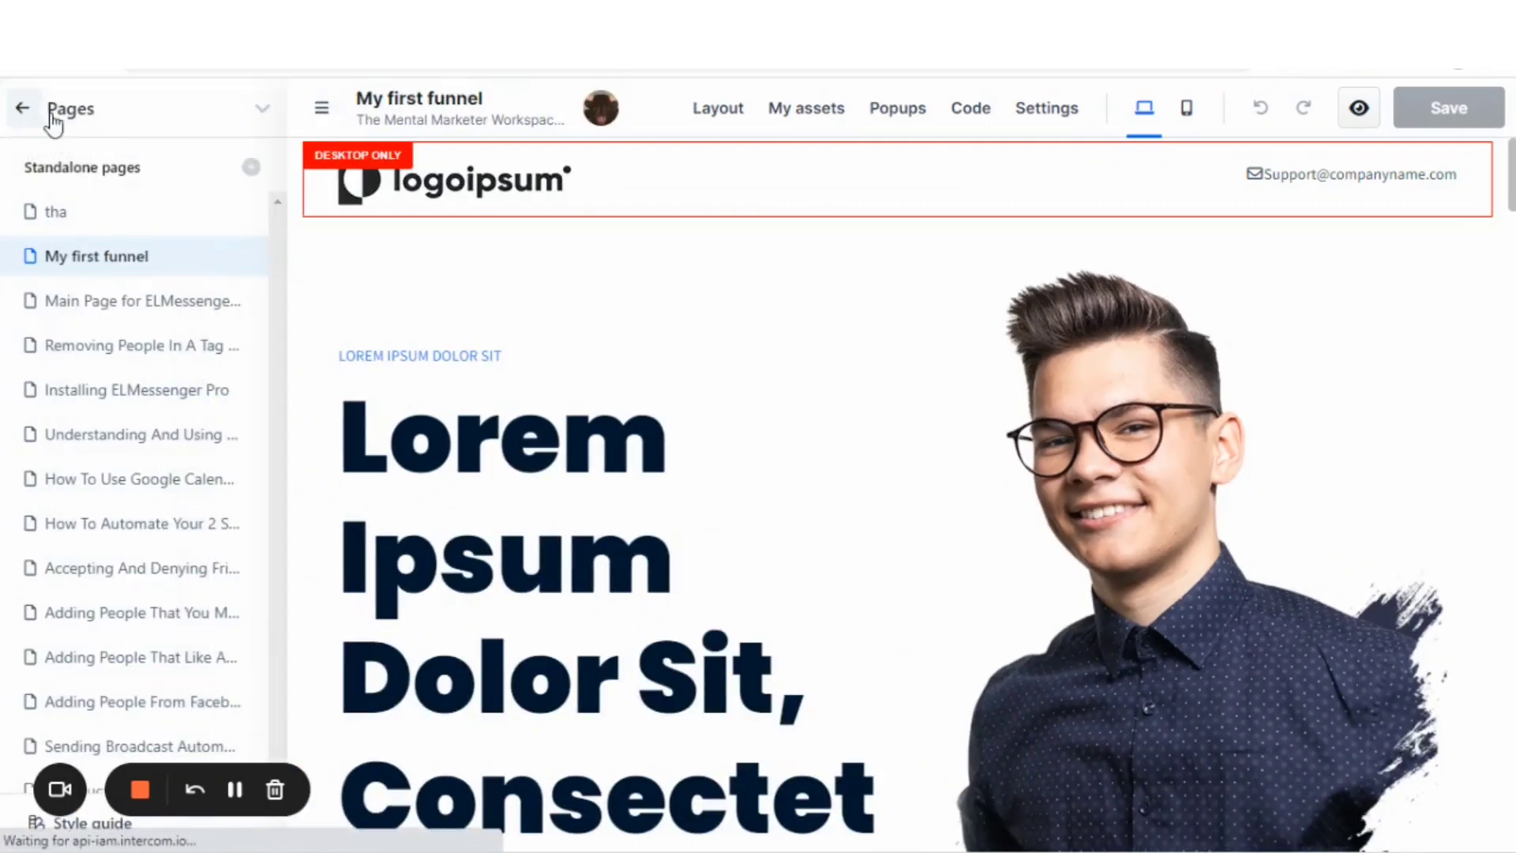
{"action": "left_click", "coordinate": [22, 108]}
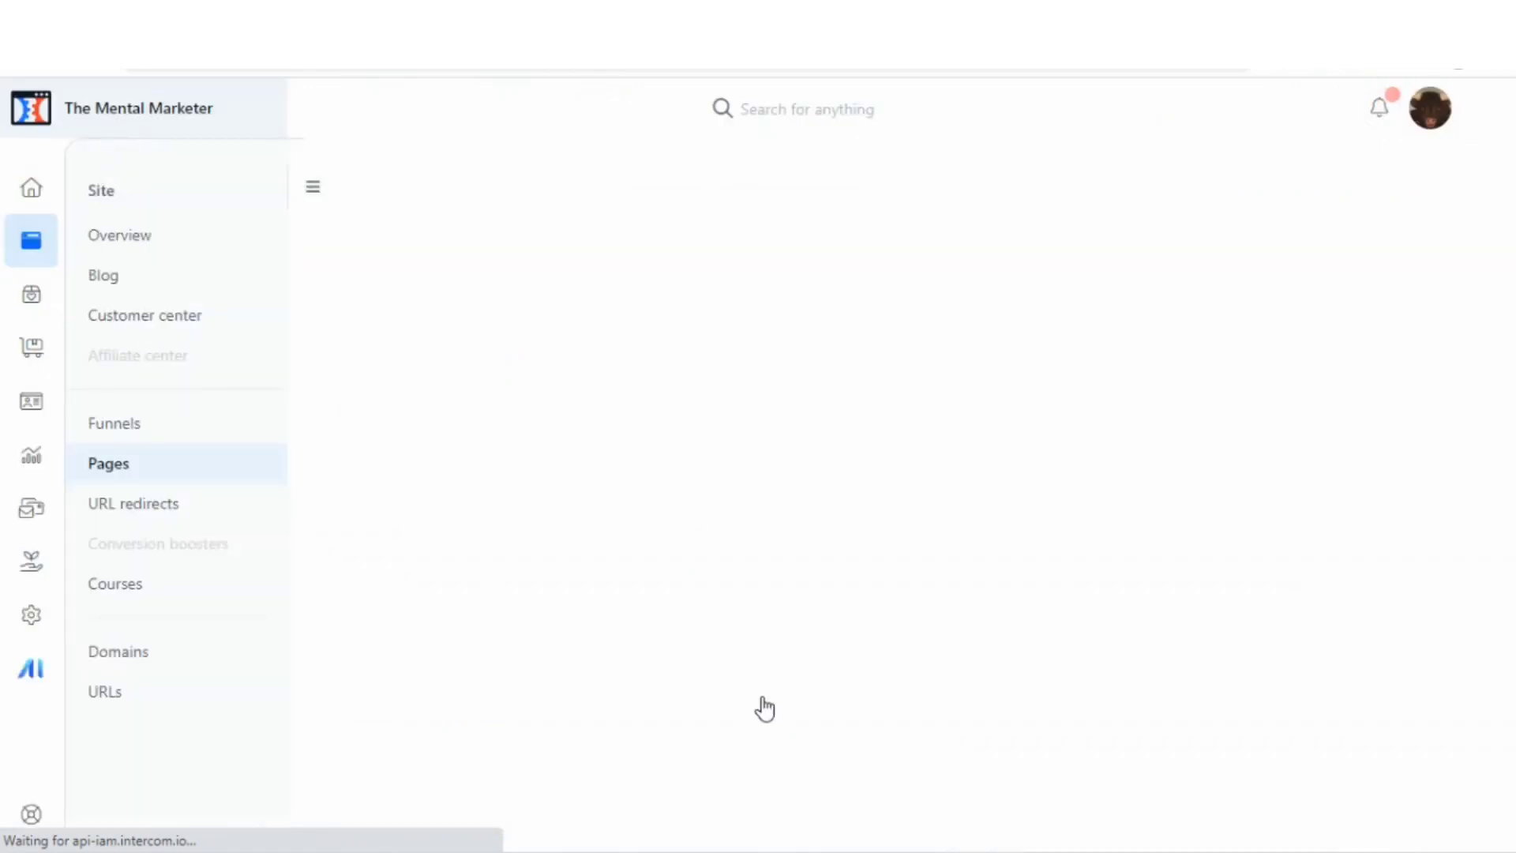